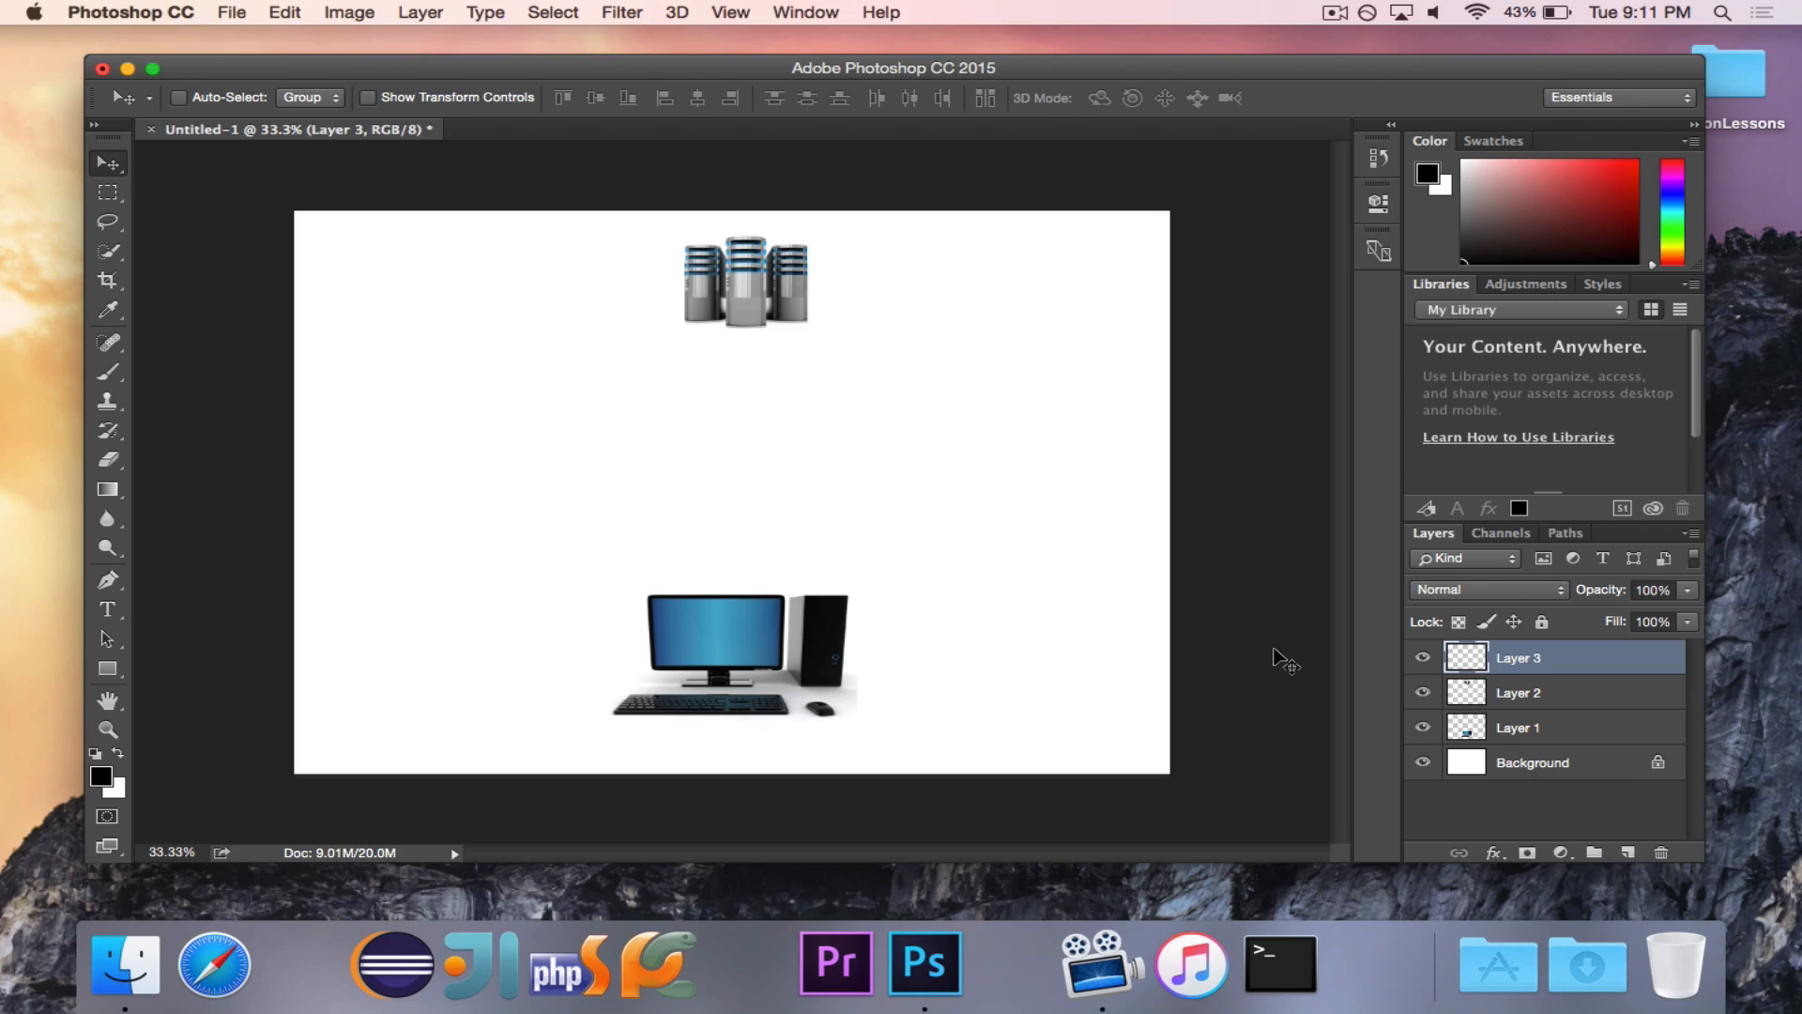
pyautogui.moveTo(1223, 305)
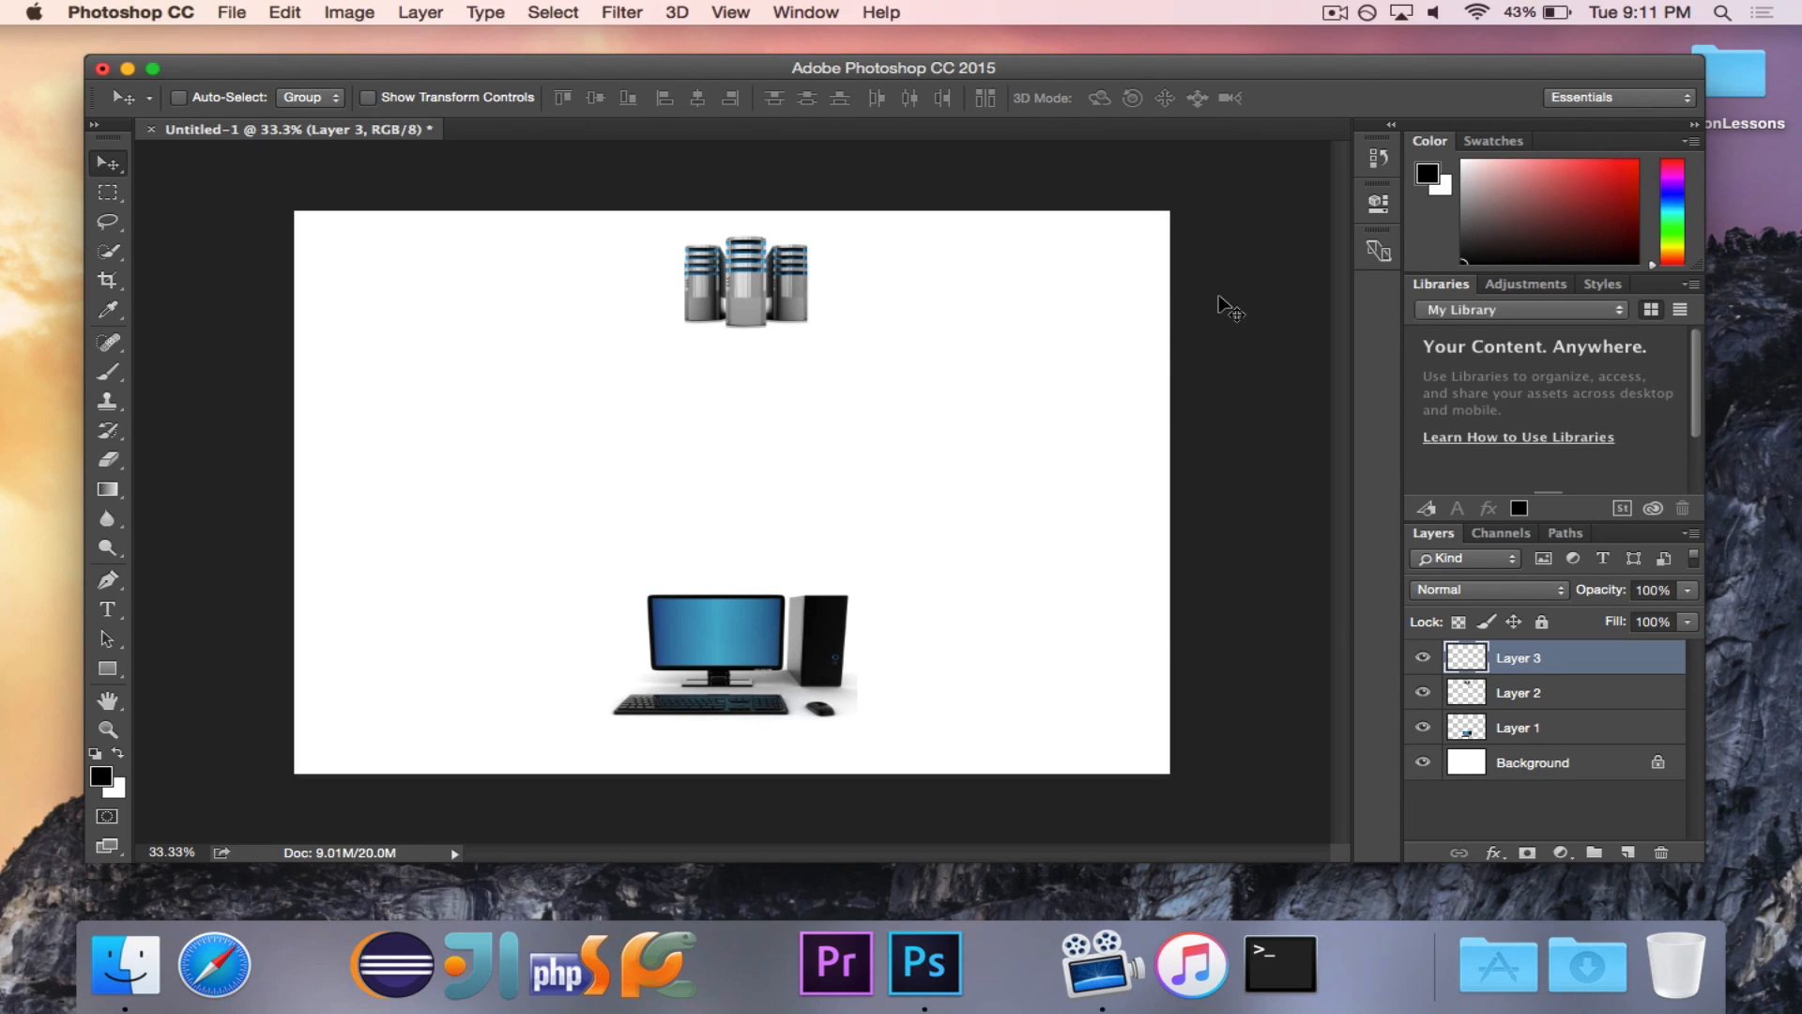
pyautogui.moveTo(892, 282)
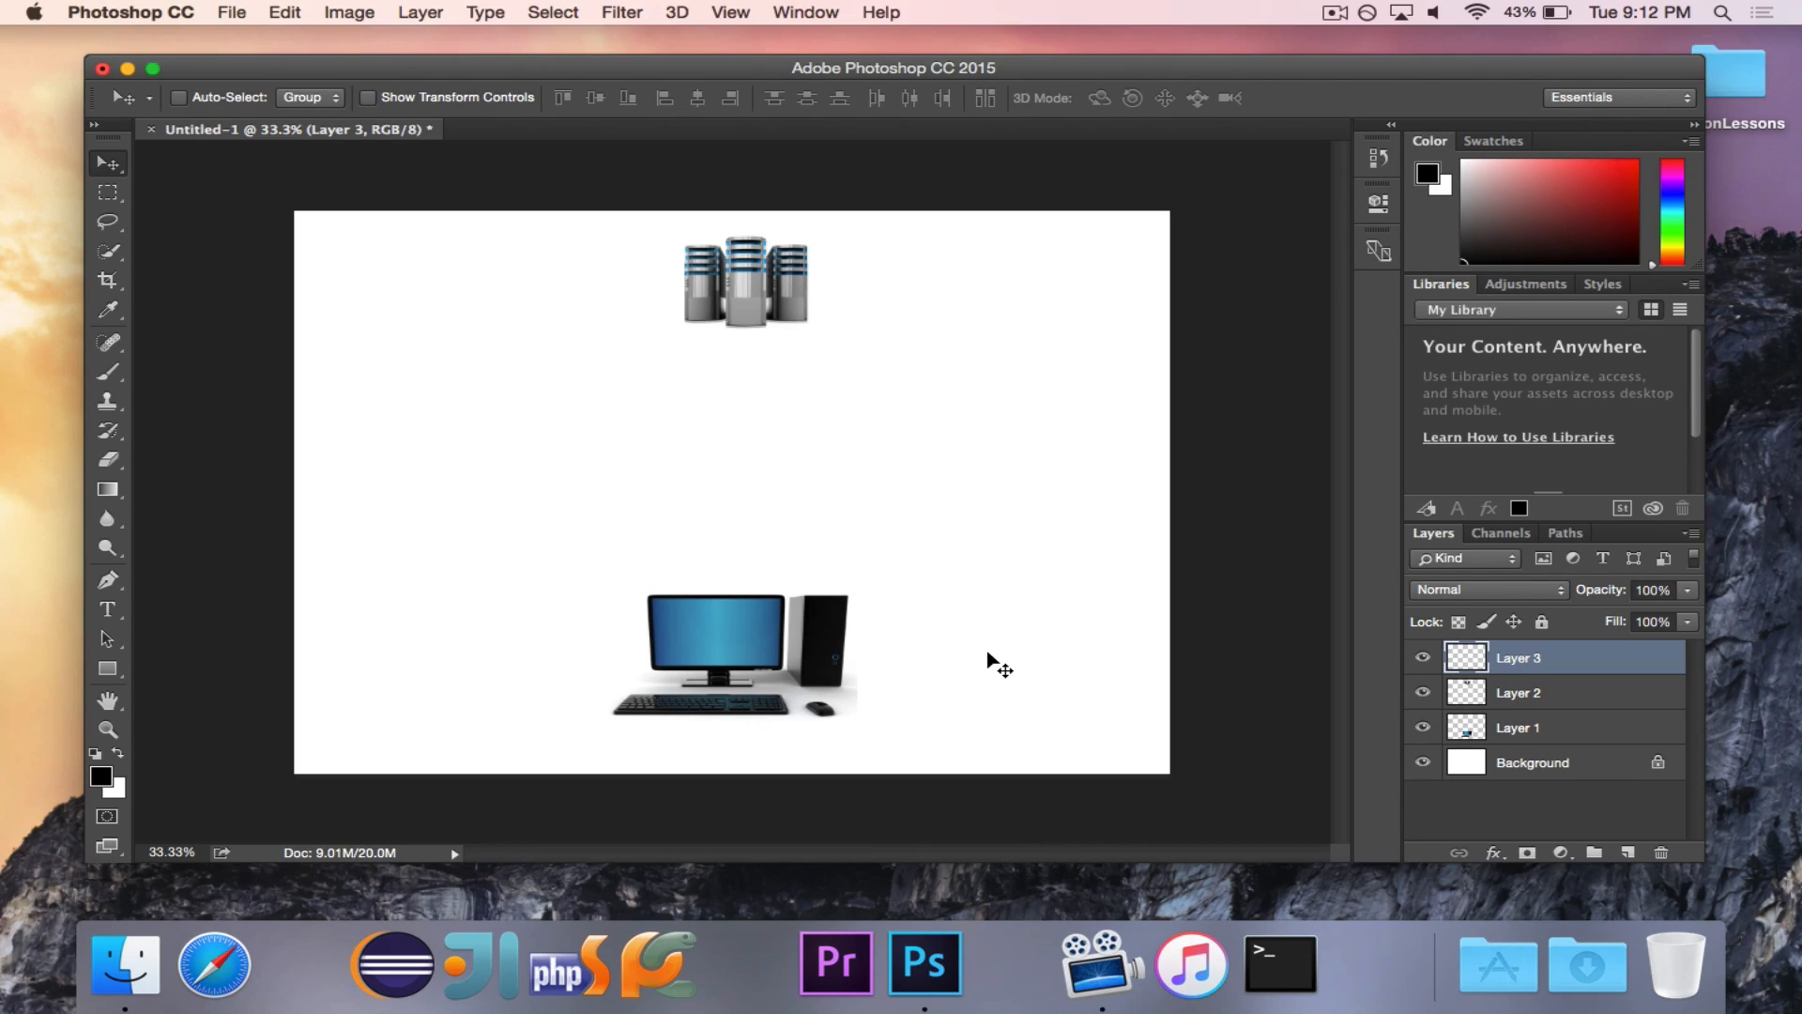
pyautogui.moveTo(823, 672)
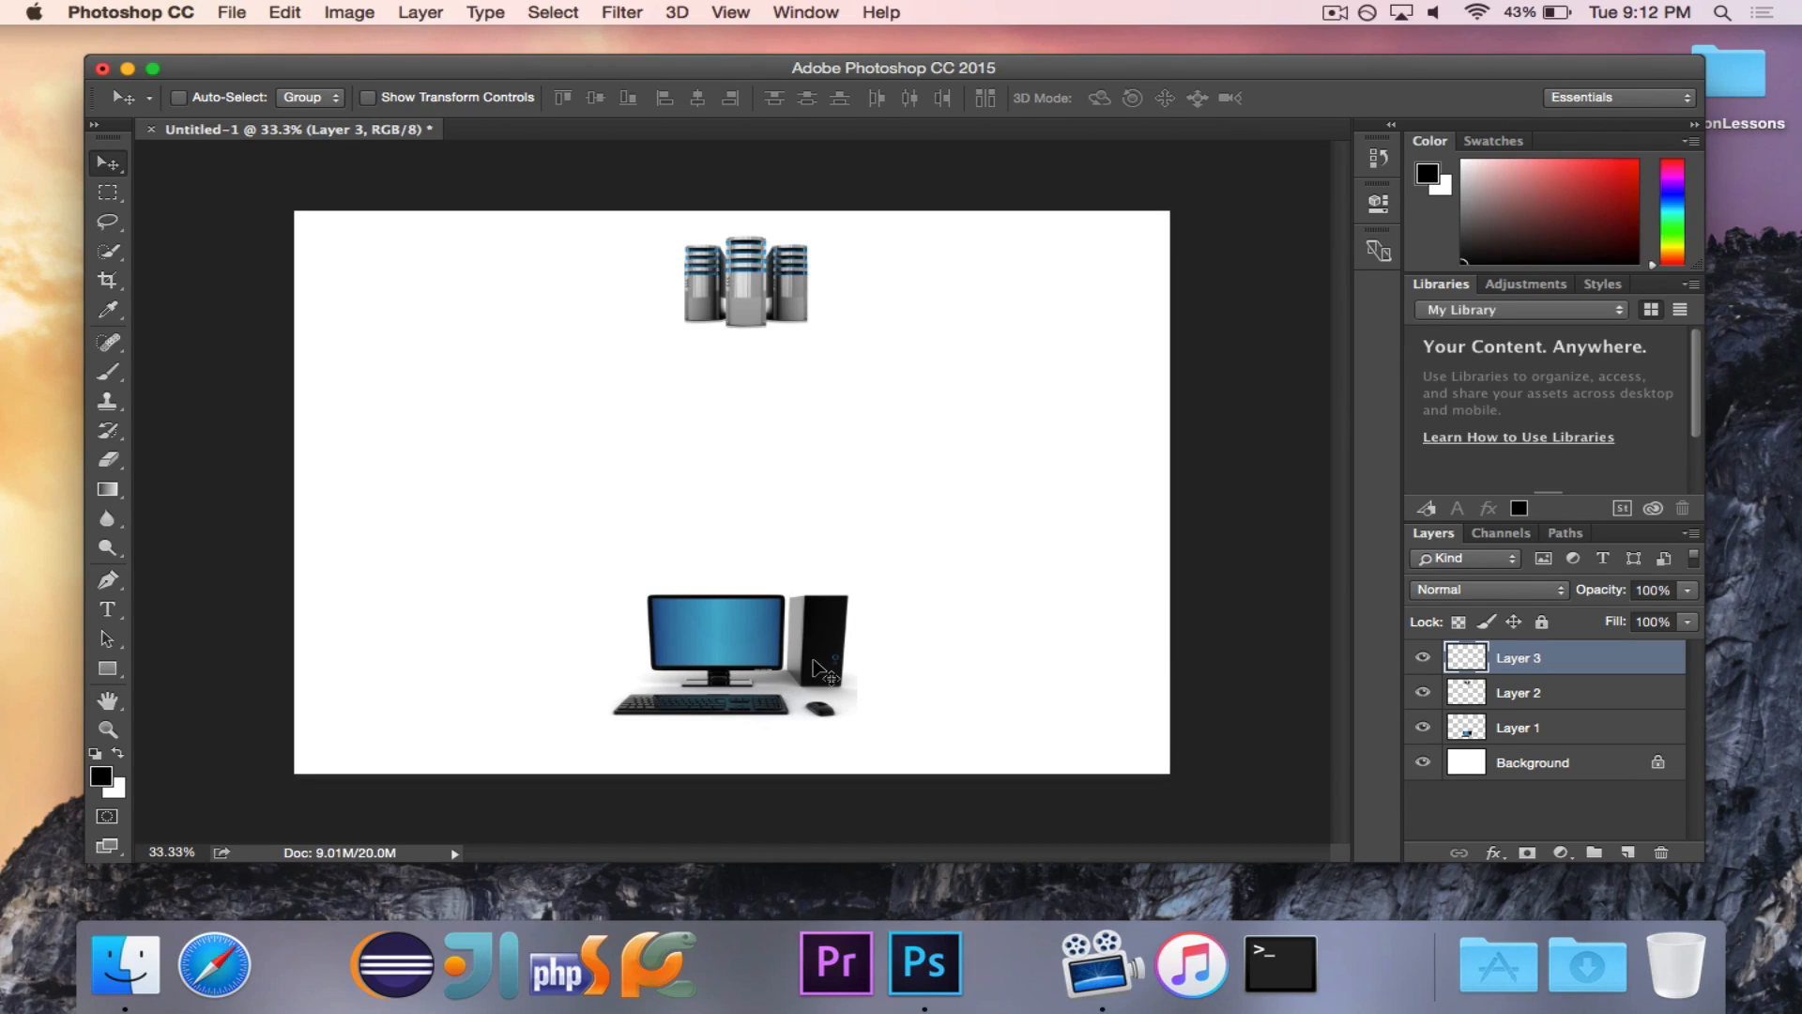
pyautogui.moveTo(836, 348)
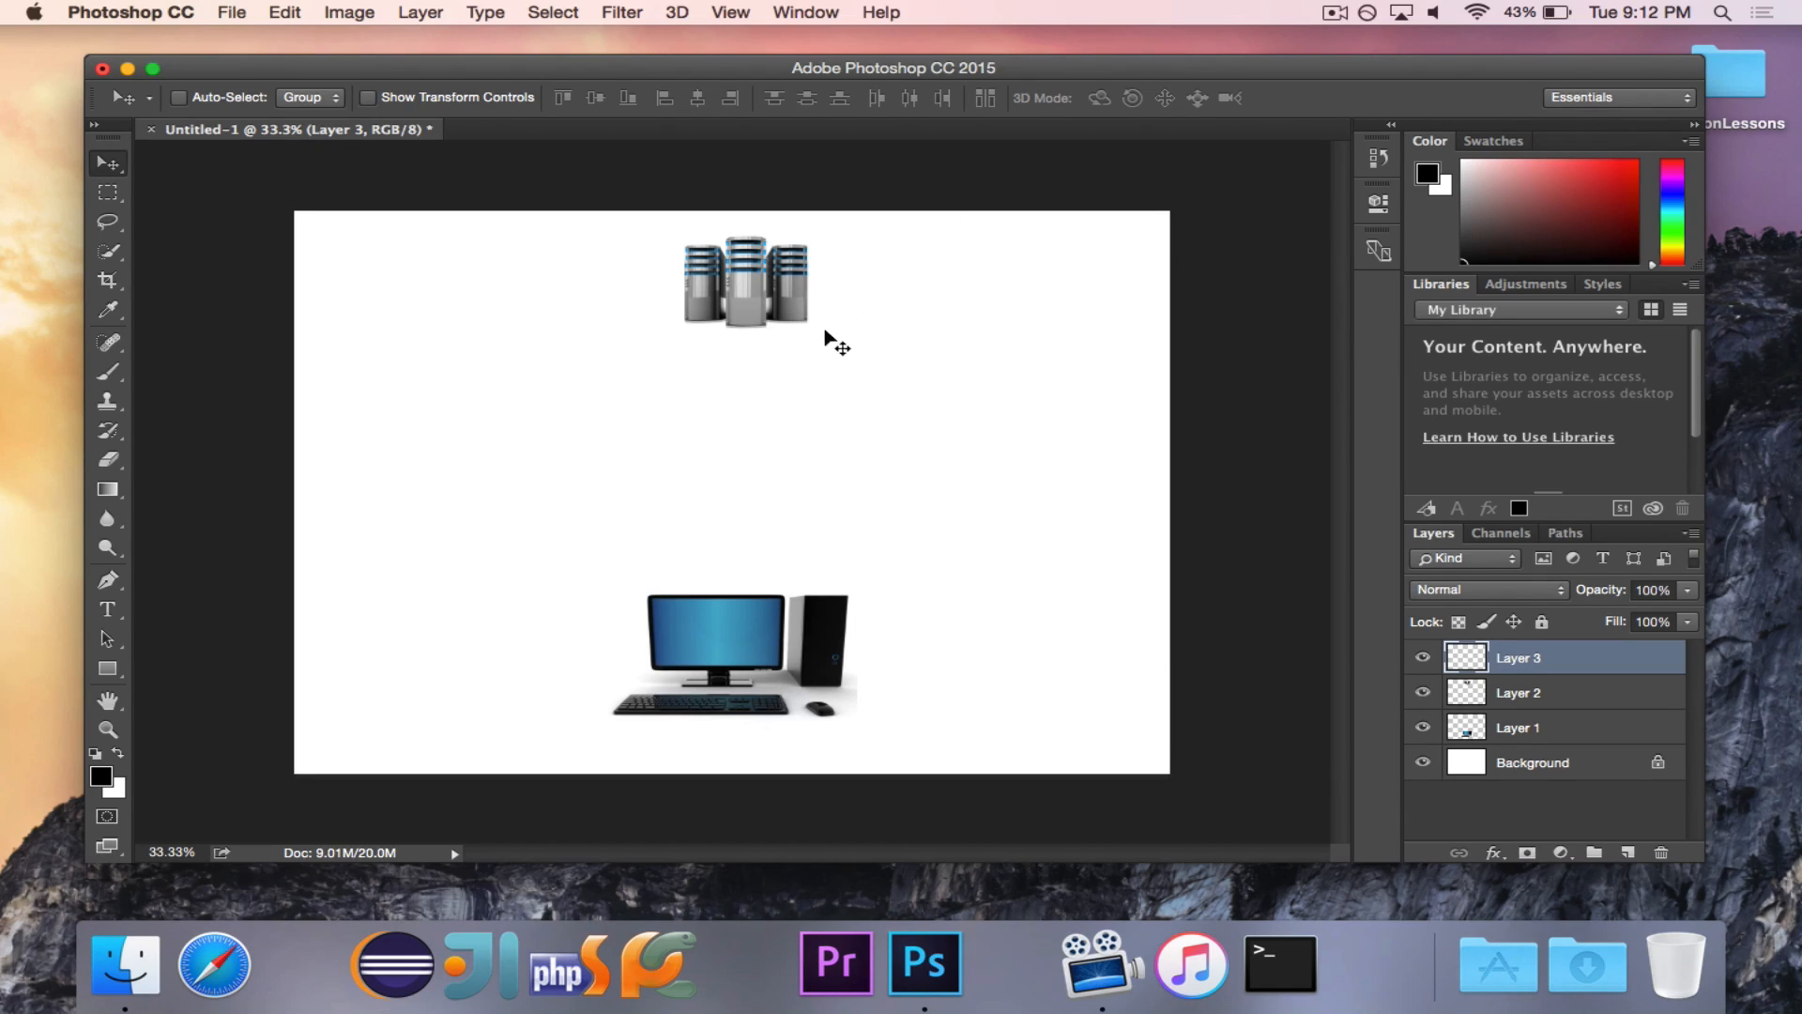
pyautogui.moveTo(819, 388)
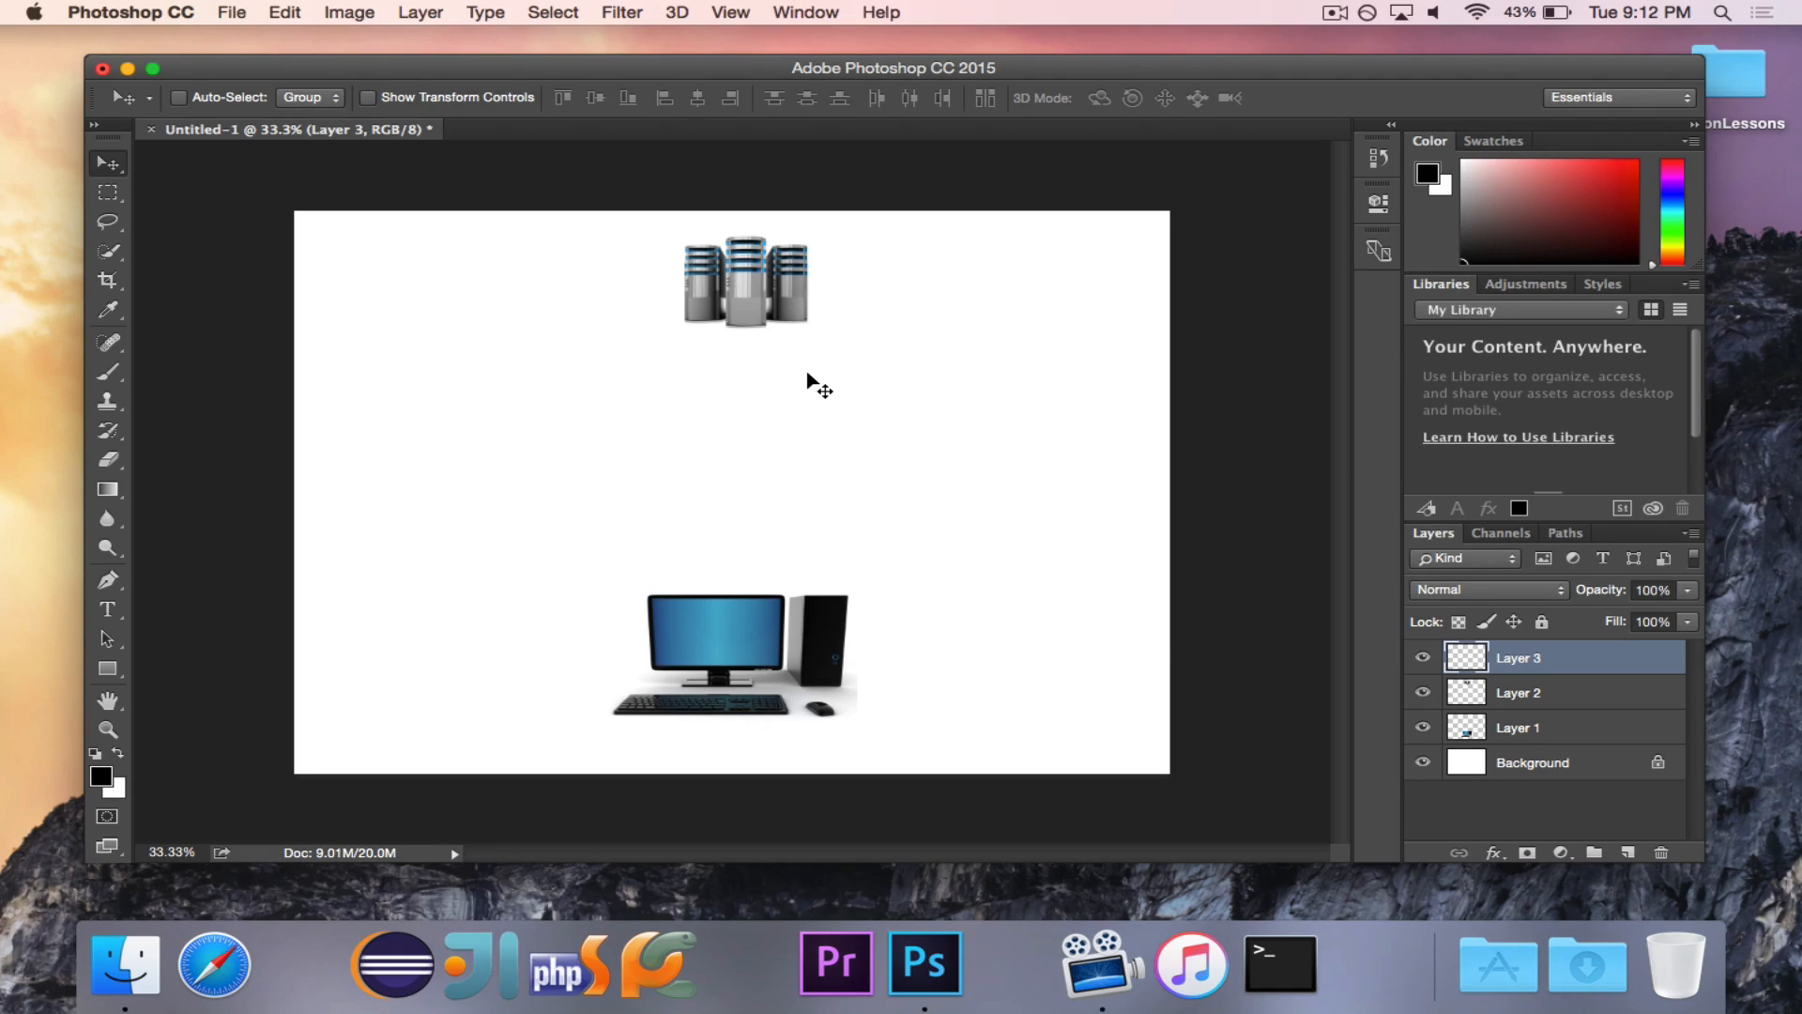
pyautogui.moveTo(836, 444)
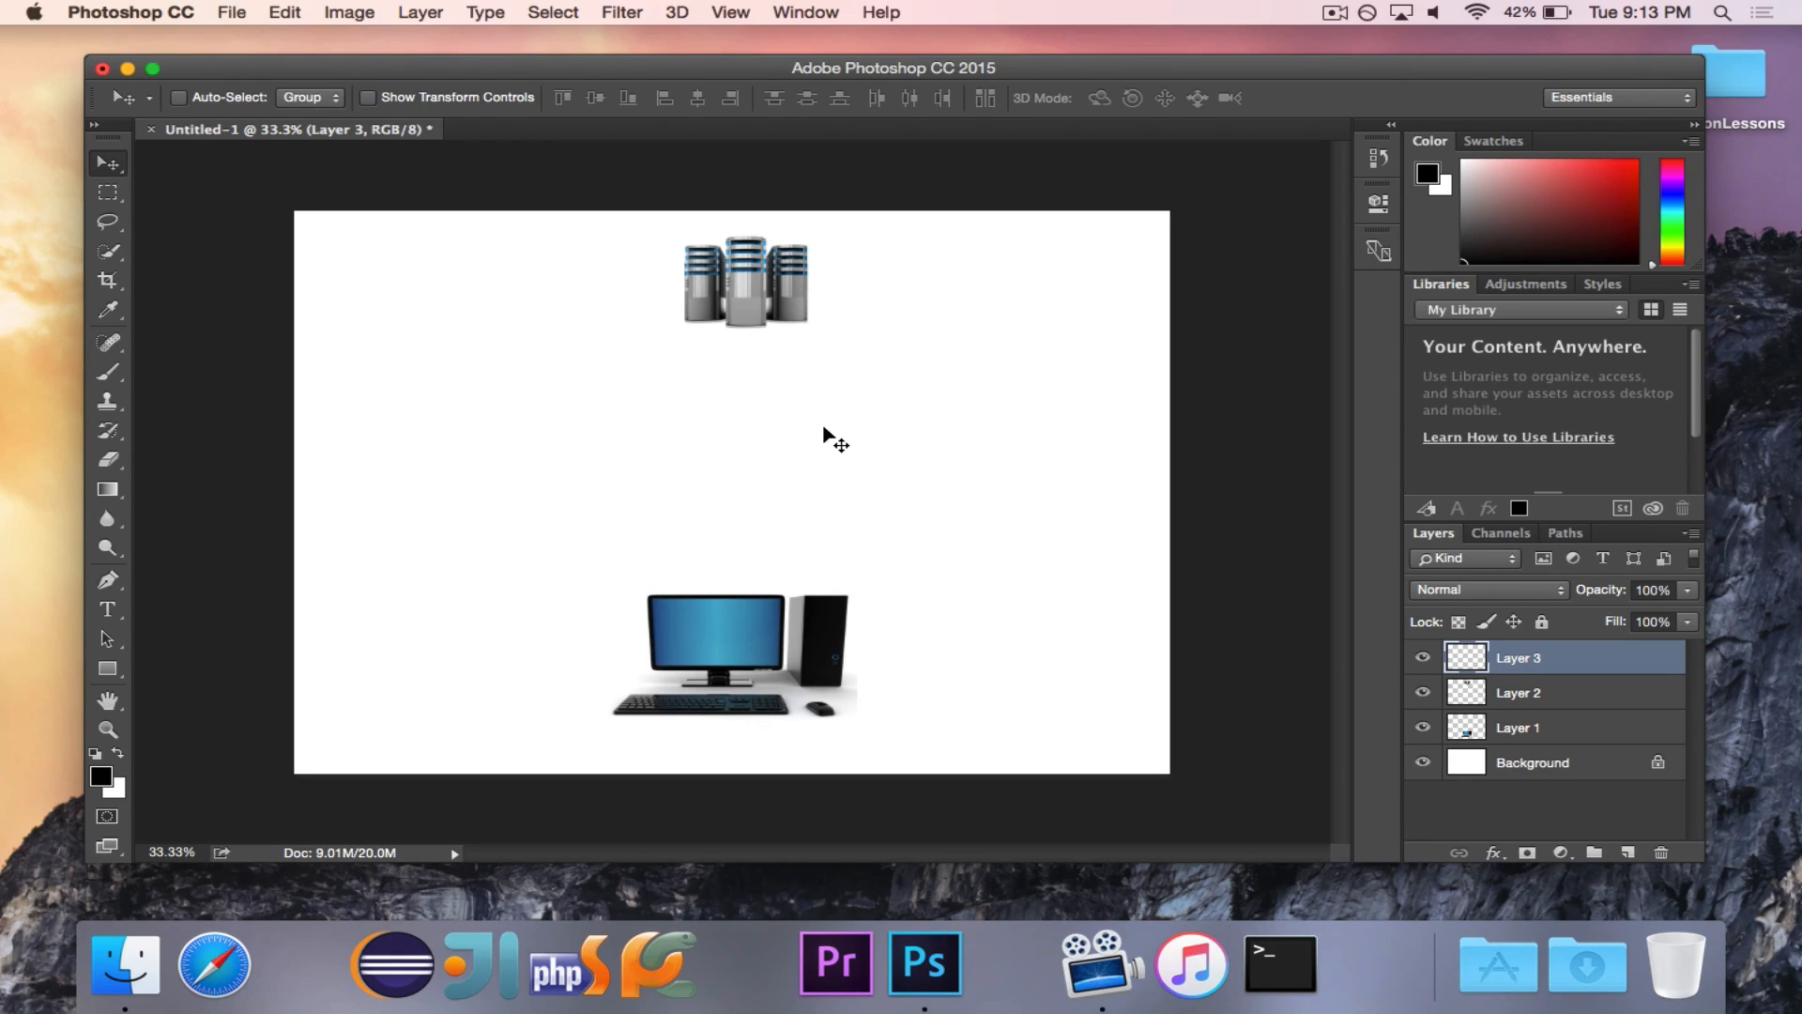
pyautogui.moveTo(230, 404)
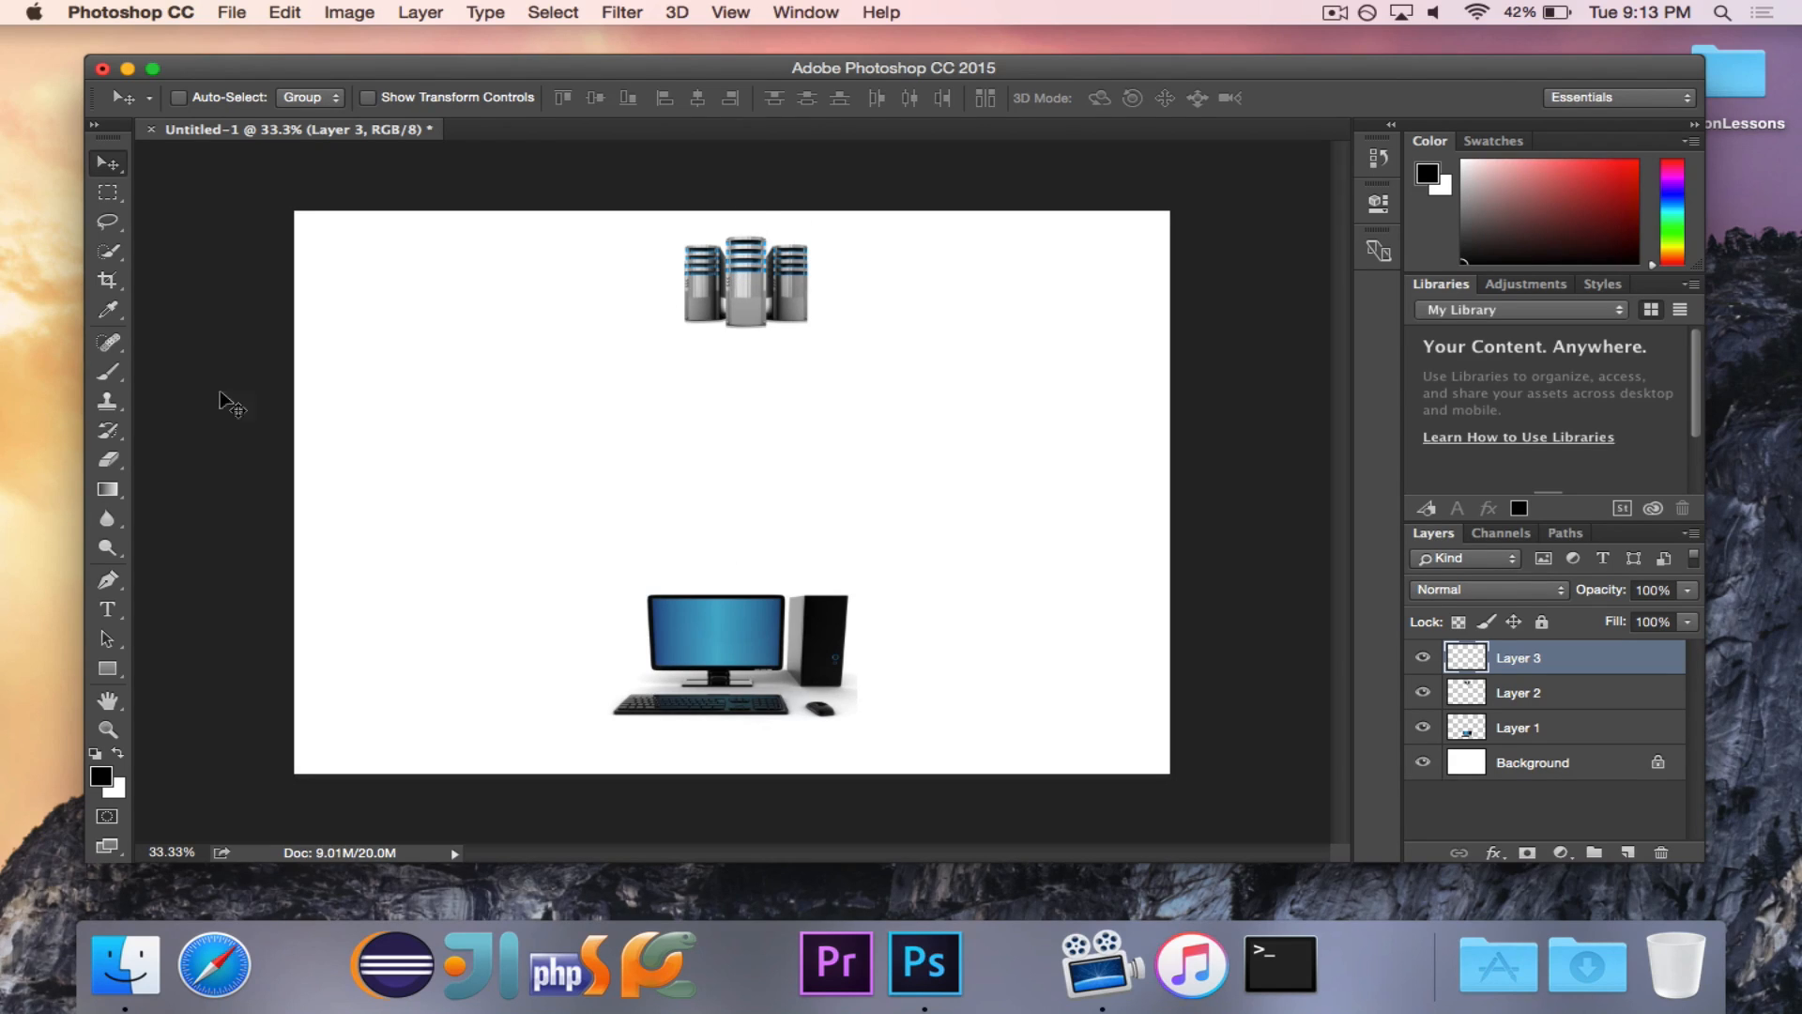
# Step: Paint a vertical black arrow with heads at both ends on the Background layer, between server and computer
pyautogui.click(107, 371)
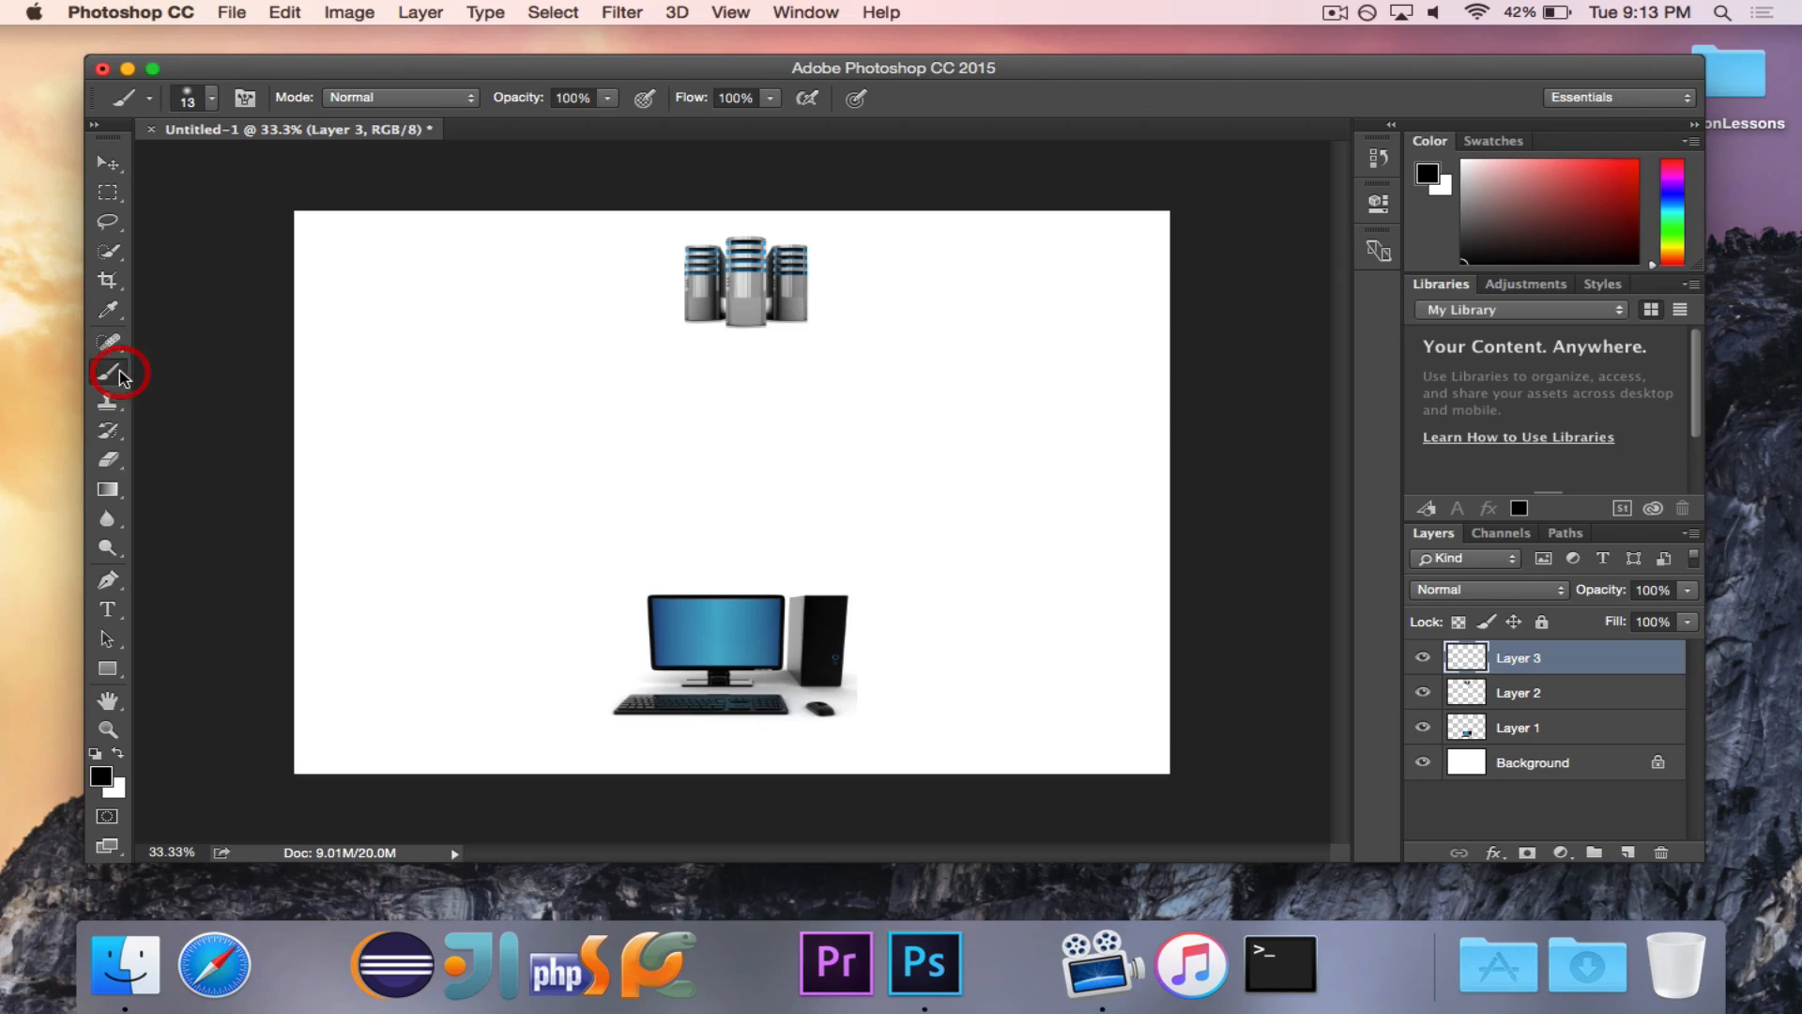
pyautogui.moveTo(736, 345); pyautogui.dragTo(742, 564)
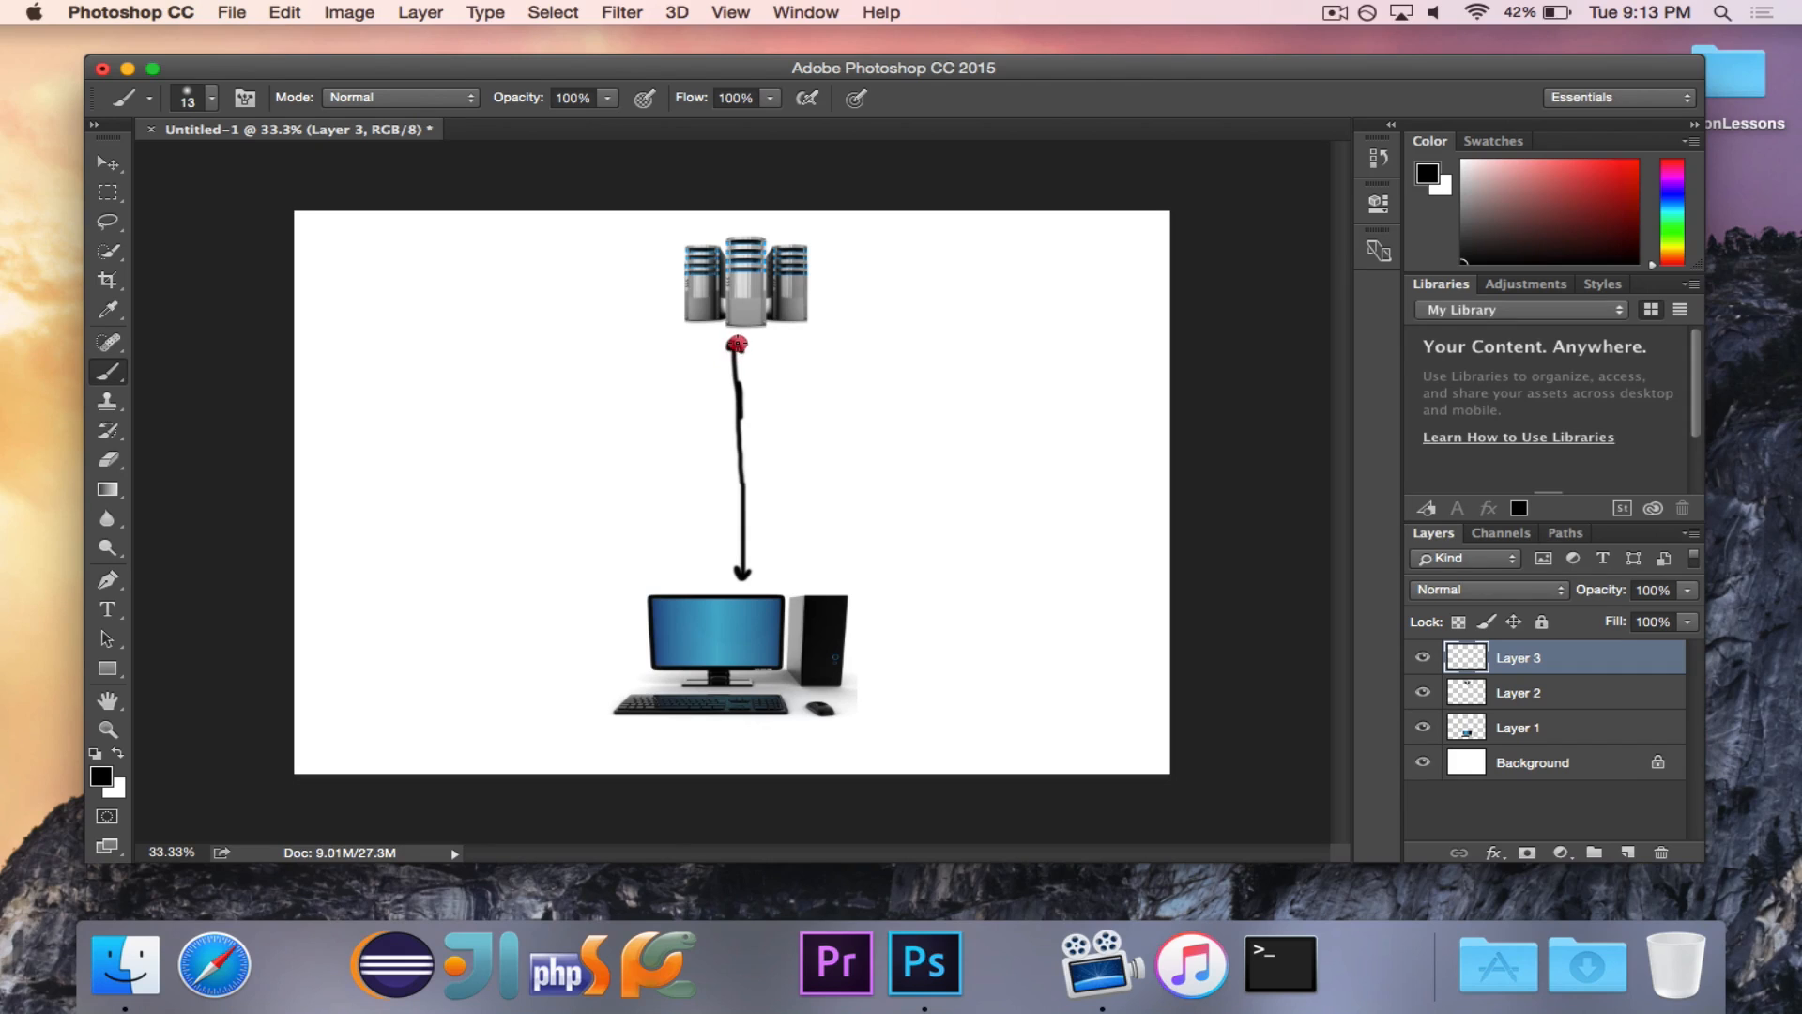
pyautogui.click(107, 161)
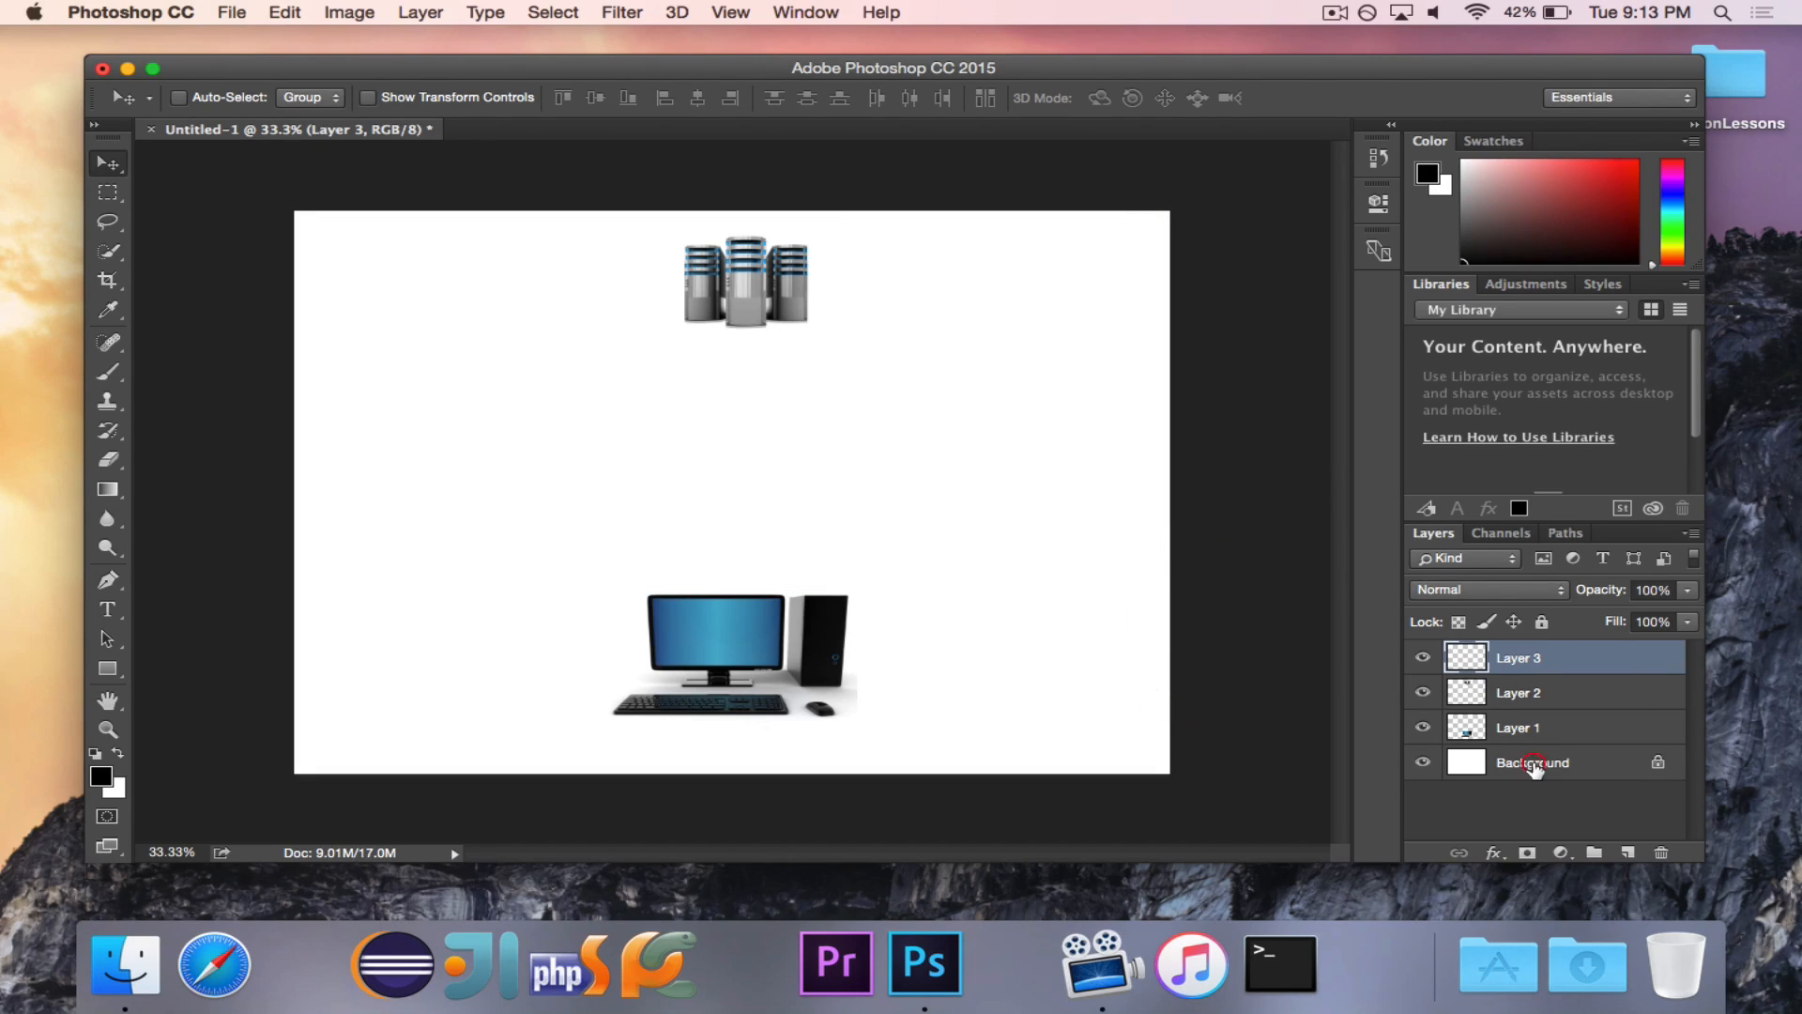
pyautogui.click(1531, 762)
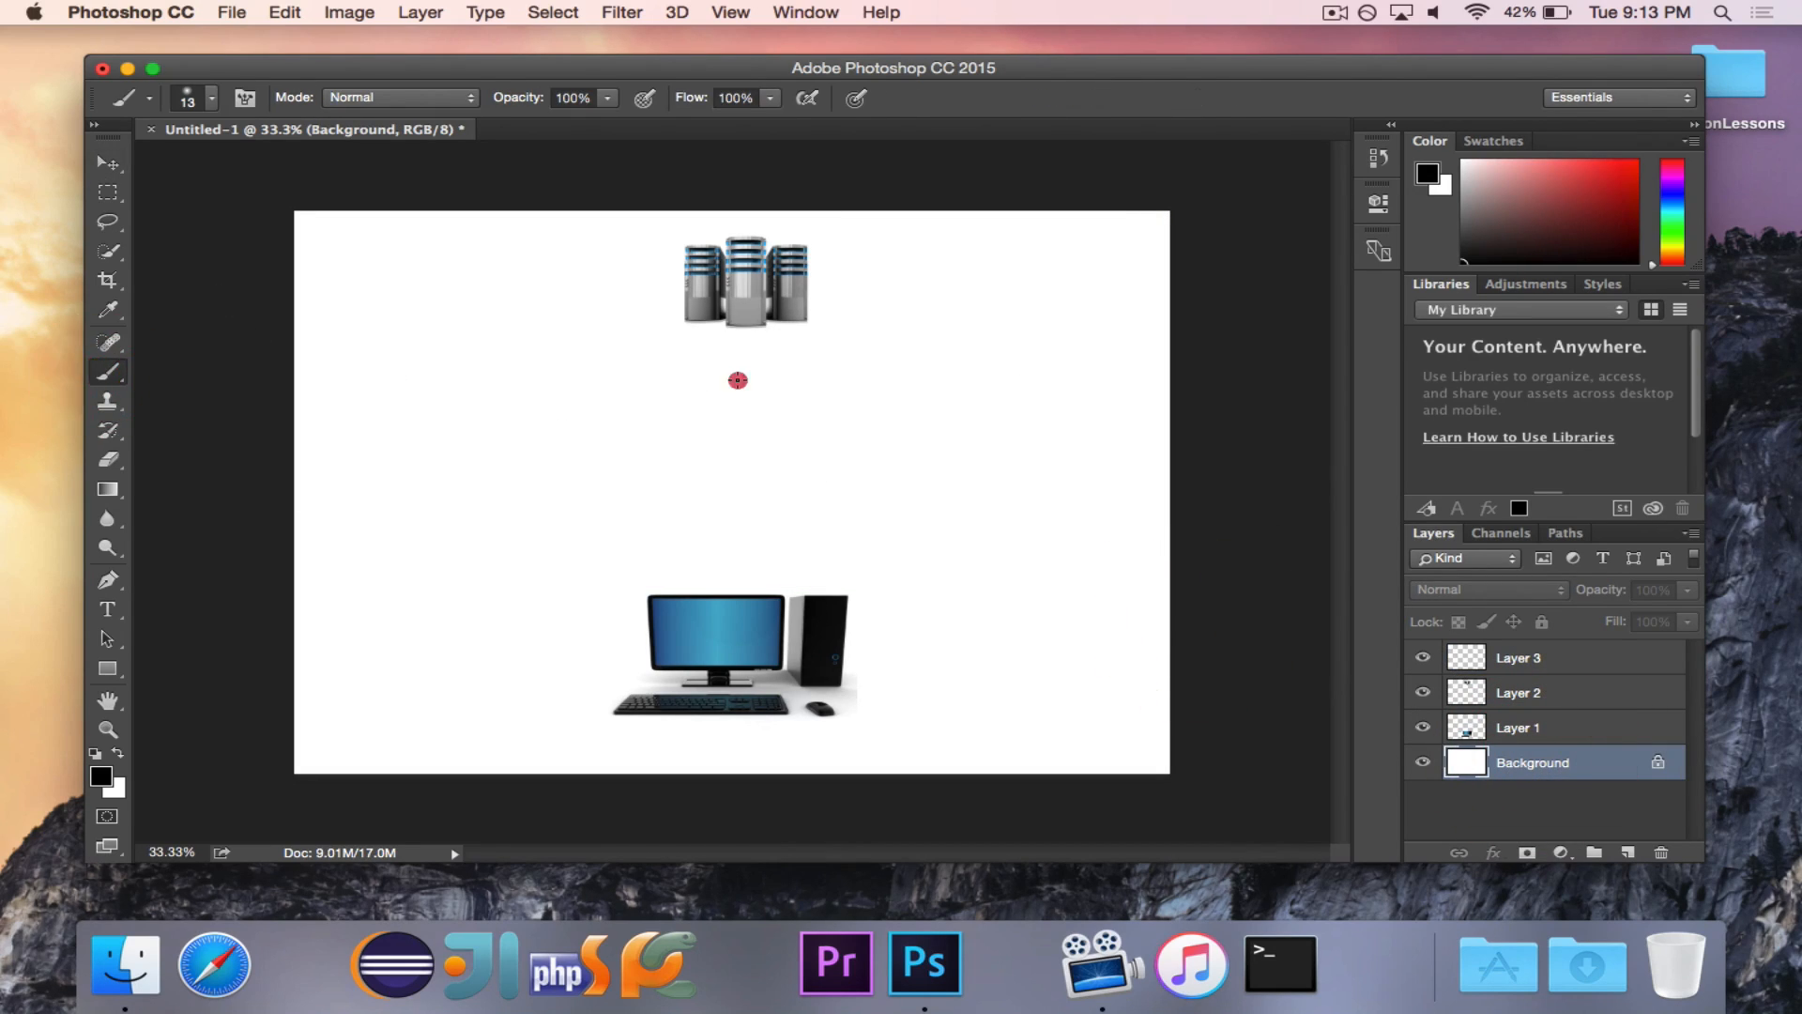
pyautogui.moveTo(736, 380); pyautogui.dragTo(736, 523)
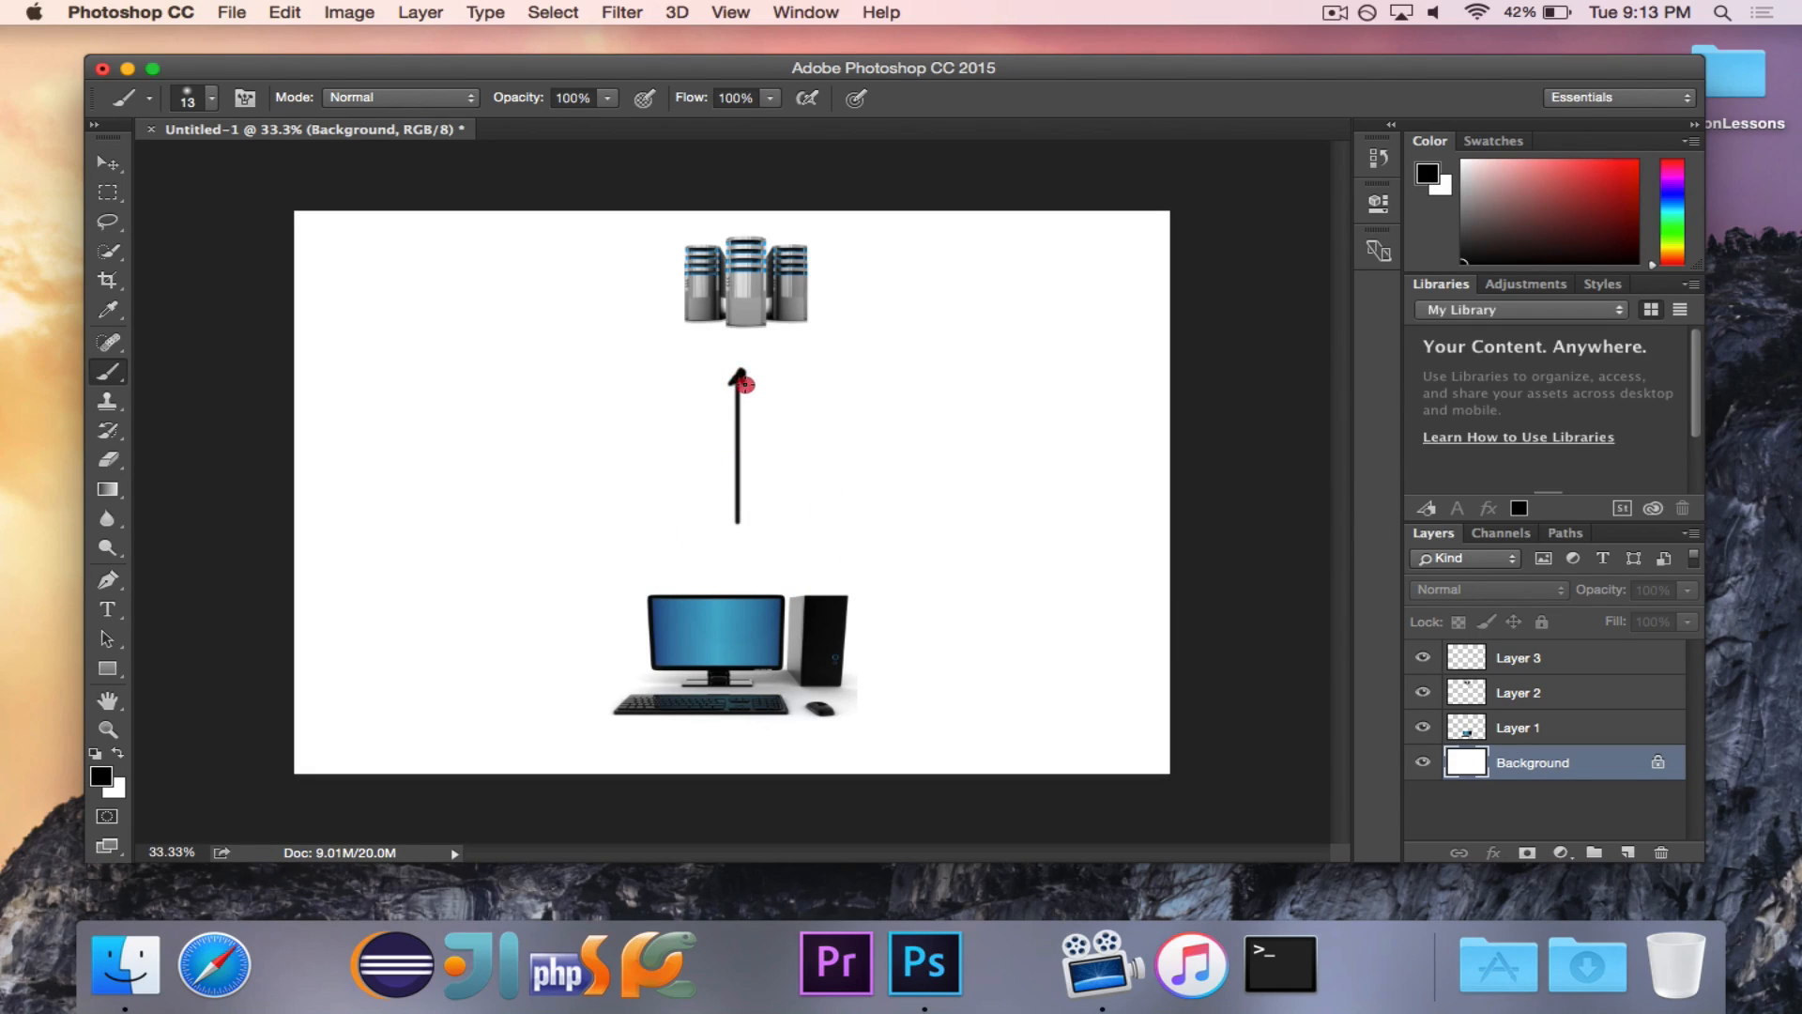
pyautogui.moveTo(742, 382); pyautogui.dragTo(737, 514)
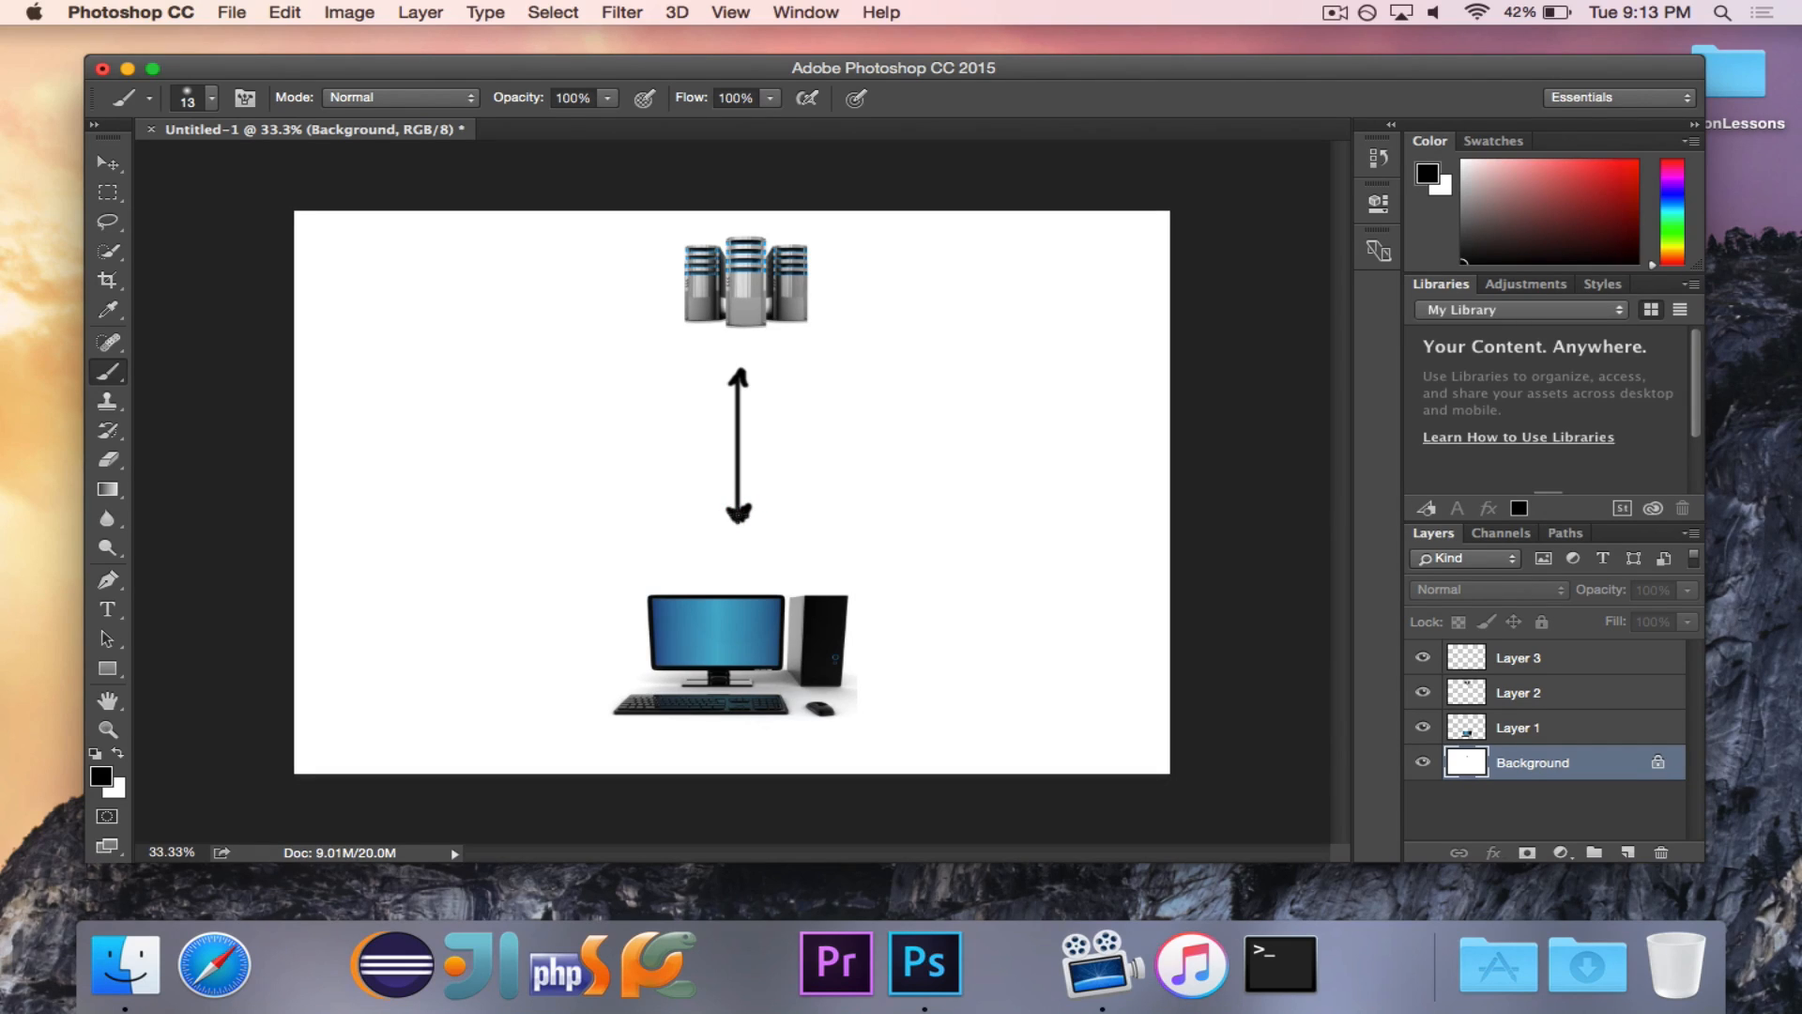
pyautogui.moveTo(280, 270)
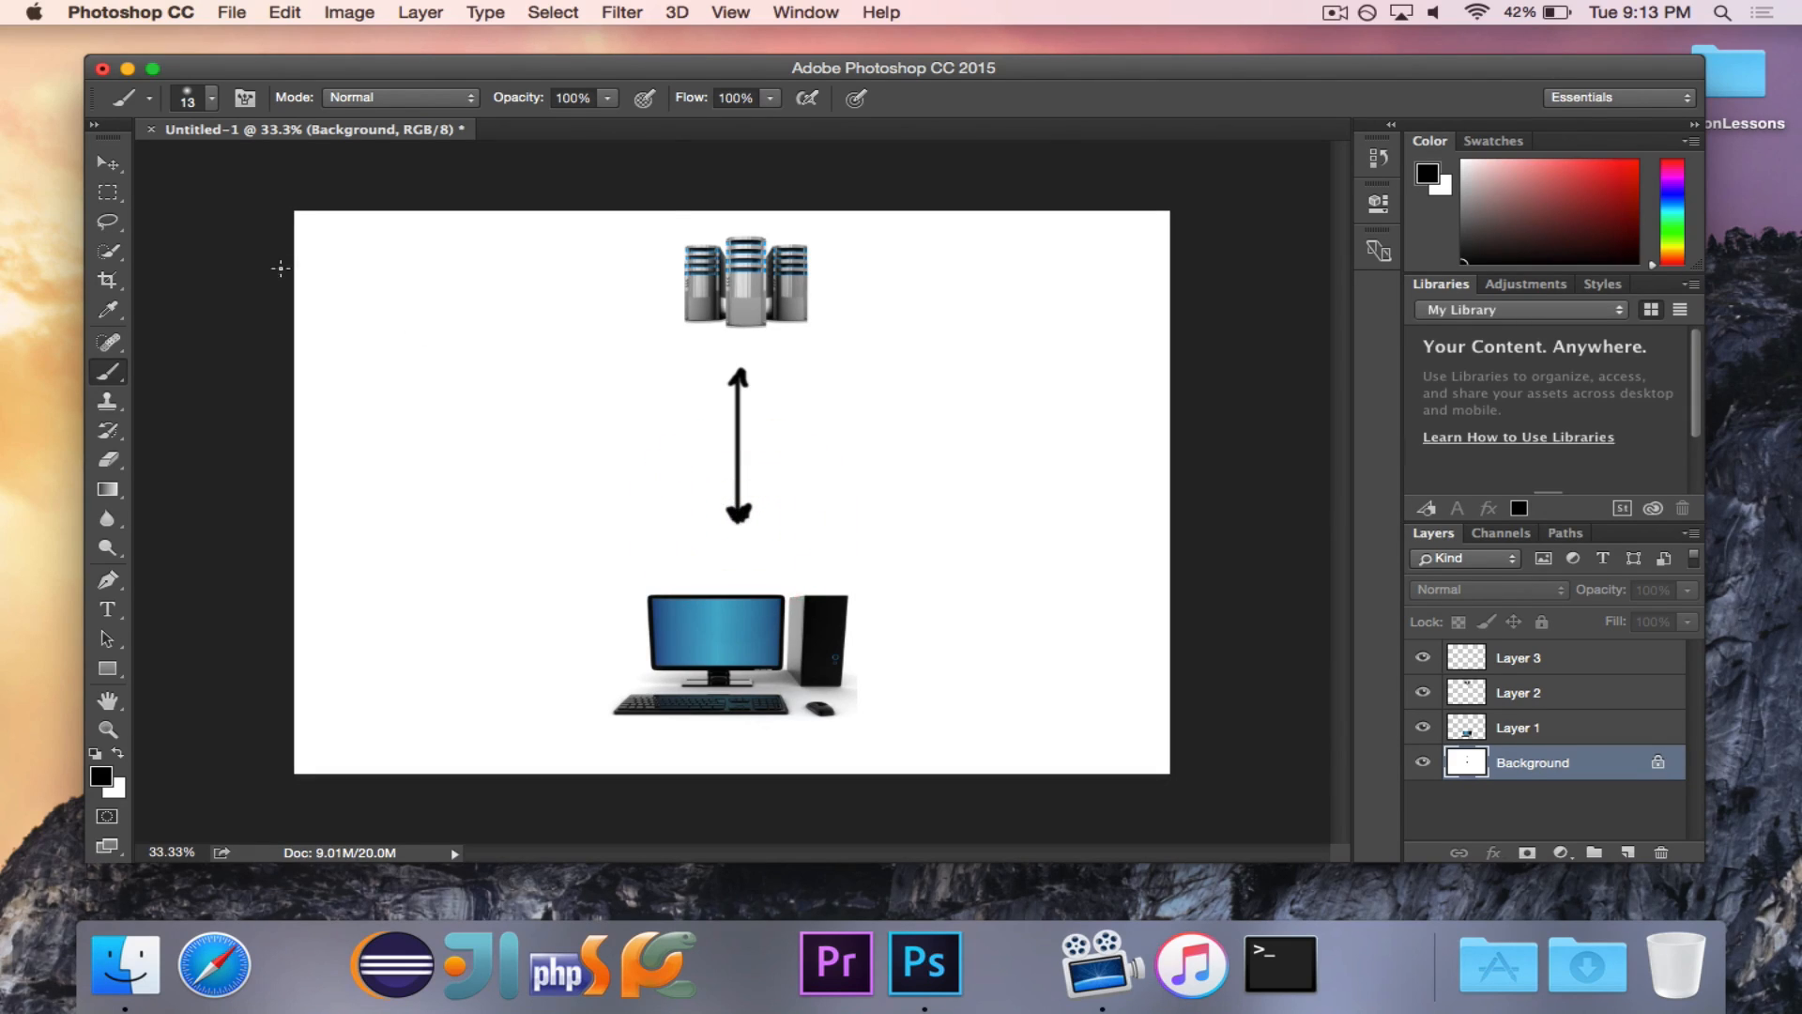
pyautogui.click(107, 162)
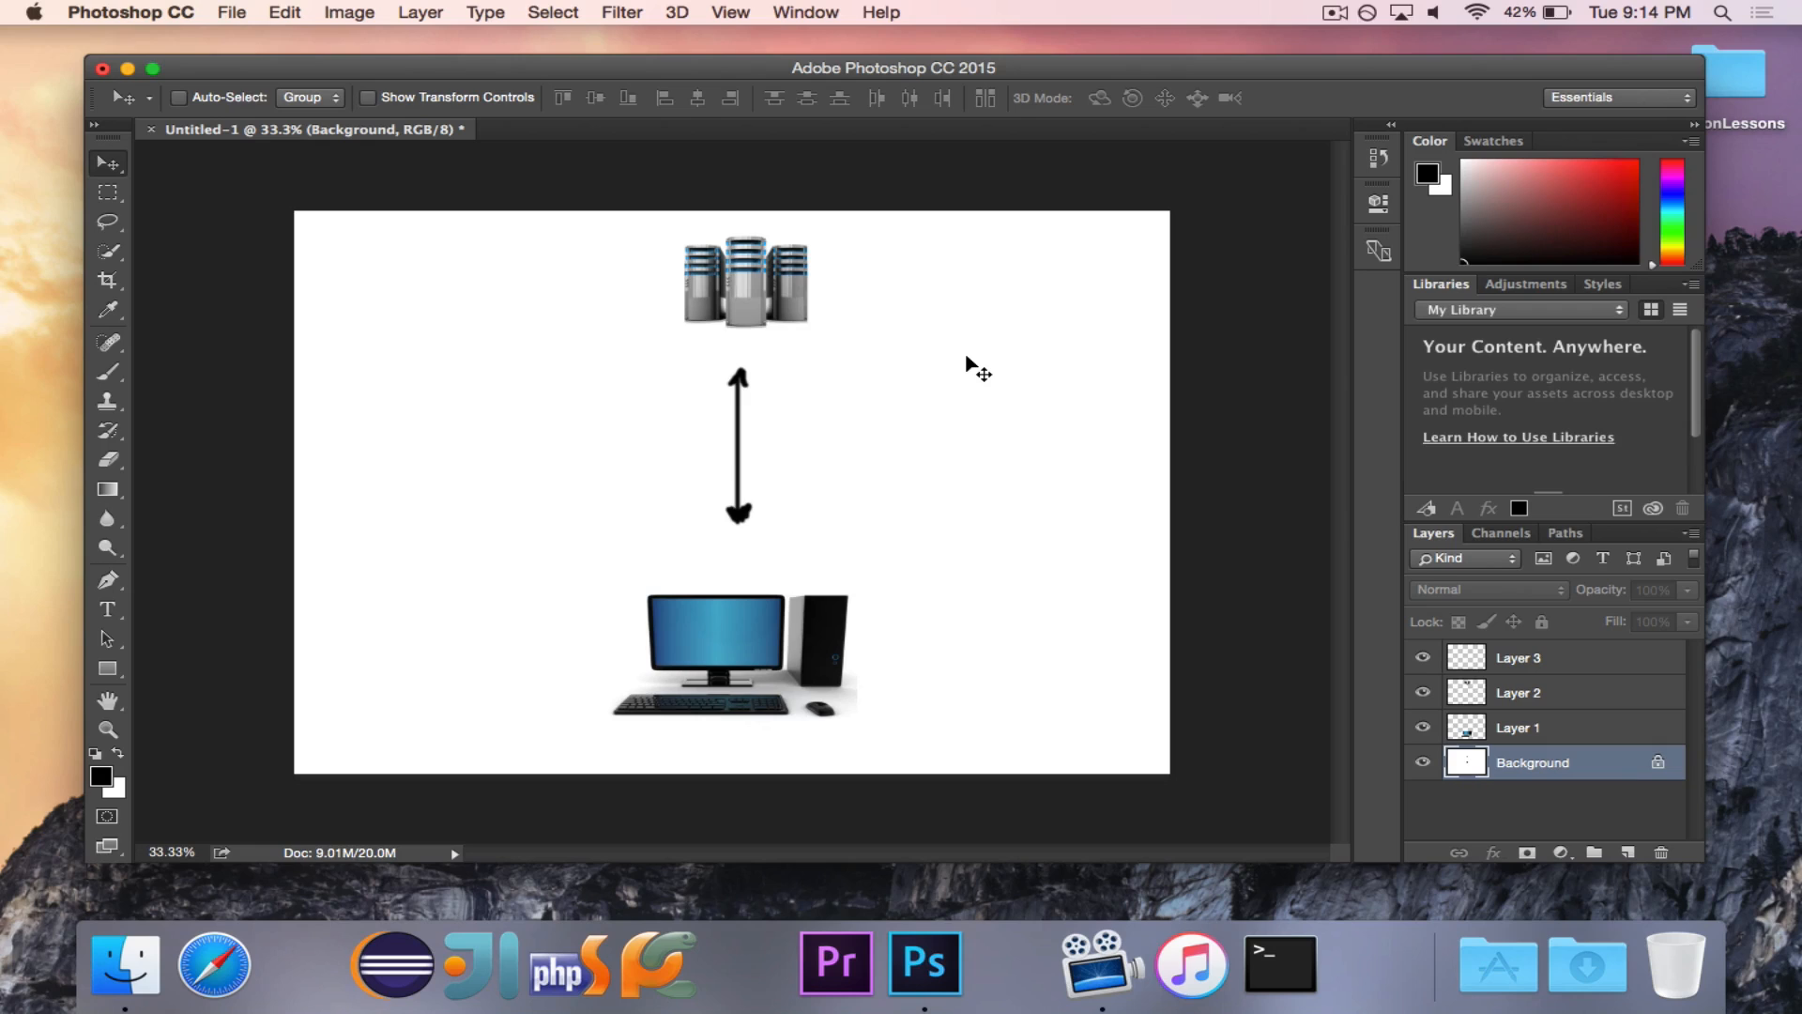
# Step: Select Layer 3 in the Layers panel
pyautogui.click(1516, 656)
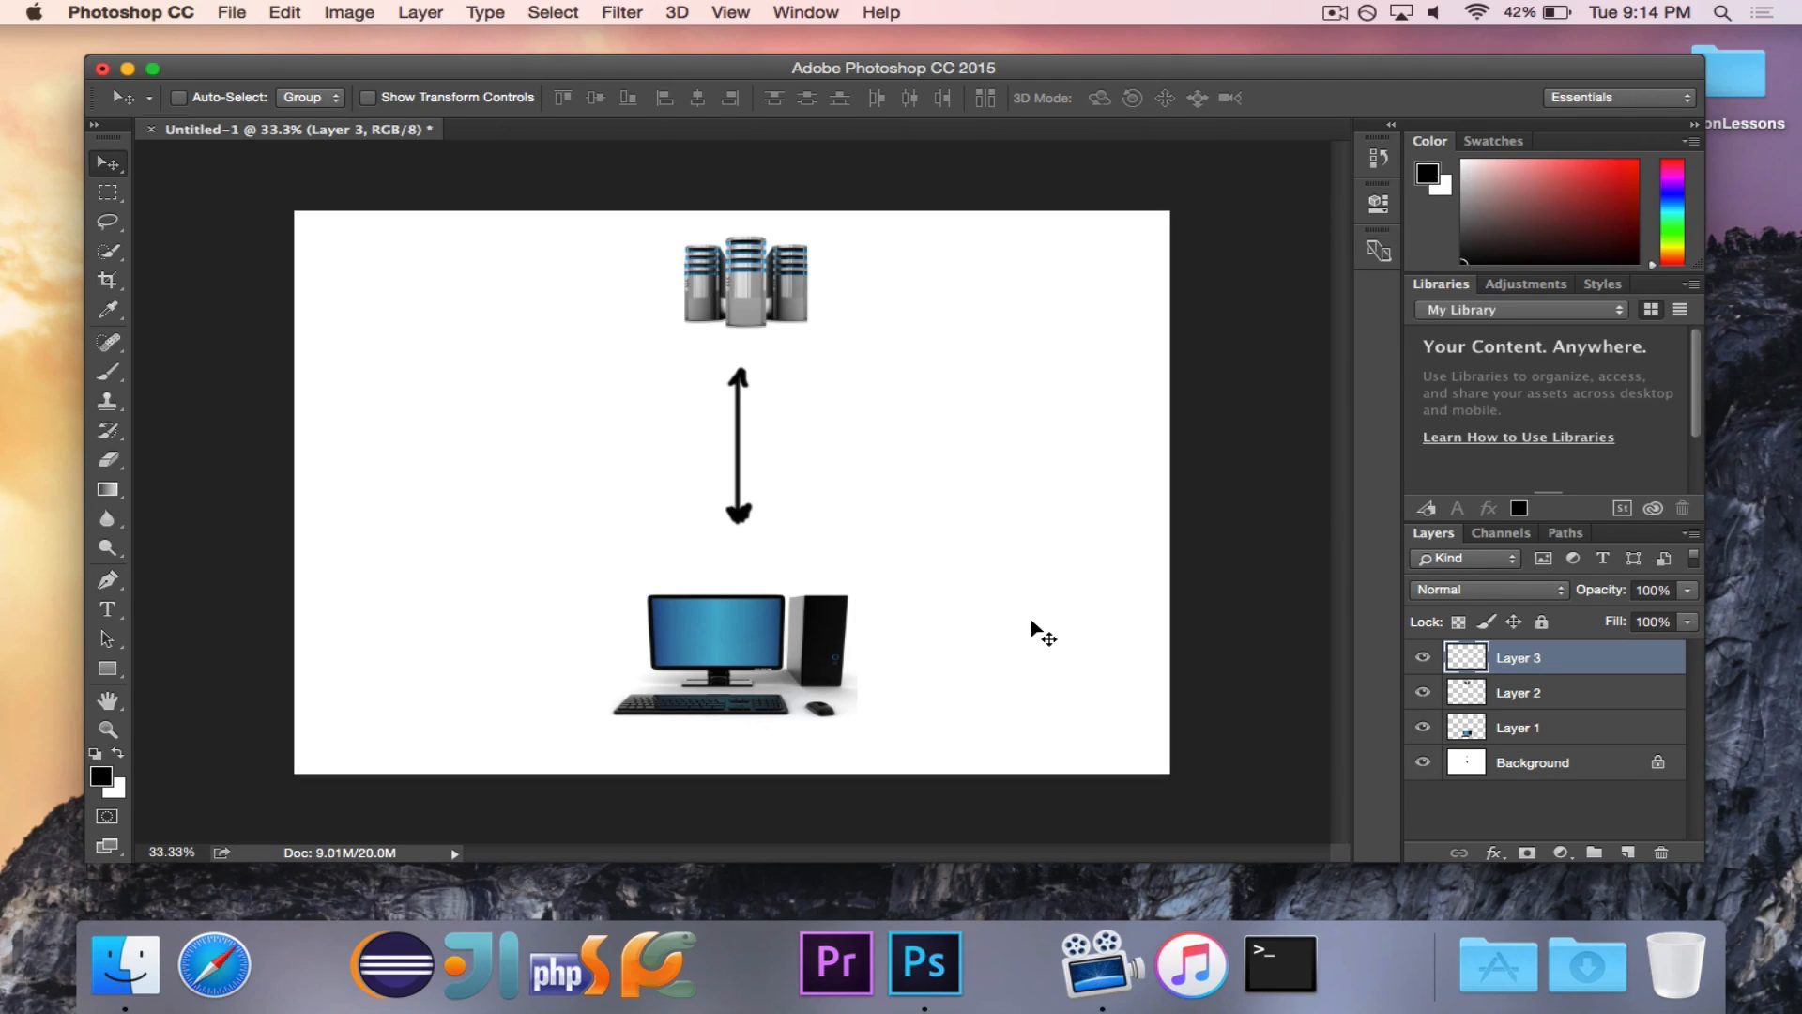
pyautogui.moveTo(763, 488)
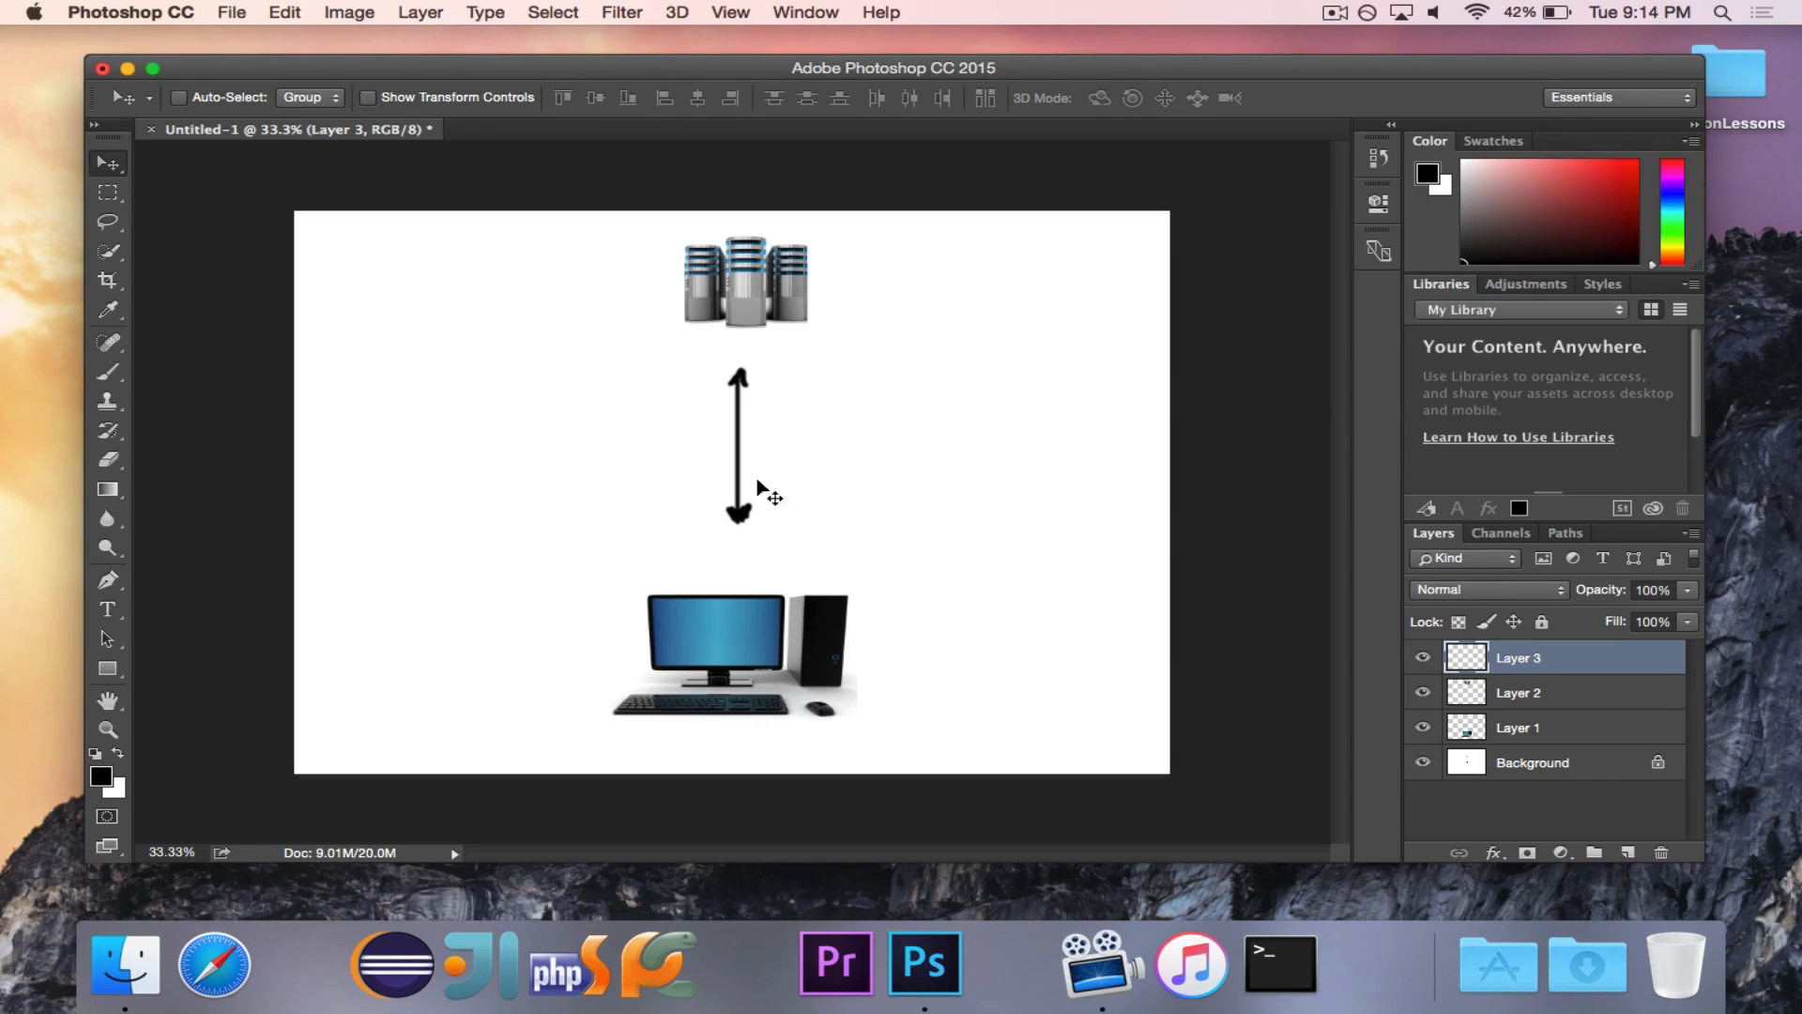
pyautogui.moveTo(991, 552)
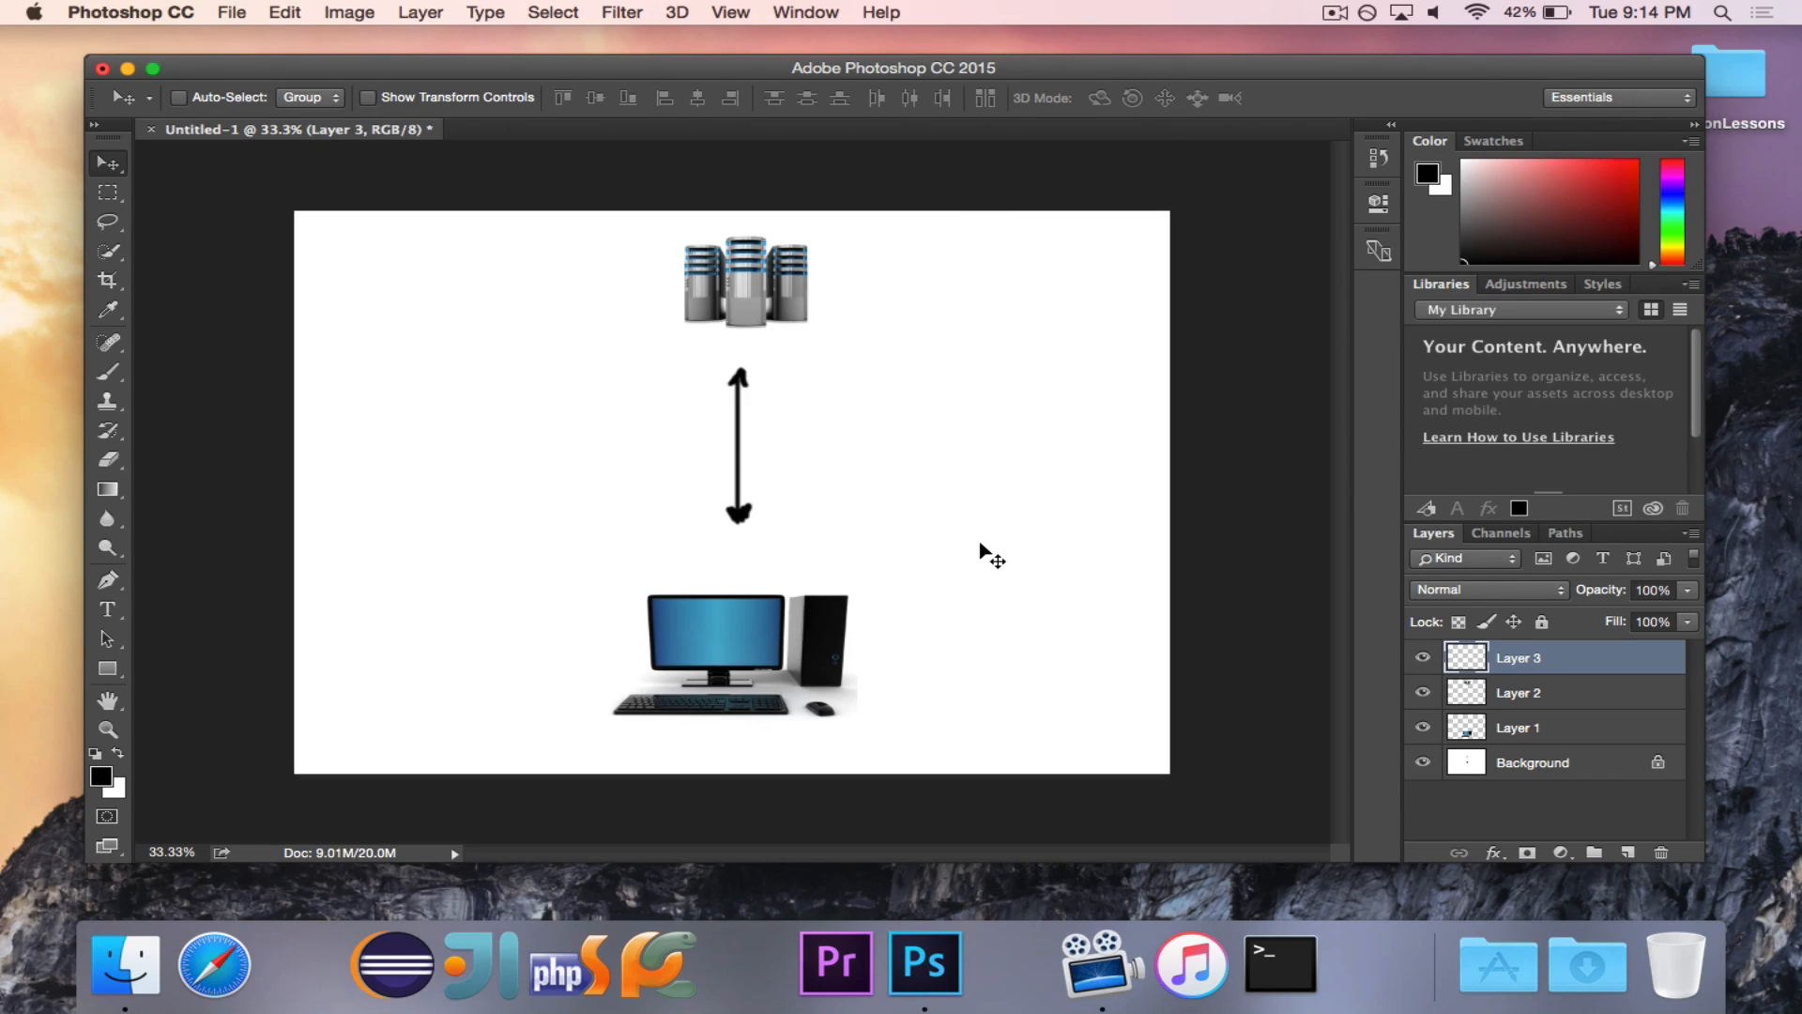
pyautogui.moveTo(741, 594)
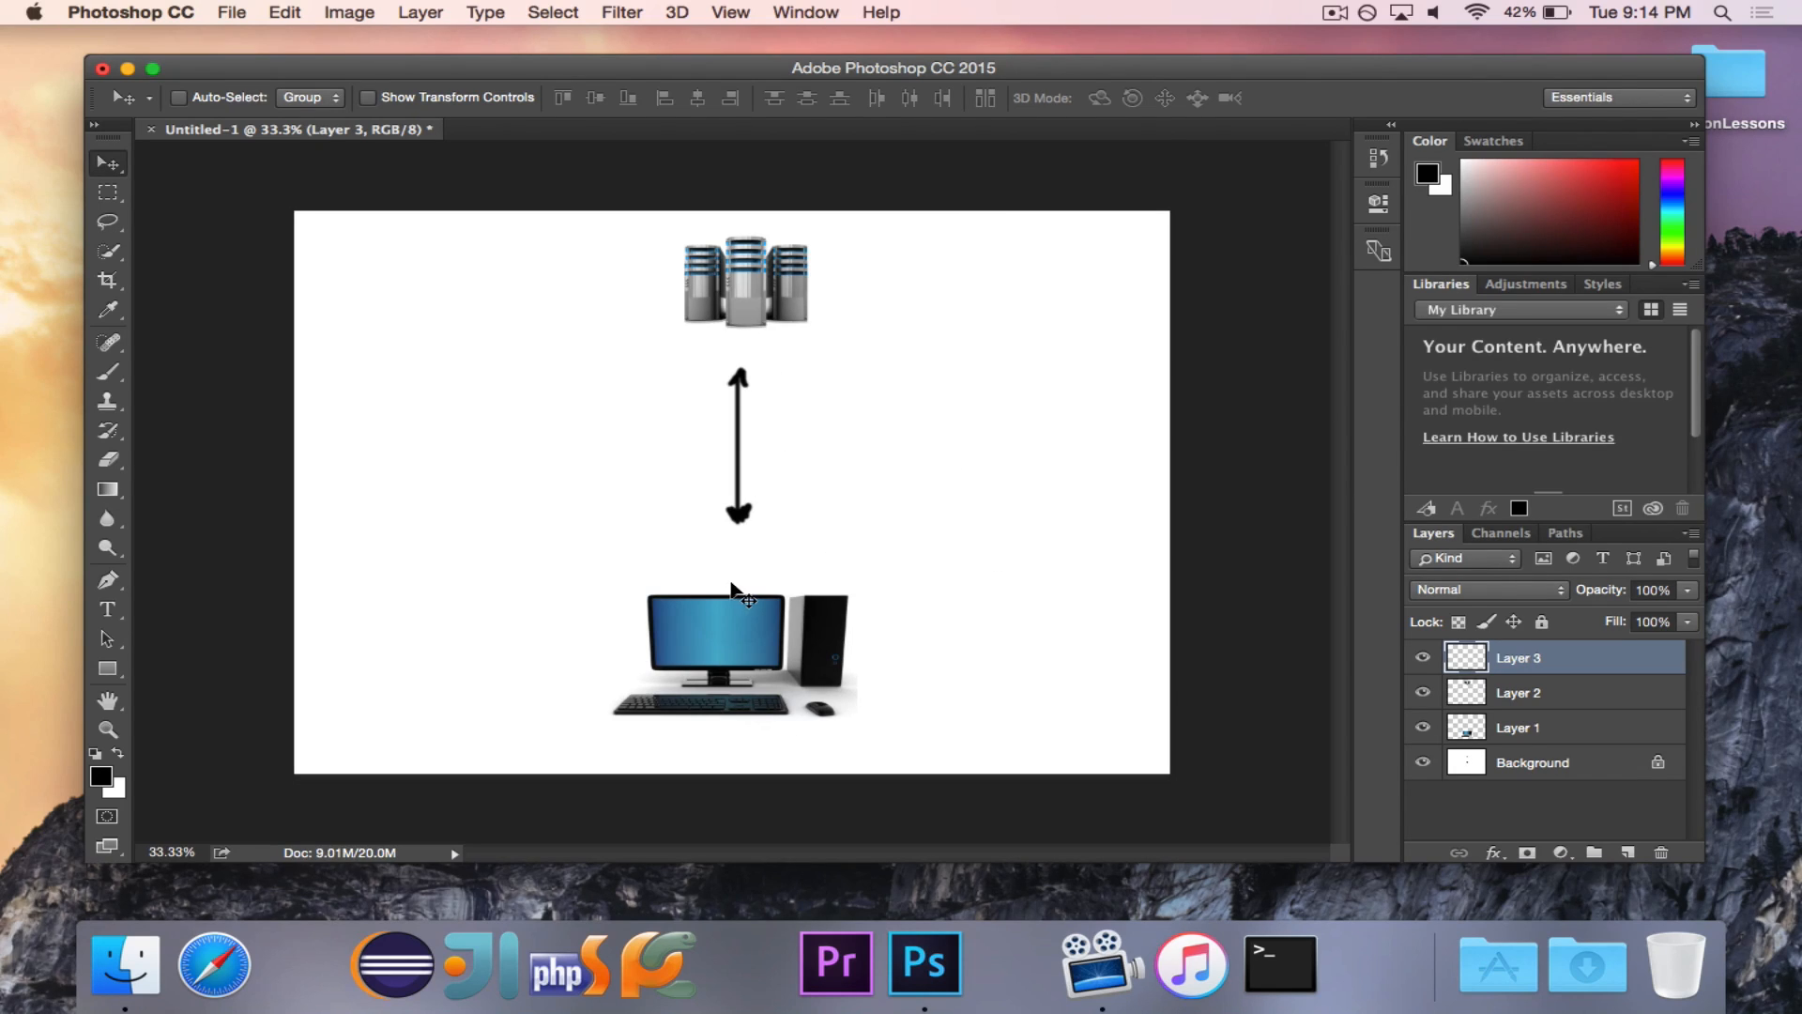
pyautogui.moveTo(816, 273)
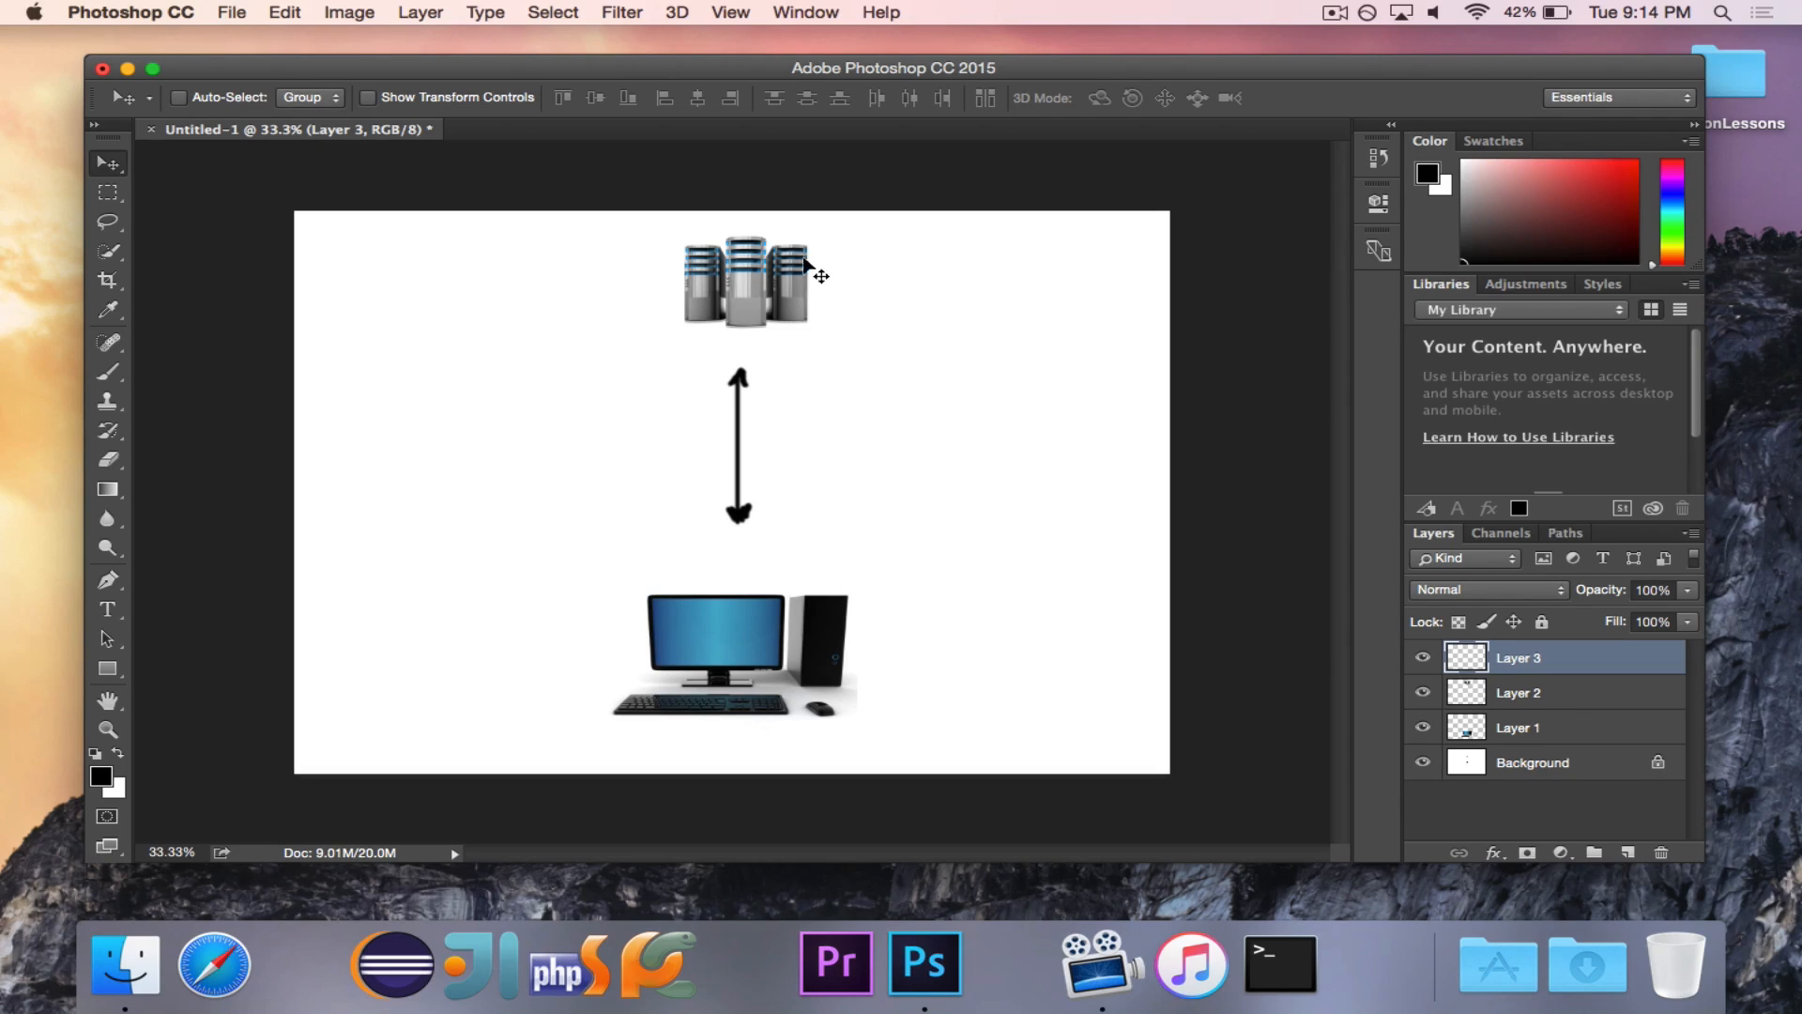
pyautogui.moveTo(950, 329)
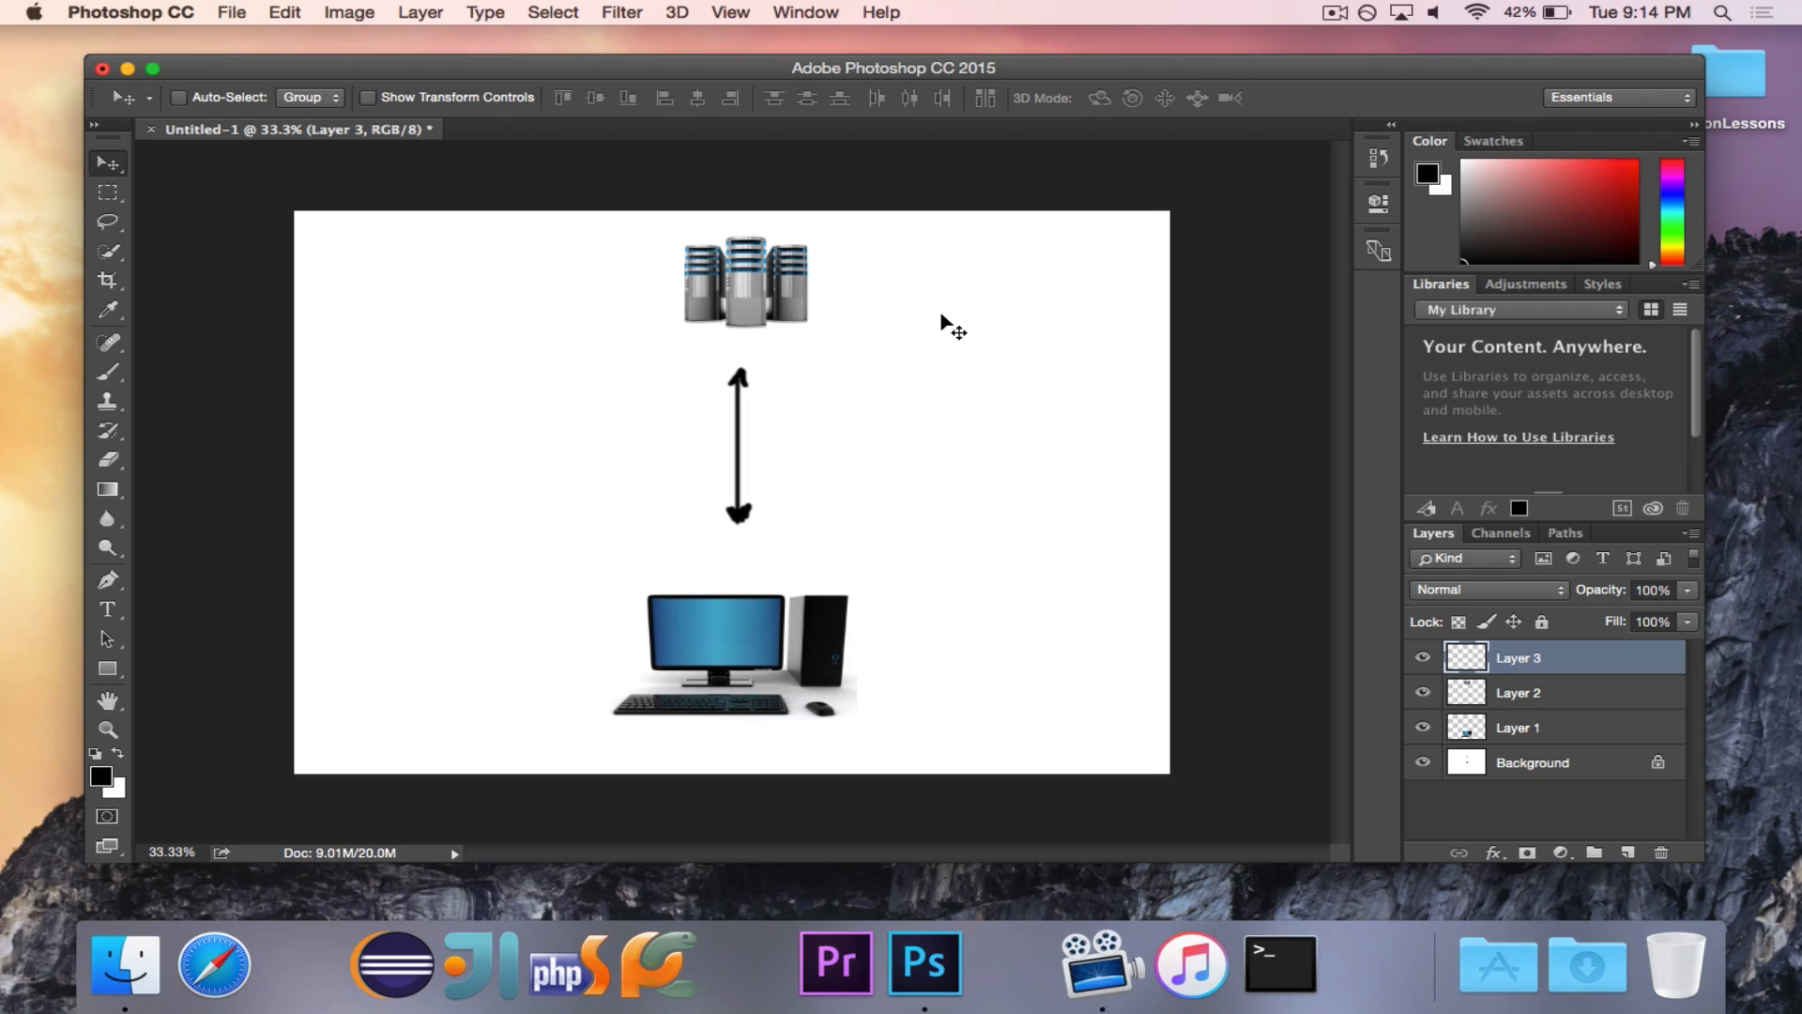
pyautogui.moveTo(933, 205)
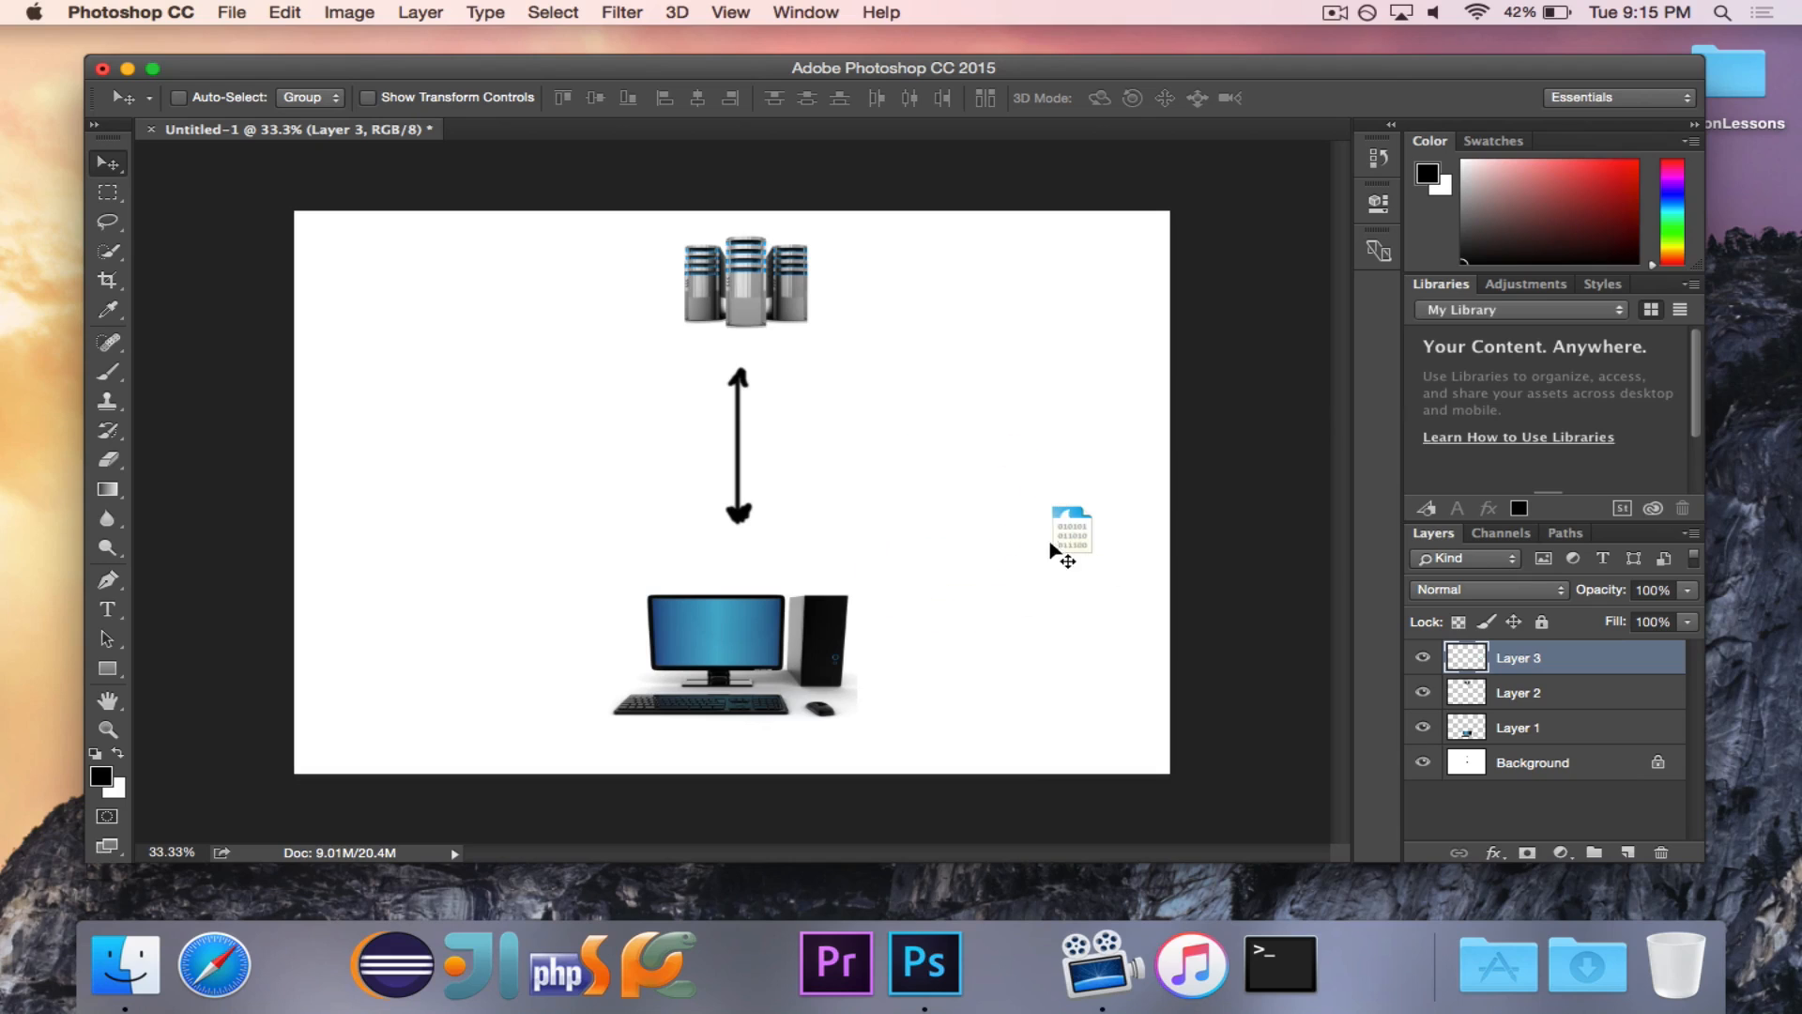
# Step: Drag the packet icon onto the server, then the computer screen, then up beside the server
pyautogui.moveTo(1069, 532); pyautogui.dragTo(1010, 502)
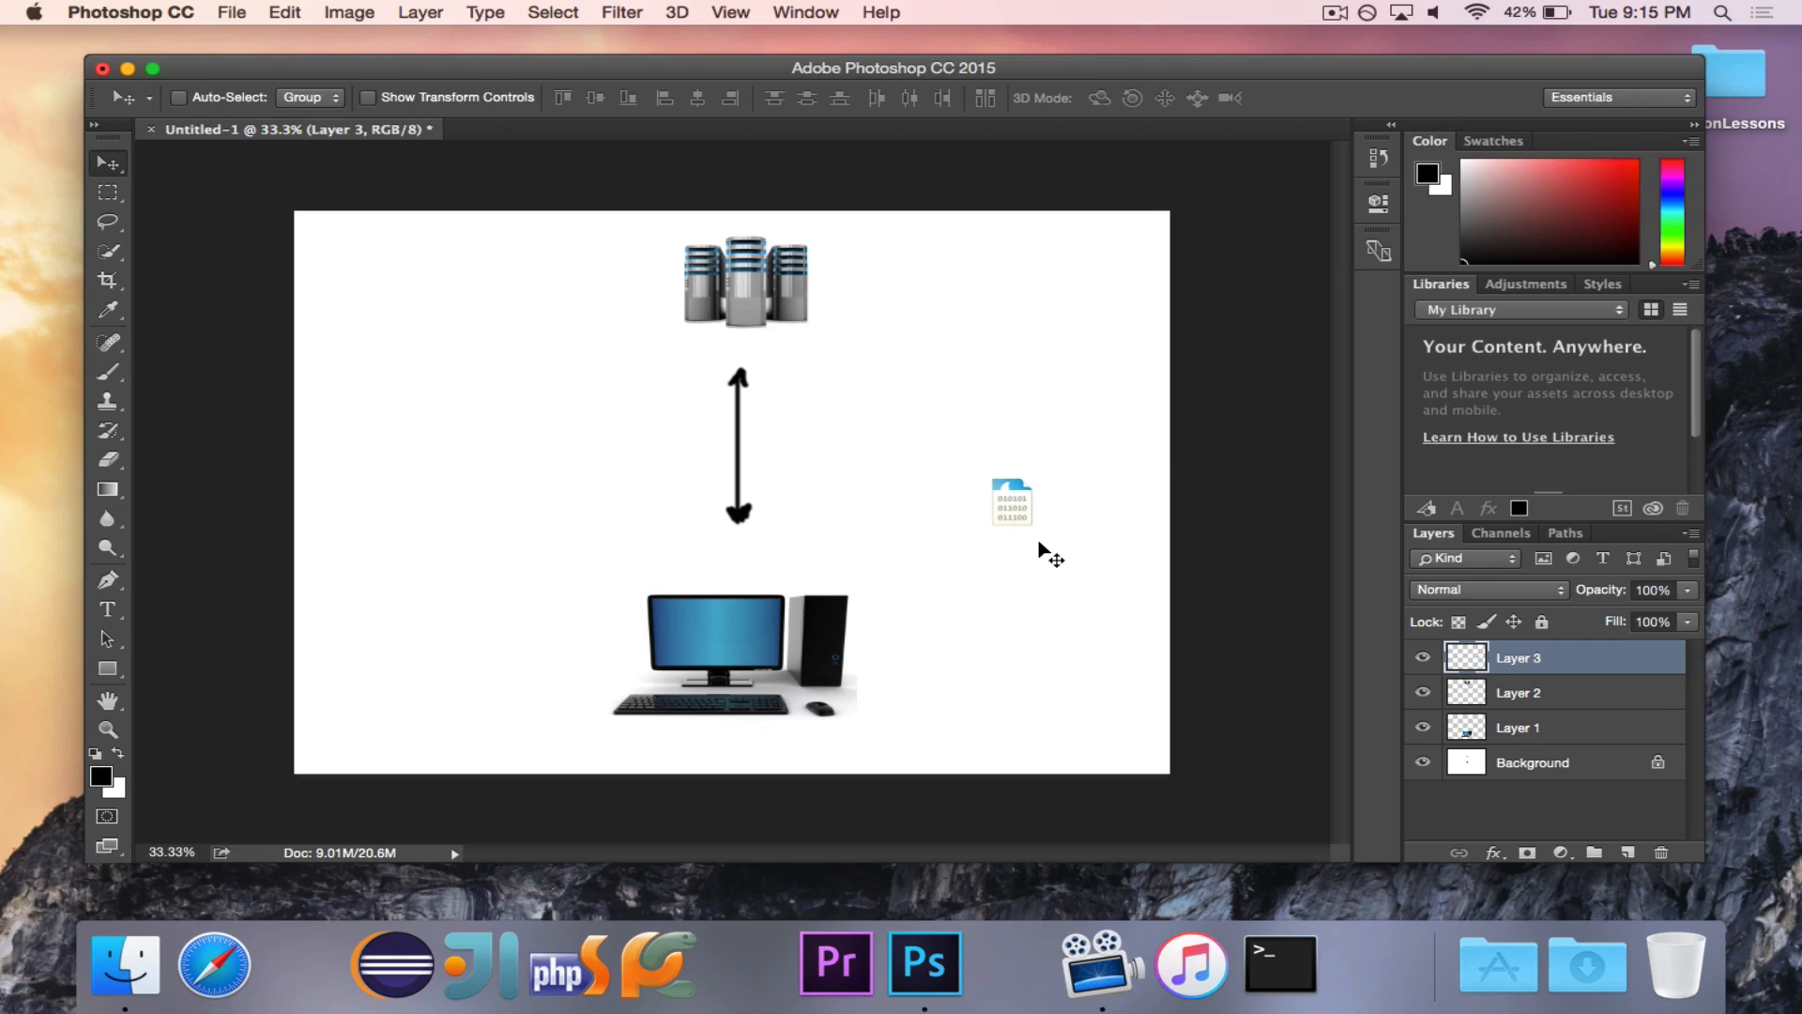
pyautogui.moveTo(1010, 502); pyautogui.dragTo(1020, 509)
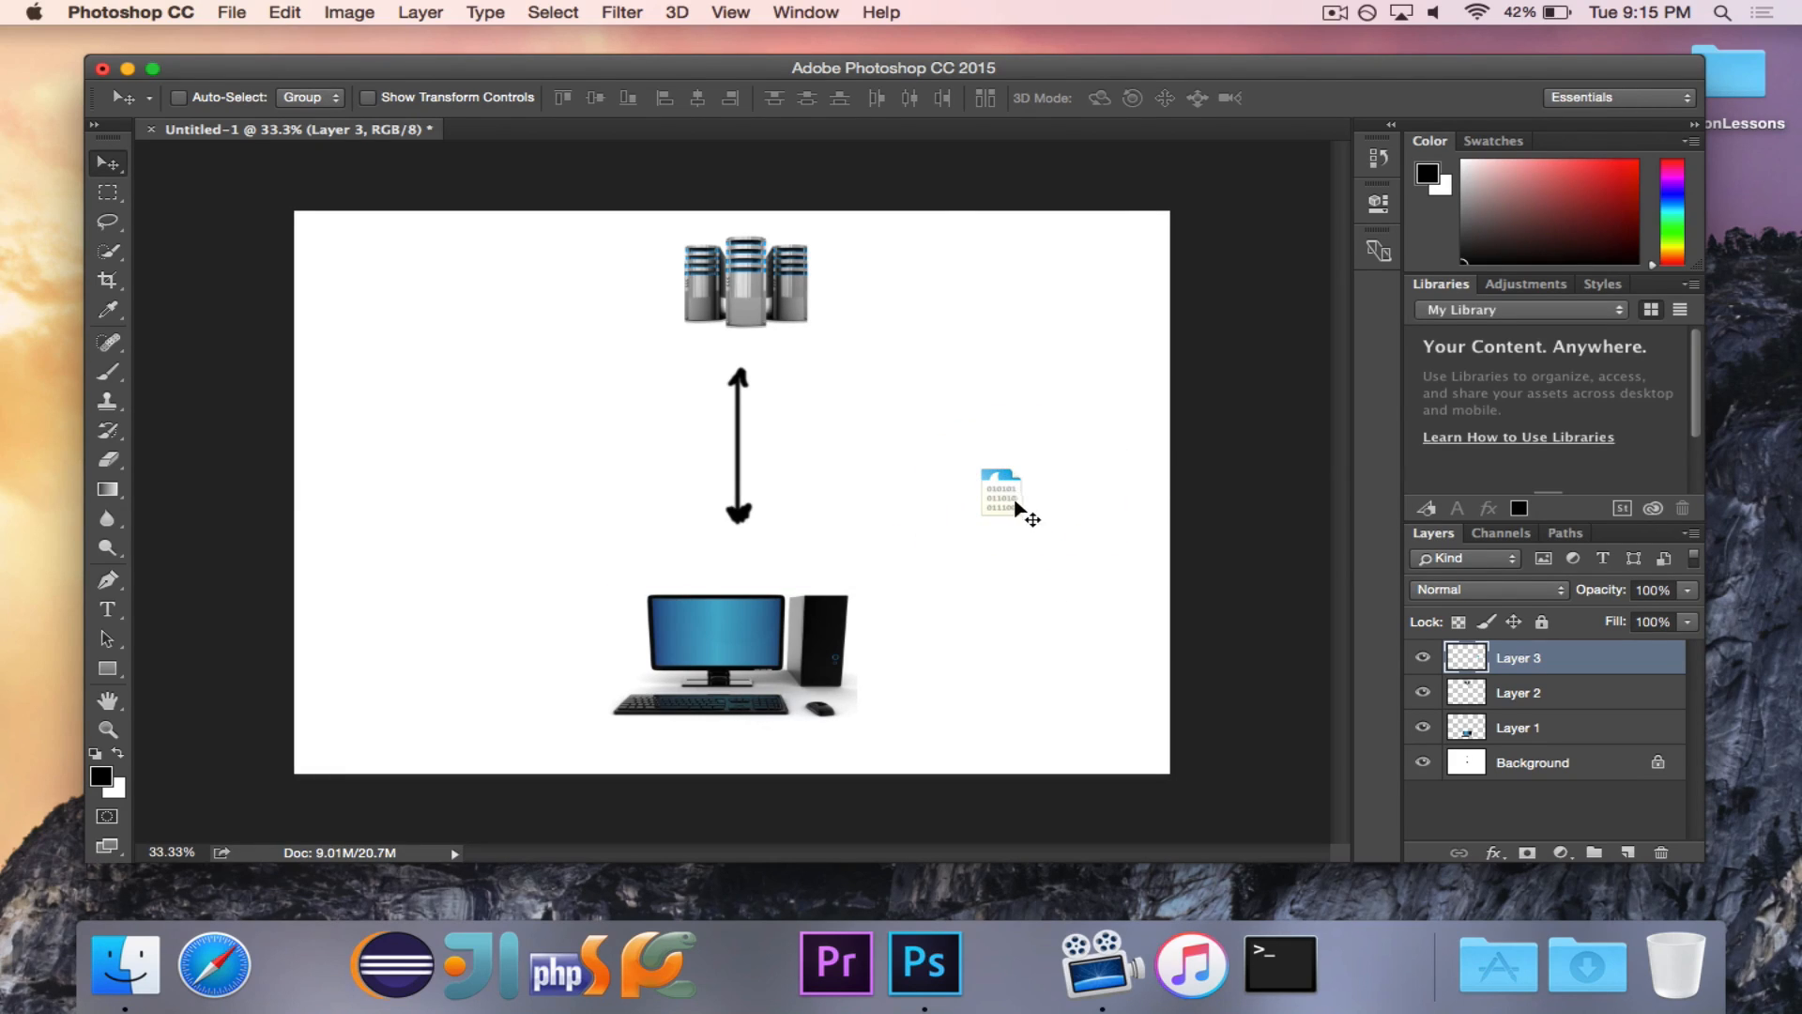
pyautogui.moveTo(999, 494); pyautogui.dragTo(758, 284)
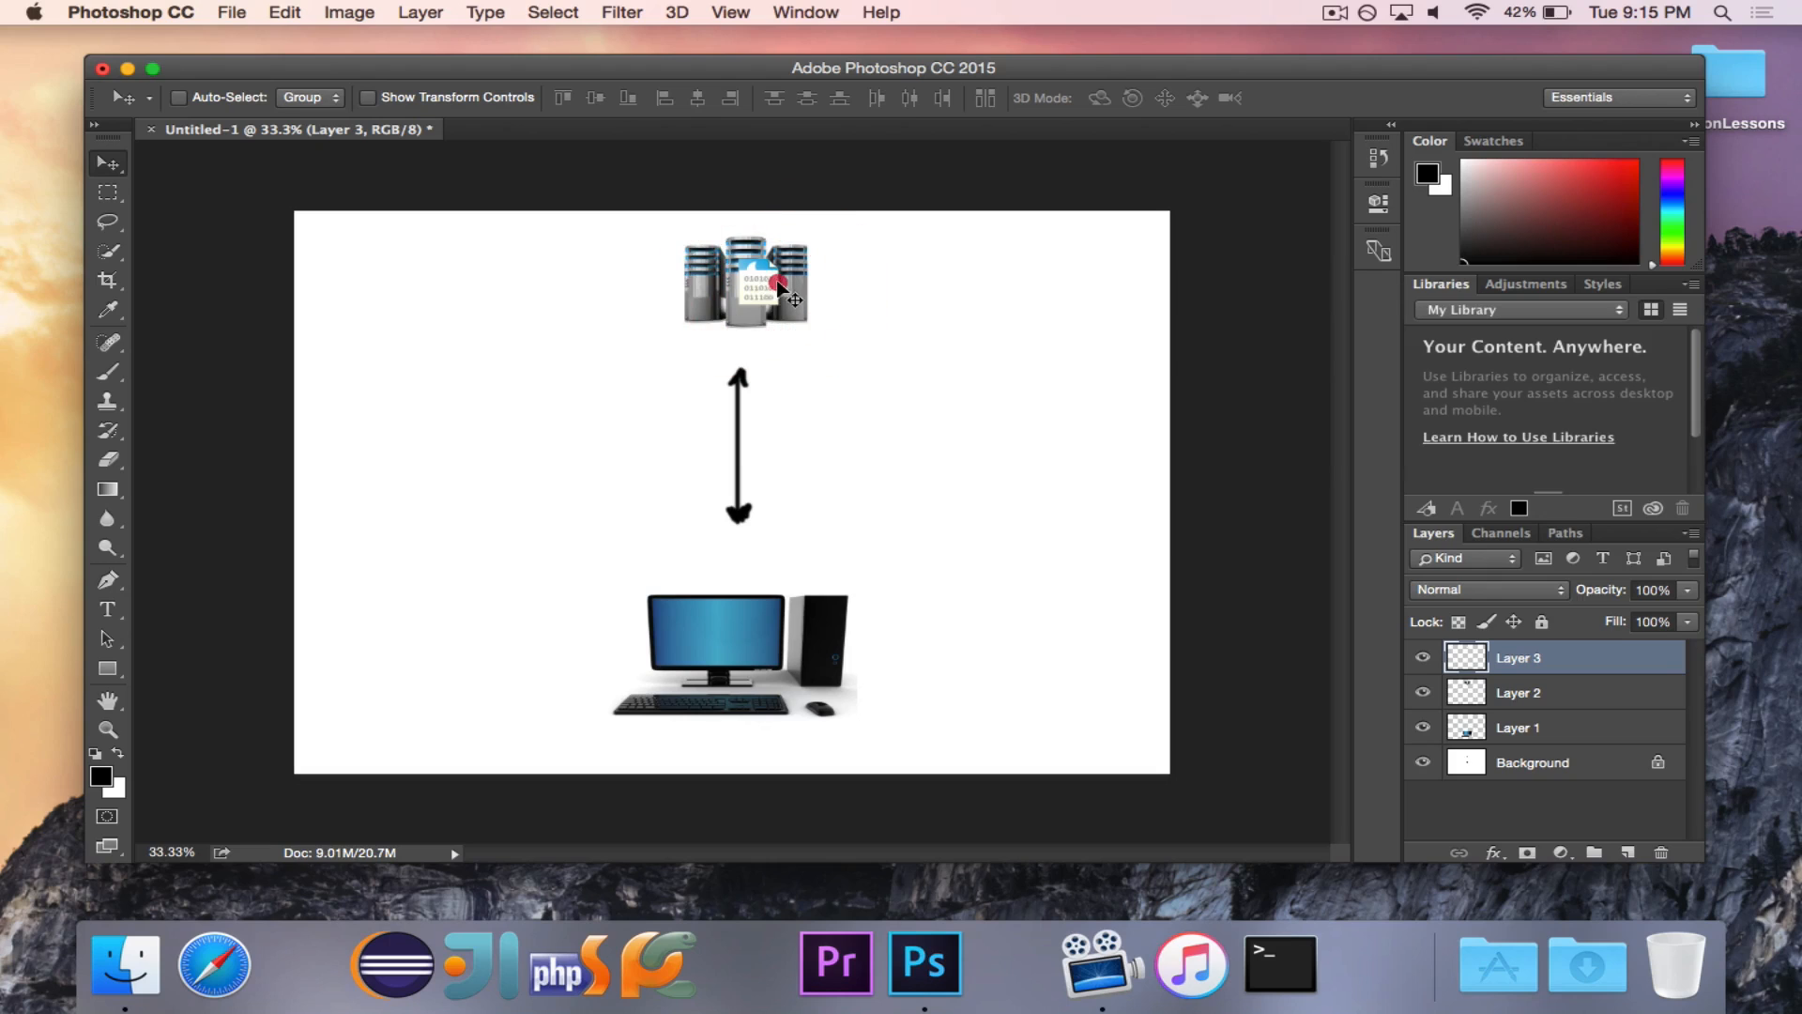
pyautogui.moveTo(764, 287); pyautogui.dragTo(1046, 482)
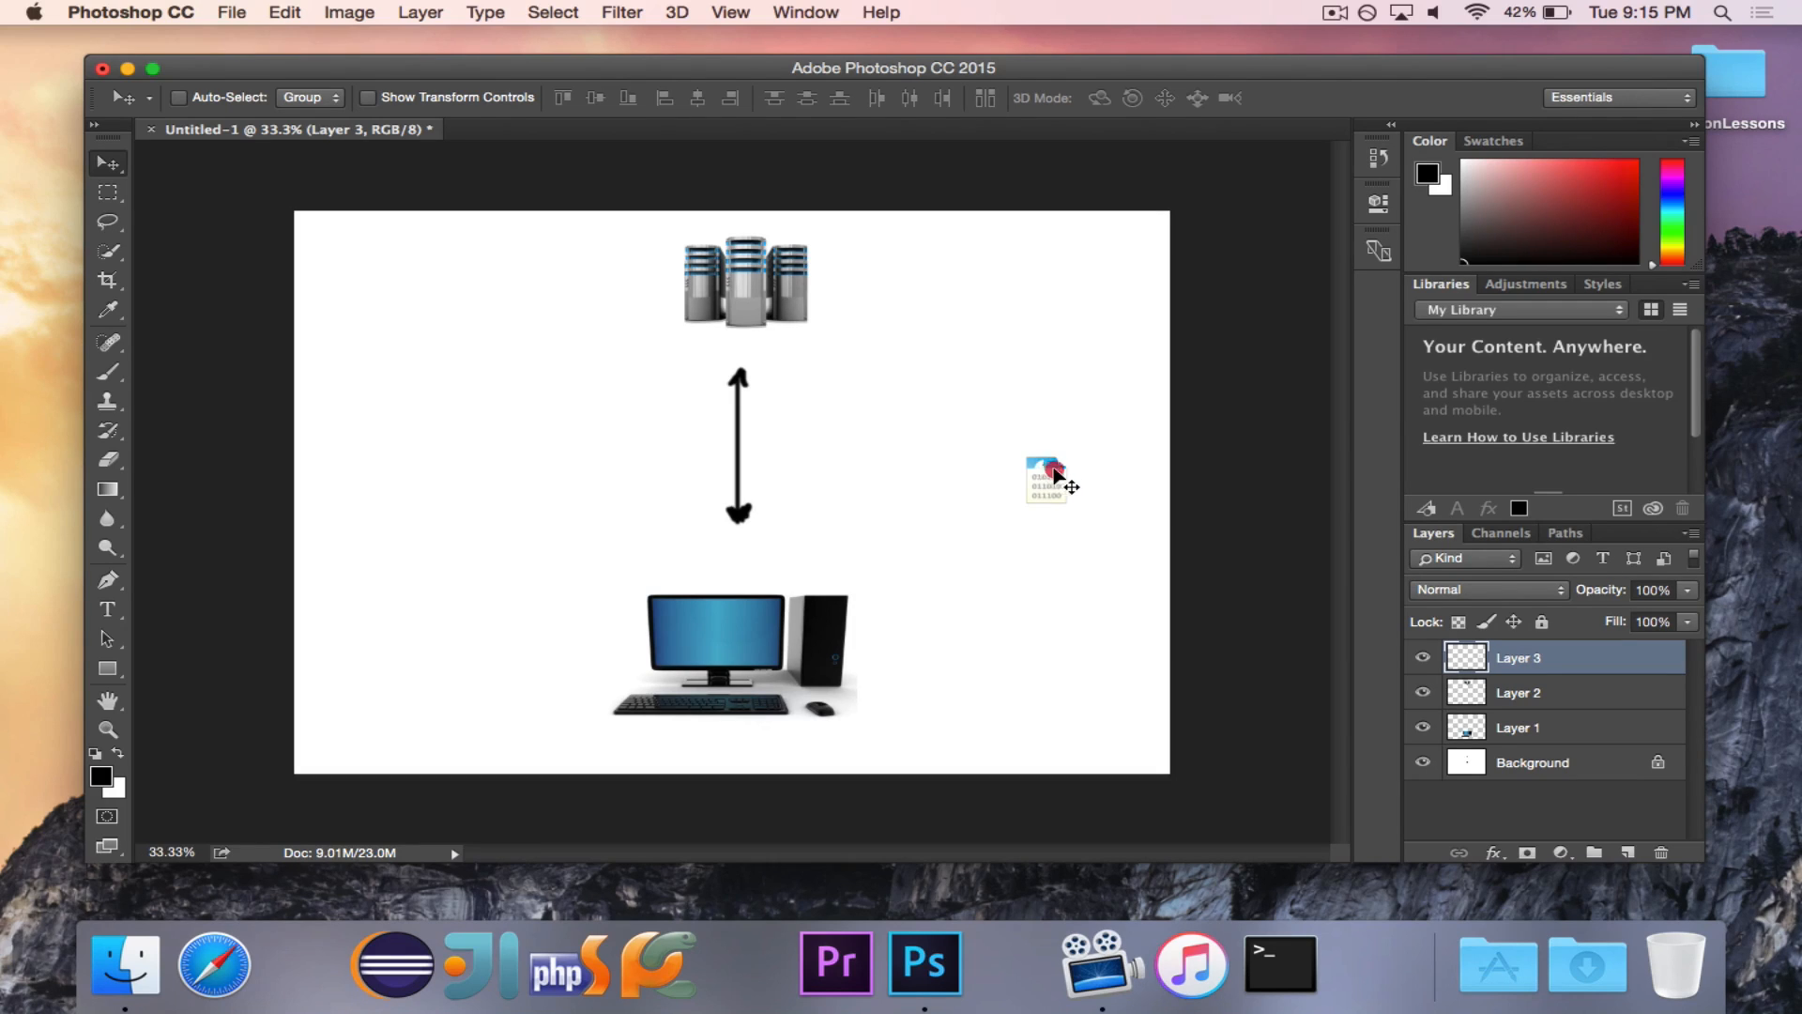
pyautogui.moveTo(1049, 480); pyautogui.dragTo(736, 632)
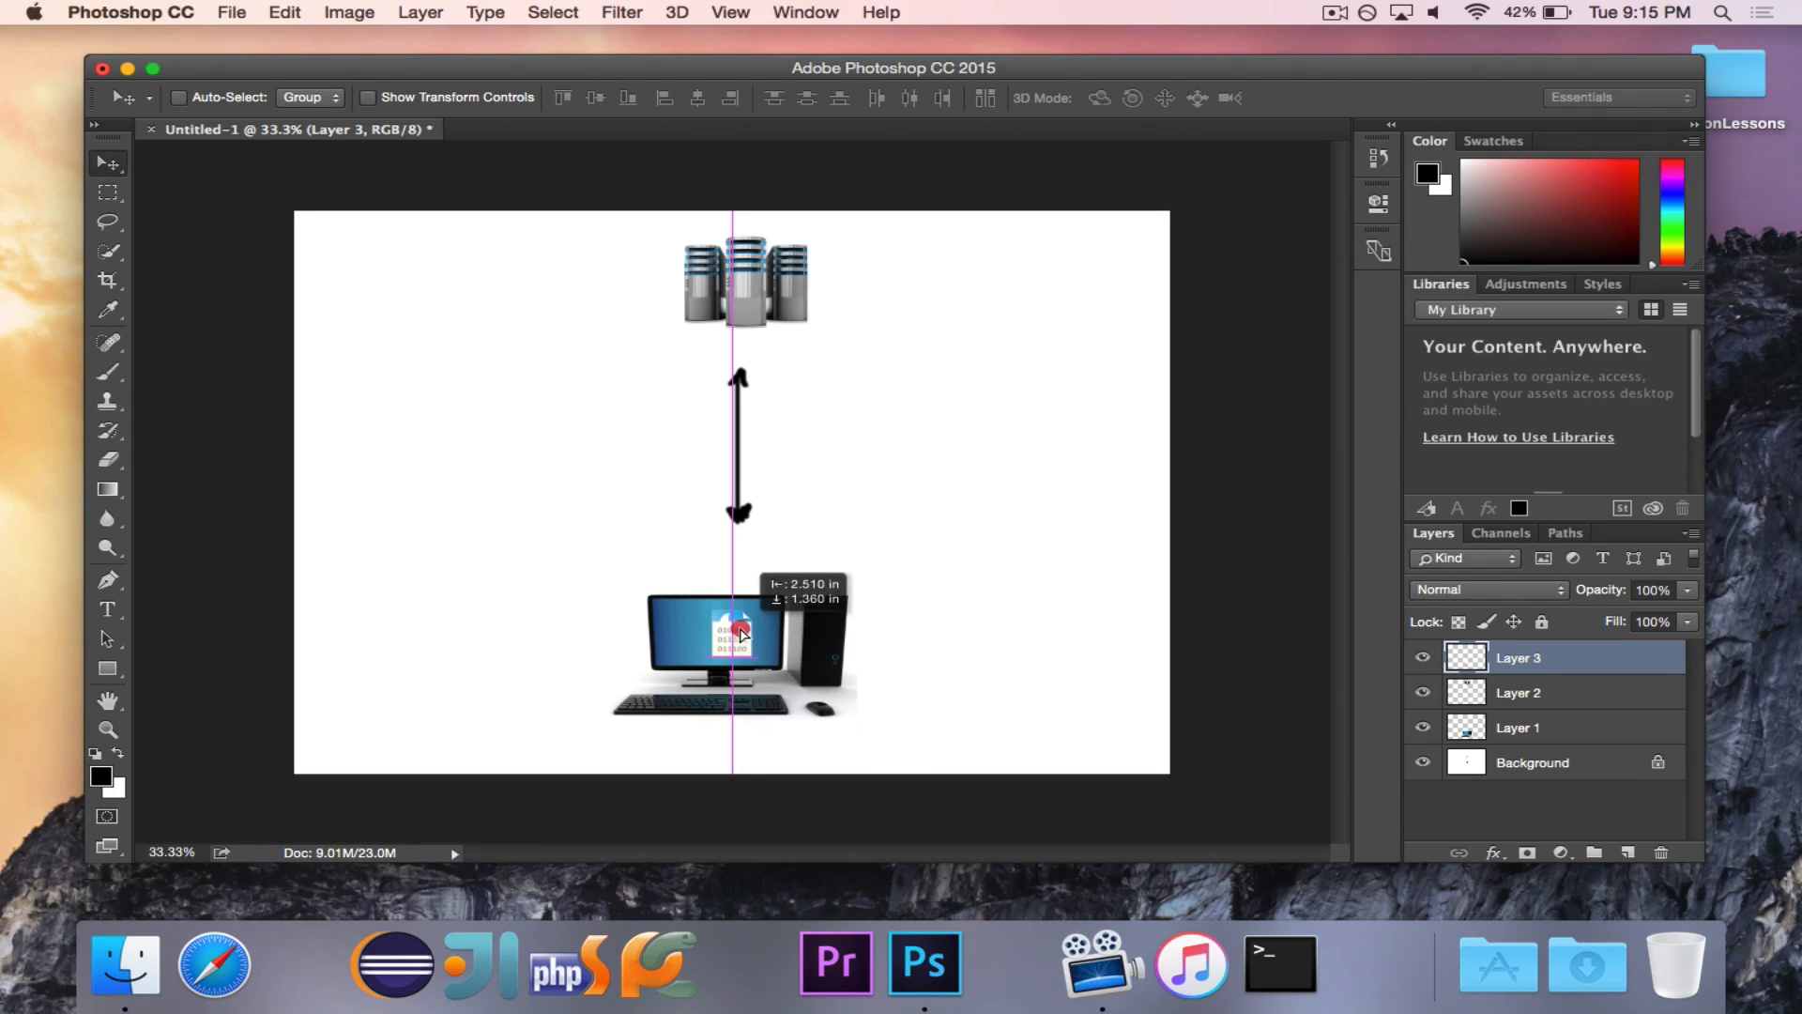
pyautogui.moveTo(739, 629); pyautogui.dragTo(896, 629)
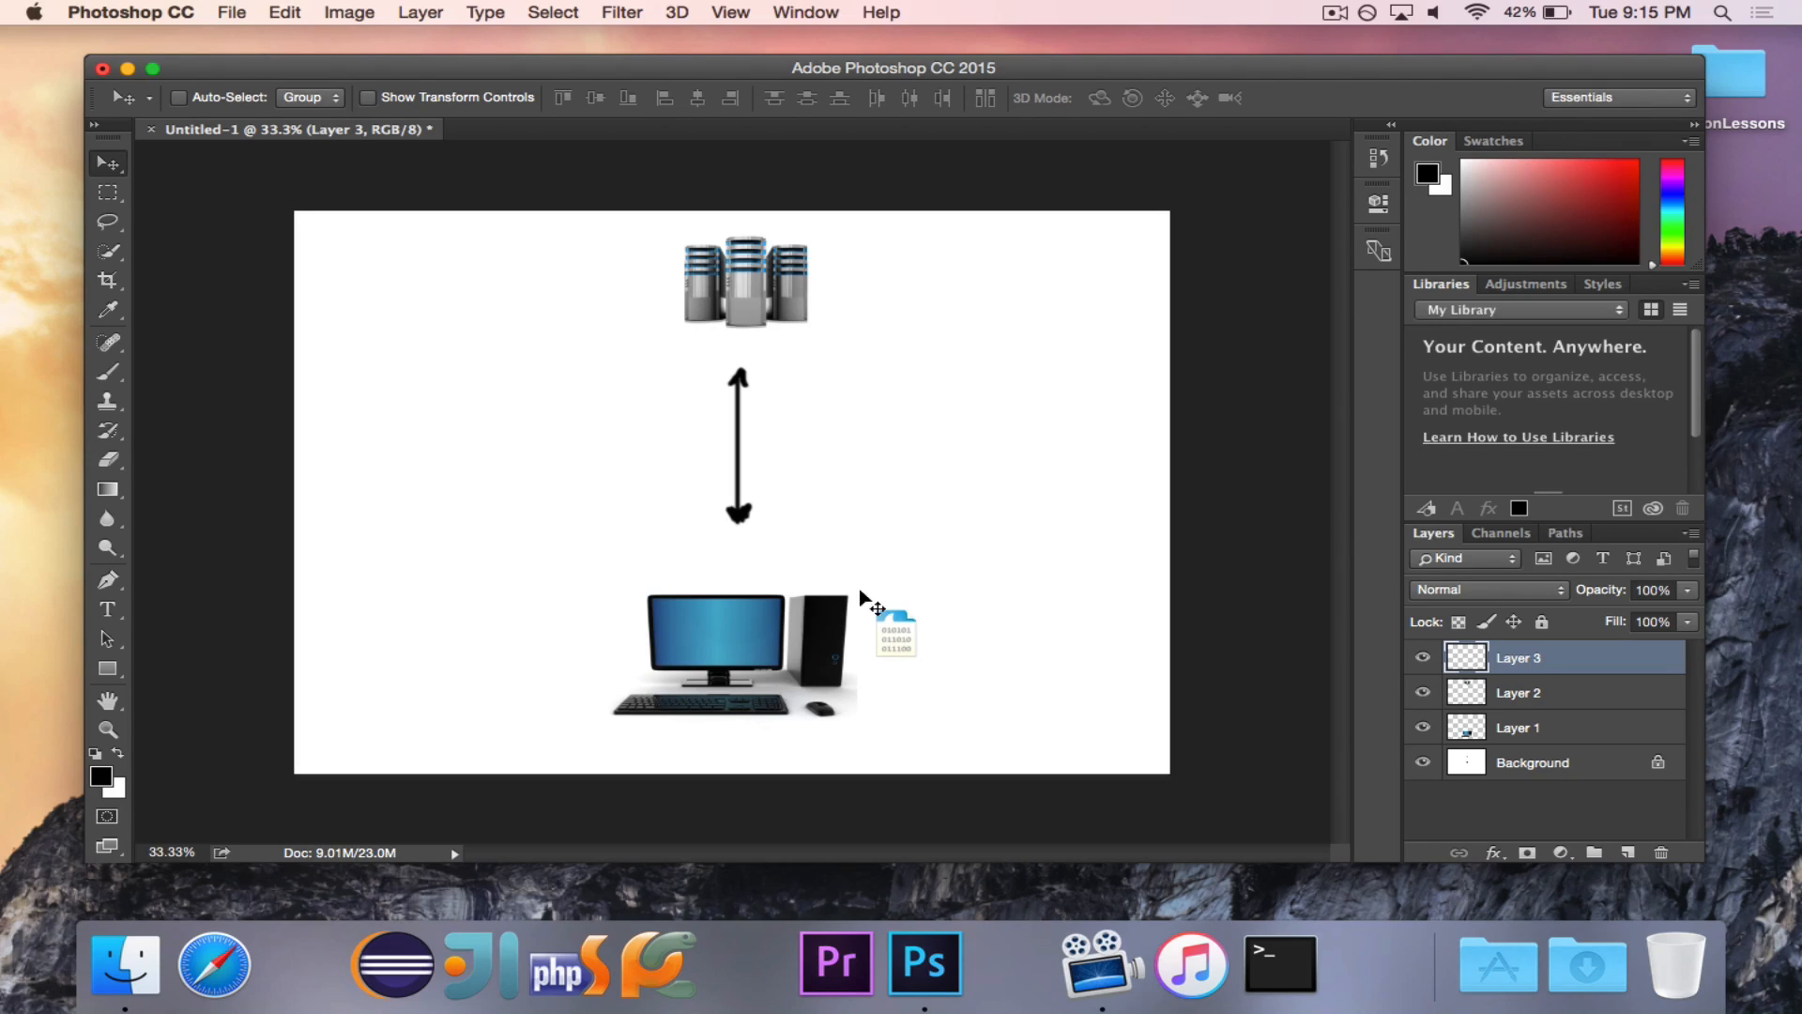
pyautogui.moveTo(895, 630); pyautogui.dragTo(856, 308)
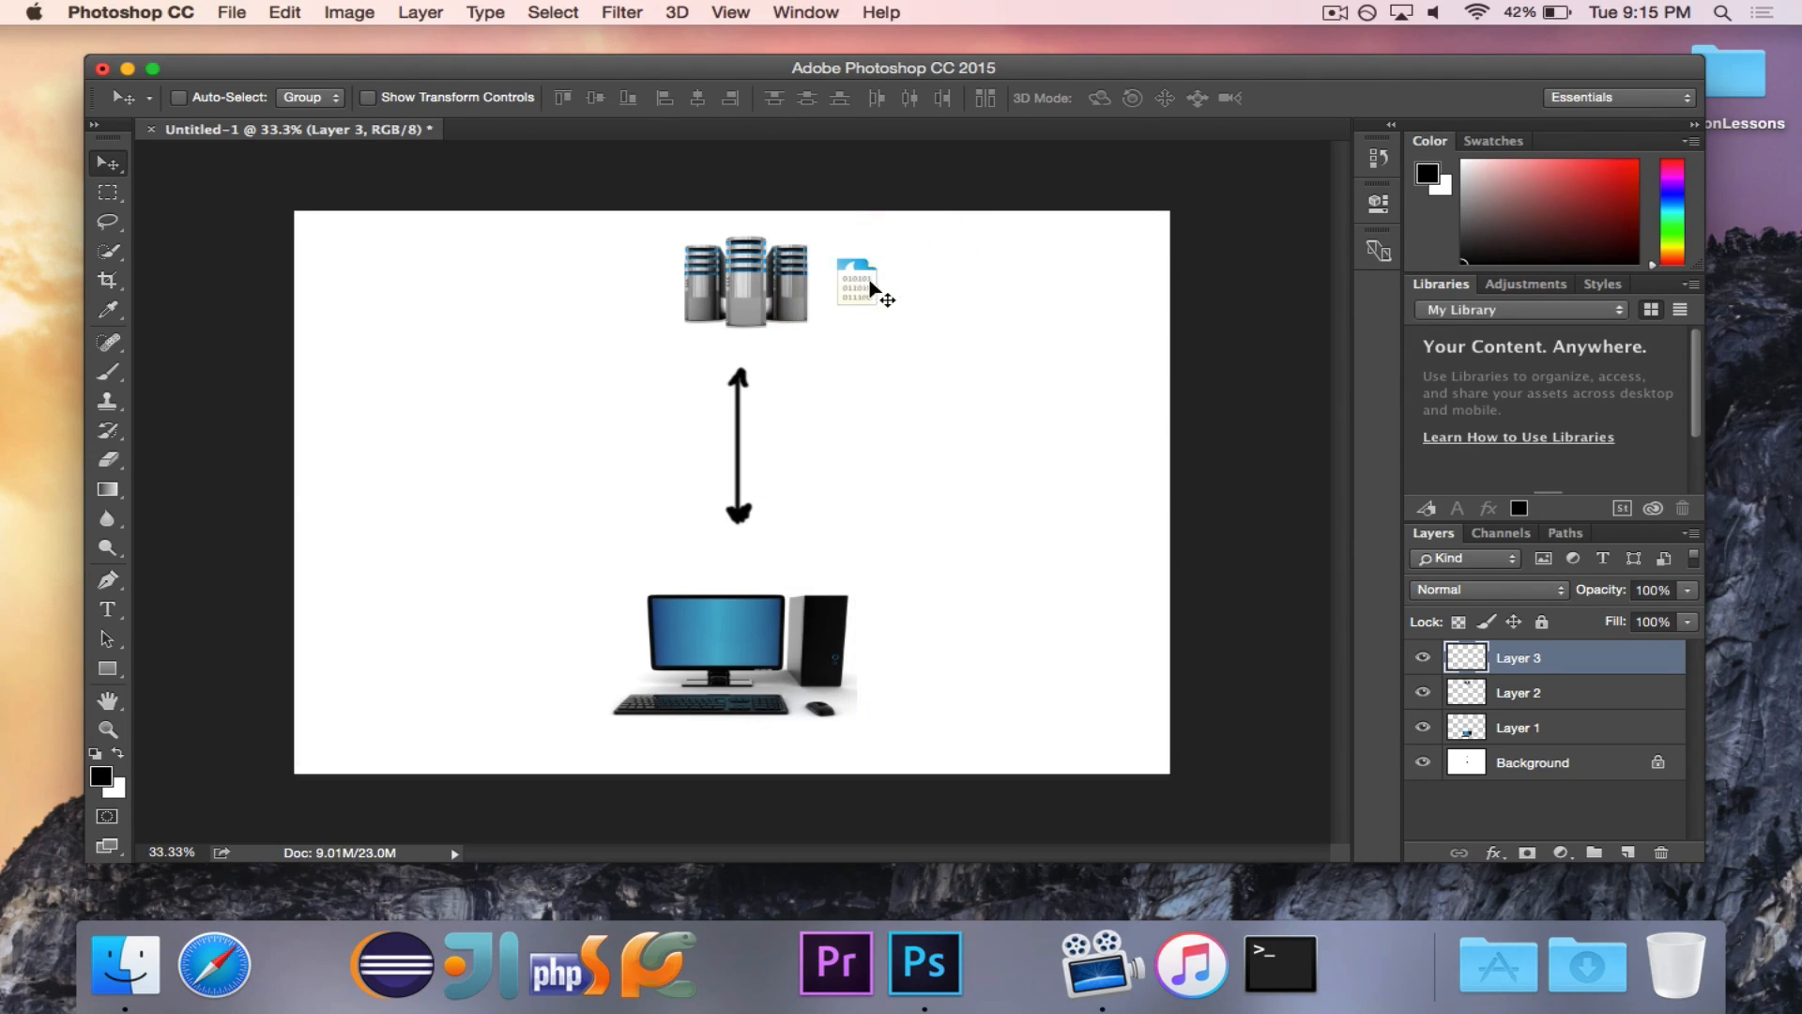
pyautogui.moveTo(891, 298)
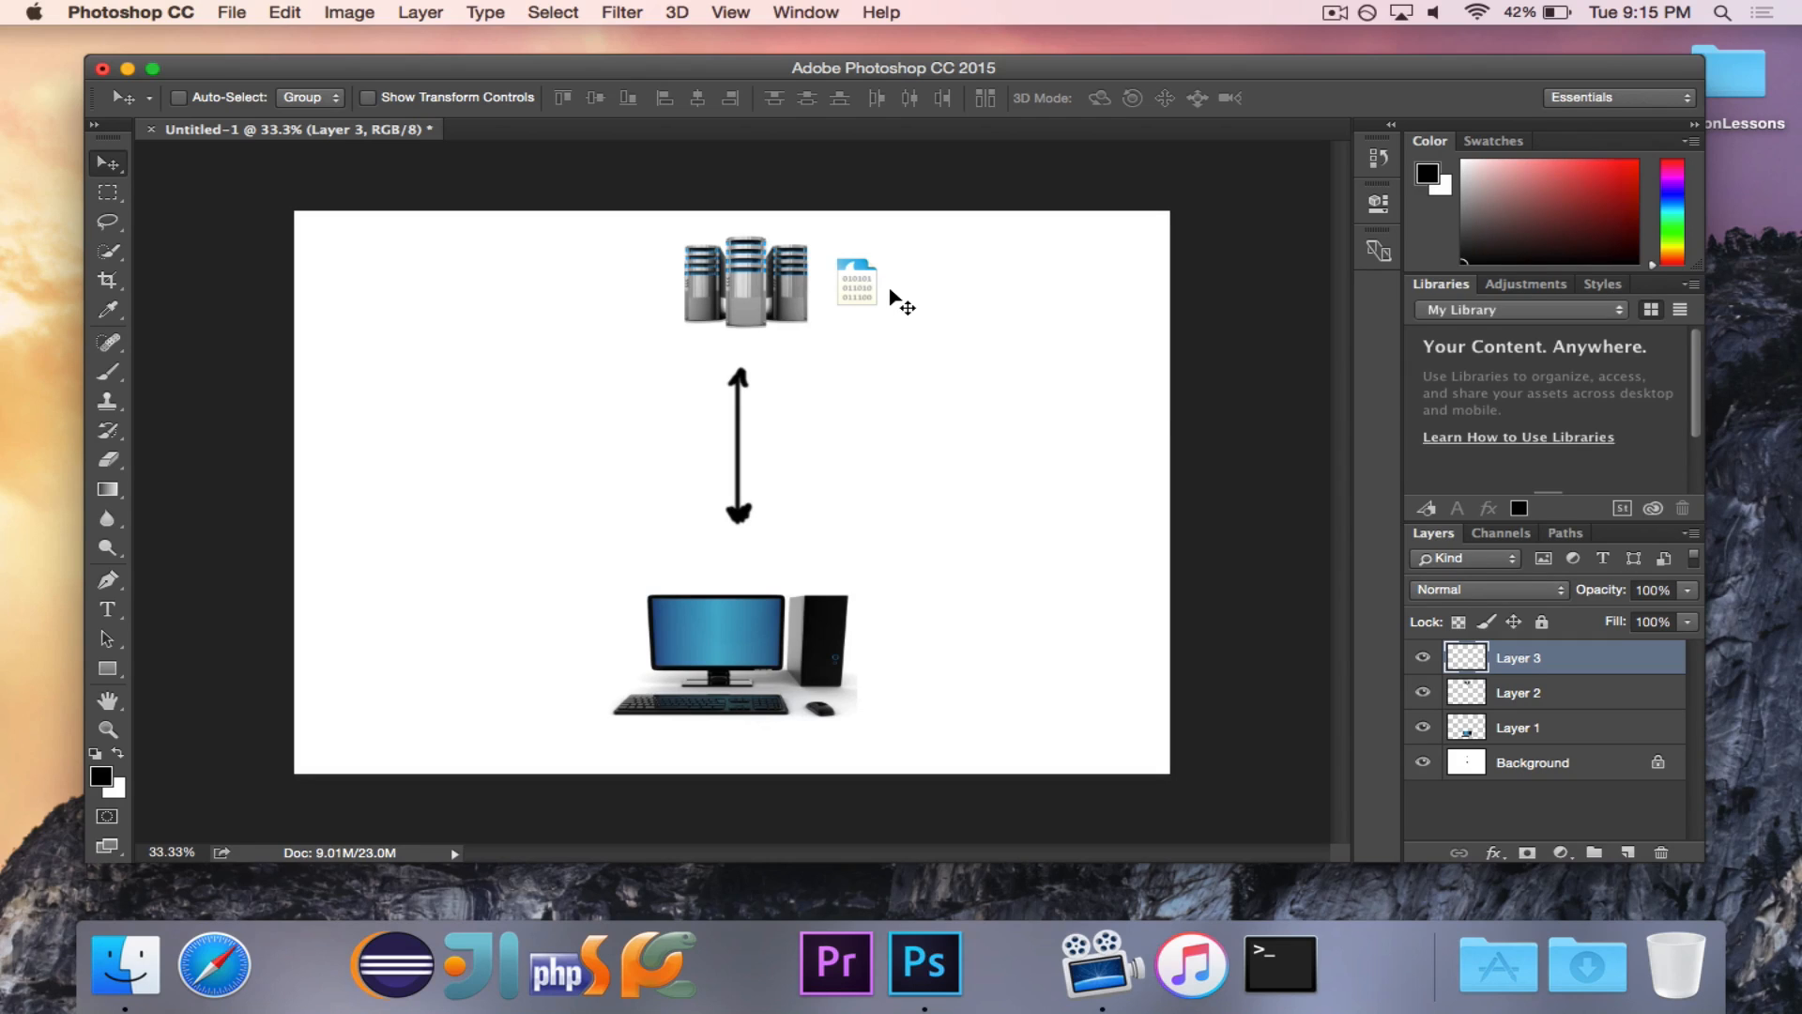
pyautogui.moveTo(876, 291)
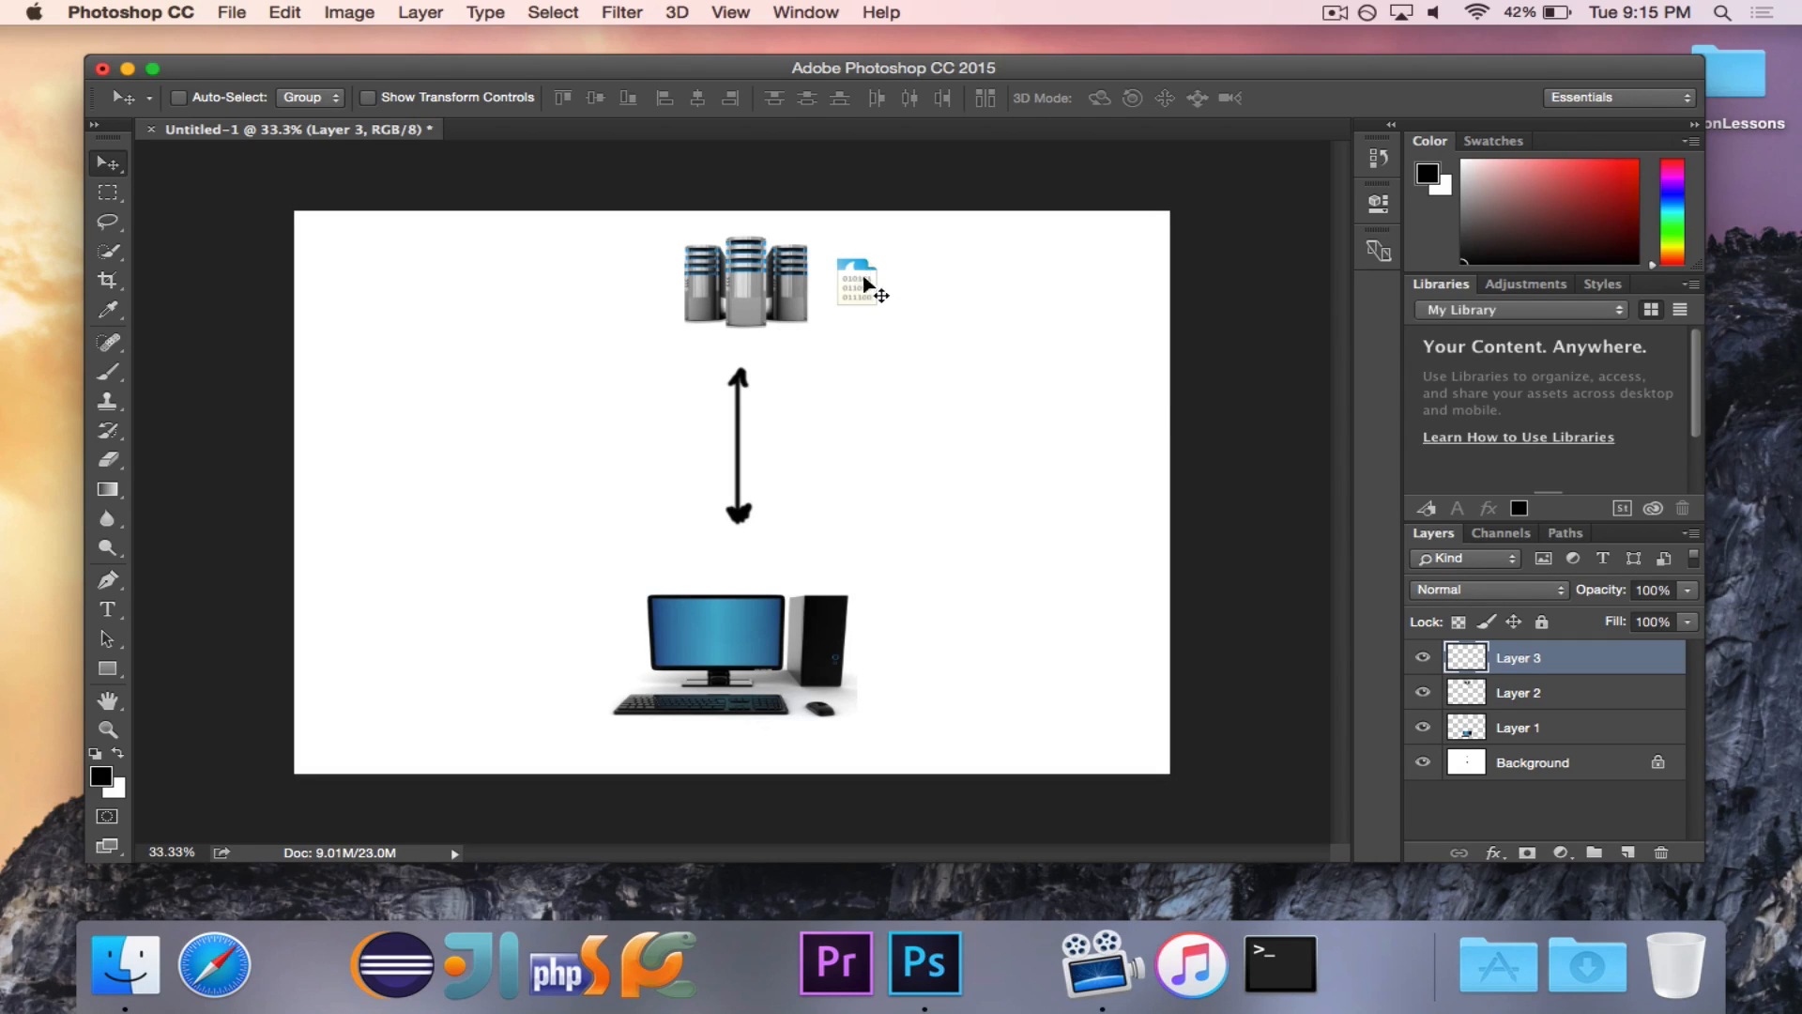
# Step: Move the packet down to the computer, then leave it right of the arrow
pyautogui.moveTo(860, 281); pyautogui.dragTo(879, 655)
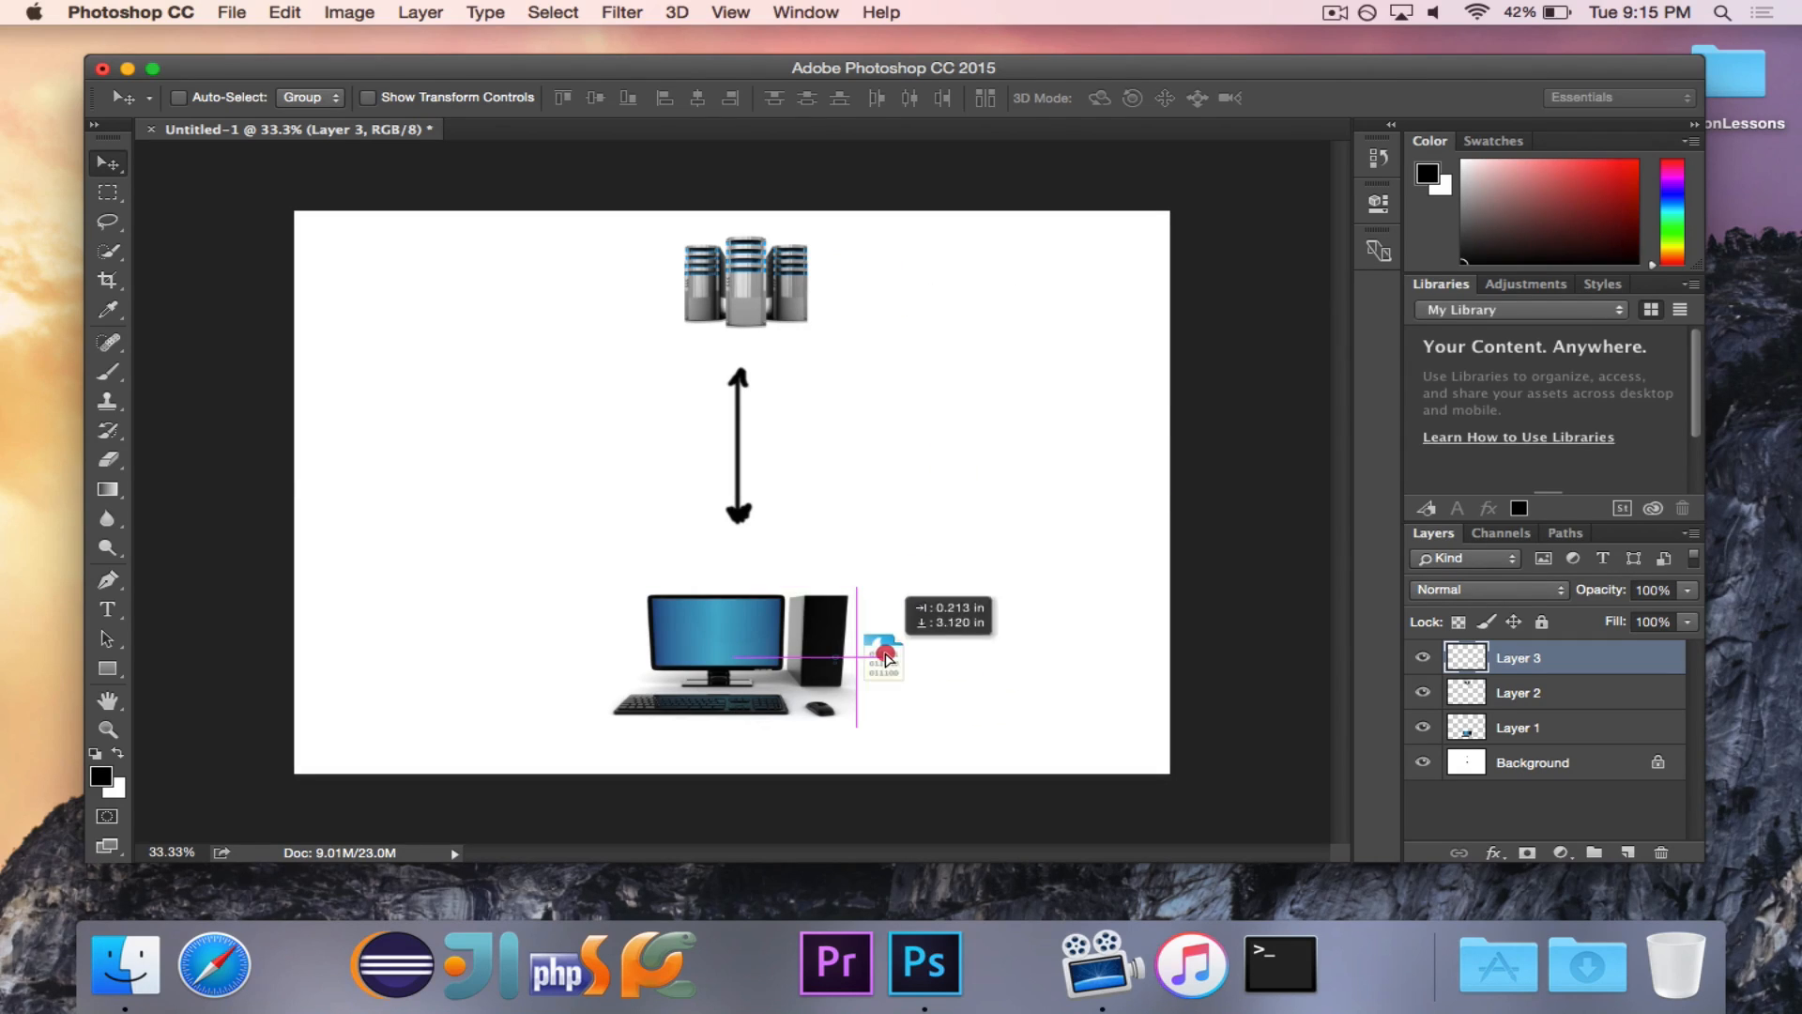
pyautogui.moveTo(882, 655); pyautogui.dragTo(1075, 706)
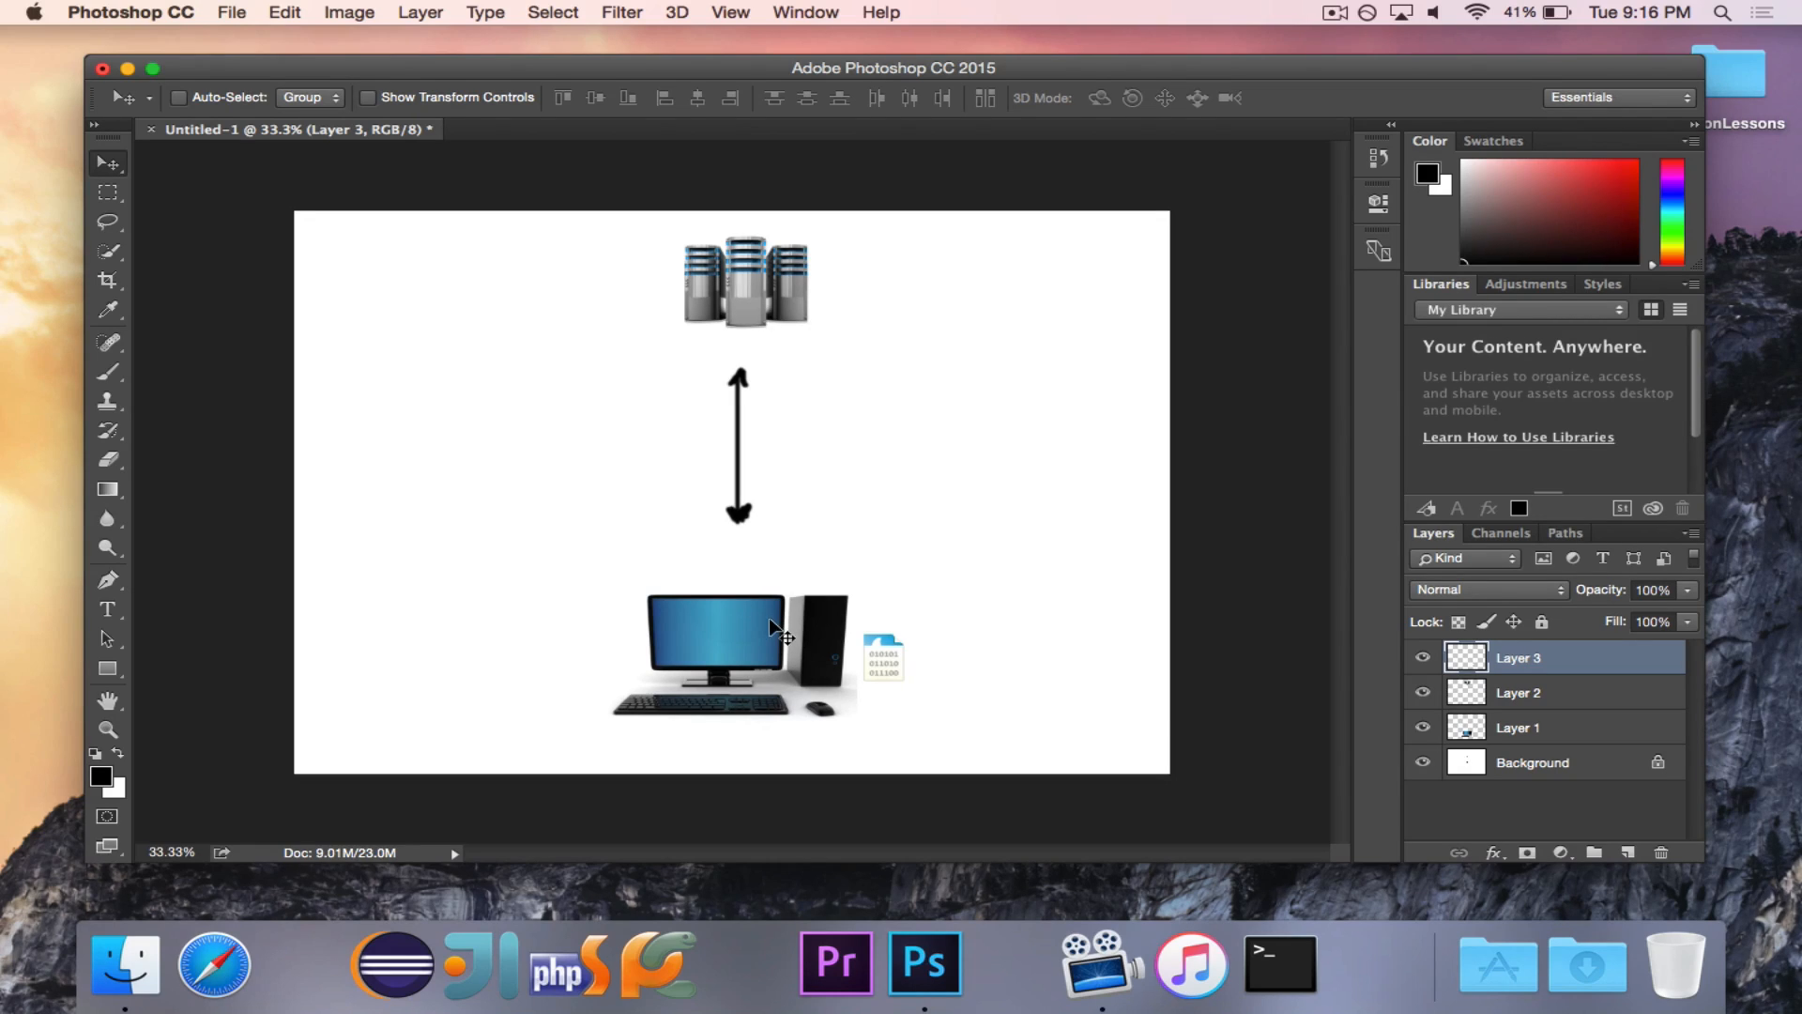
pyautogui.moveTo(931, 641)
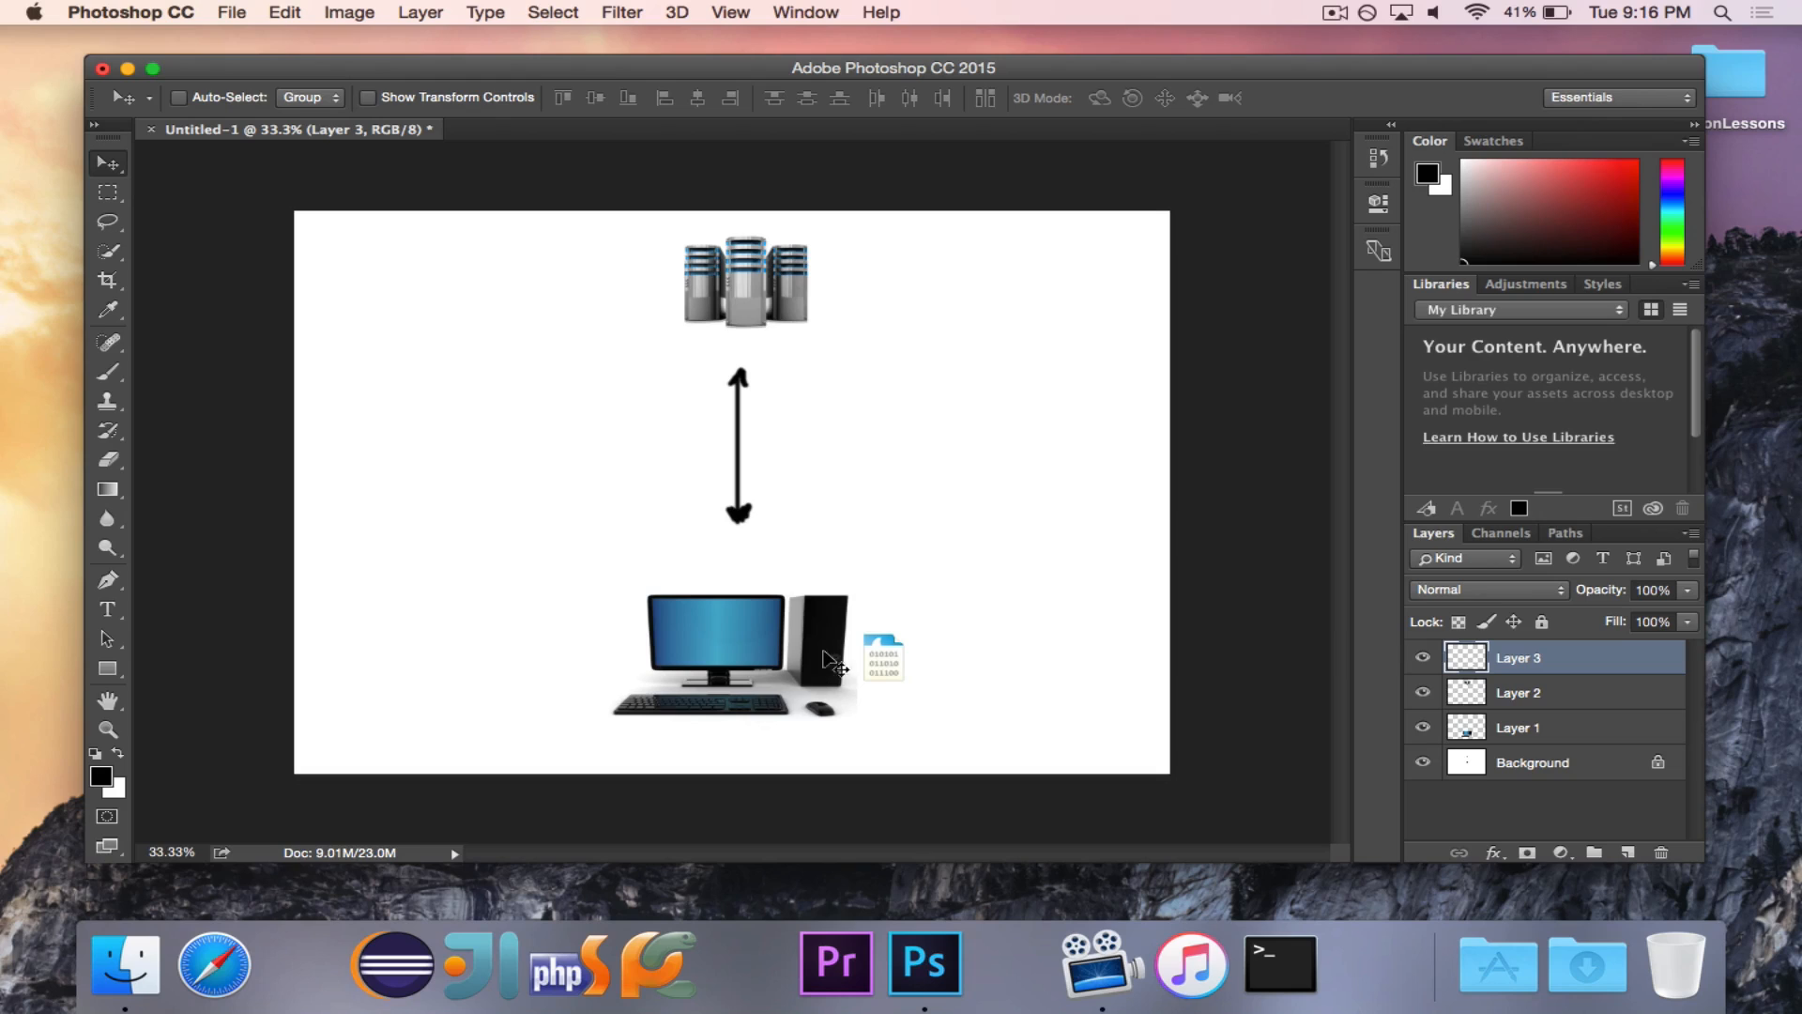
pyautogui.moveTo(836, 653)
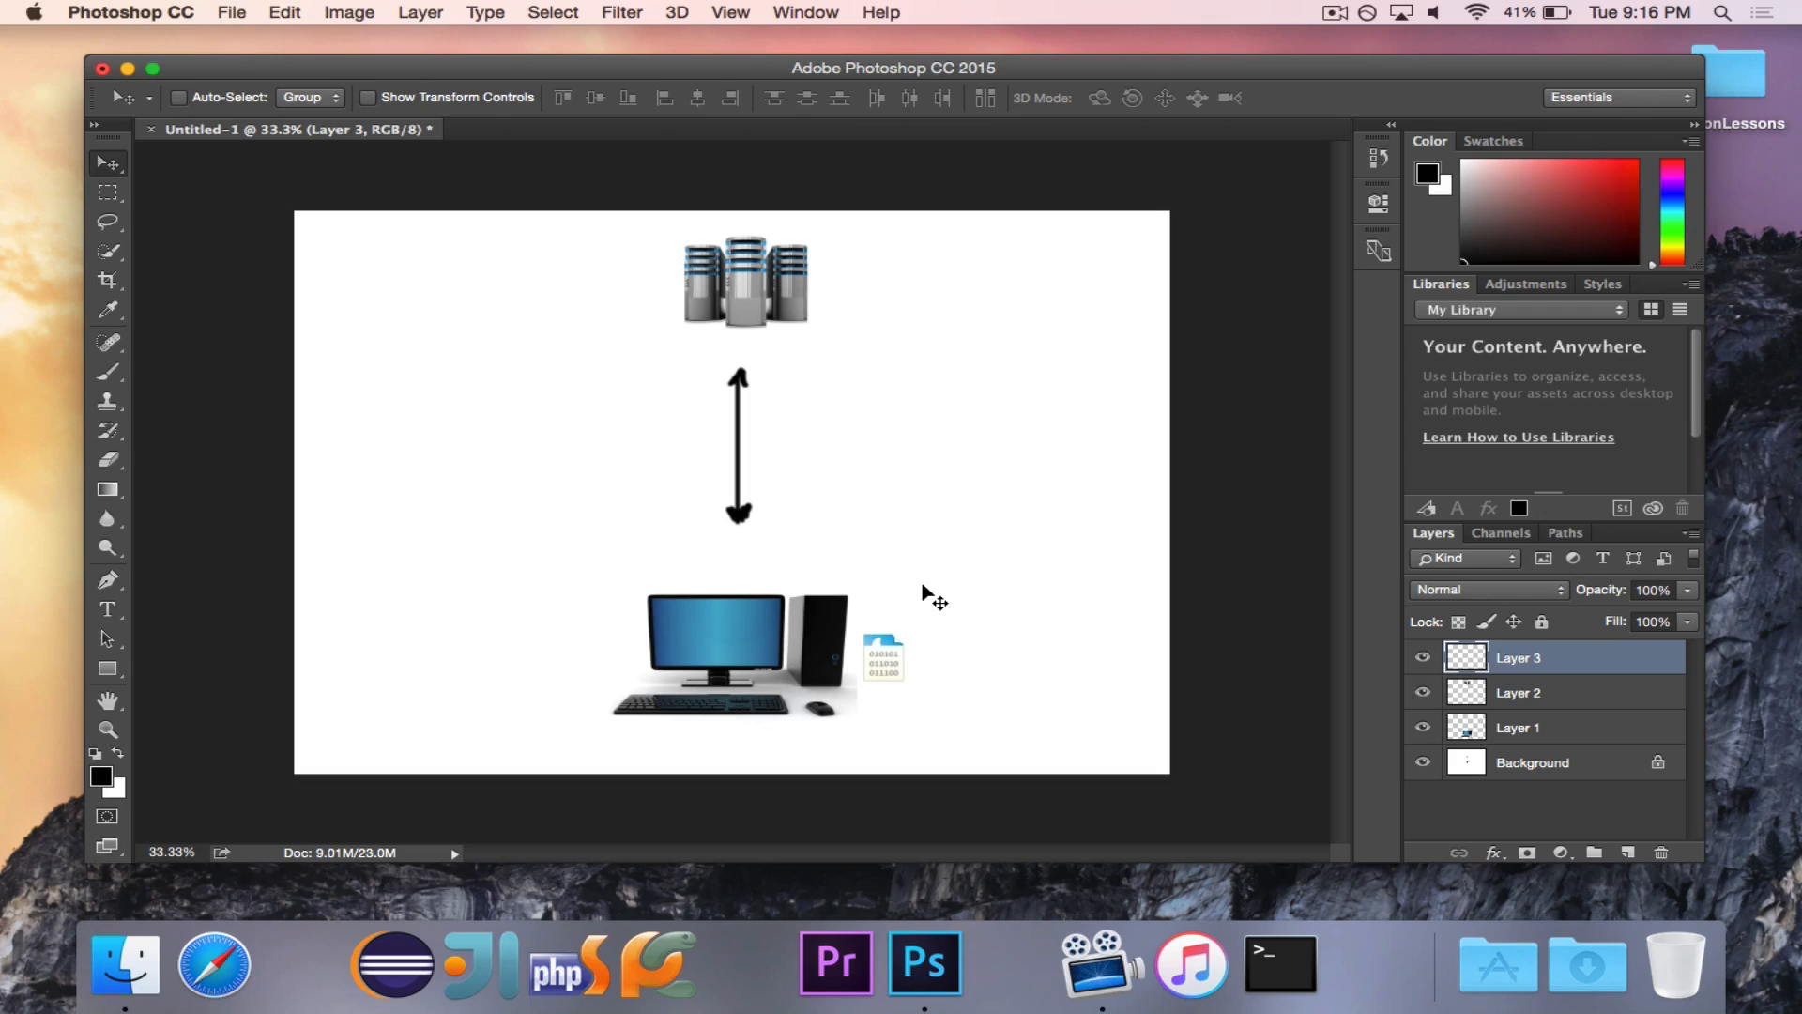
pyautogui.moveTo(882, 656); pyautogui.dragTo(757, 449)
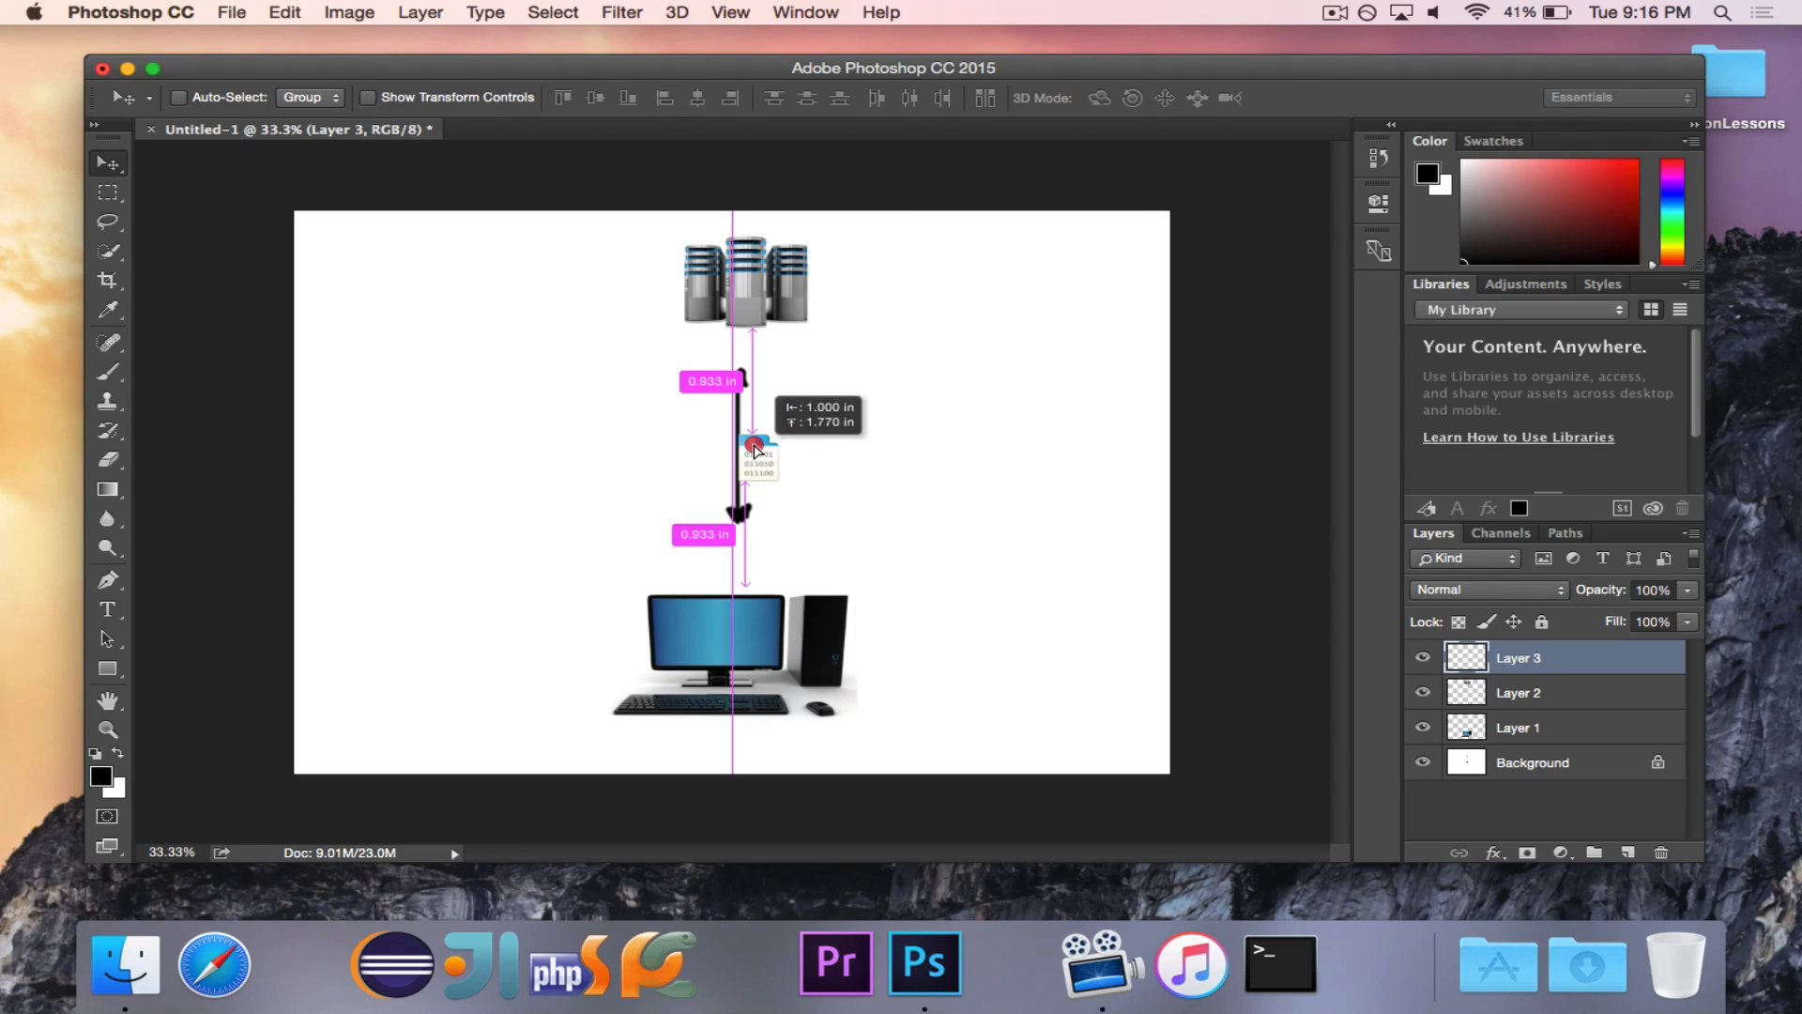
pyautogui.moveTo(752, 448); pyautogui.dragTo(1021, 436)
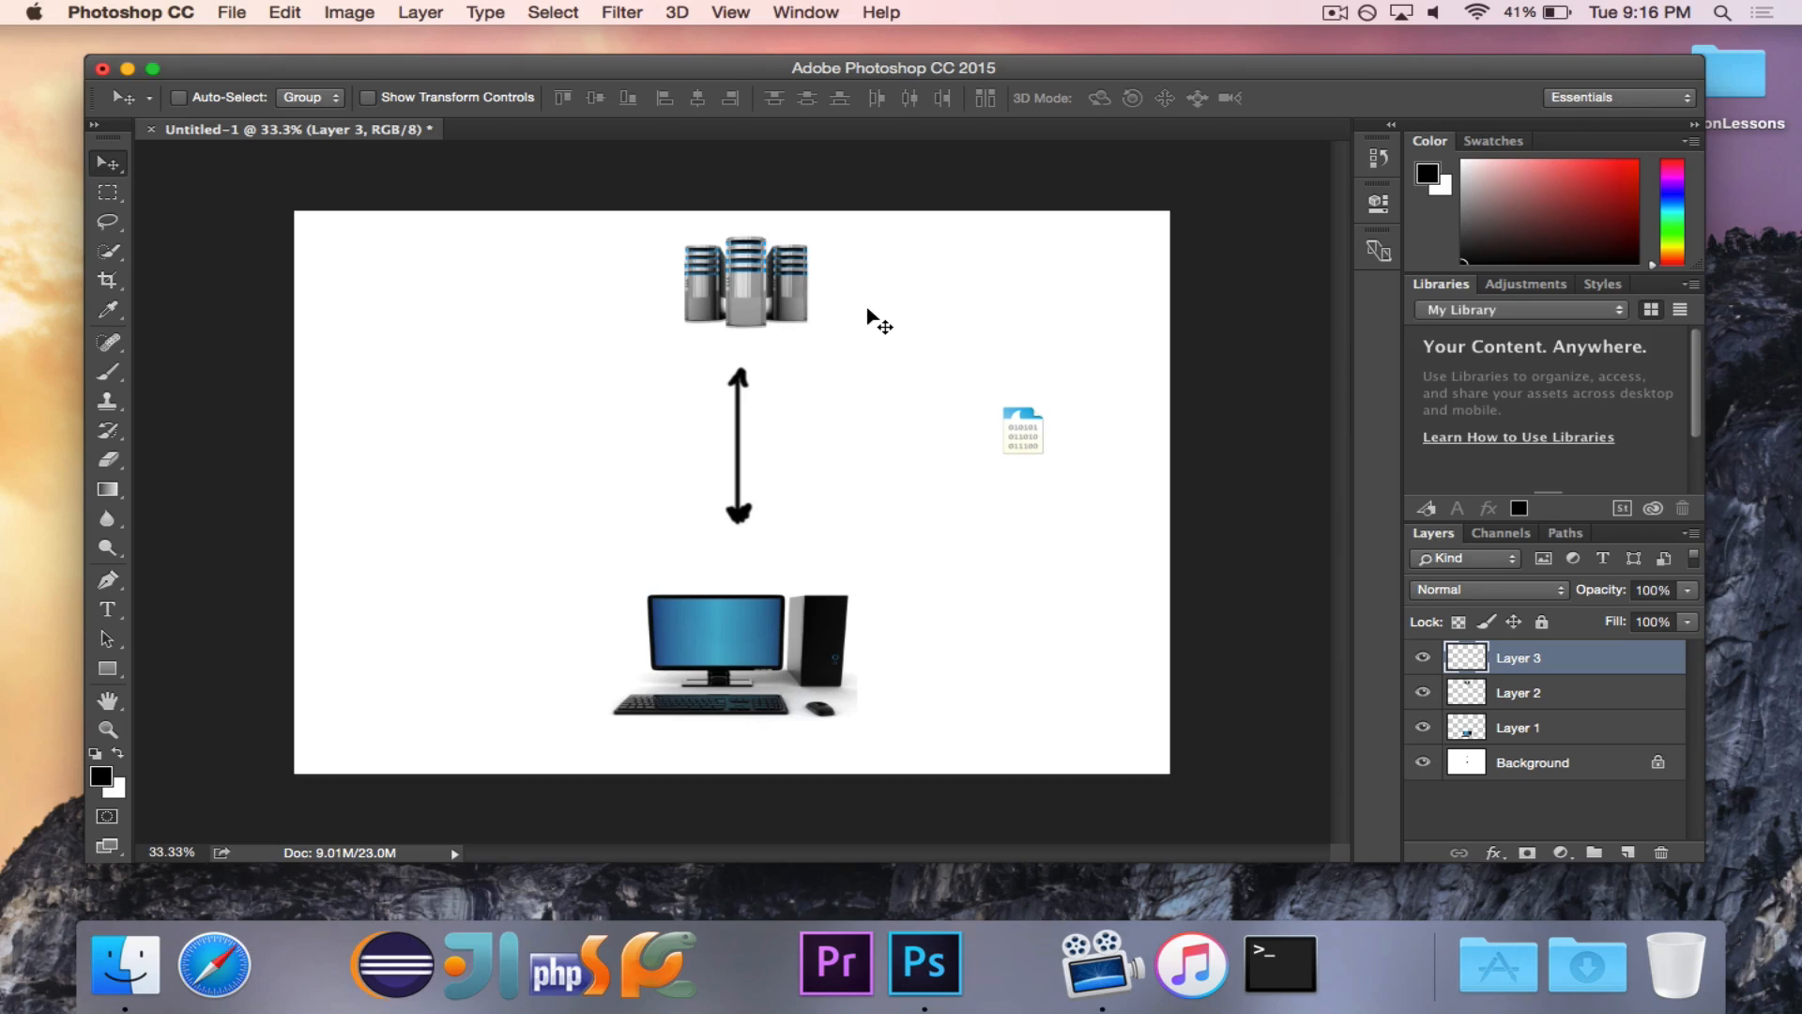
pyautogui.moveTo(1319, 441)
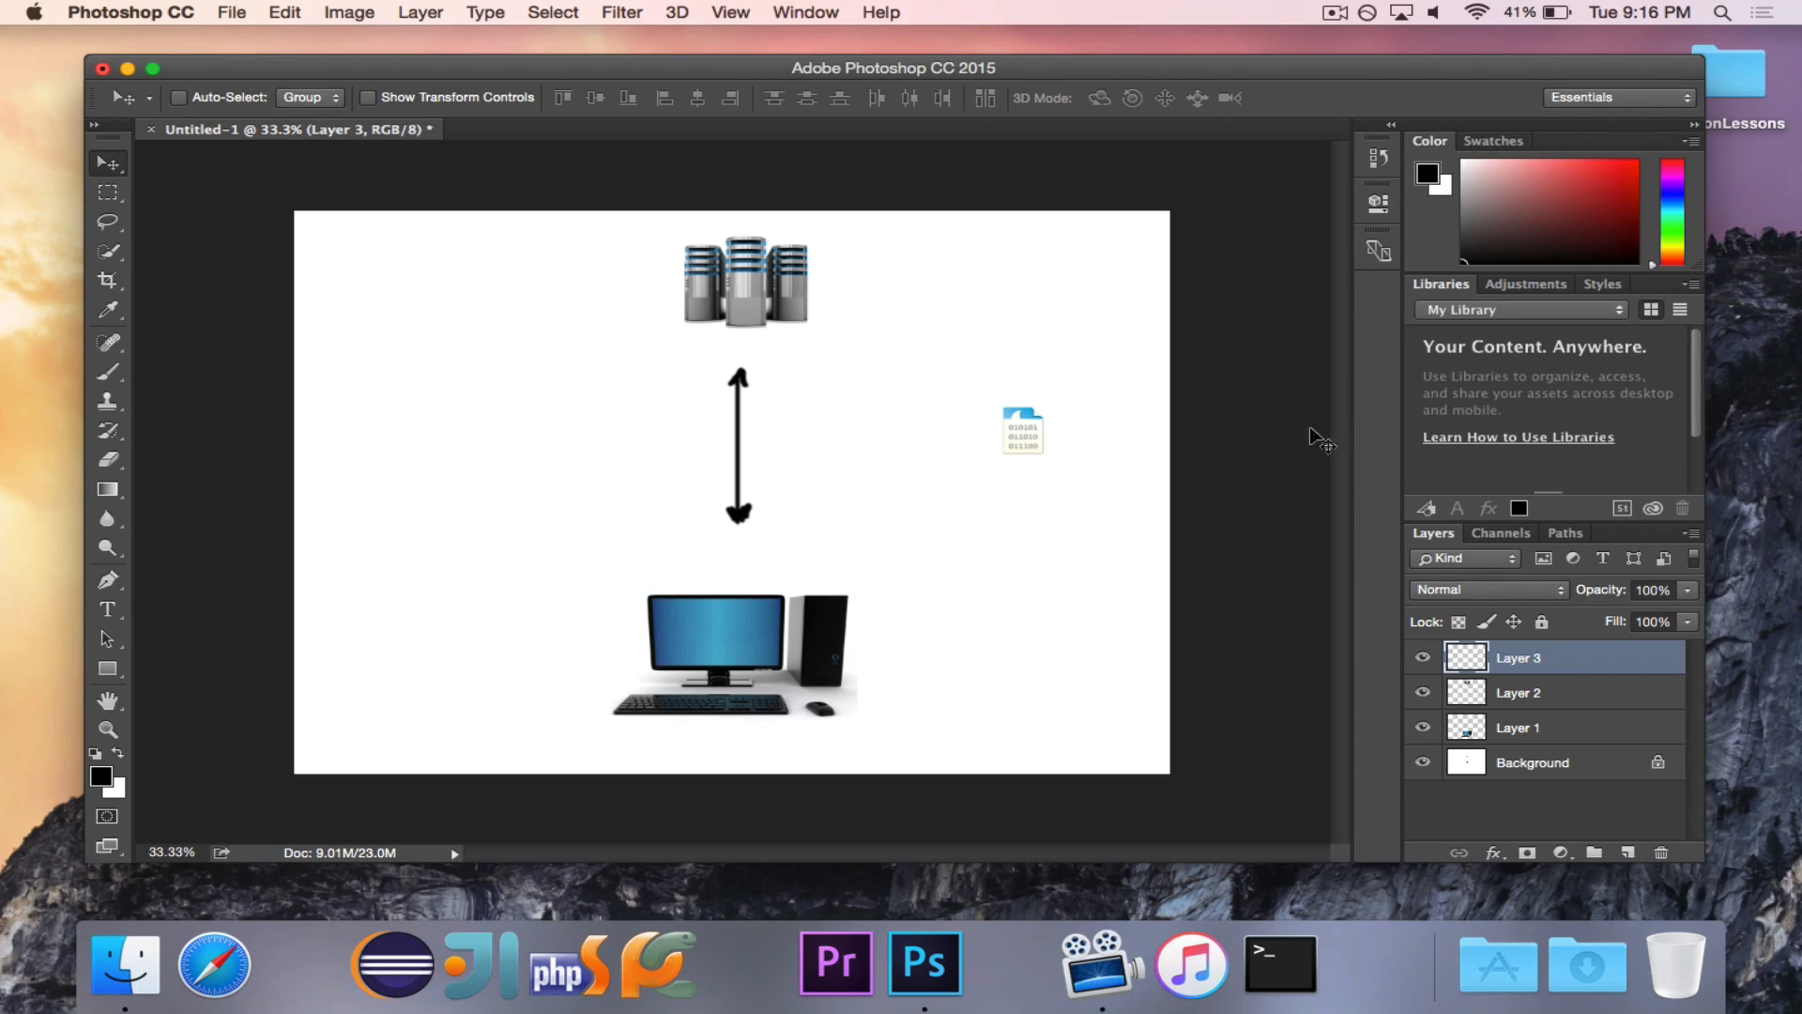
# Step: Duplicate the computer's Layer 1, dismiss the locked-layer alert, and reselect Layer 3
pyautogui.click(1516, 727)
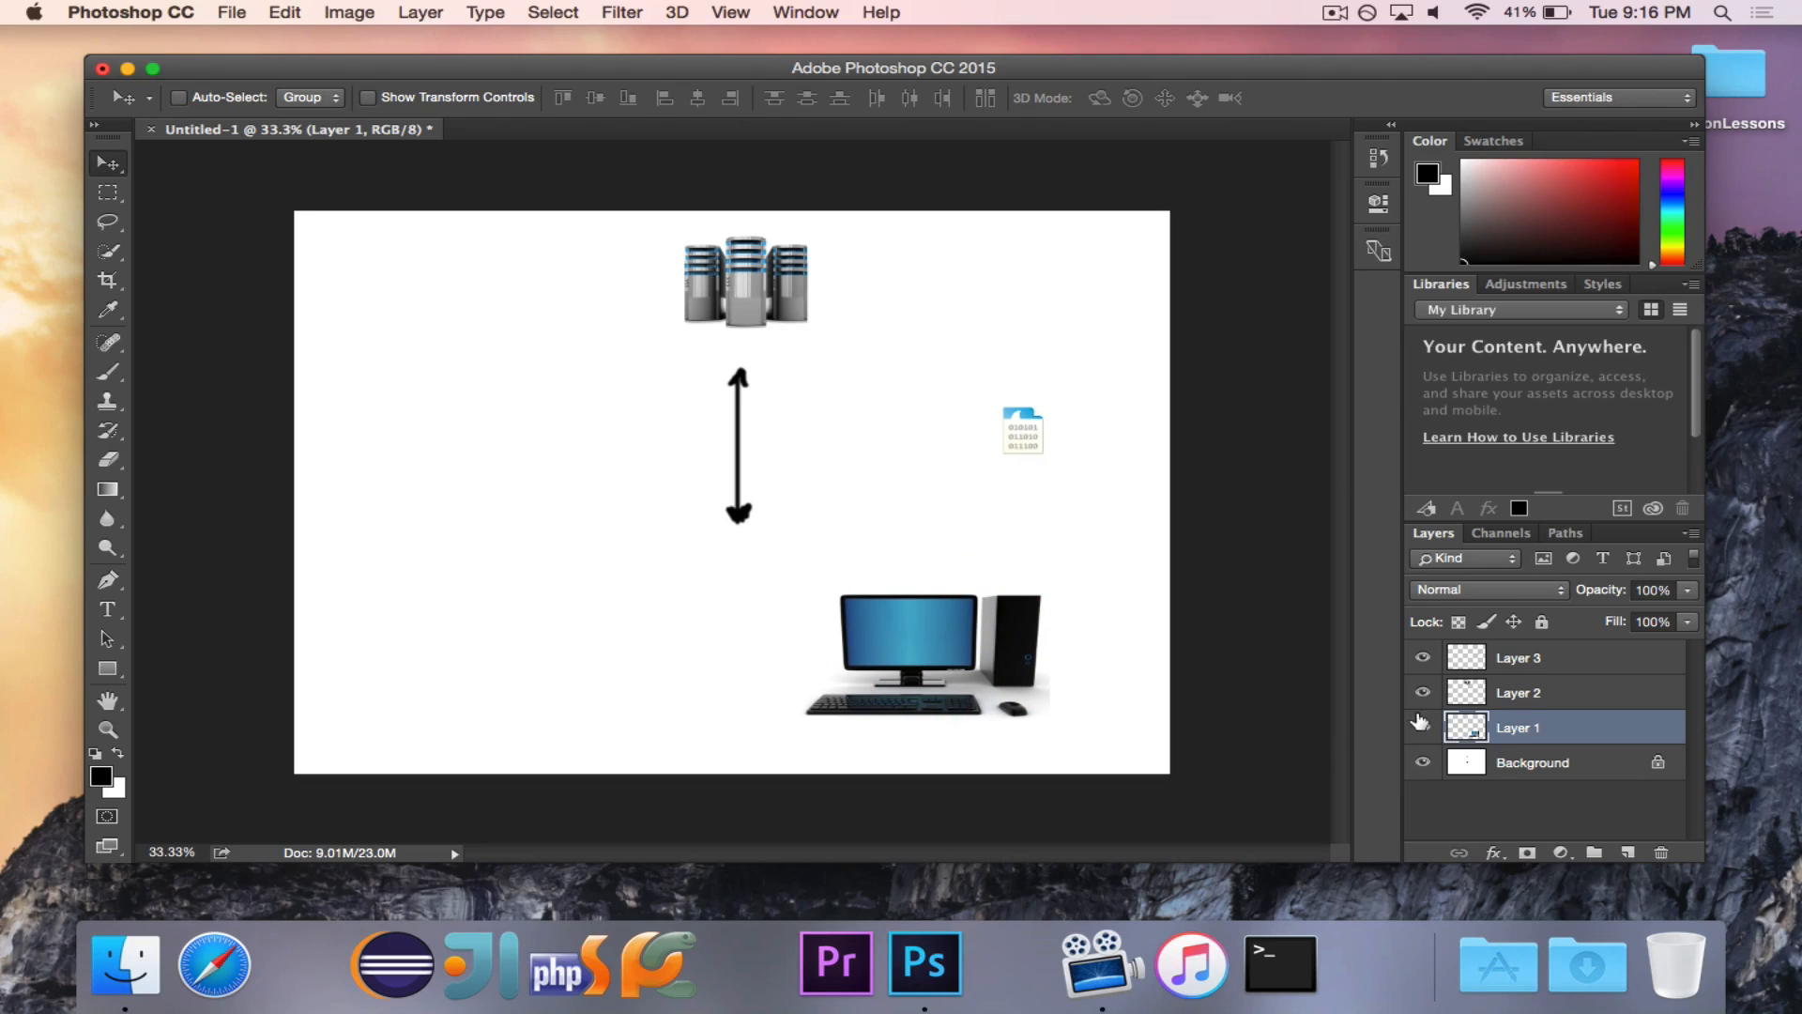
pyautogui.rightClick(1517, 727)
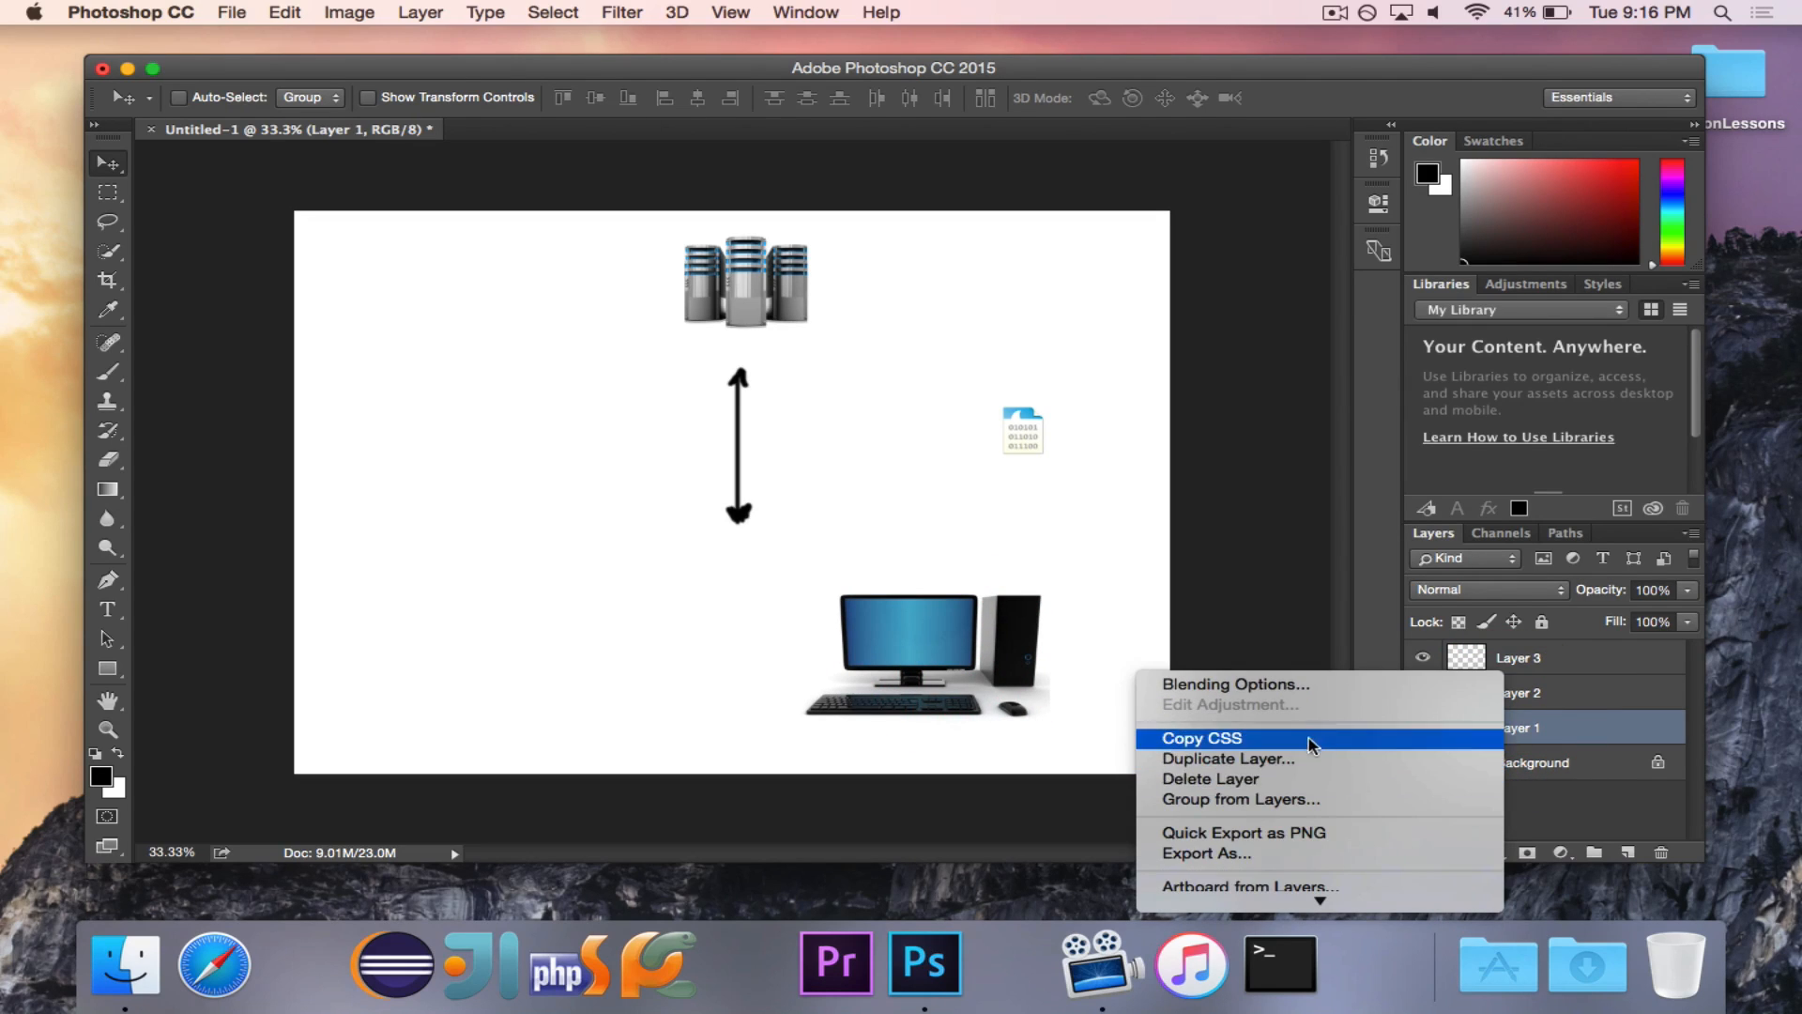
pyautogui.click(1225, 758)
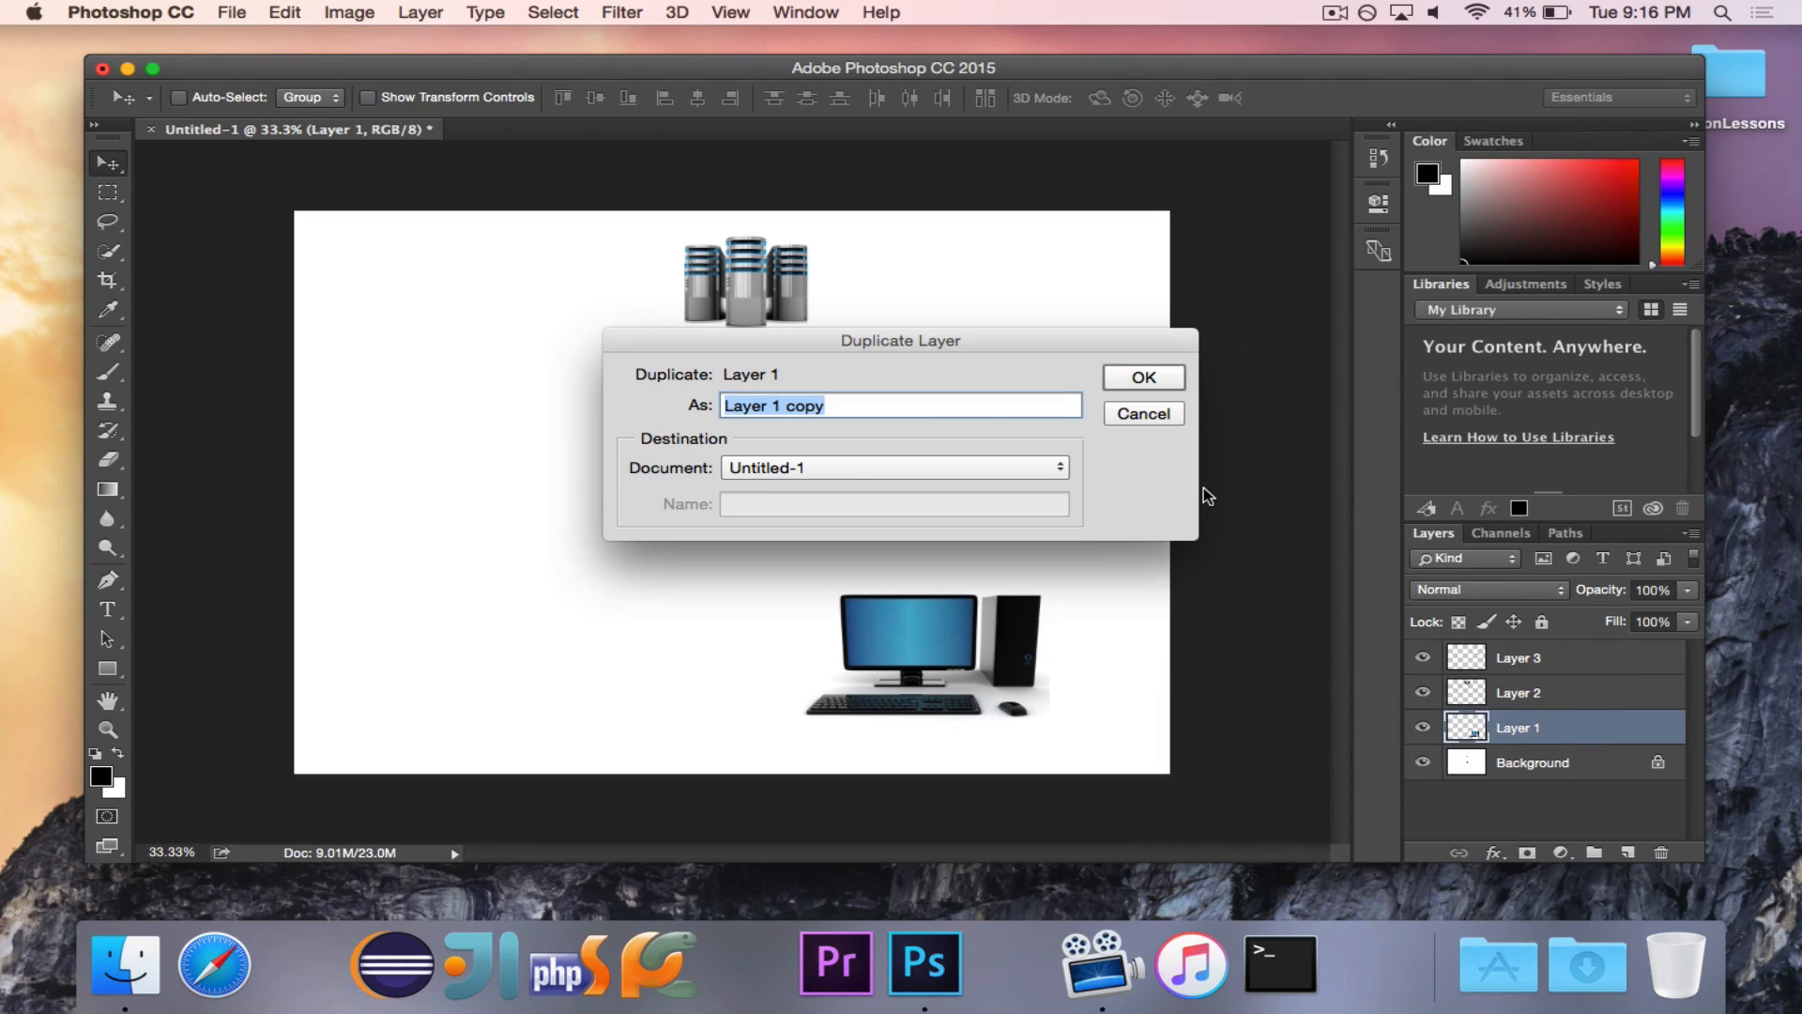
pyautogui.click(1141, 377)
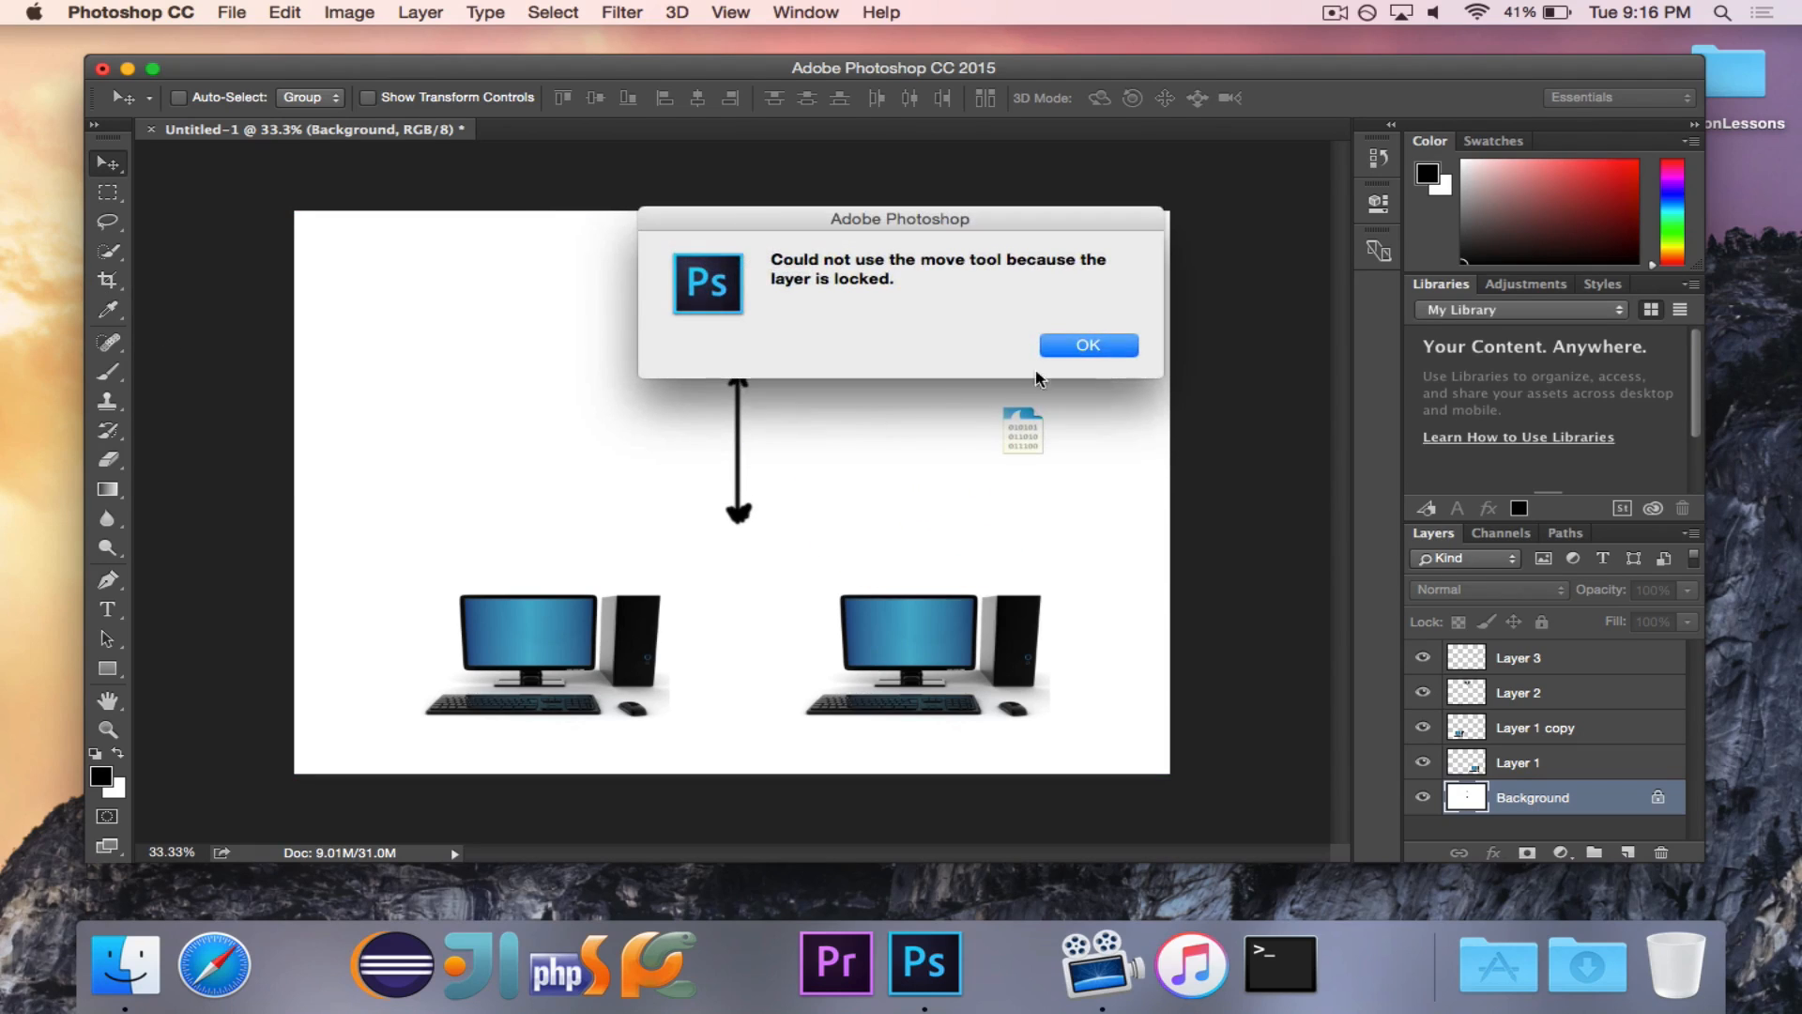
pyautogui.click(1086, 345)
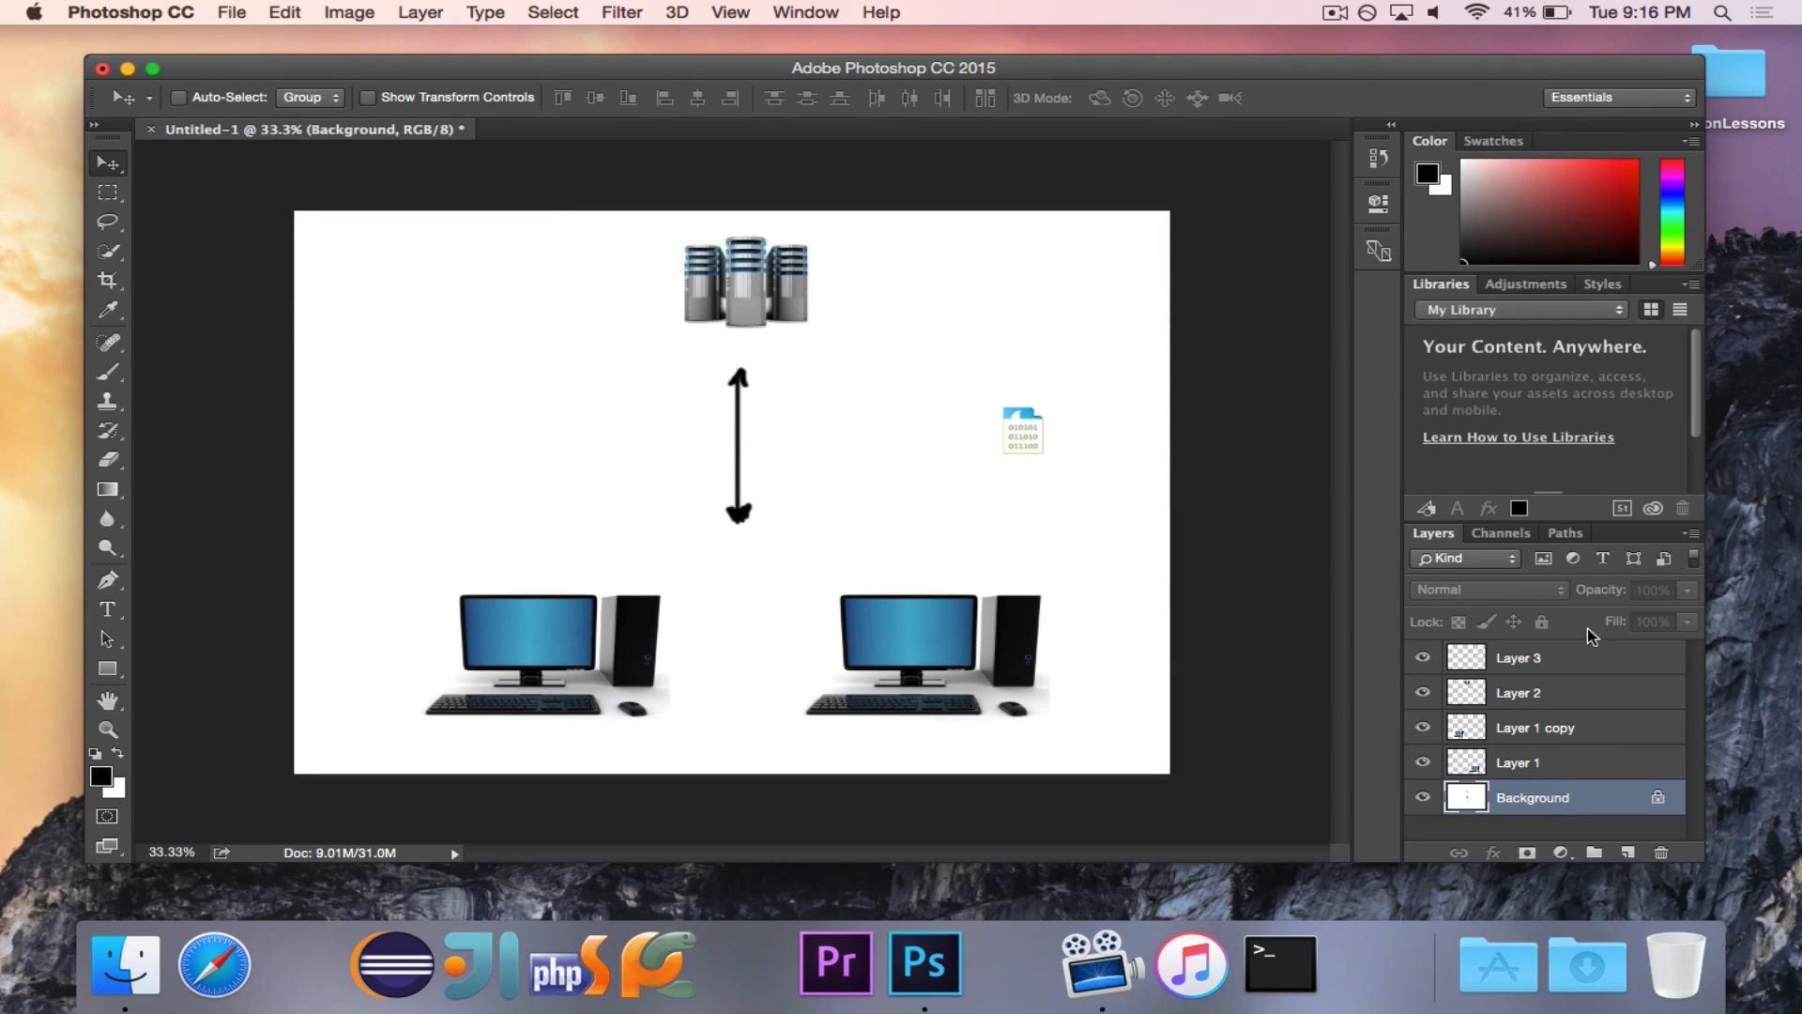
pyautogui.click(1516, 656)
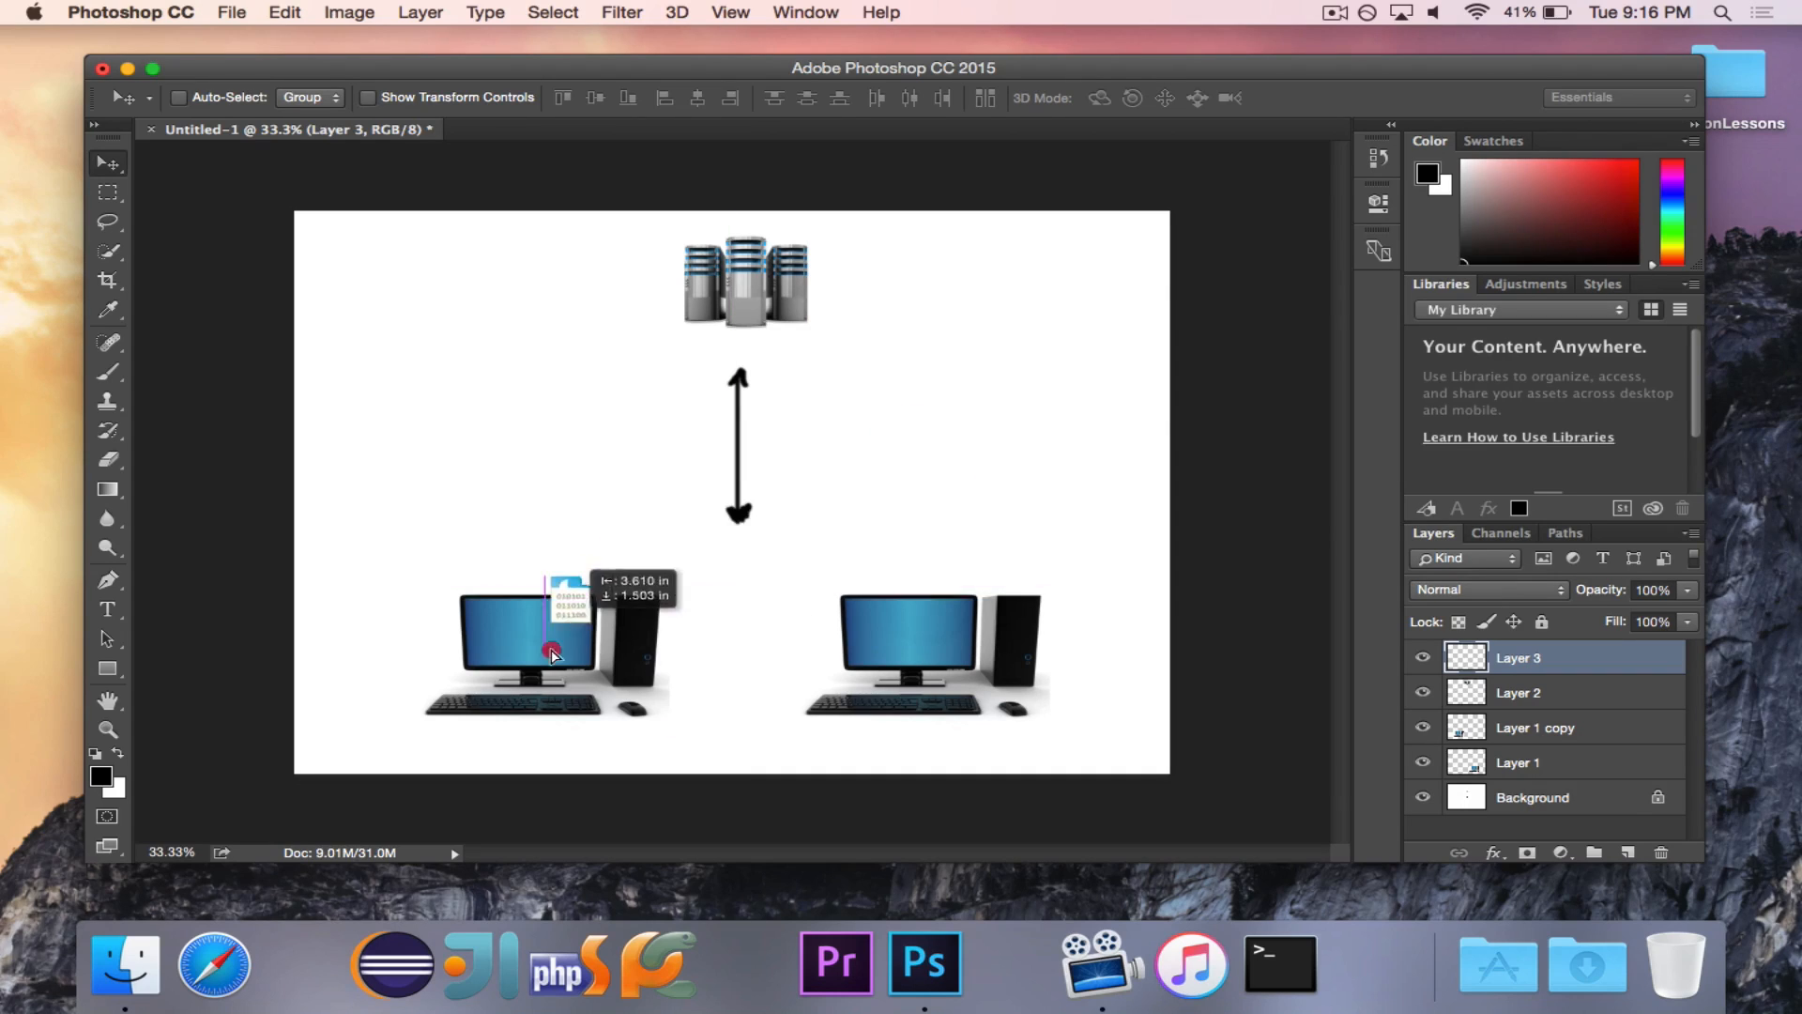
# Step: Drag the packet icon via the server onto the right computer's screen
pyautogui.moveTo(552, 649); pyautogui.dragTo(758, 287)
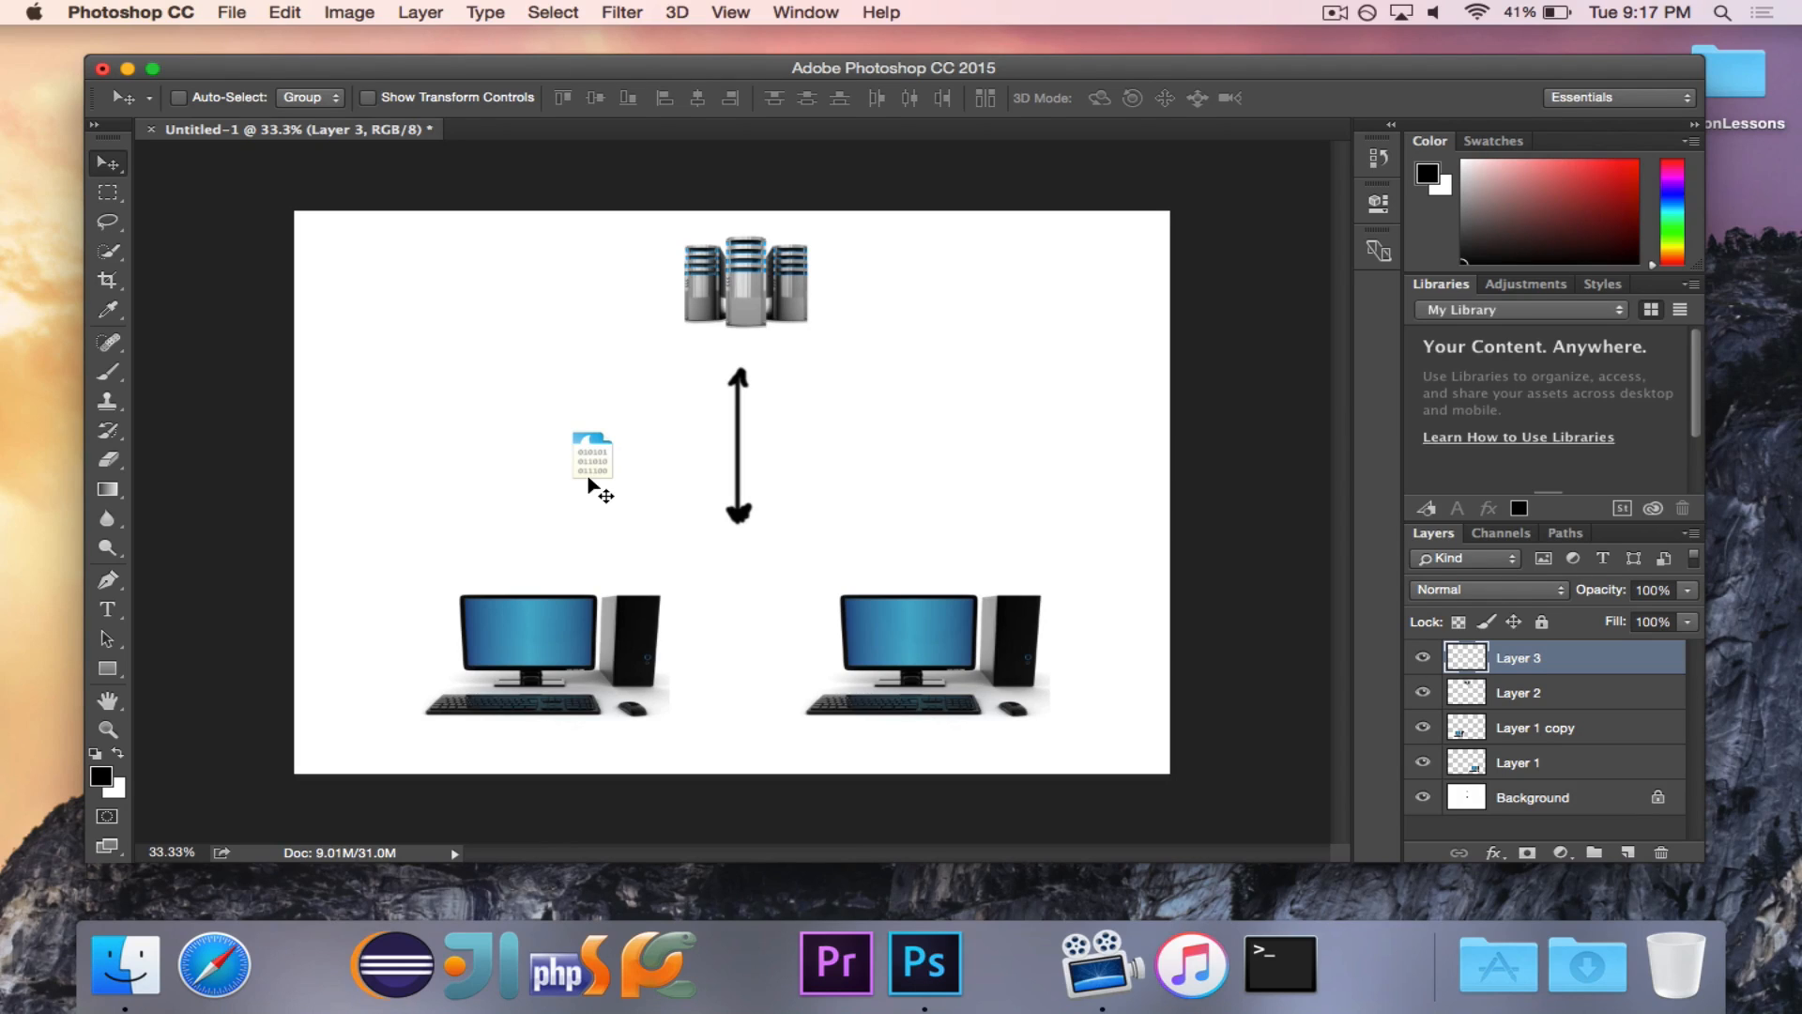
pyautogui.moveTo(593, 457); pyautogui.dragTo(902, 446)
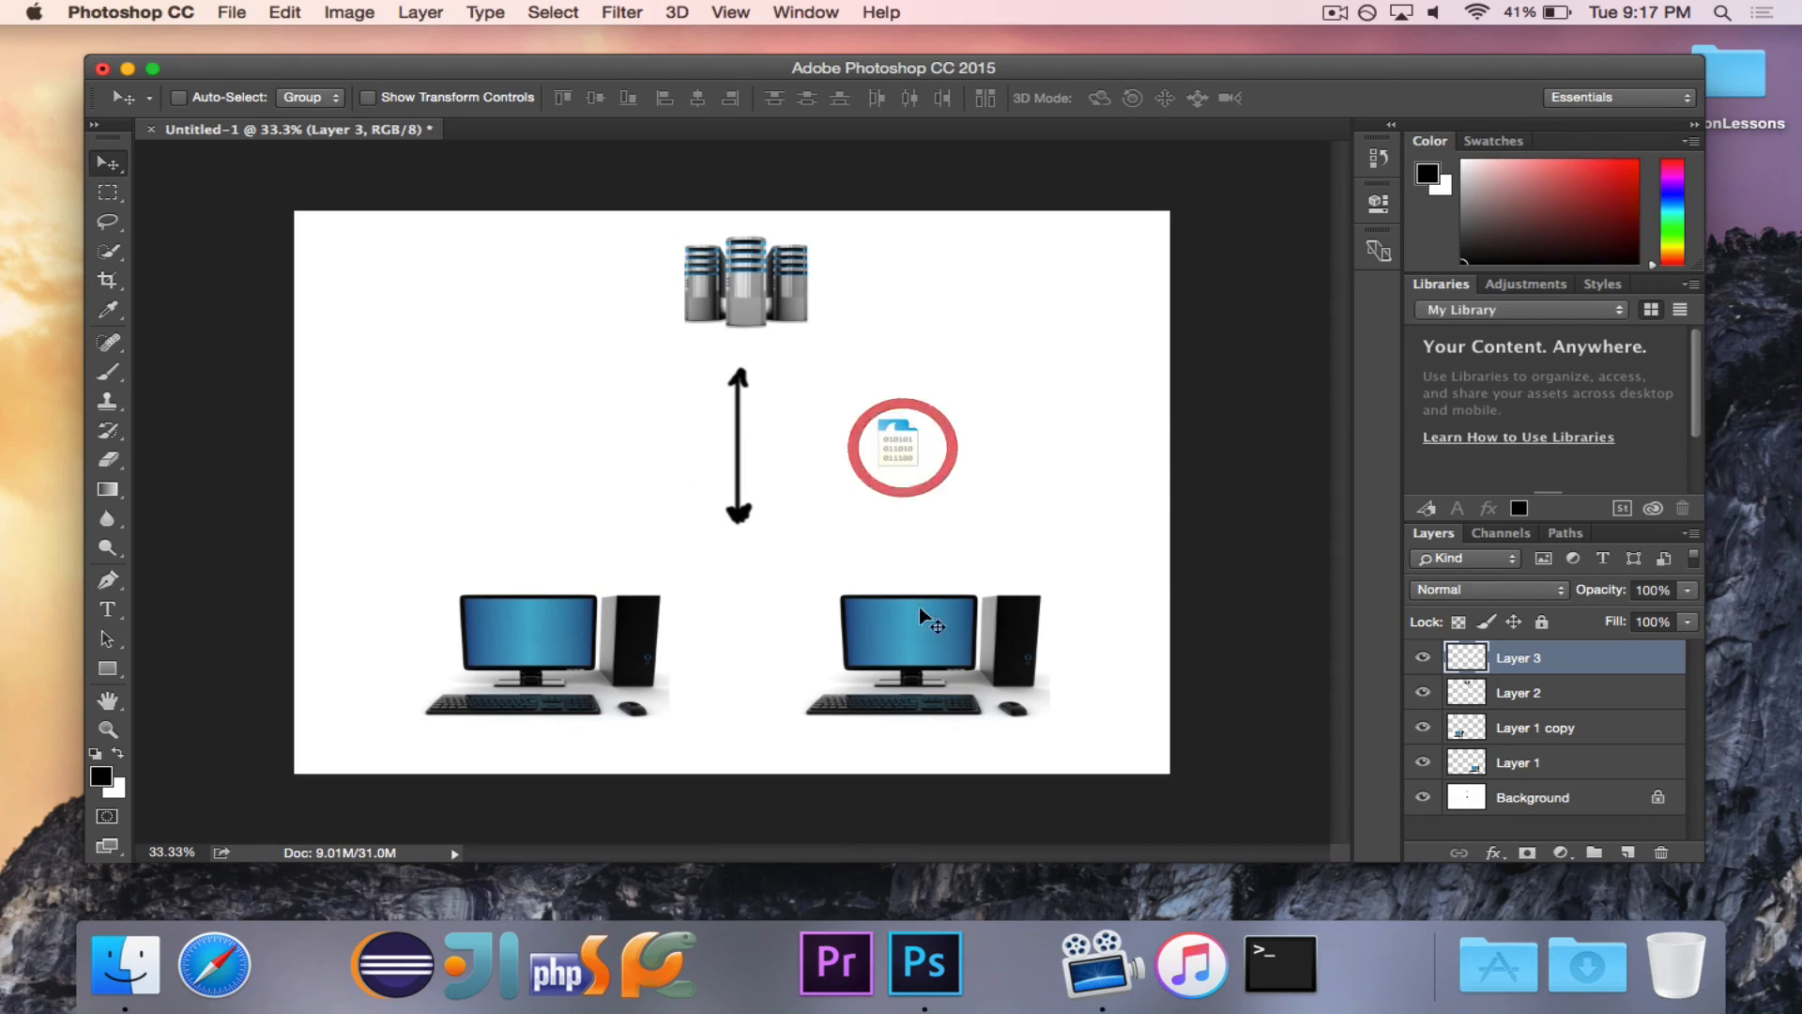
pyautogui.moveTo(902, 448); pyautogui.dragTo(1063, 374)
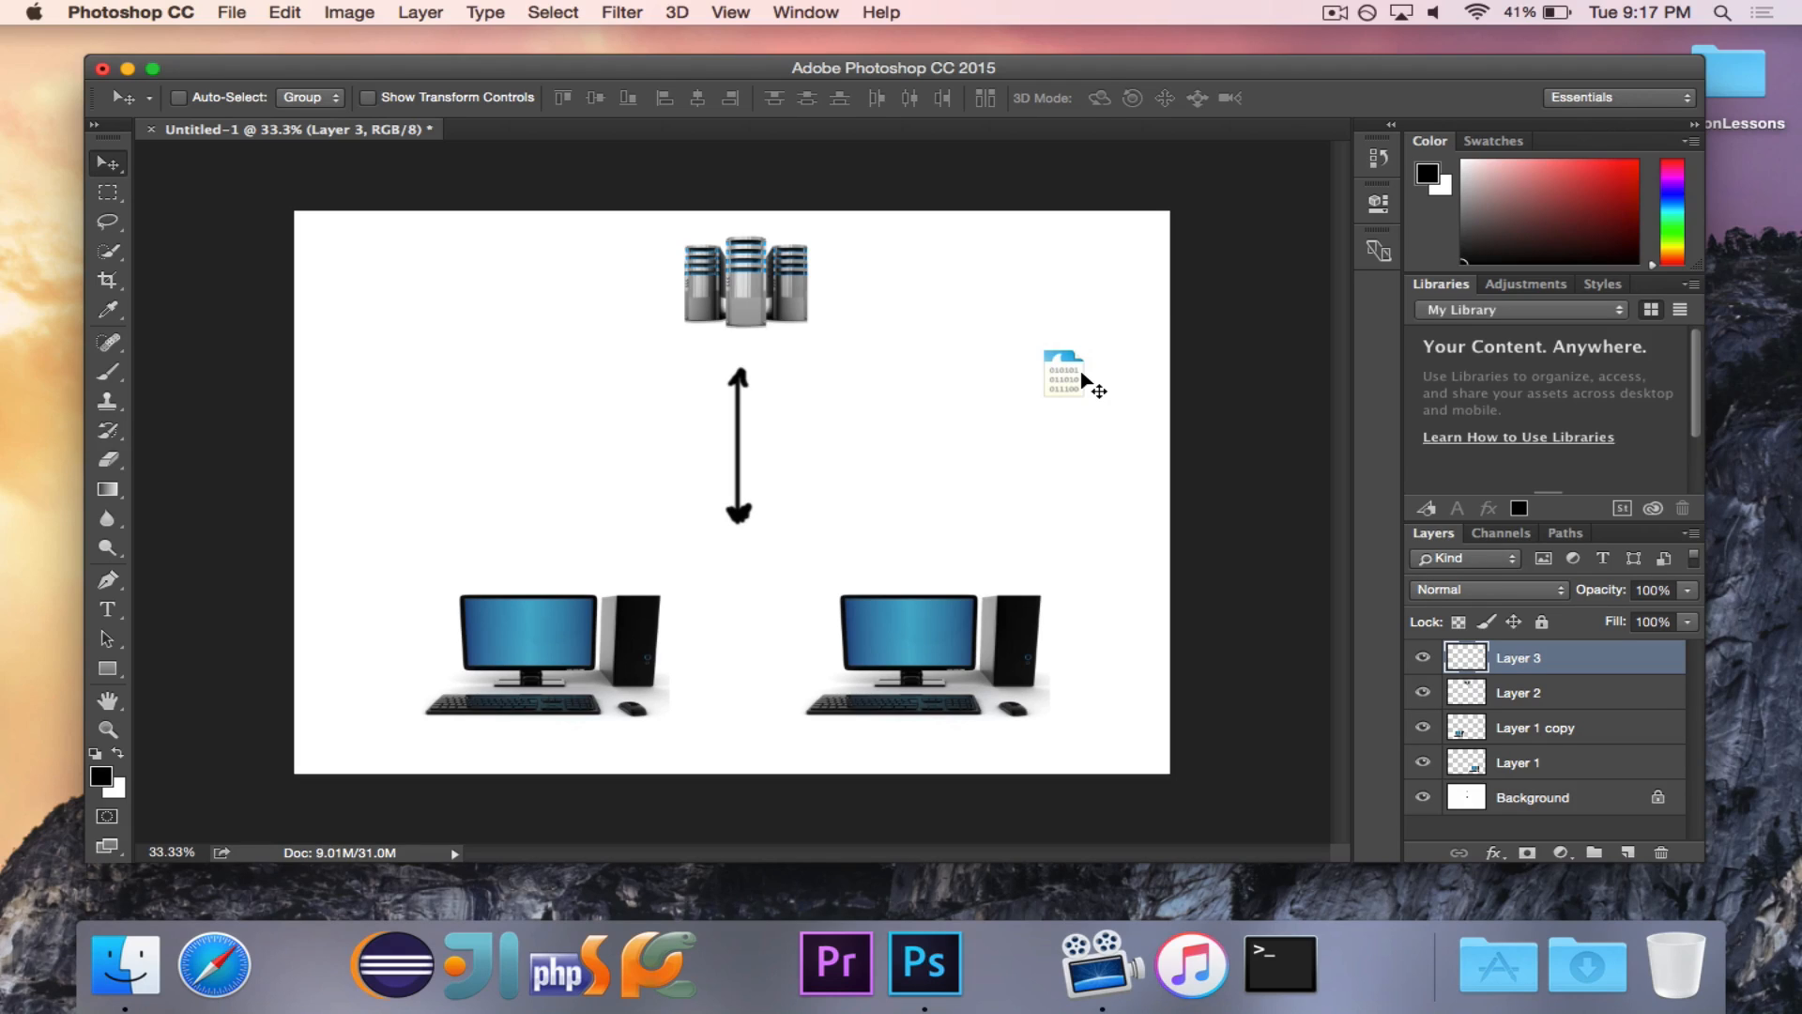
pyautogui.moveTo(1007, 706)
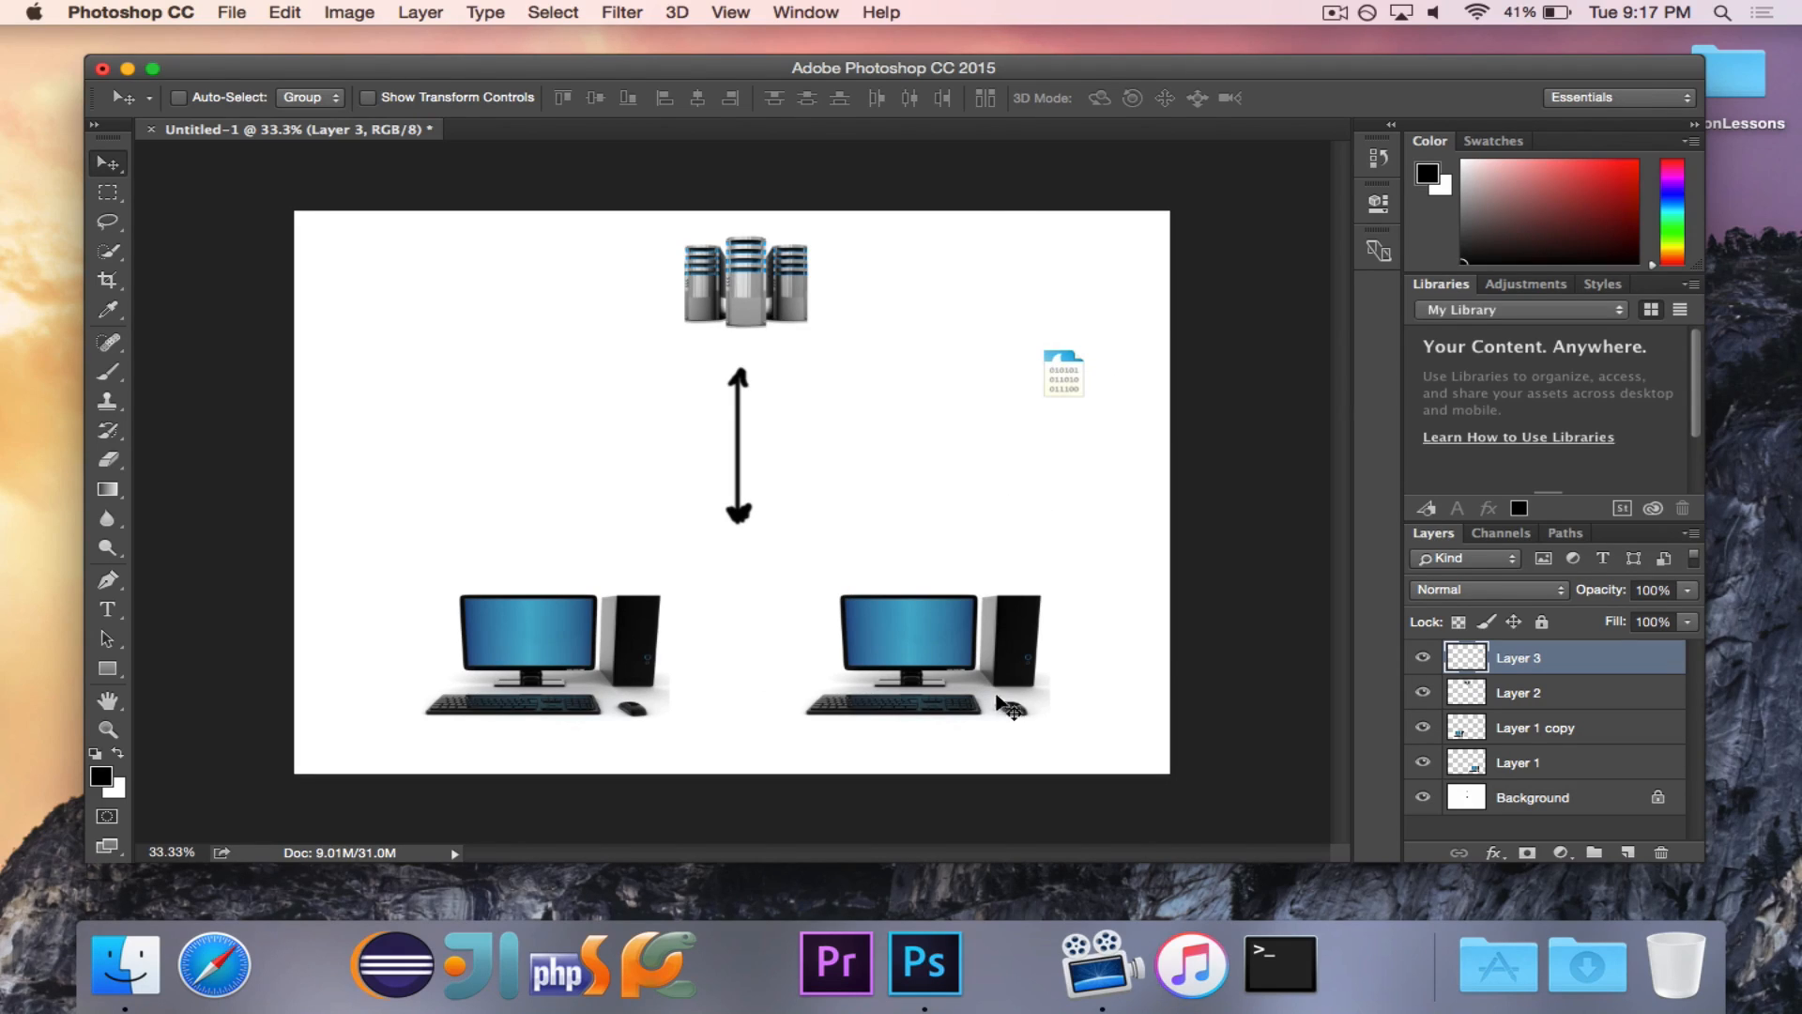
pyautogui.moveTo(998, 614)
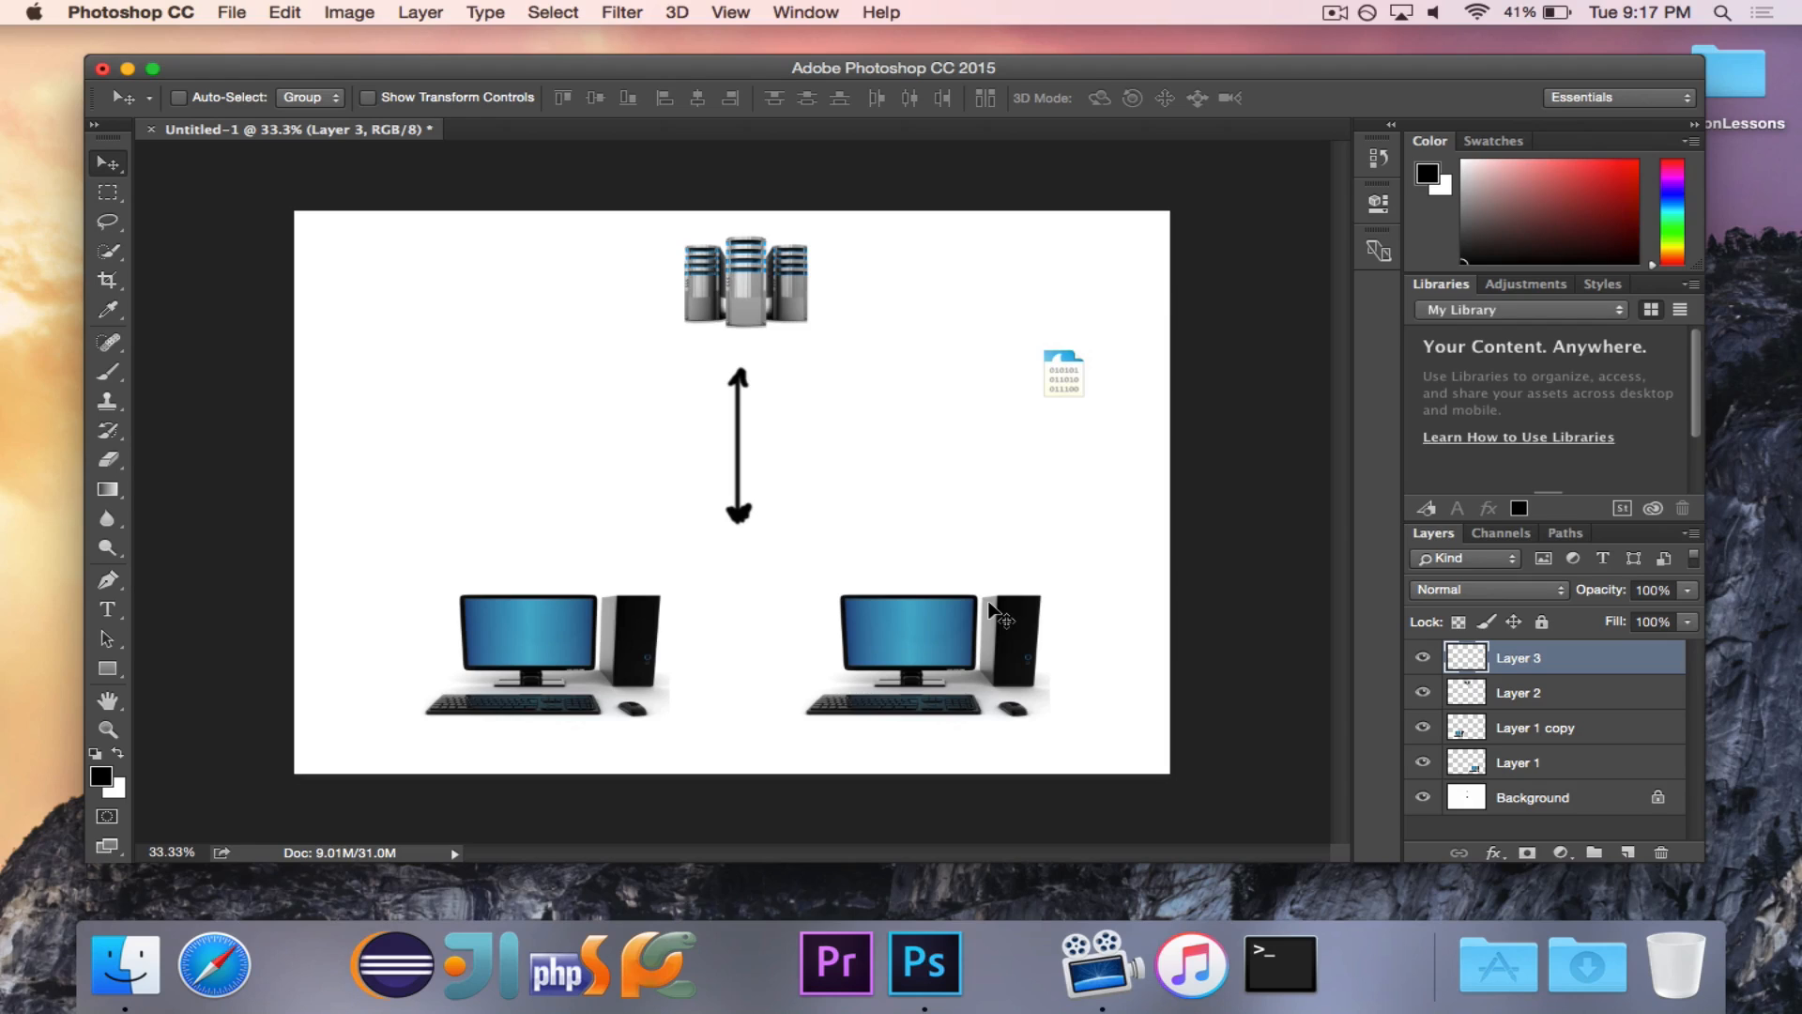
pyautogui.moveTo(1097, 379)
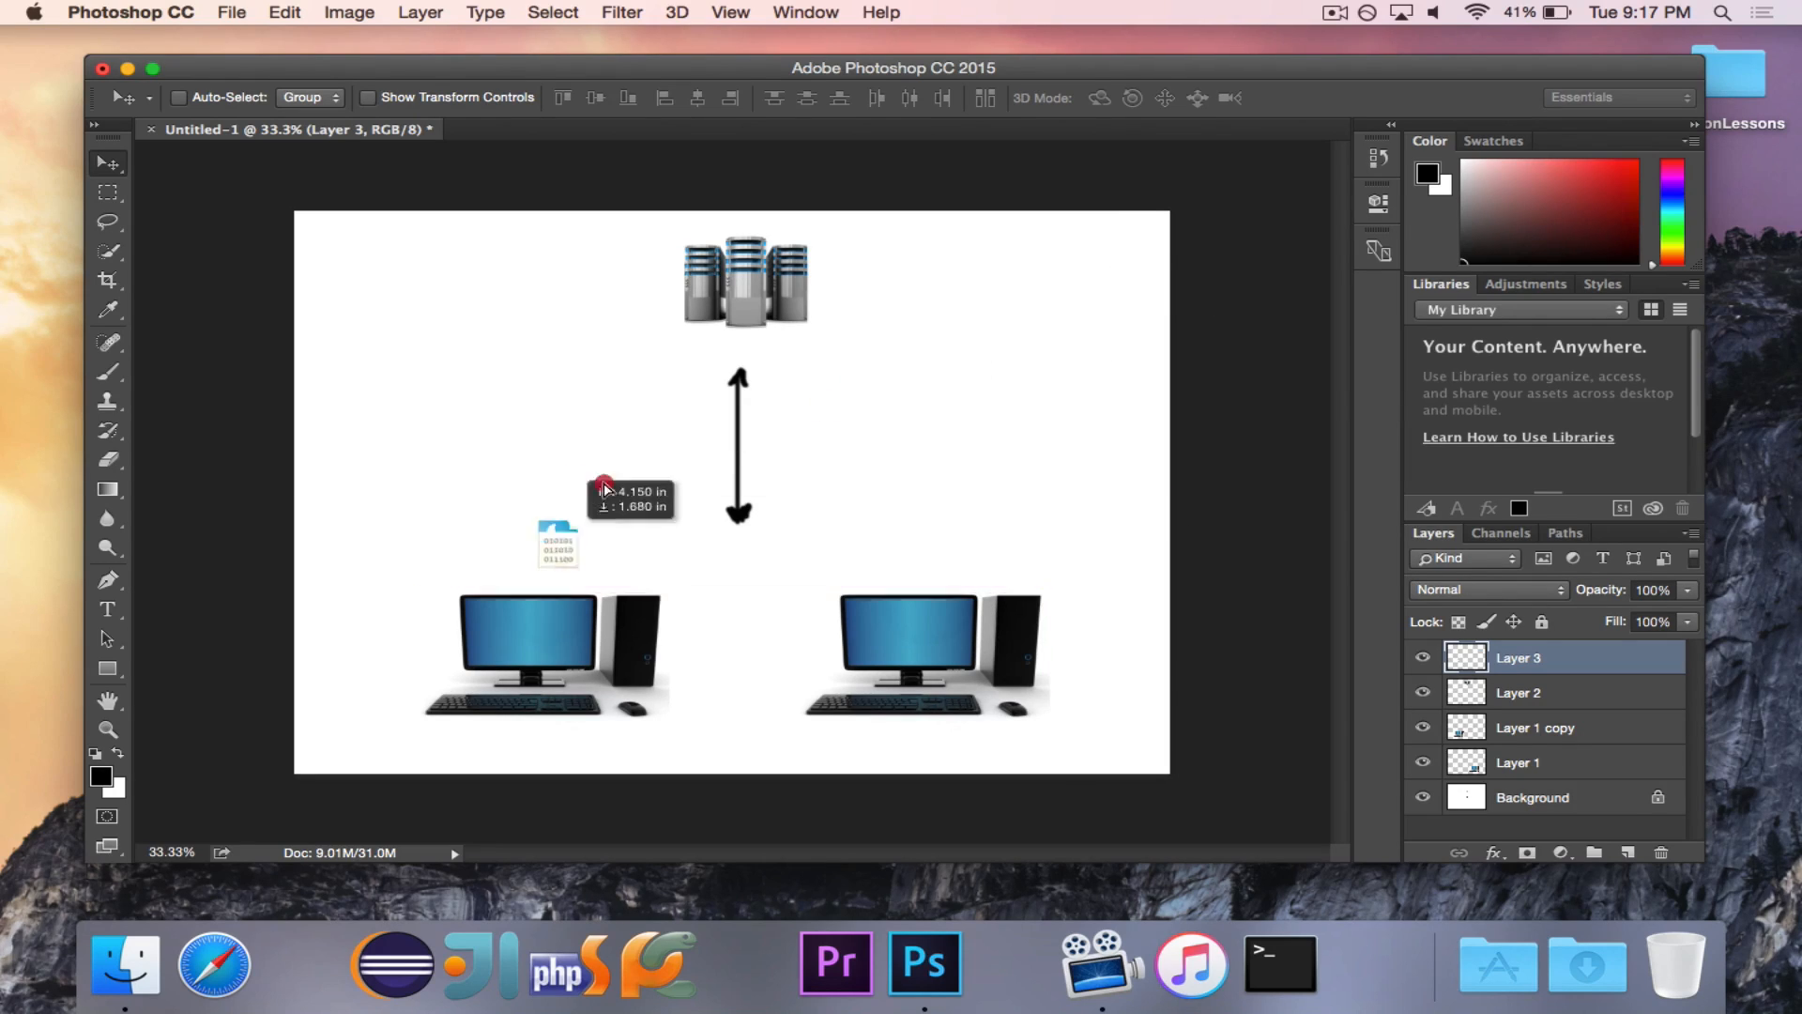
pyautogui.moveTo(557, 541); pyautogui.dragTo(833, 298)
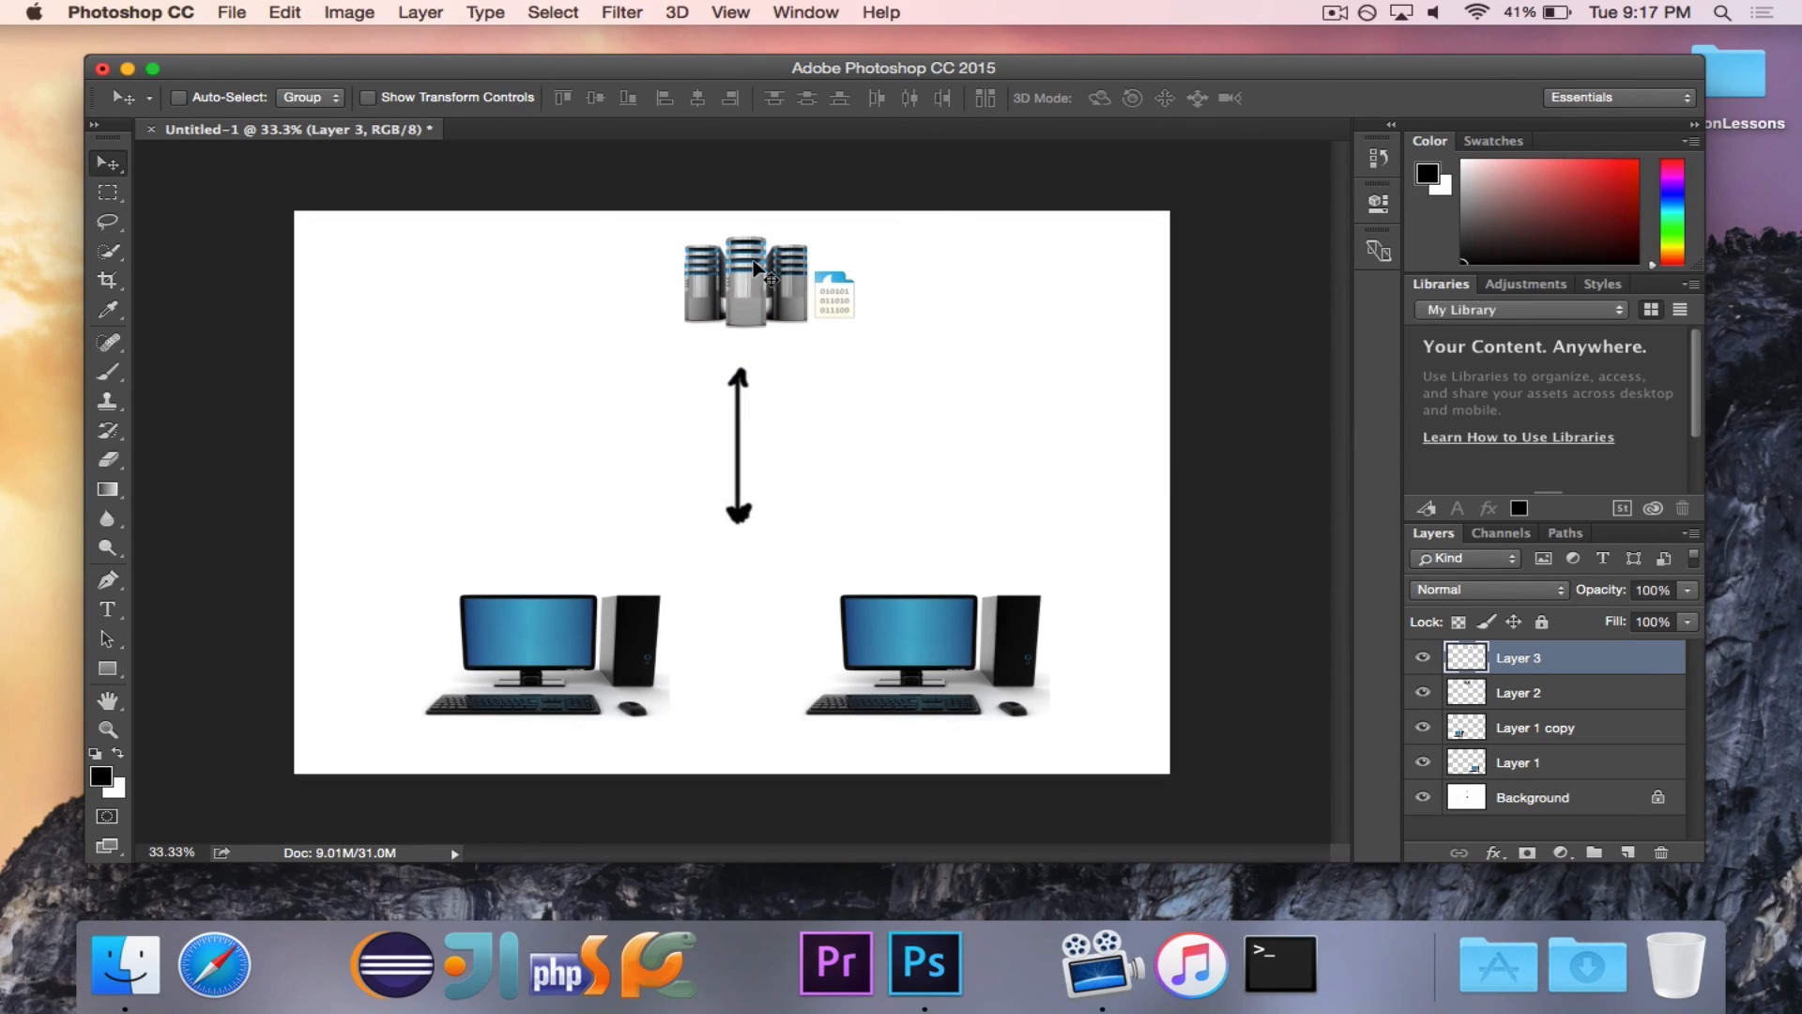
pyautogui.moveTo(833, 281); pyautogui.dragTo(923, 282)
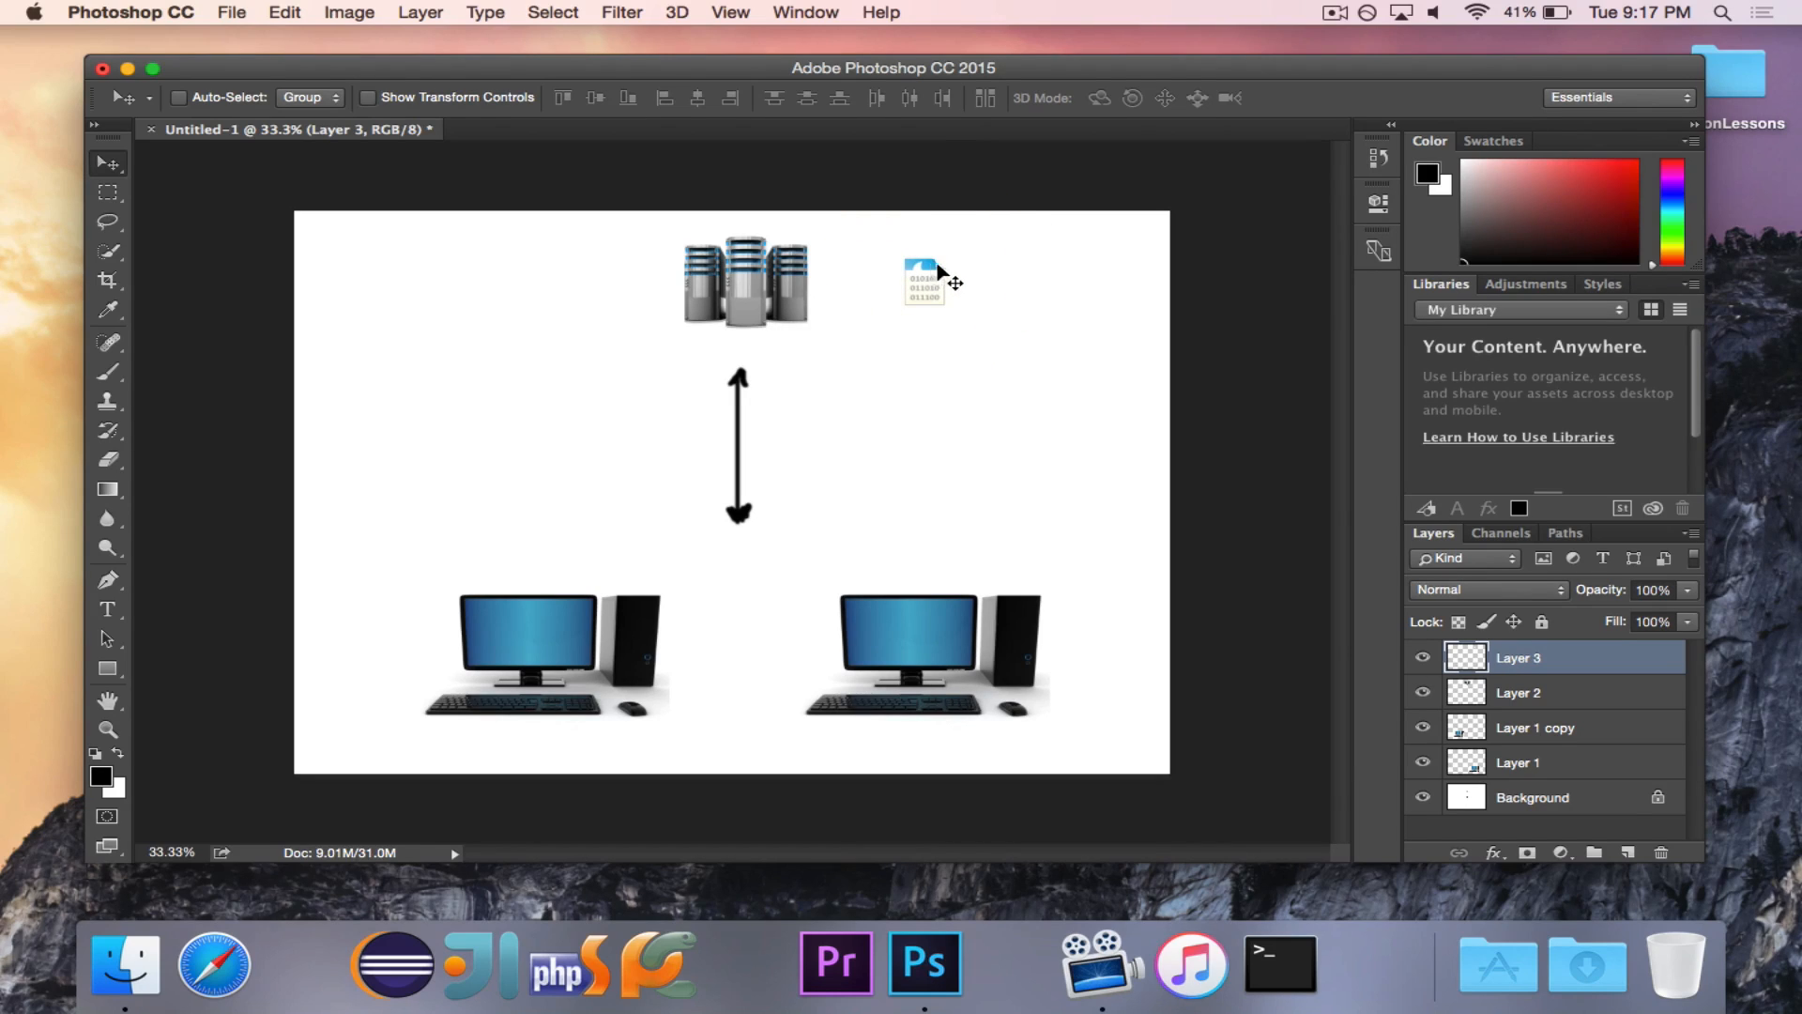
pyautogui.moveTo(926, 281); pyautogui.dragTo(925, 631)
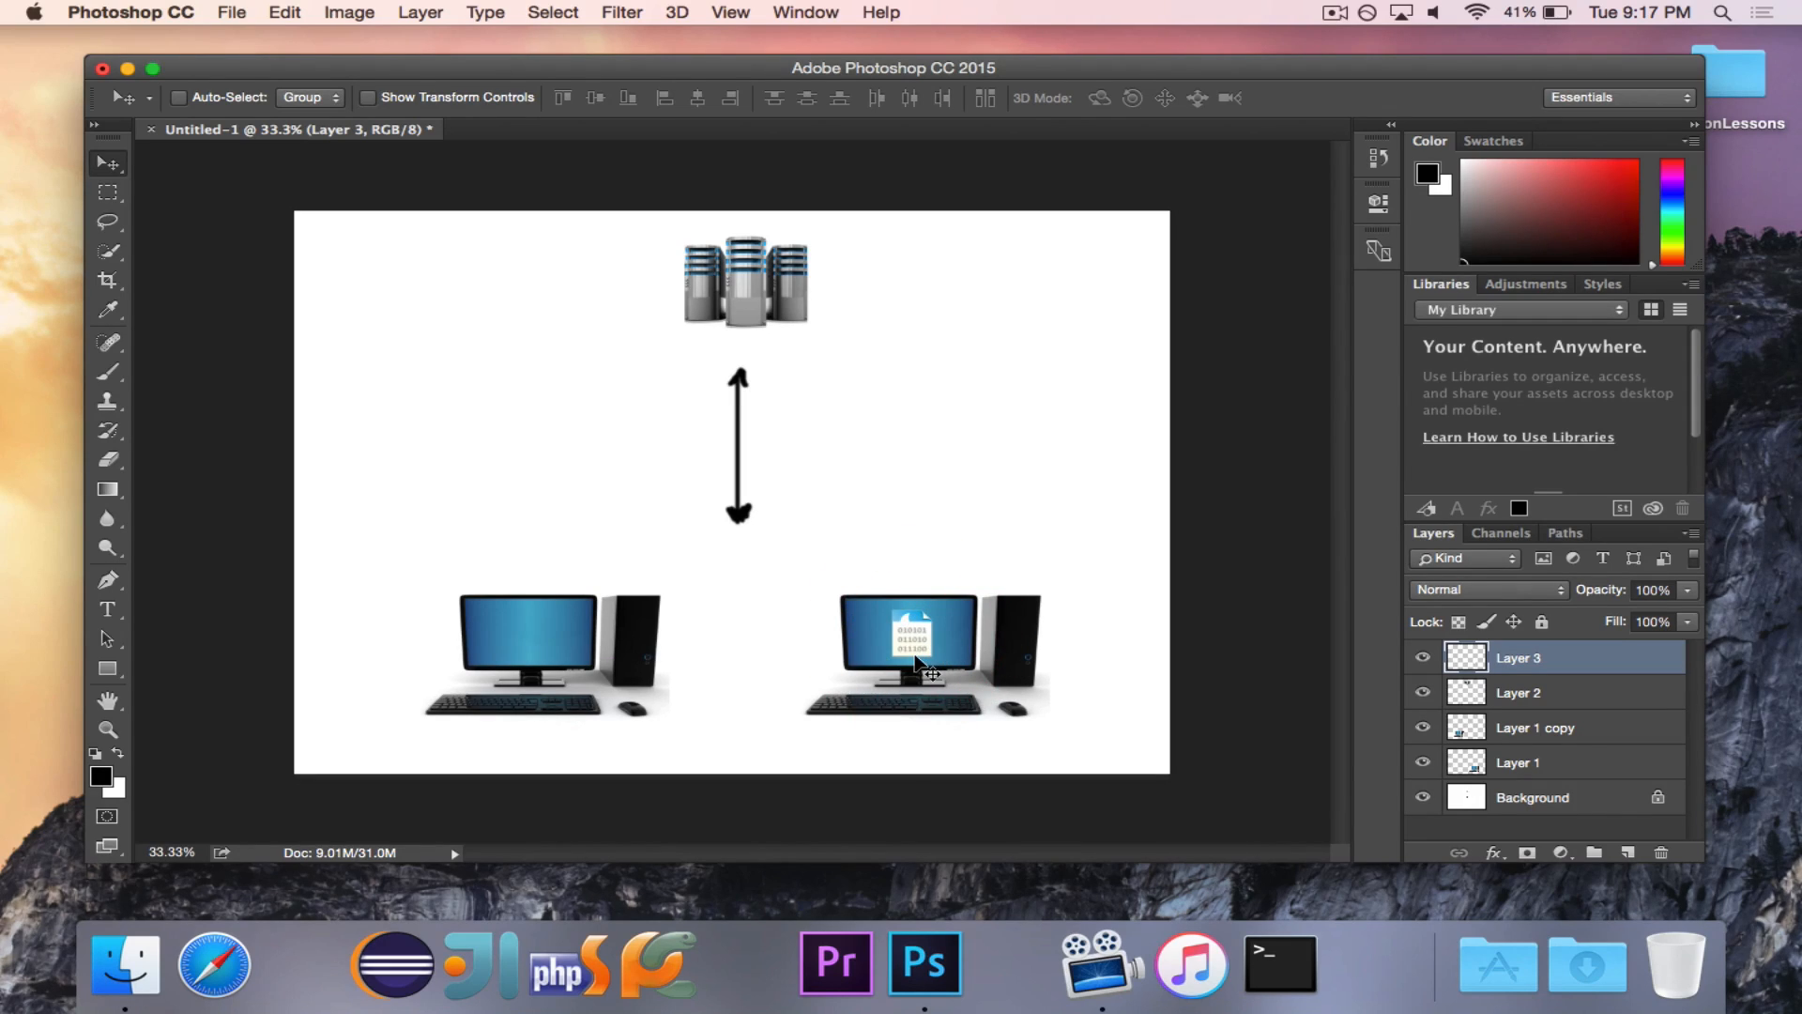
pyautogui.moveTo(931, 677)
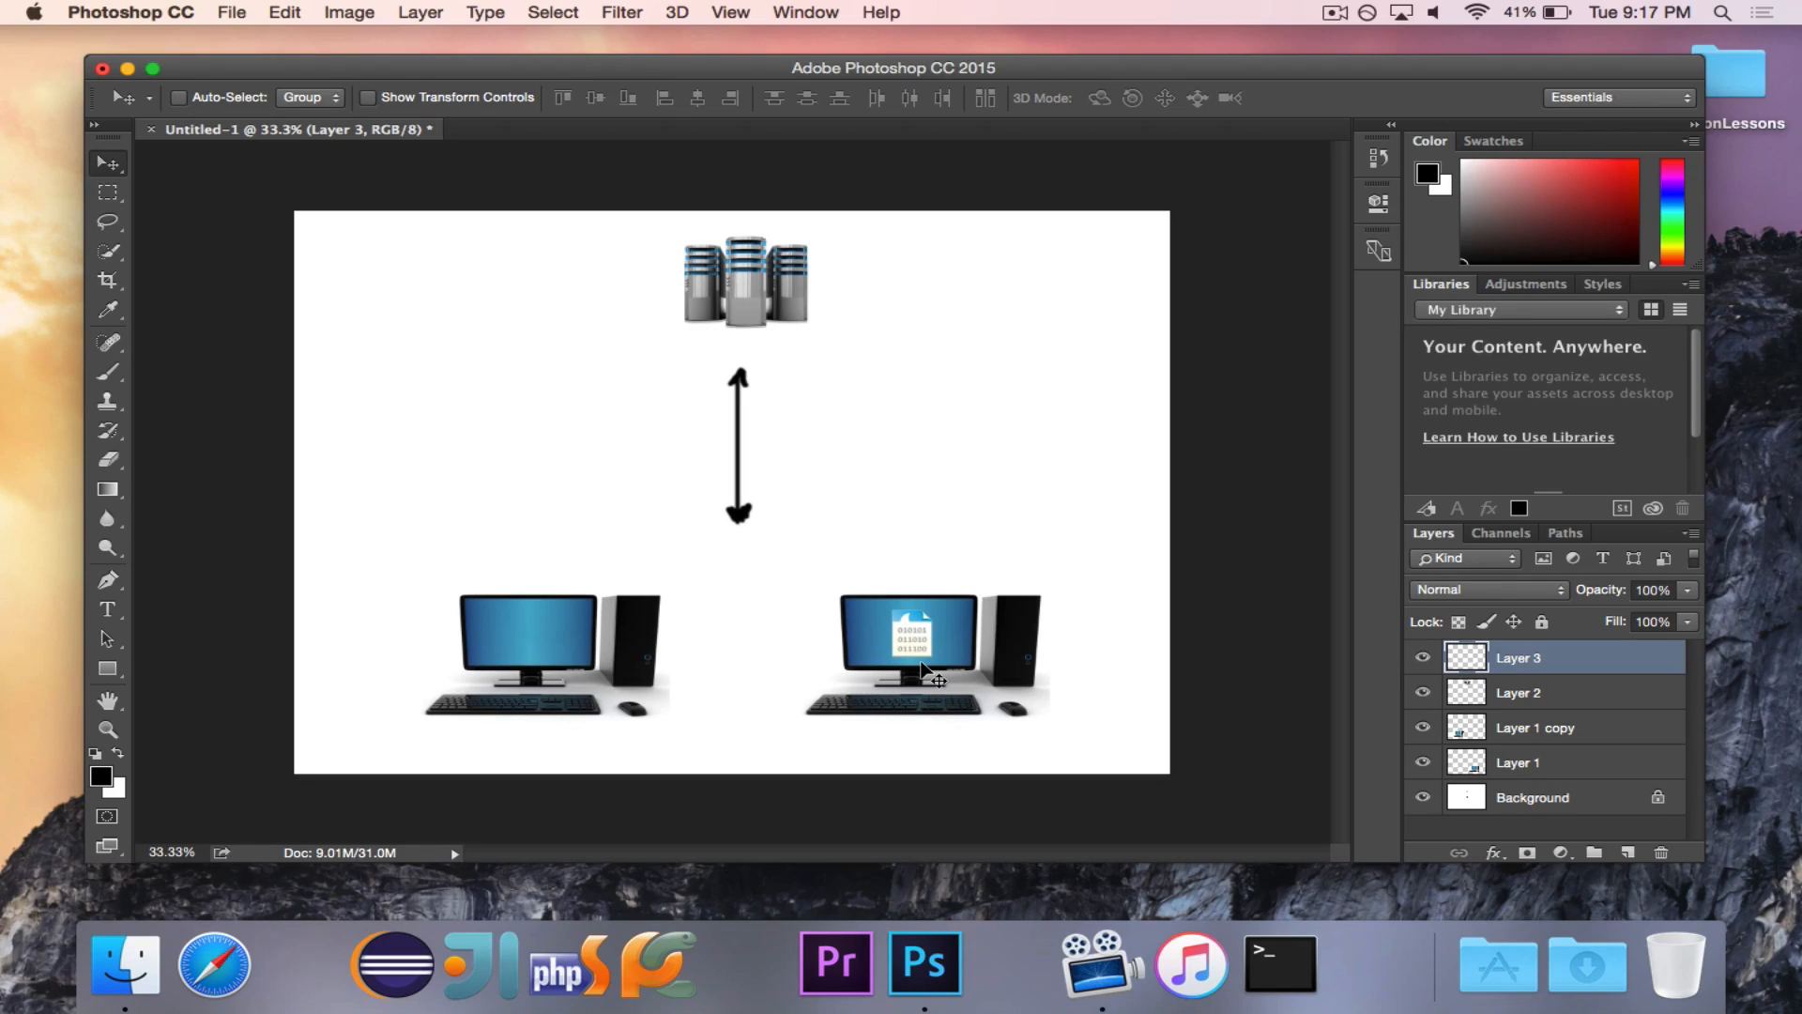
pyautogui.moveTo(920, 630)
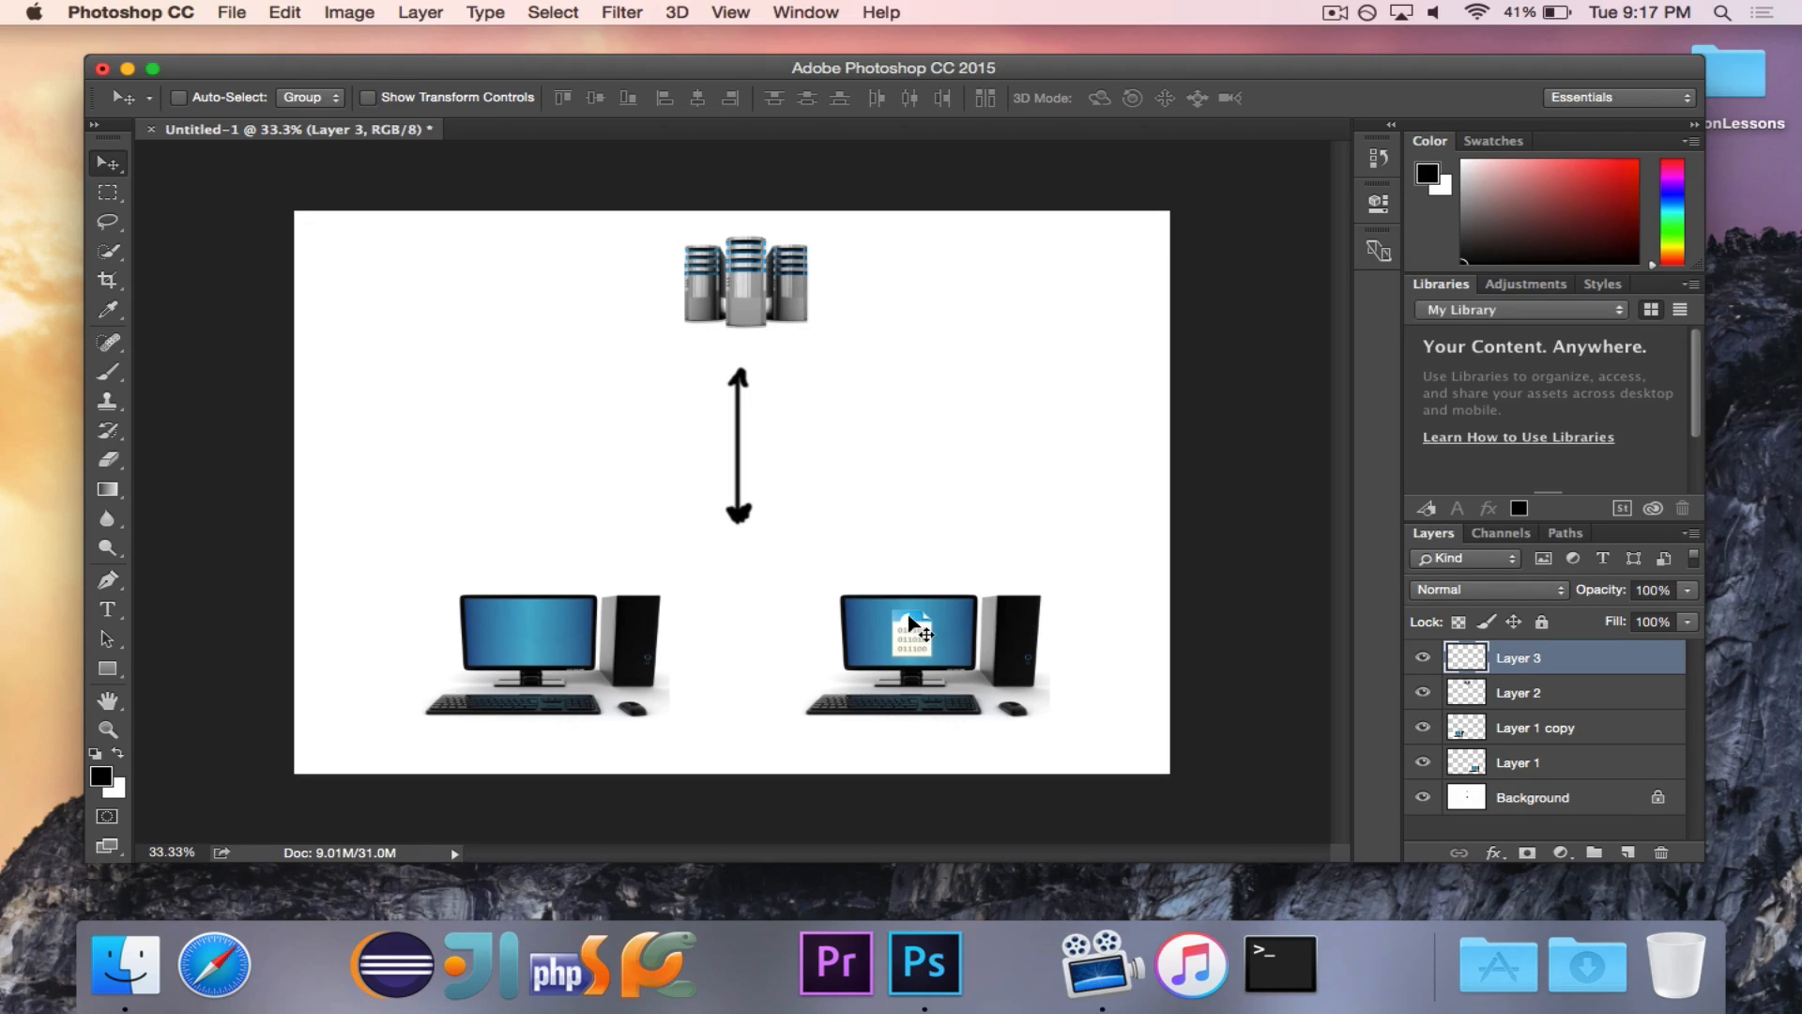
pyautogui.moveTo(913, 632); pyautogui.dragTo(1018, 568)
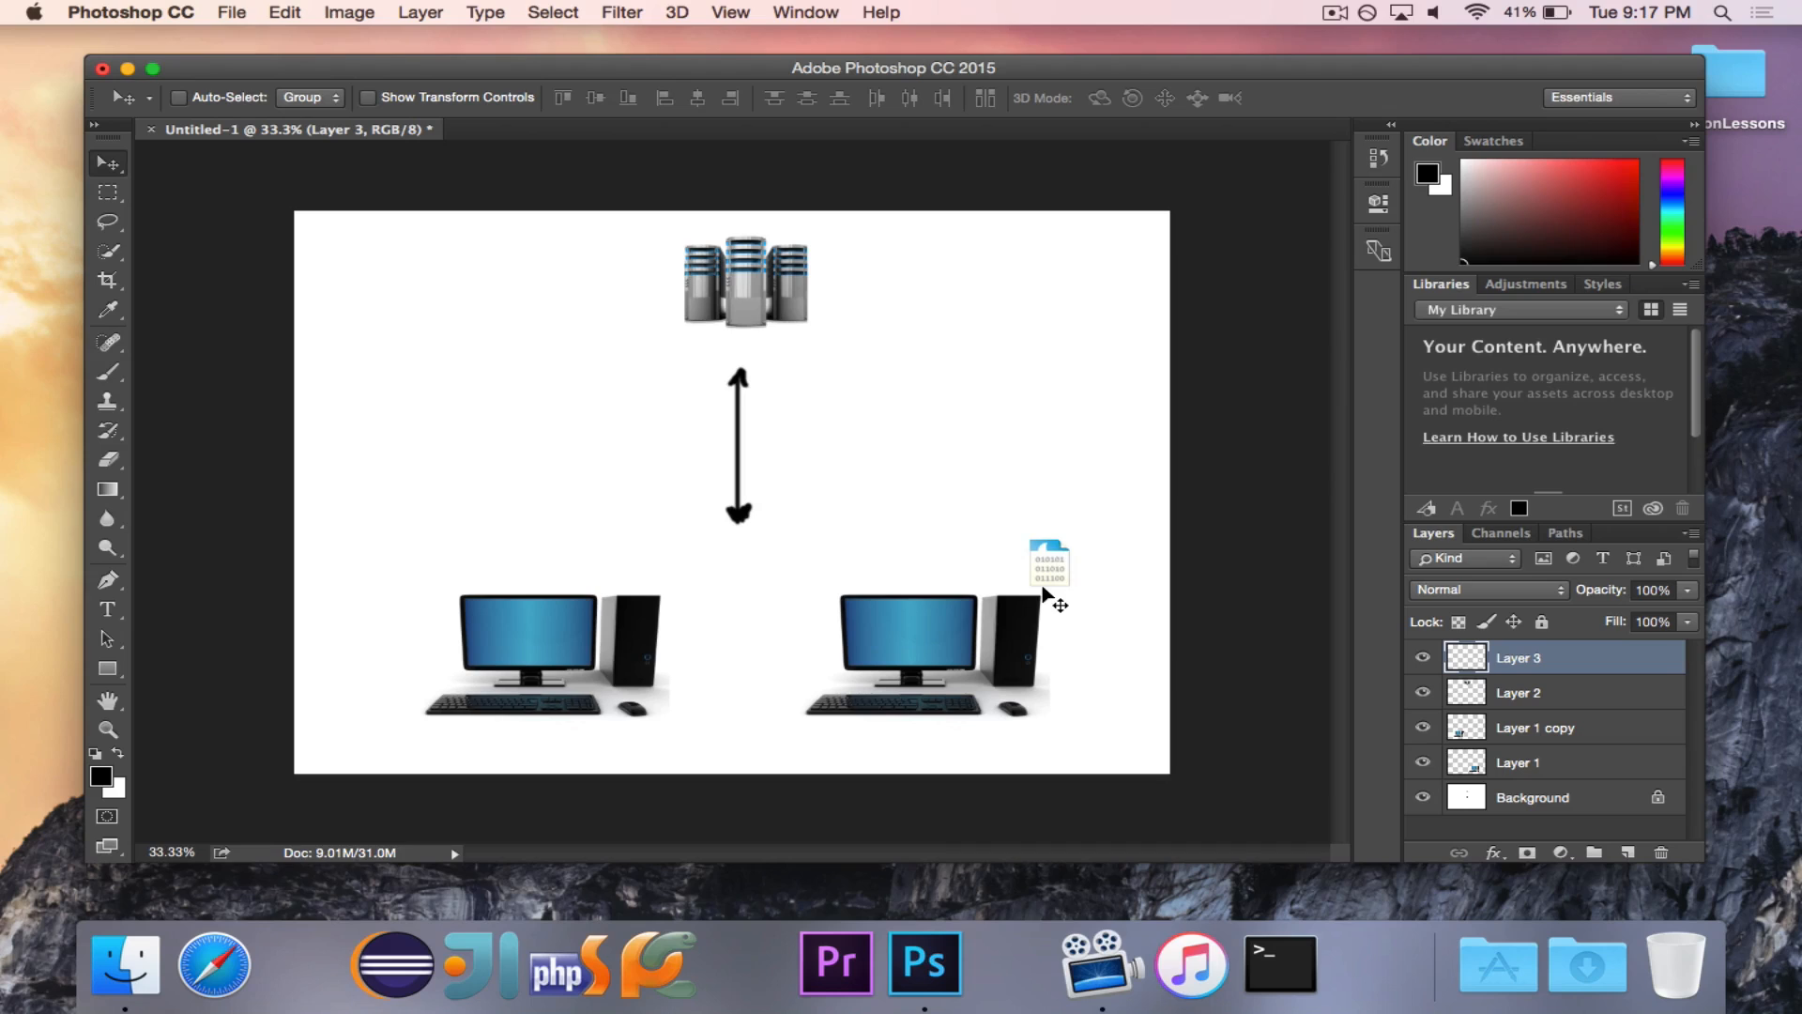
# Step: Nudge the packet icon up, down and right above the right computer
pyautogui.moveTo(1048, 564); pyautogui.dragTo(1049, 523)
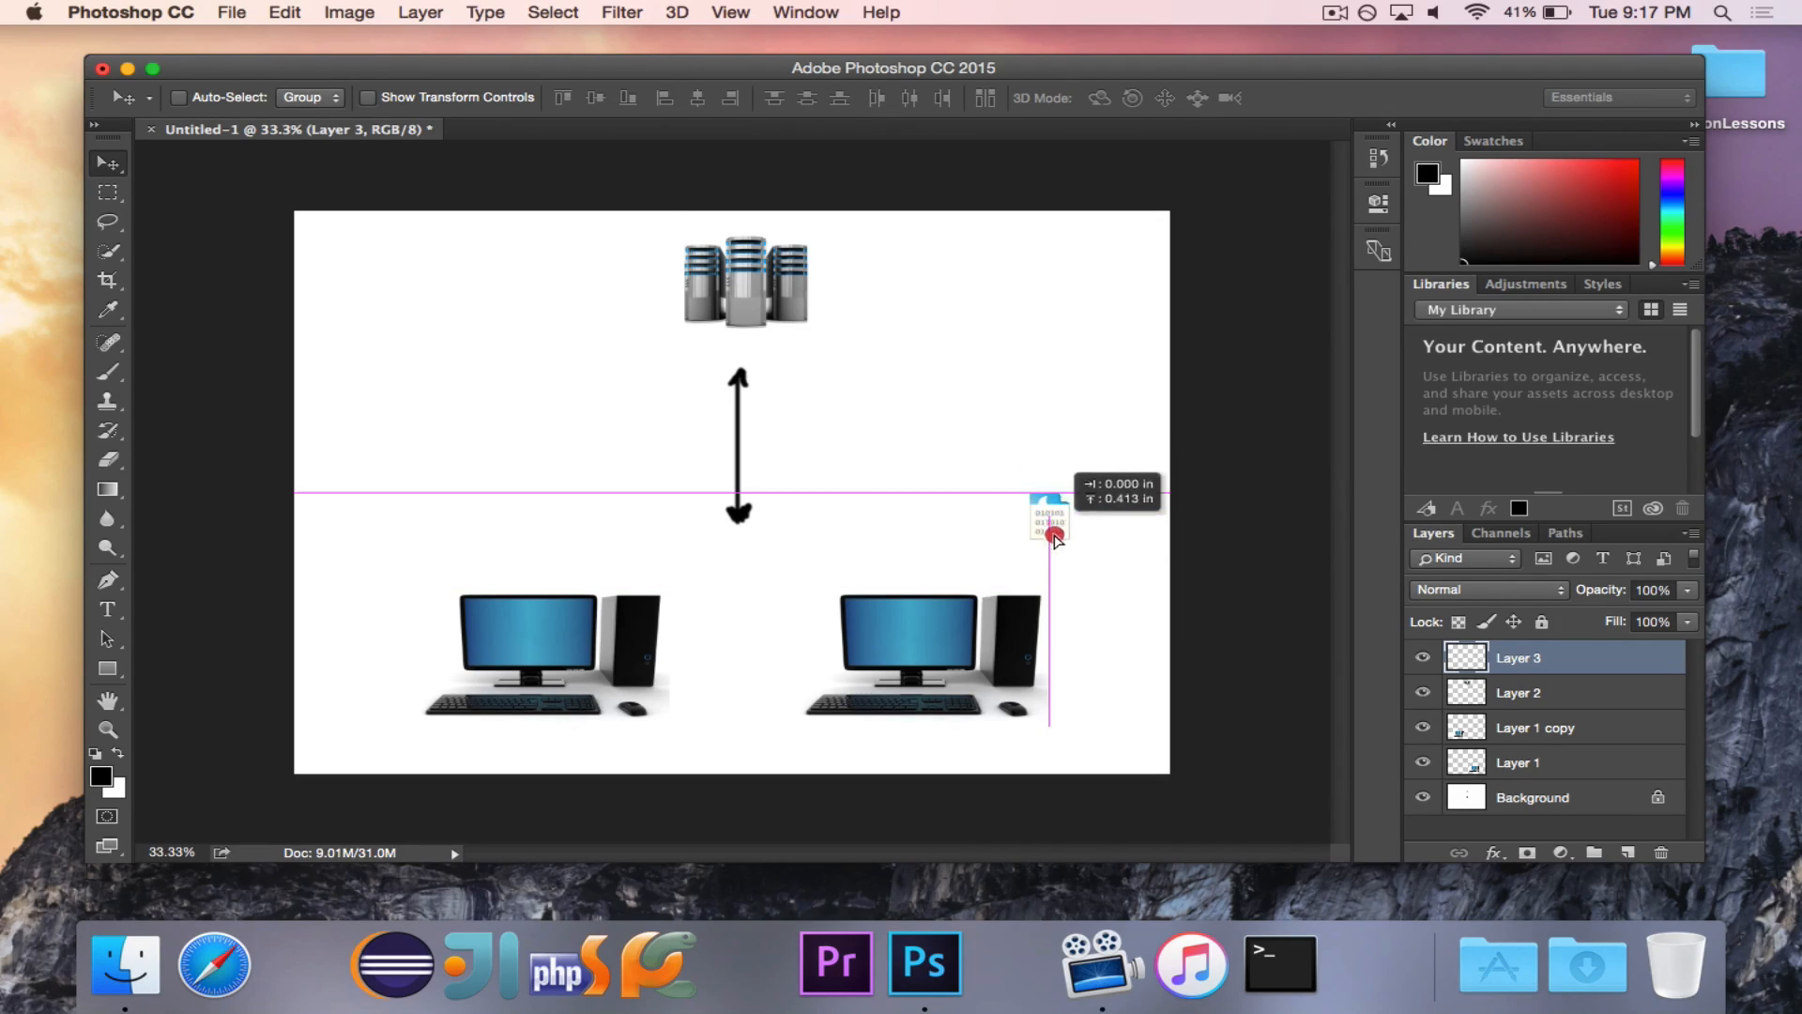
pyautogui.moveTo(1048, 523); pyautogui.dragTo(1048, 425)
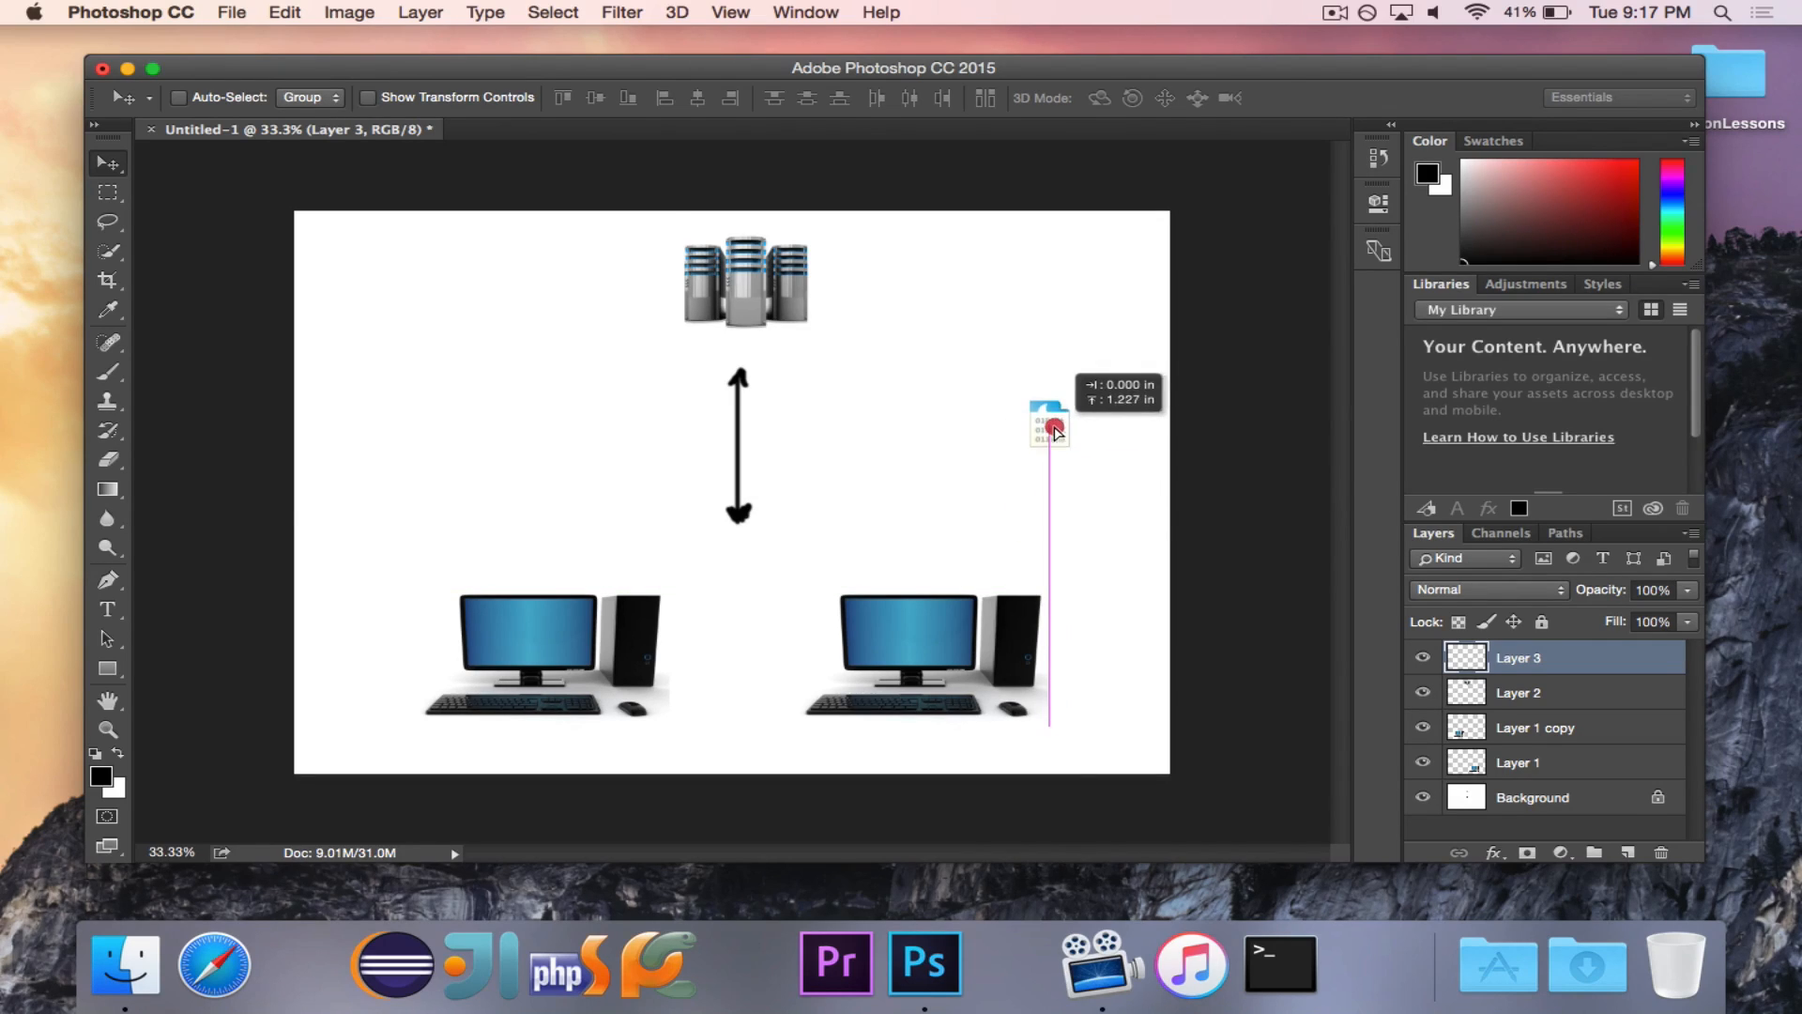
pyautogui.moveTo(1048, 425); pyautogui.dragTo(1048, 471)
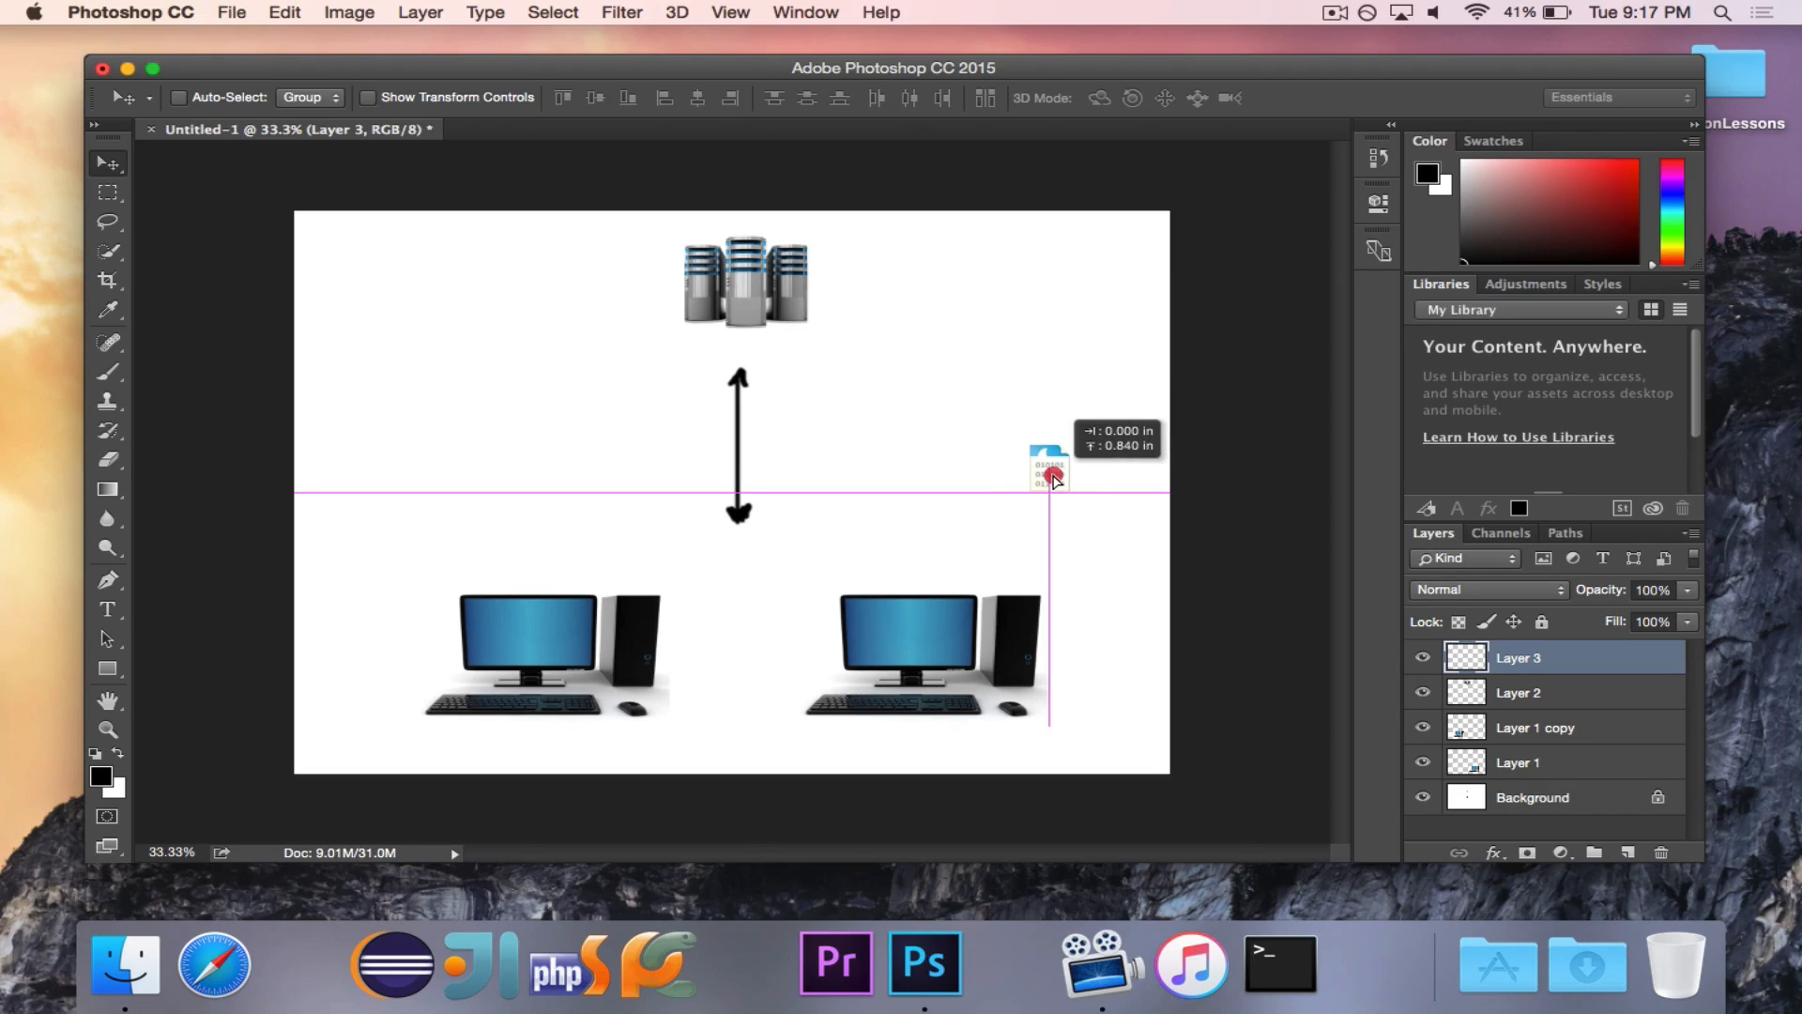
pyautogui.moveTo(1045, 469); pyautogui.dragTo(1063, 469)
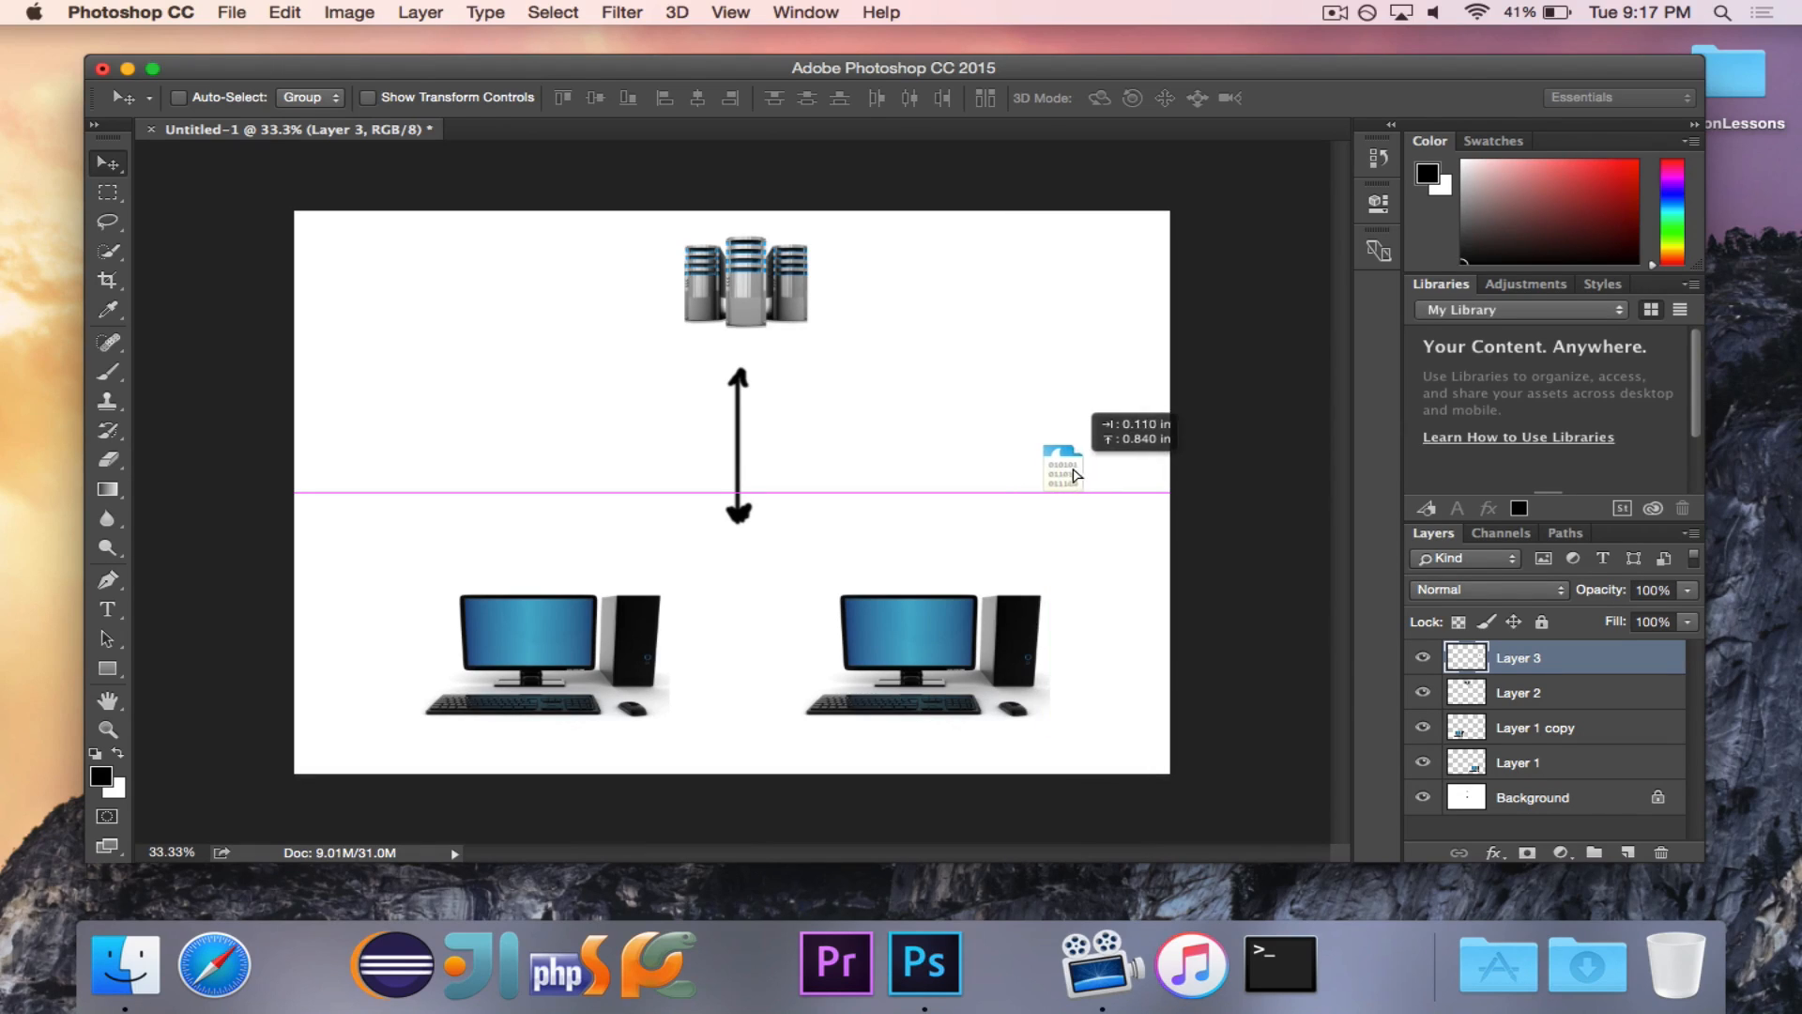
pyautogui.moveTo(1060, 469); pyautogui.dragTo(1074, 477)
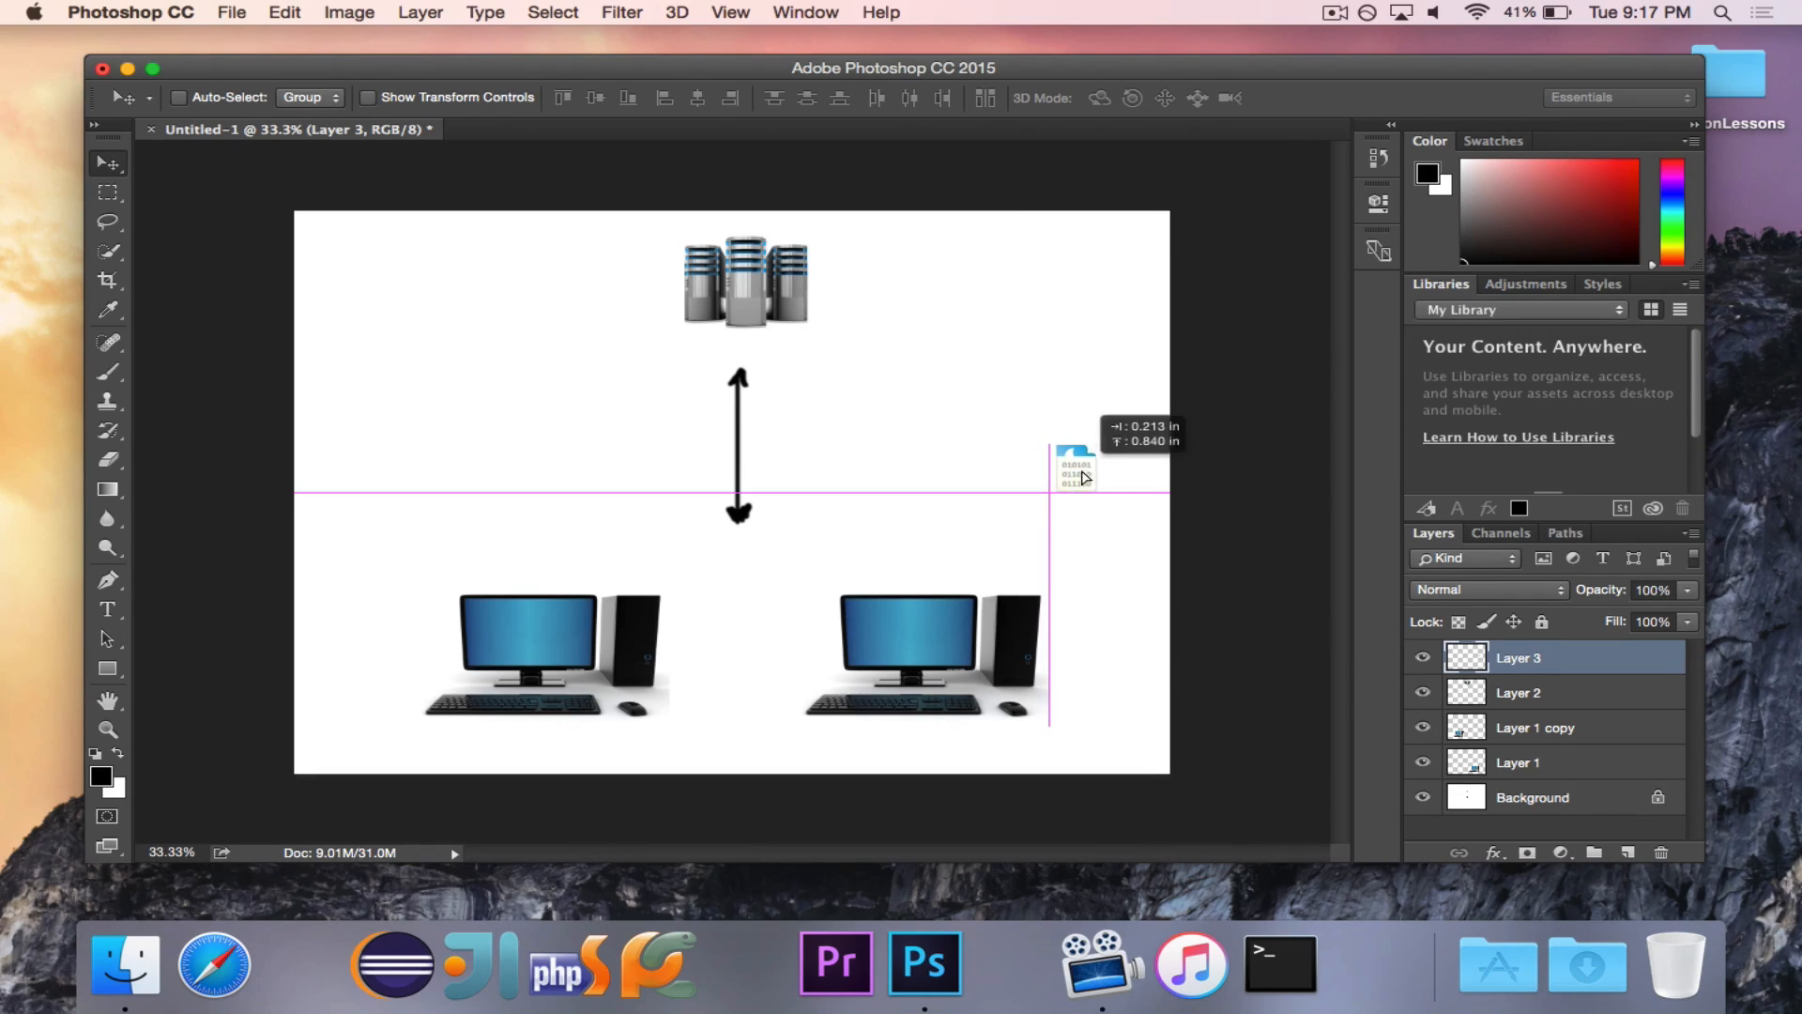
pyautogui.moveTo(1075, 471); pyautogui.dragTo(977, 488)
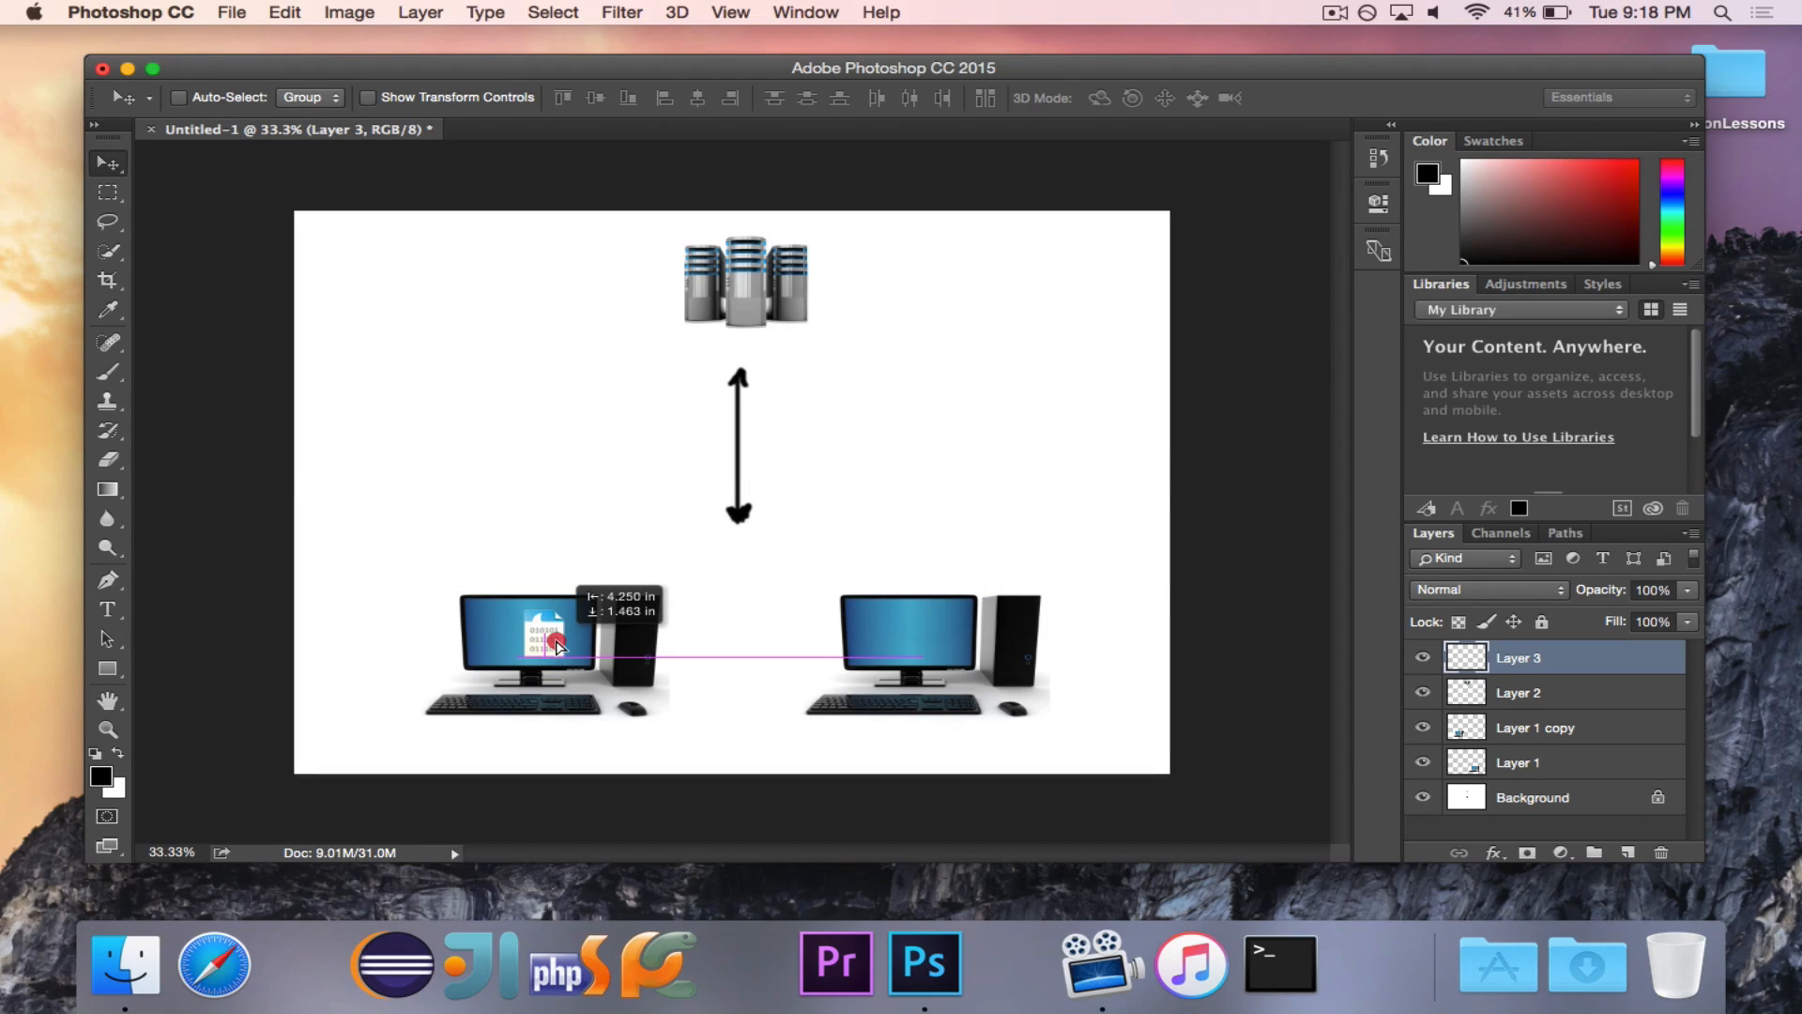
# Step: Carry the packet from the left computer to the server, then the right computer, then right of the arrow
pyautogui.moveTo(555, 640); pyautogui.dragTo(741, 292)
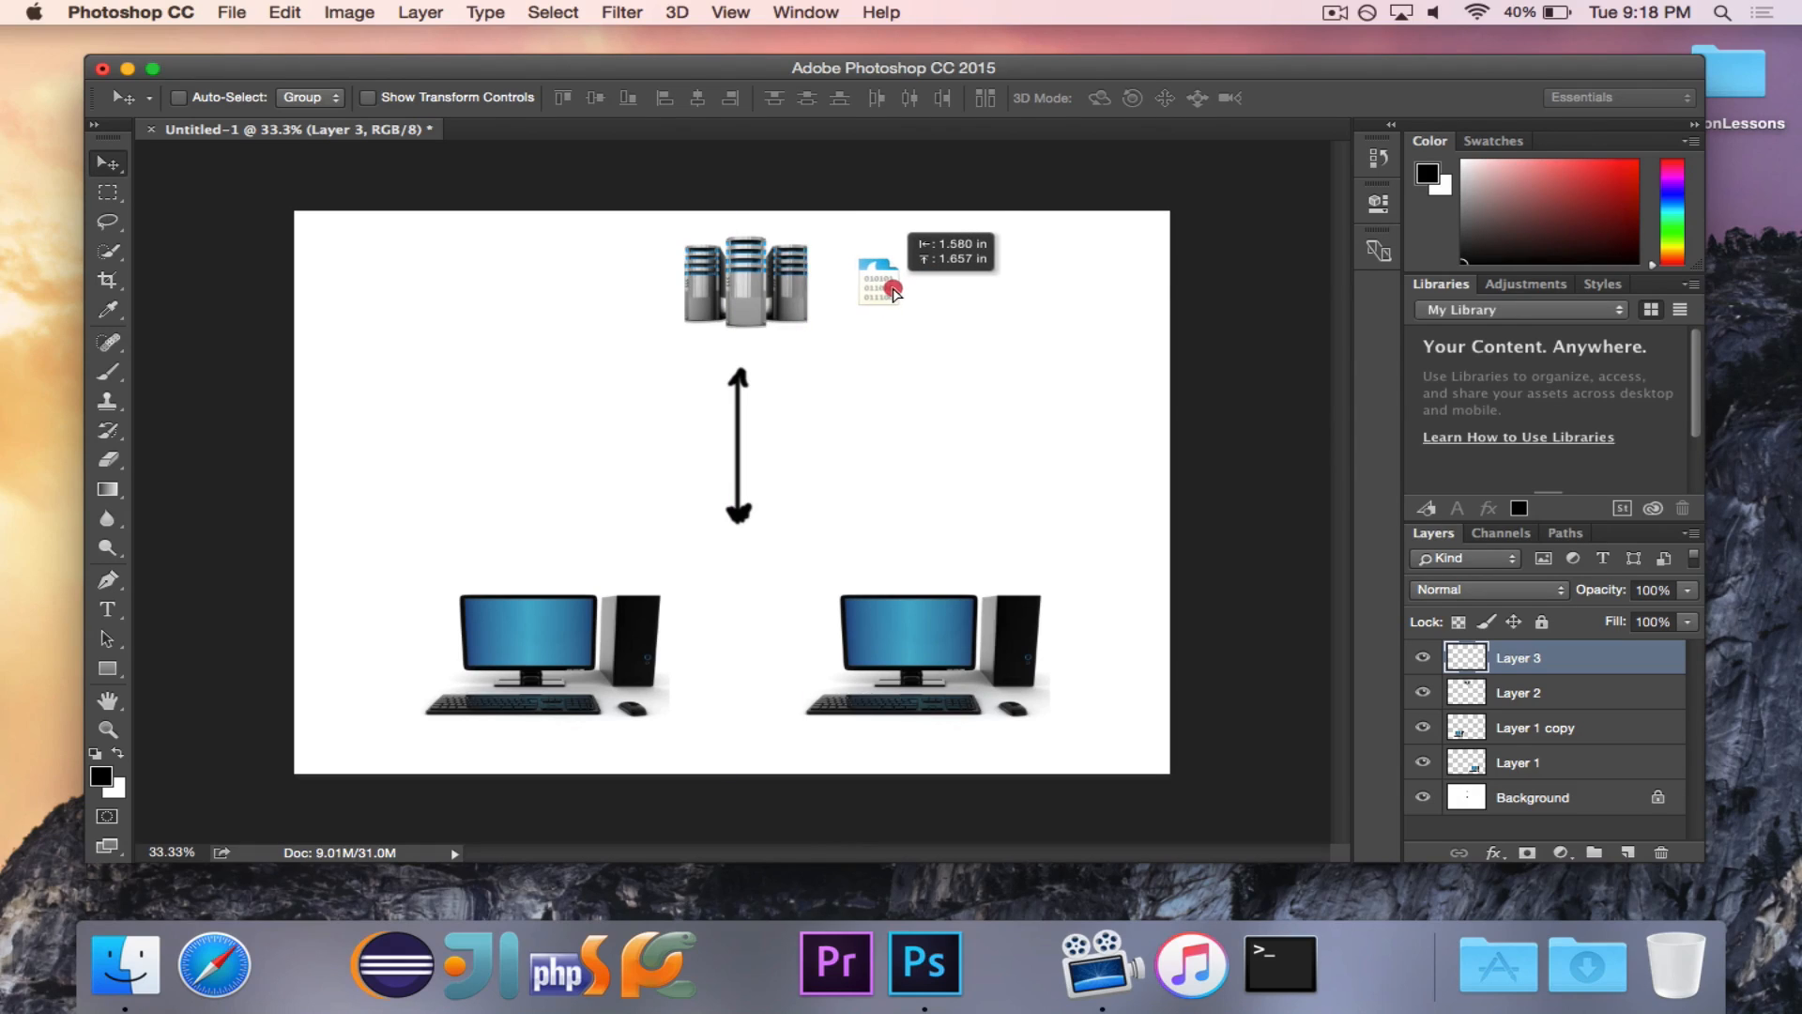
pyautogui.moveTo(890, 293); pyautogui.dragTo(887, 266)
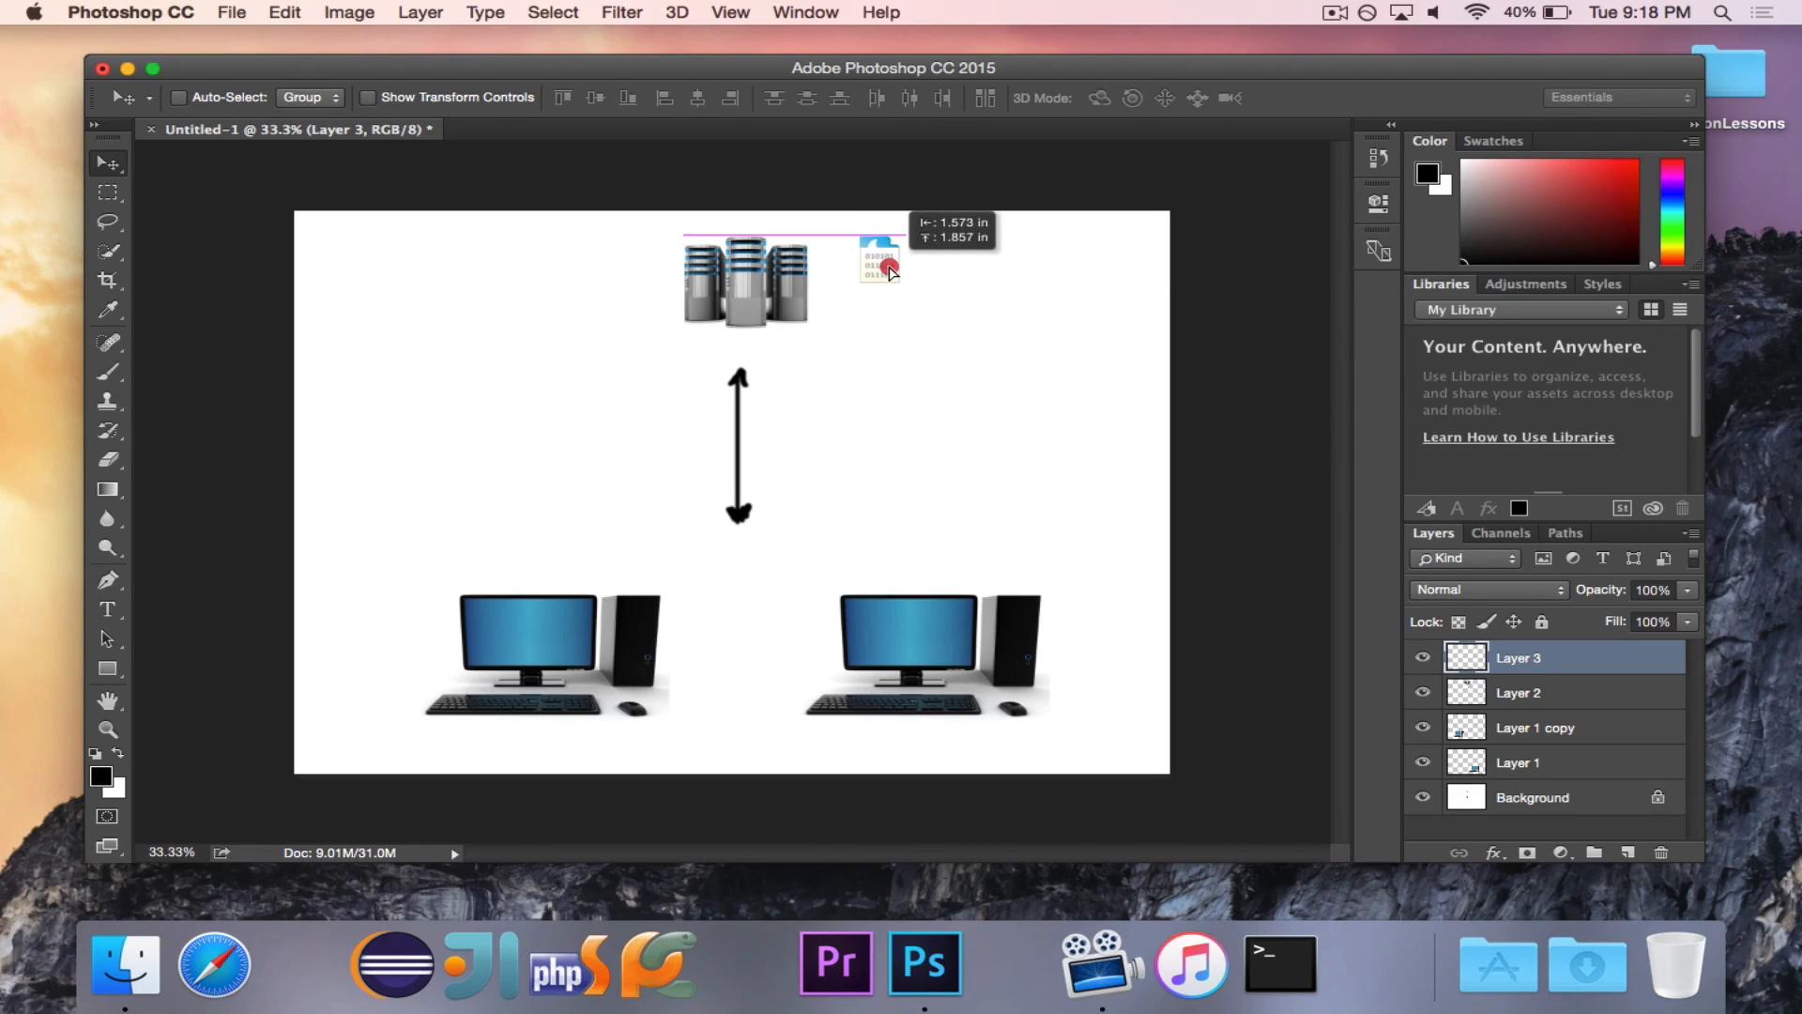
pyautogui.moveTo(879, 264); pyautogui.dragTo(971, 563)
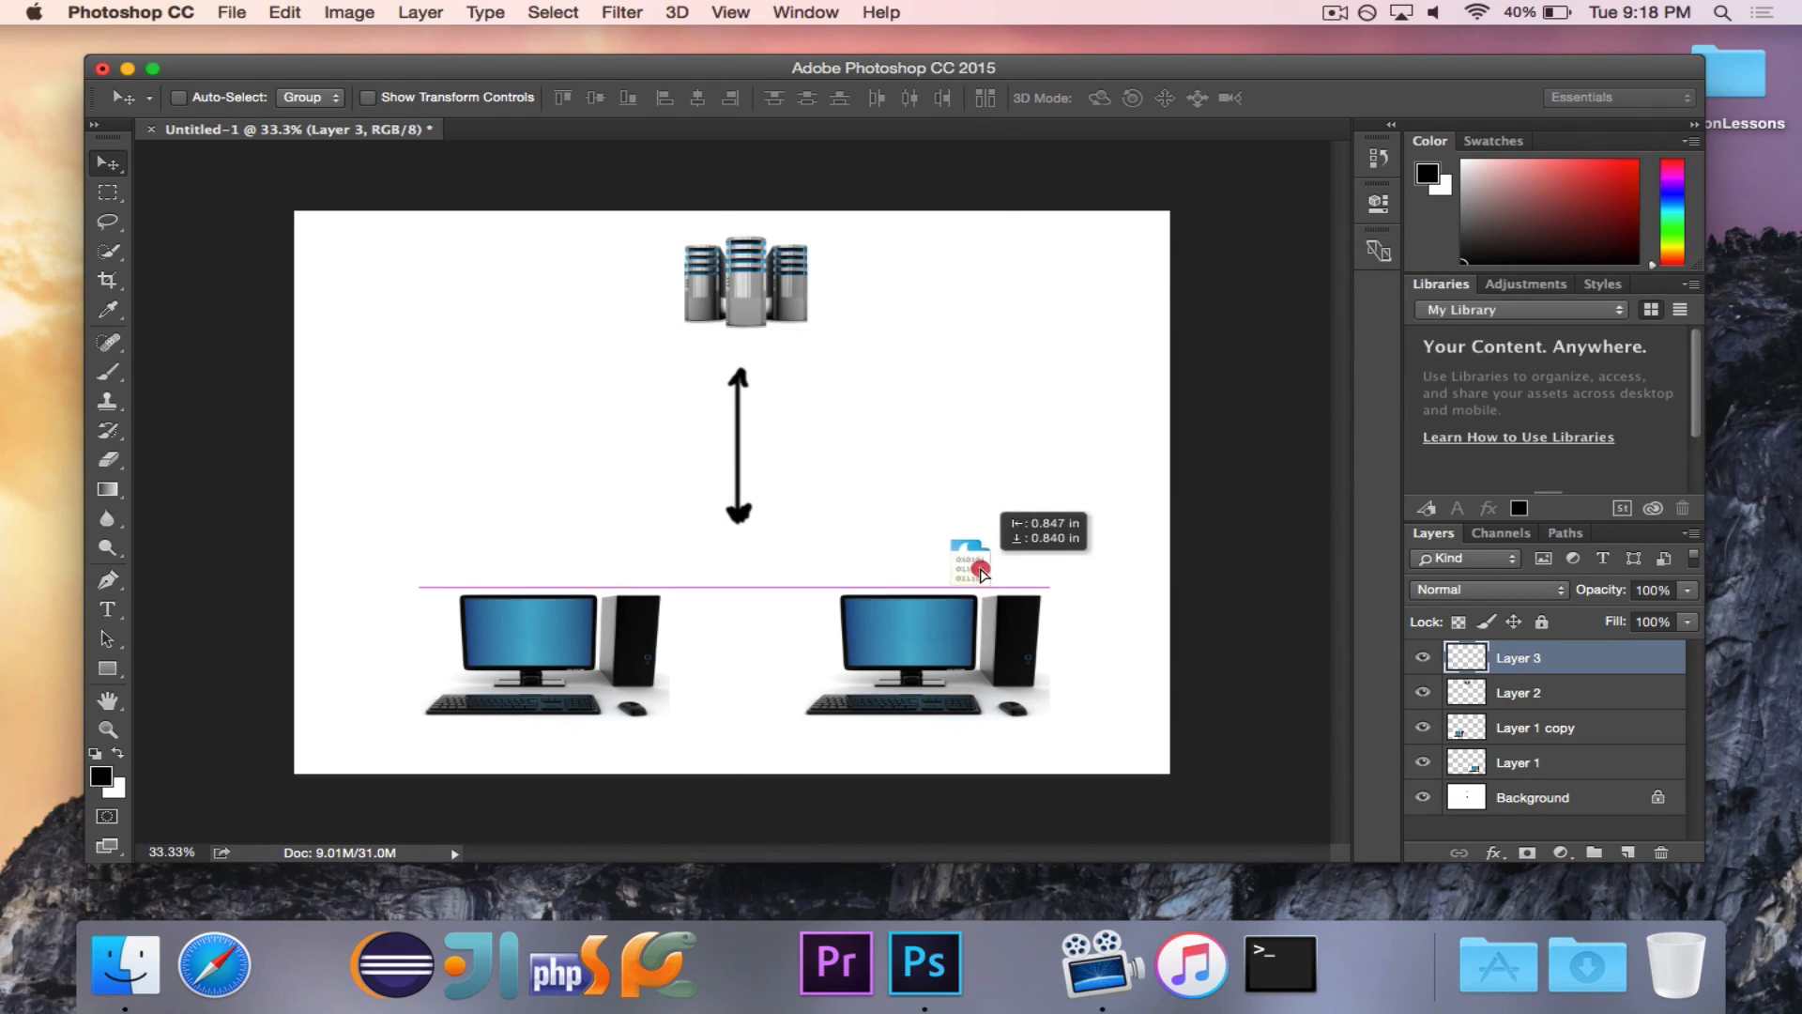
pyautogui.moveTo(971, 563); pyautogui.dragTo(925, 609)
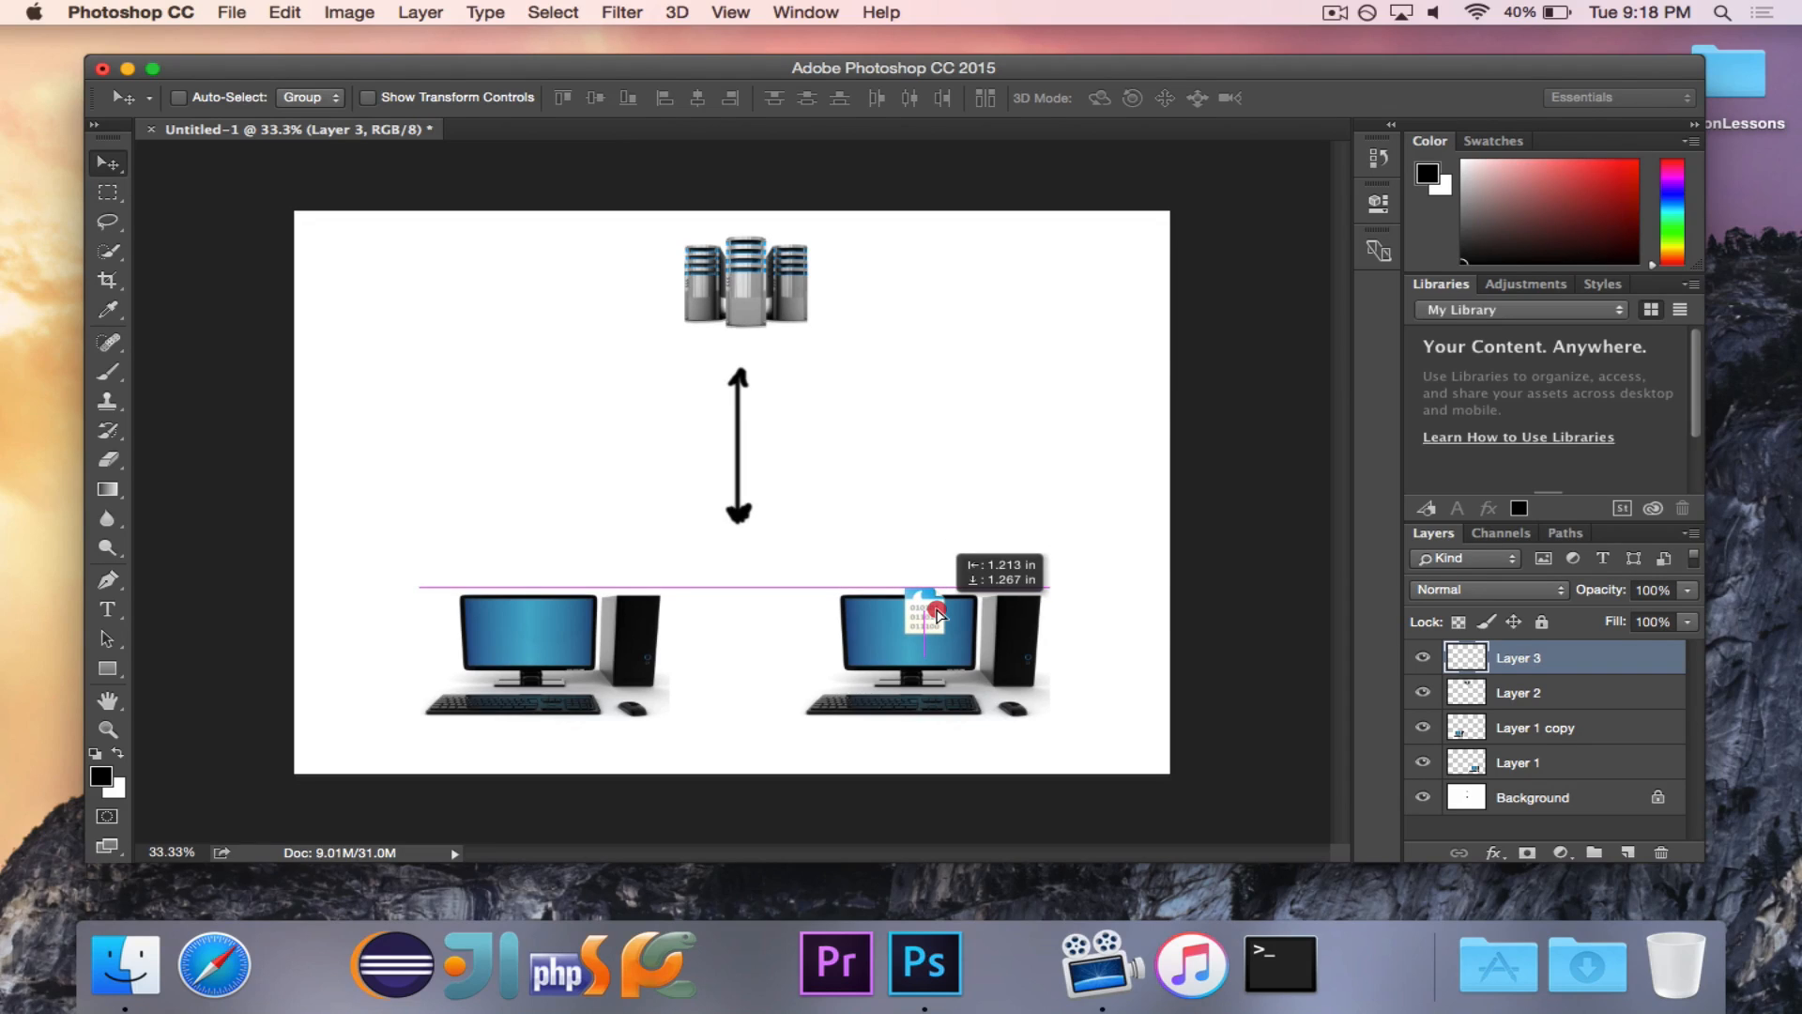
pyautogui.moveTo(931, 585); pyautogui.dragTo(931, 655)
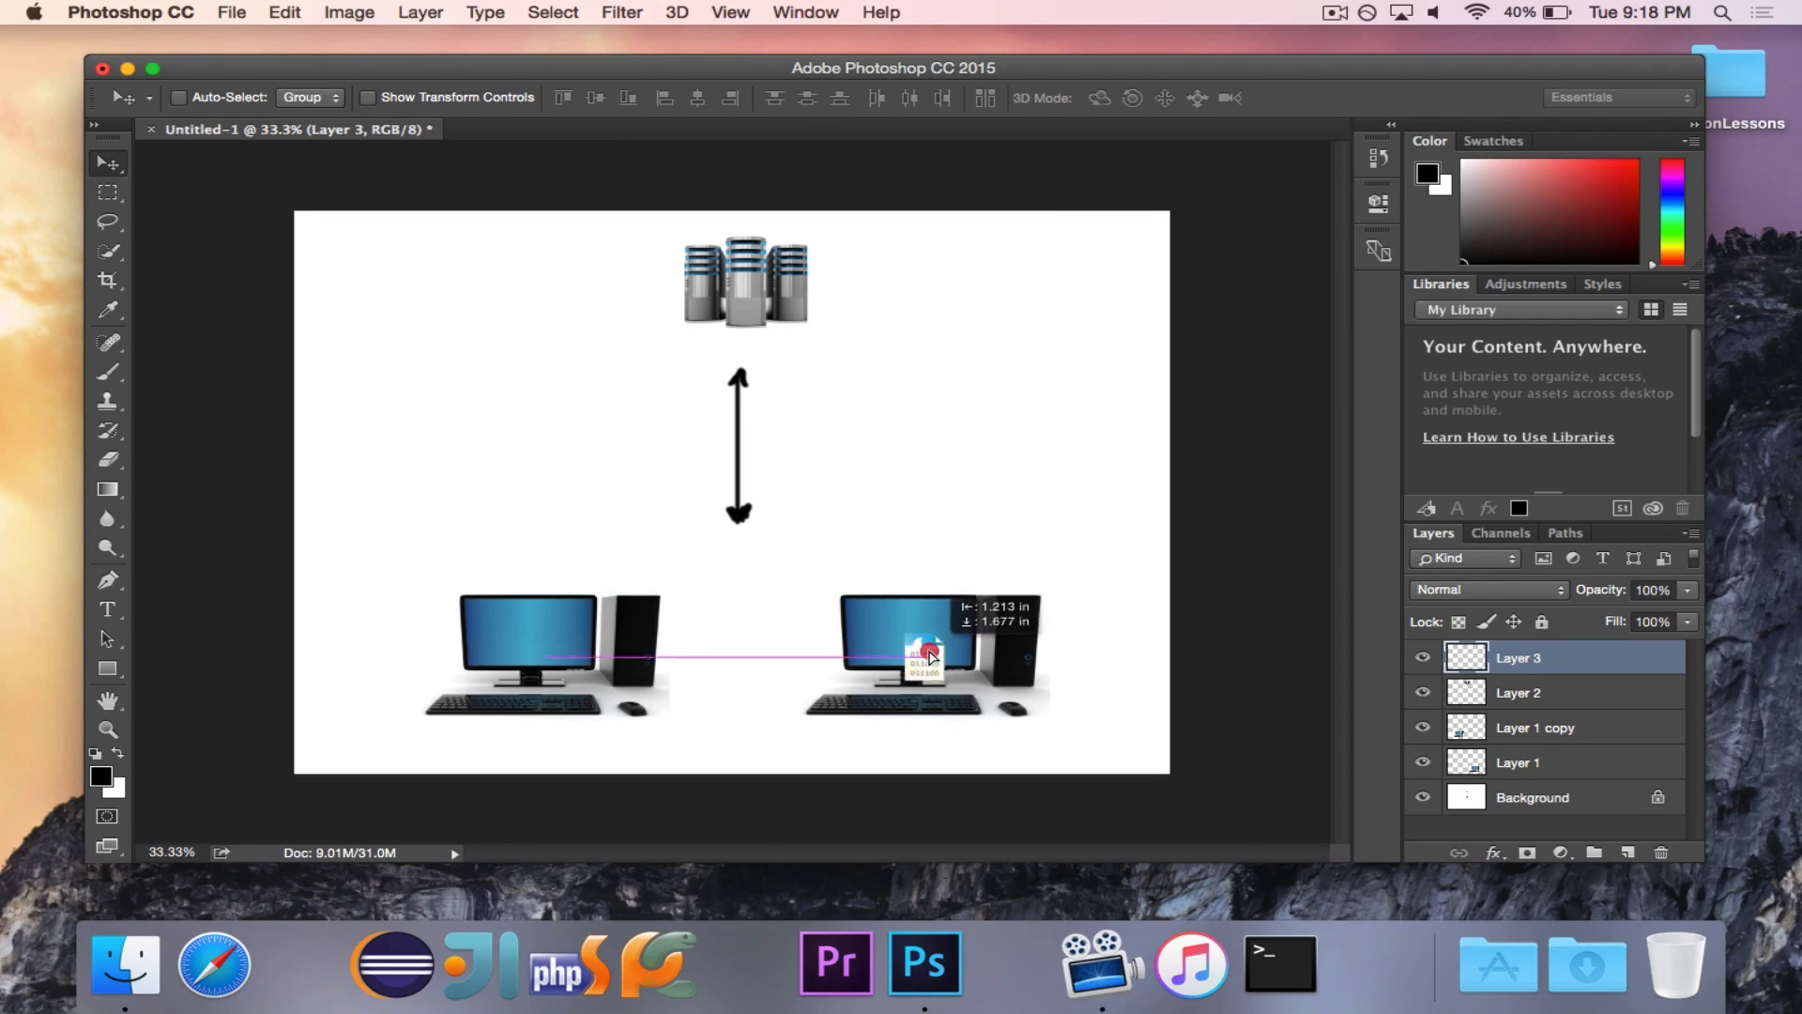
pyautogui.moveTo(925, 649); pyautogui.dragTo(1075, 644)
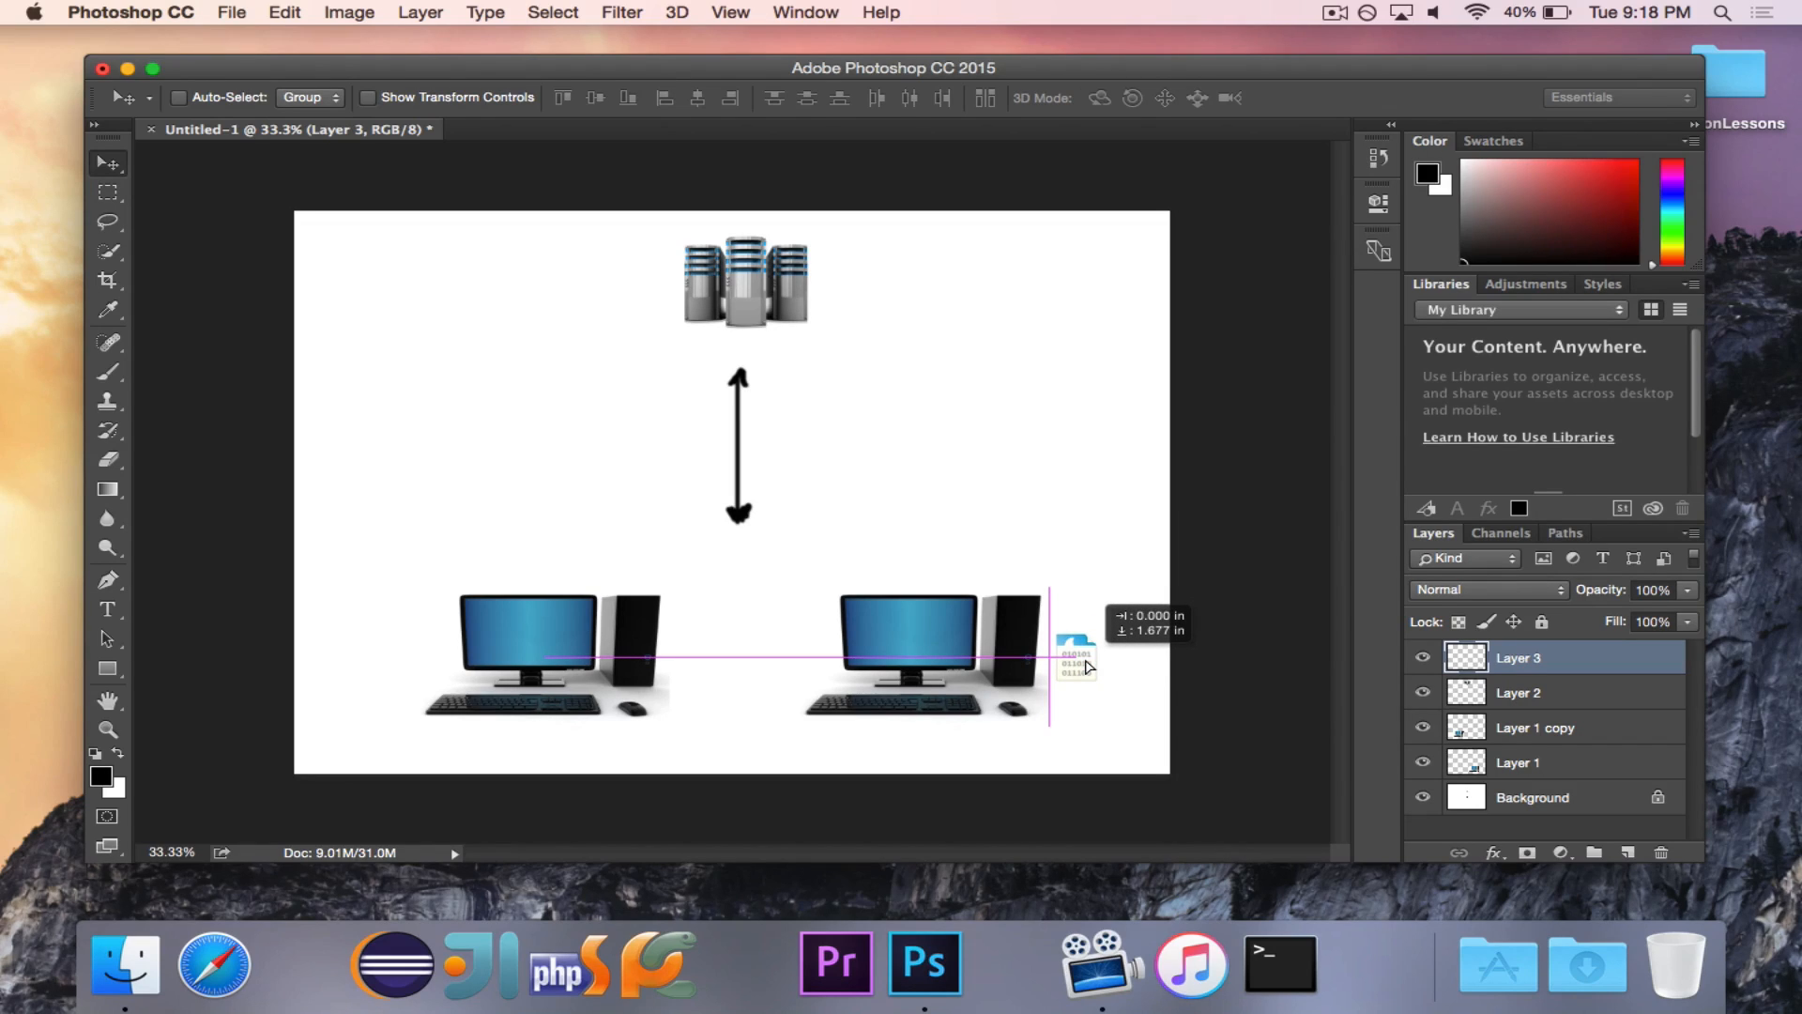
pyautogui.moveTo(1075, 661); pyautogui.dragTo(1063, 442)
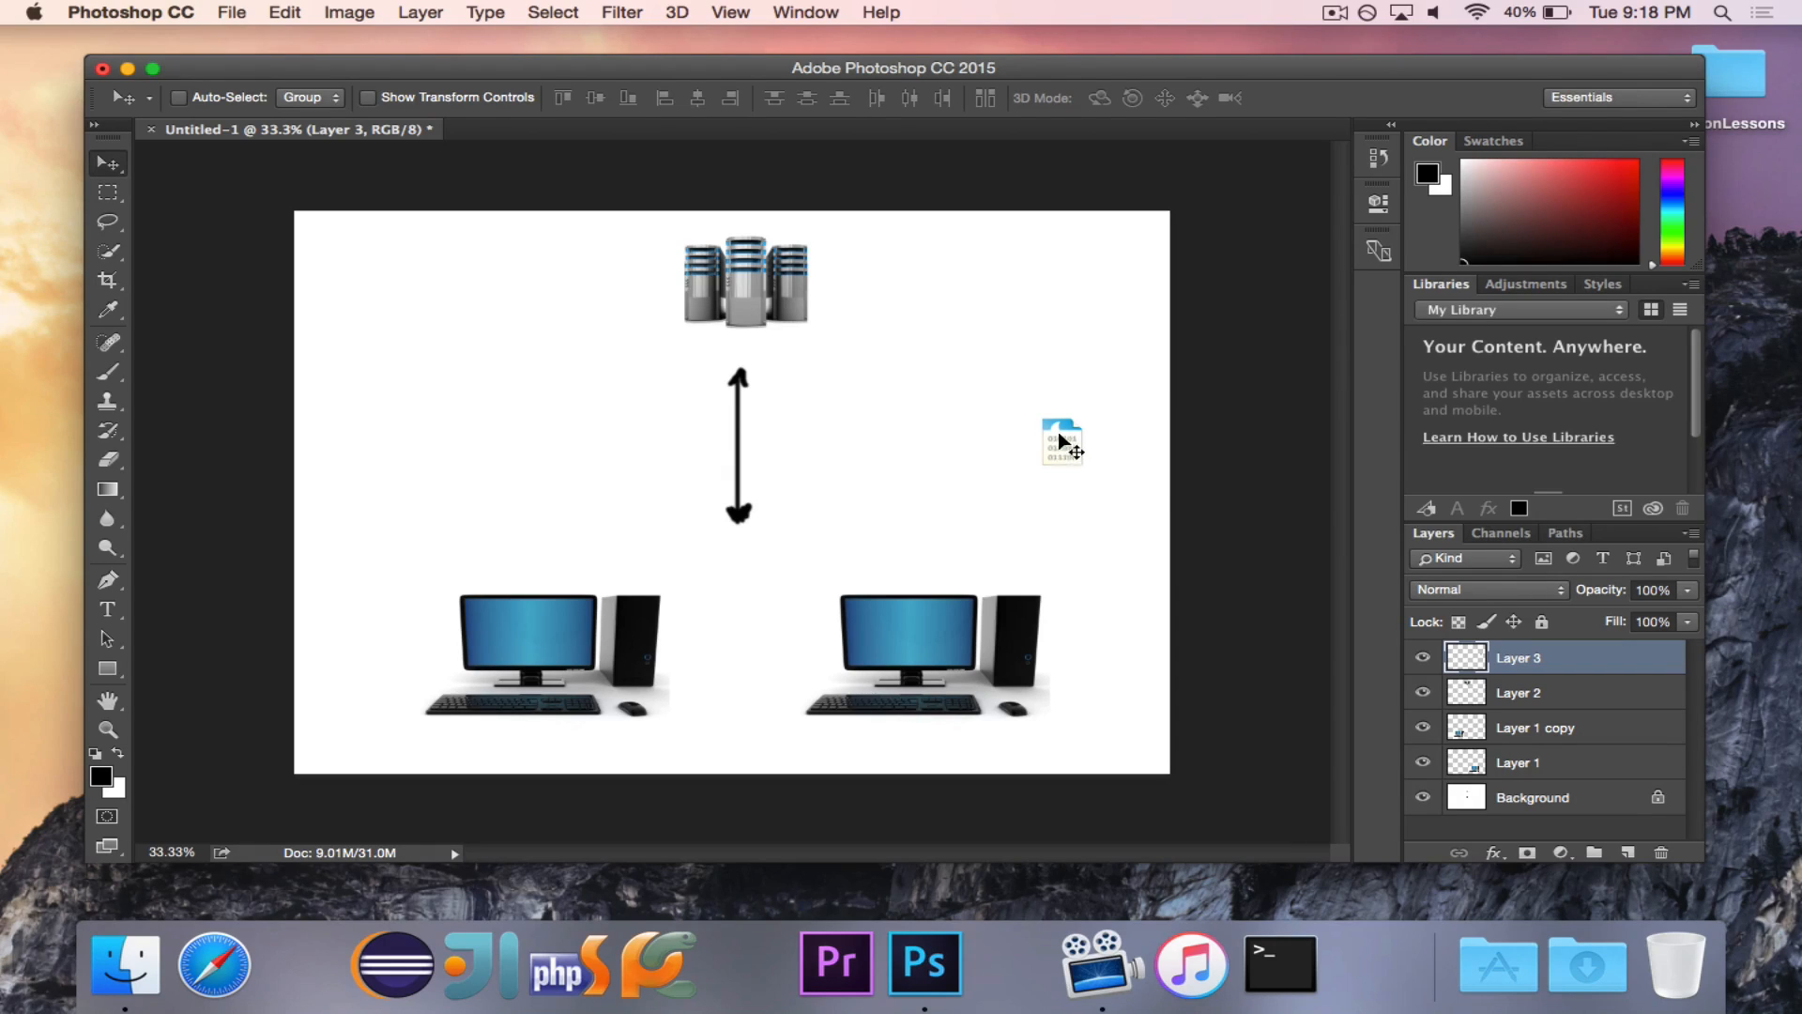
# Step: Adjust the packet above the right computer, then carry it from the left computer beside the server
pyautogui.moveTo(1062, 441); pyautogui.dragTo(951, 418)
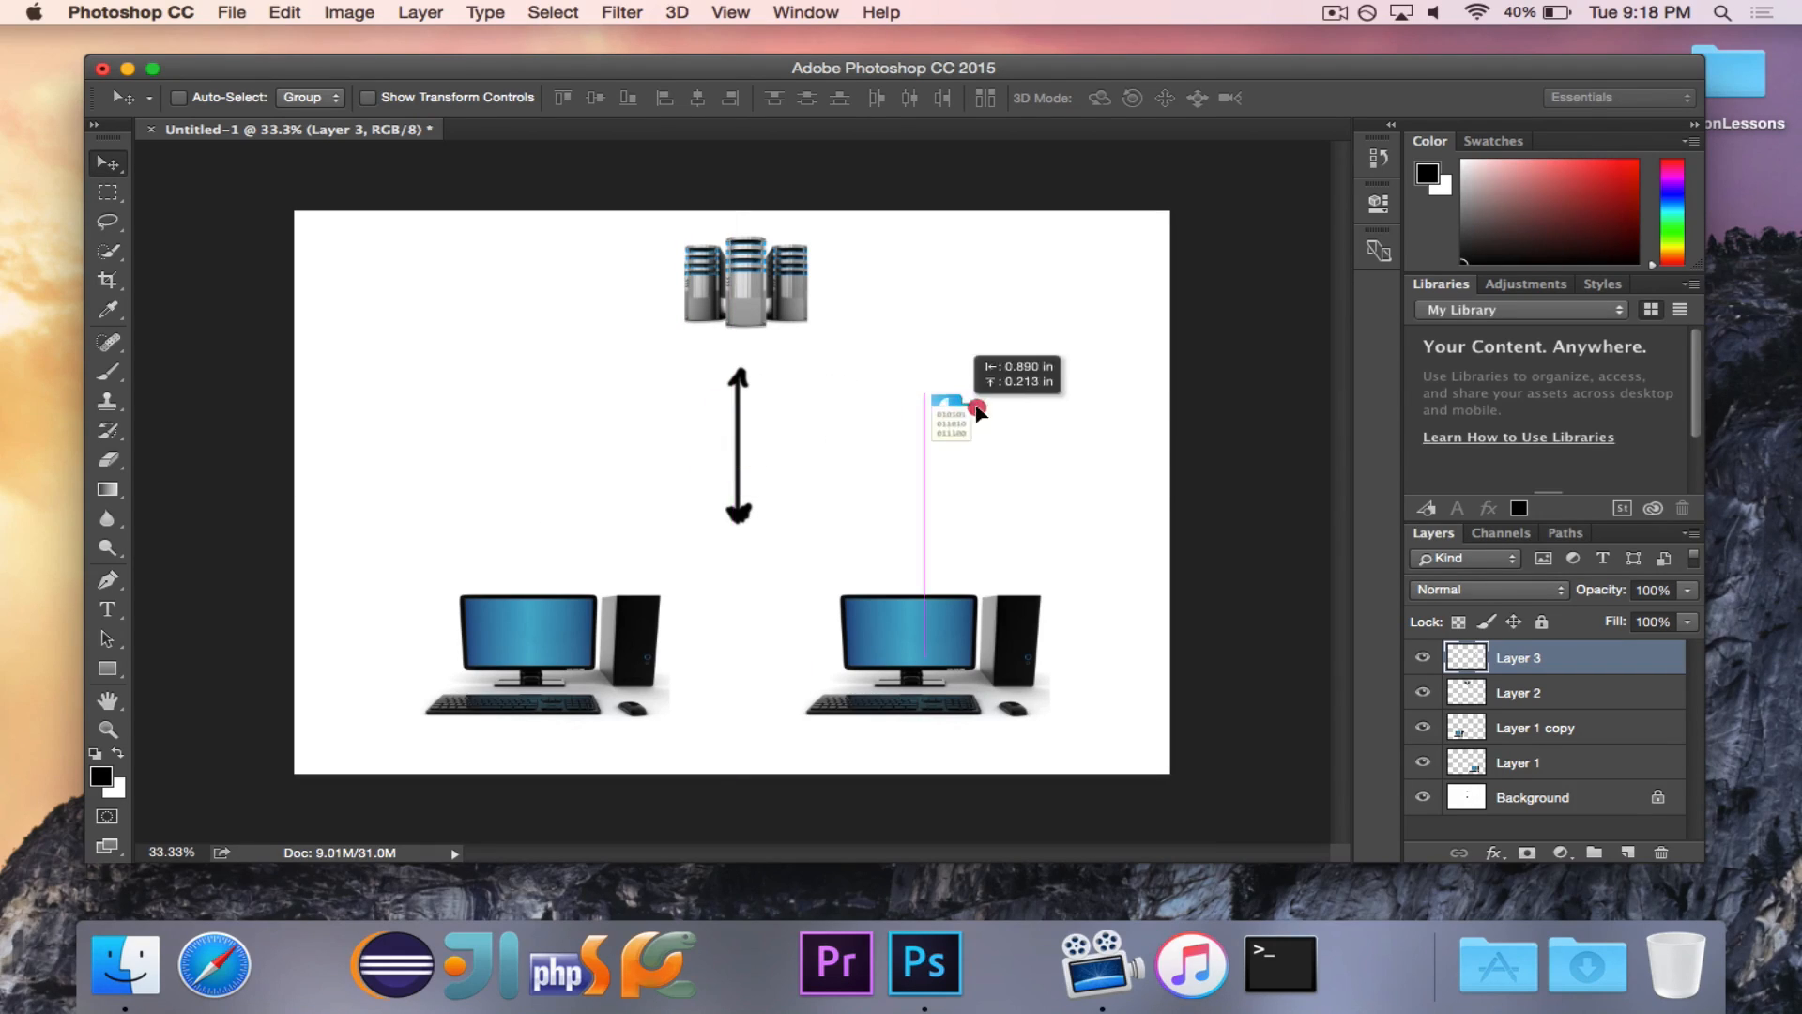
pyautogui.moveTo(948, 414); pyautogui.dragTo(1035, 409)
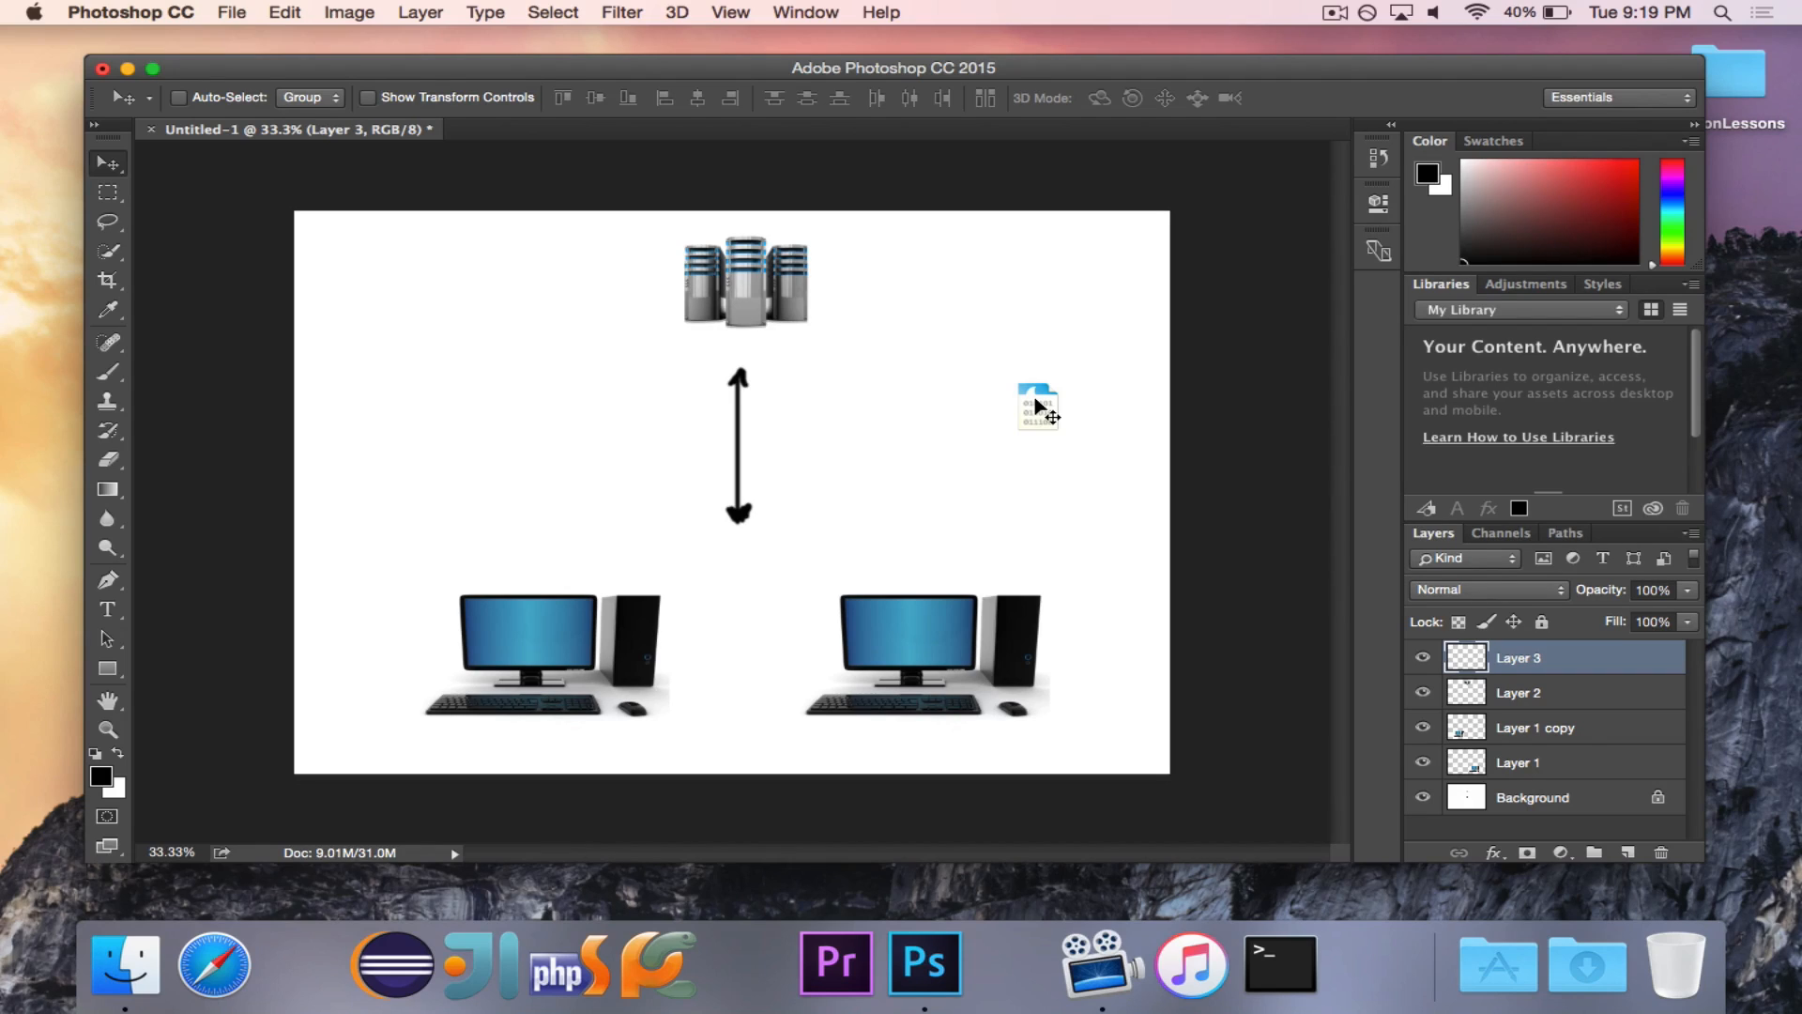
pyautogui.moveTo(1091, 313)
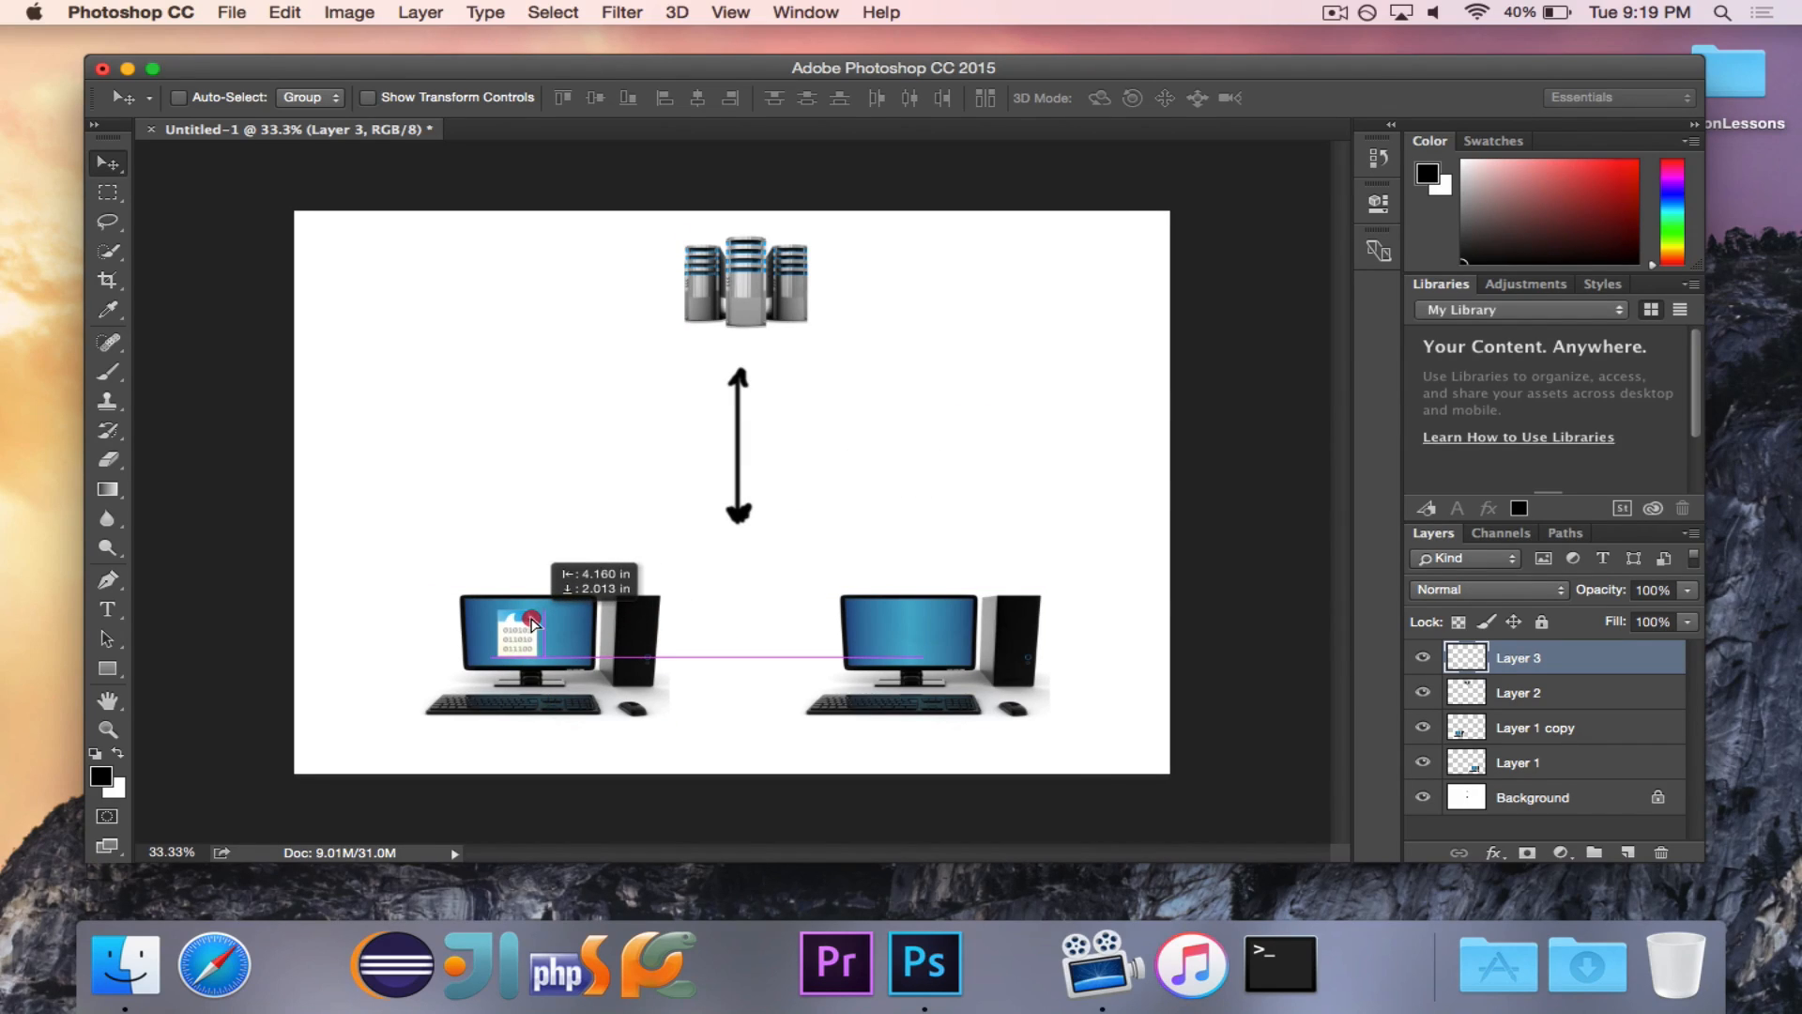
pyautogui.moveTo(528, 626); pyautogui.dragTo(1035, 299)
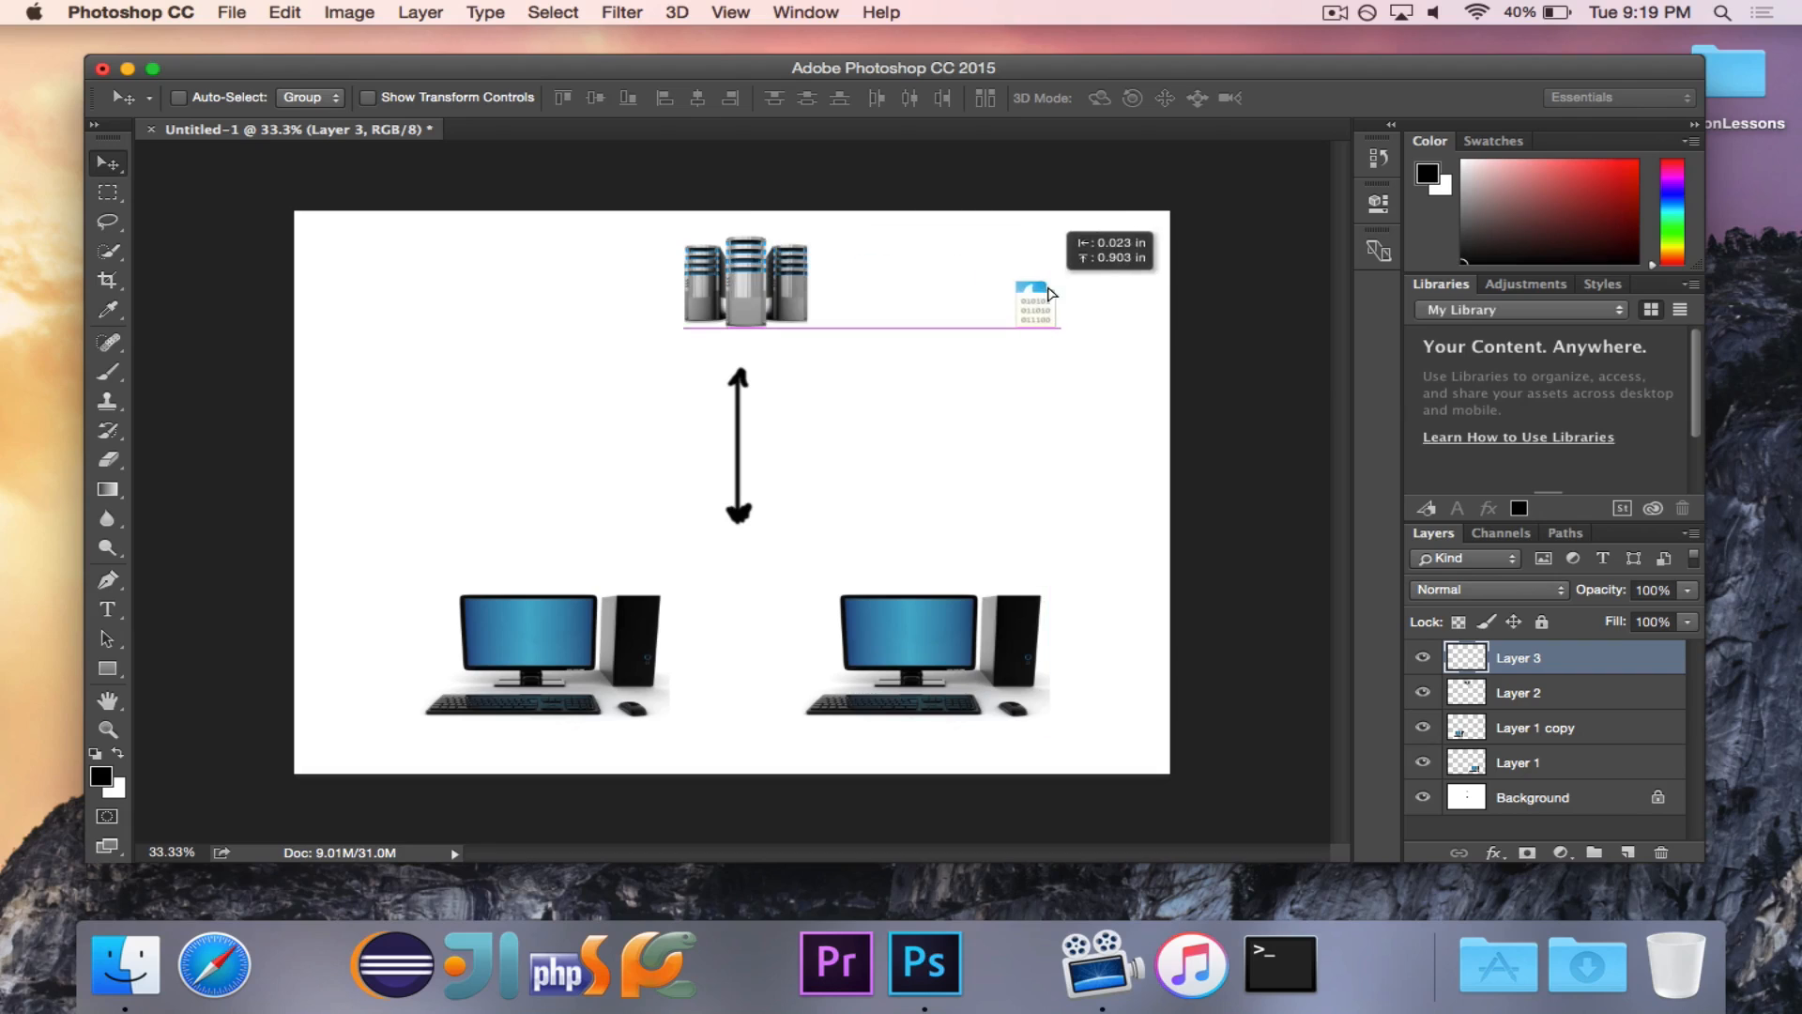
pyautogui.moveTo(1033, 301); pyautogui.dragTo(845, 282)
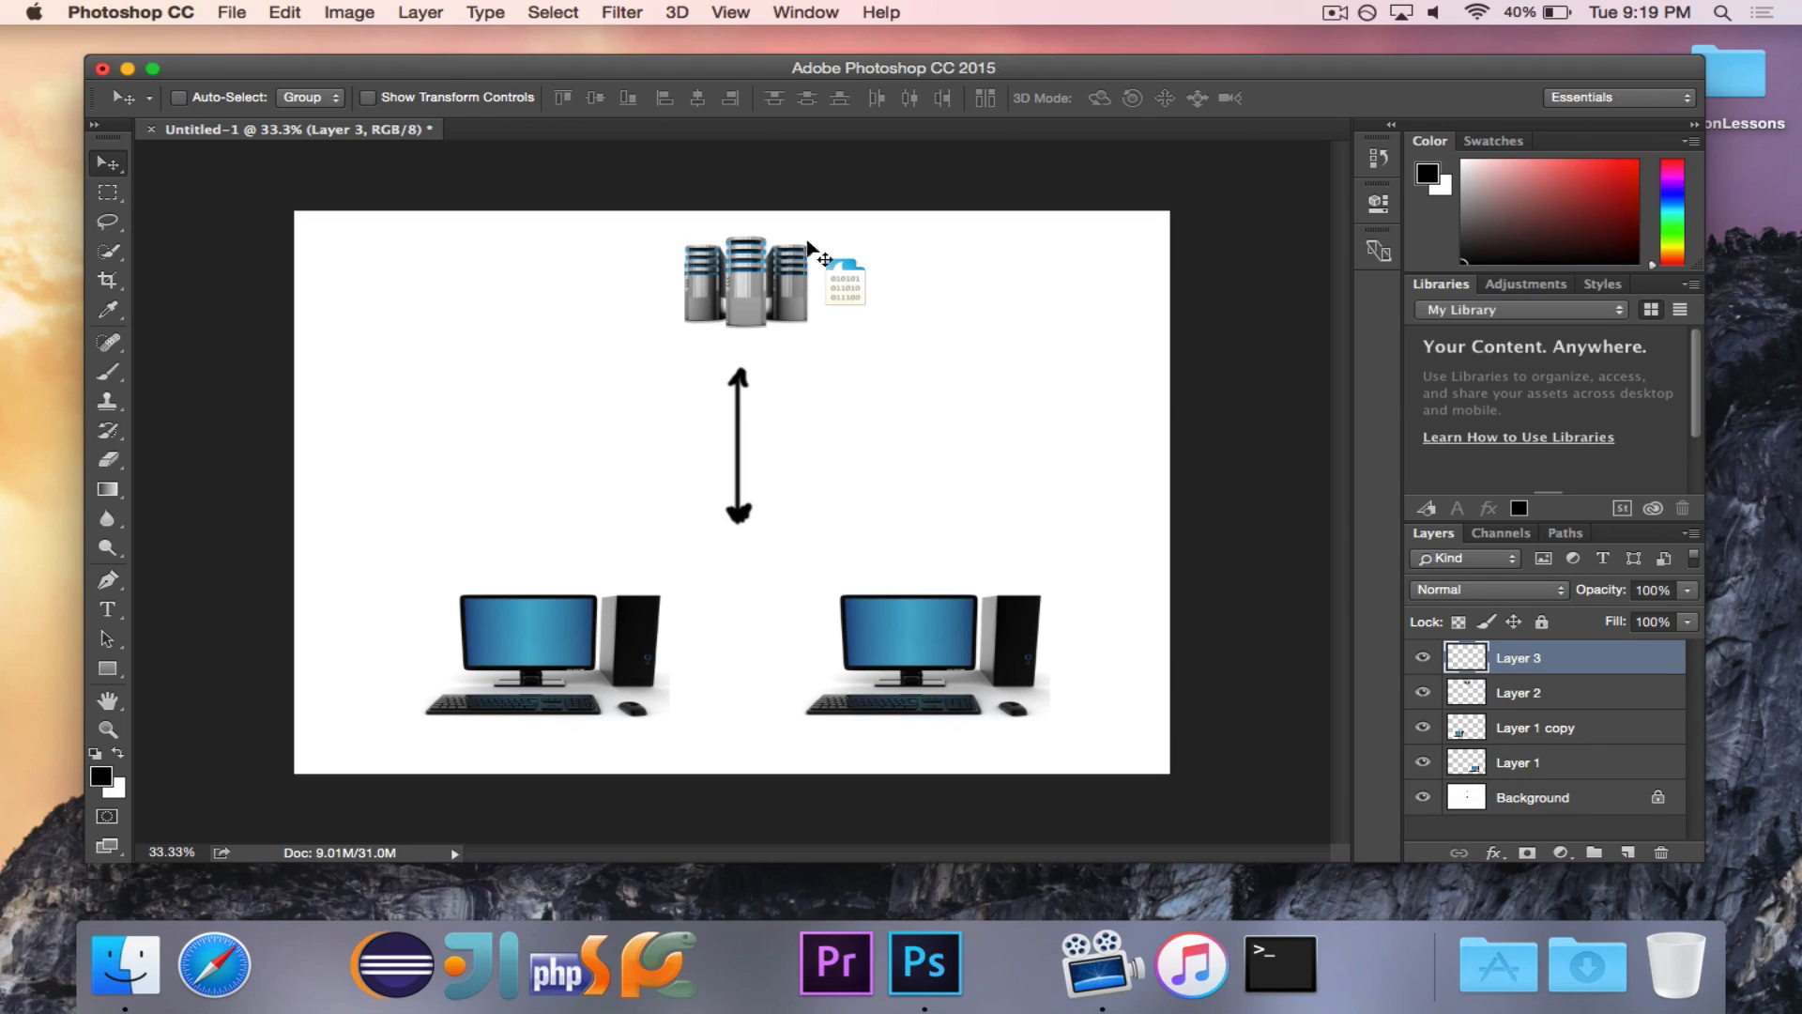
pyautogui.moveTo(822, 259); pyautogui.dragTo(759, 276)
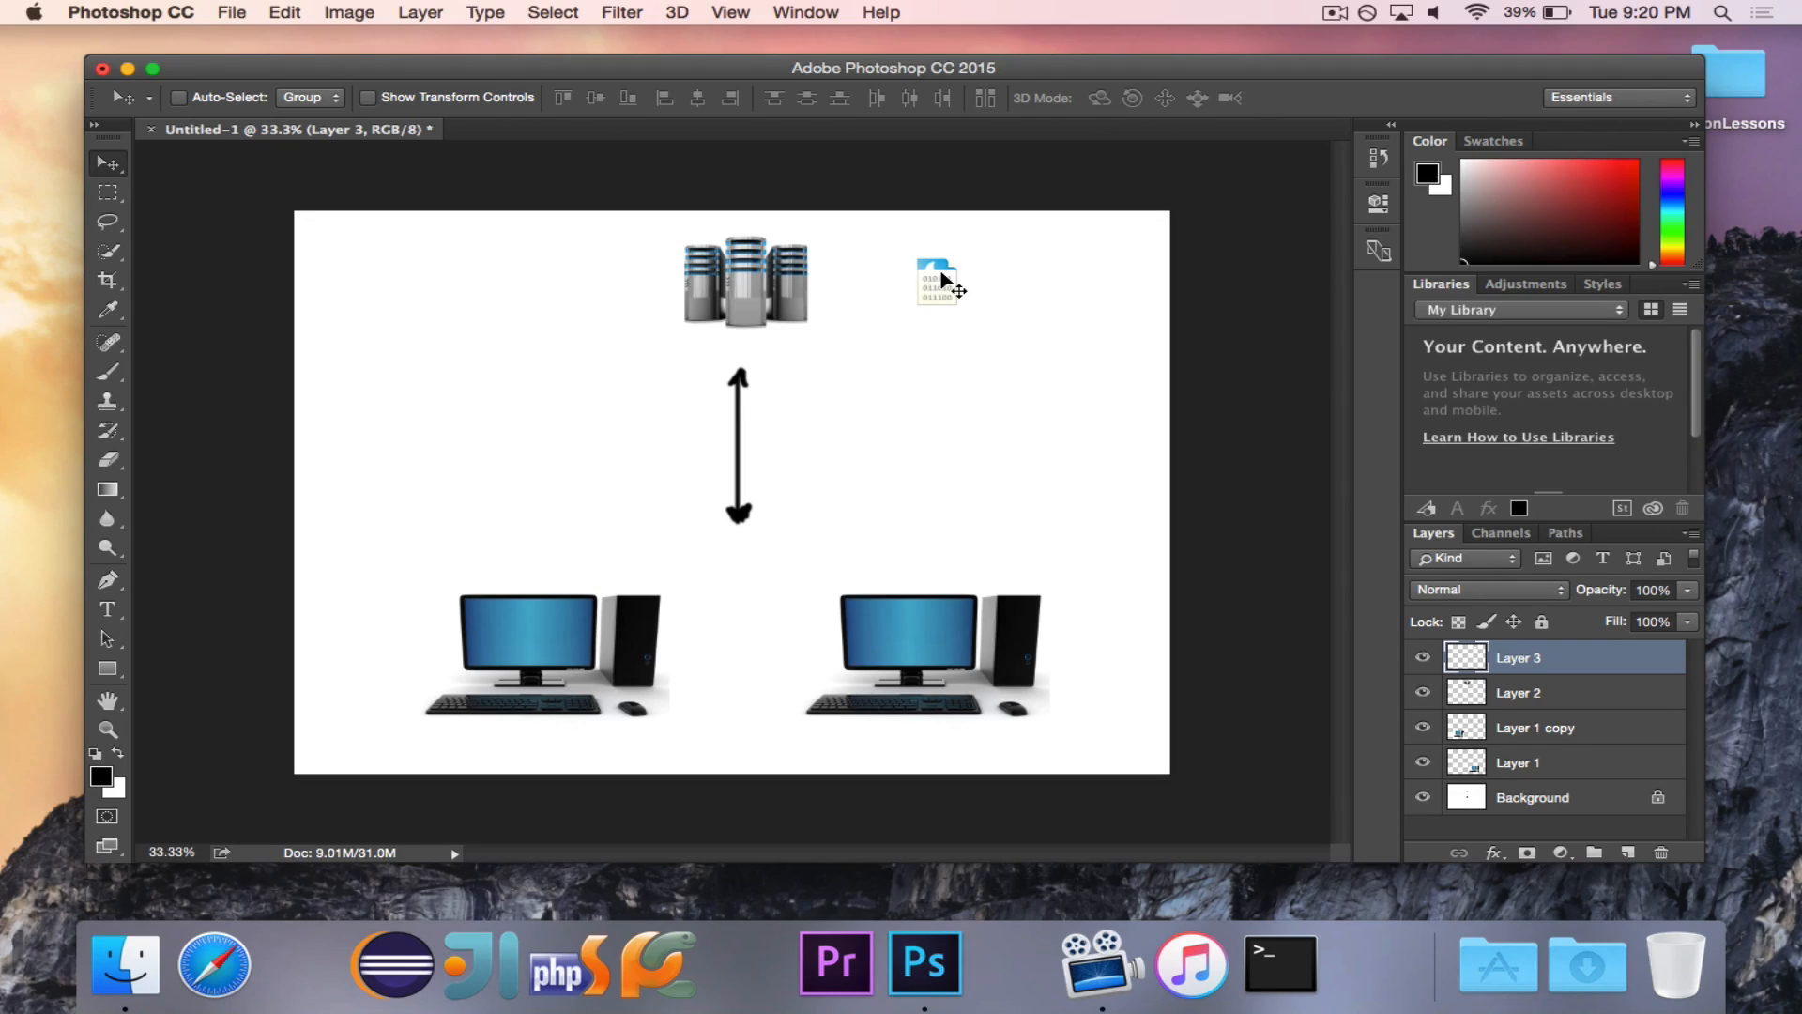
pyautogui.moveTo(941, 283); pyautogui.dragTo(744, 281)
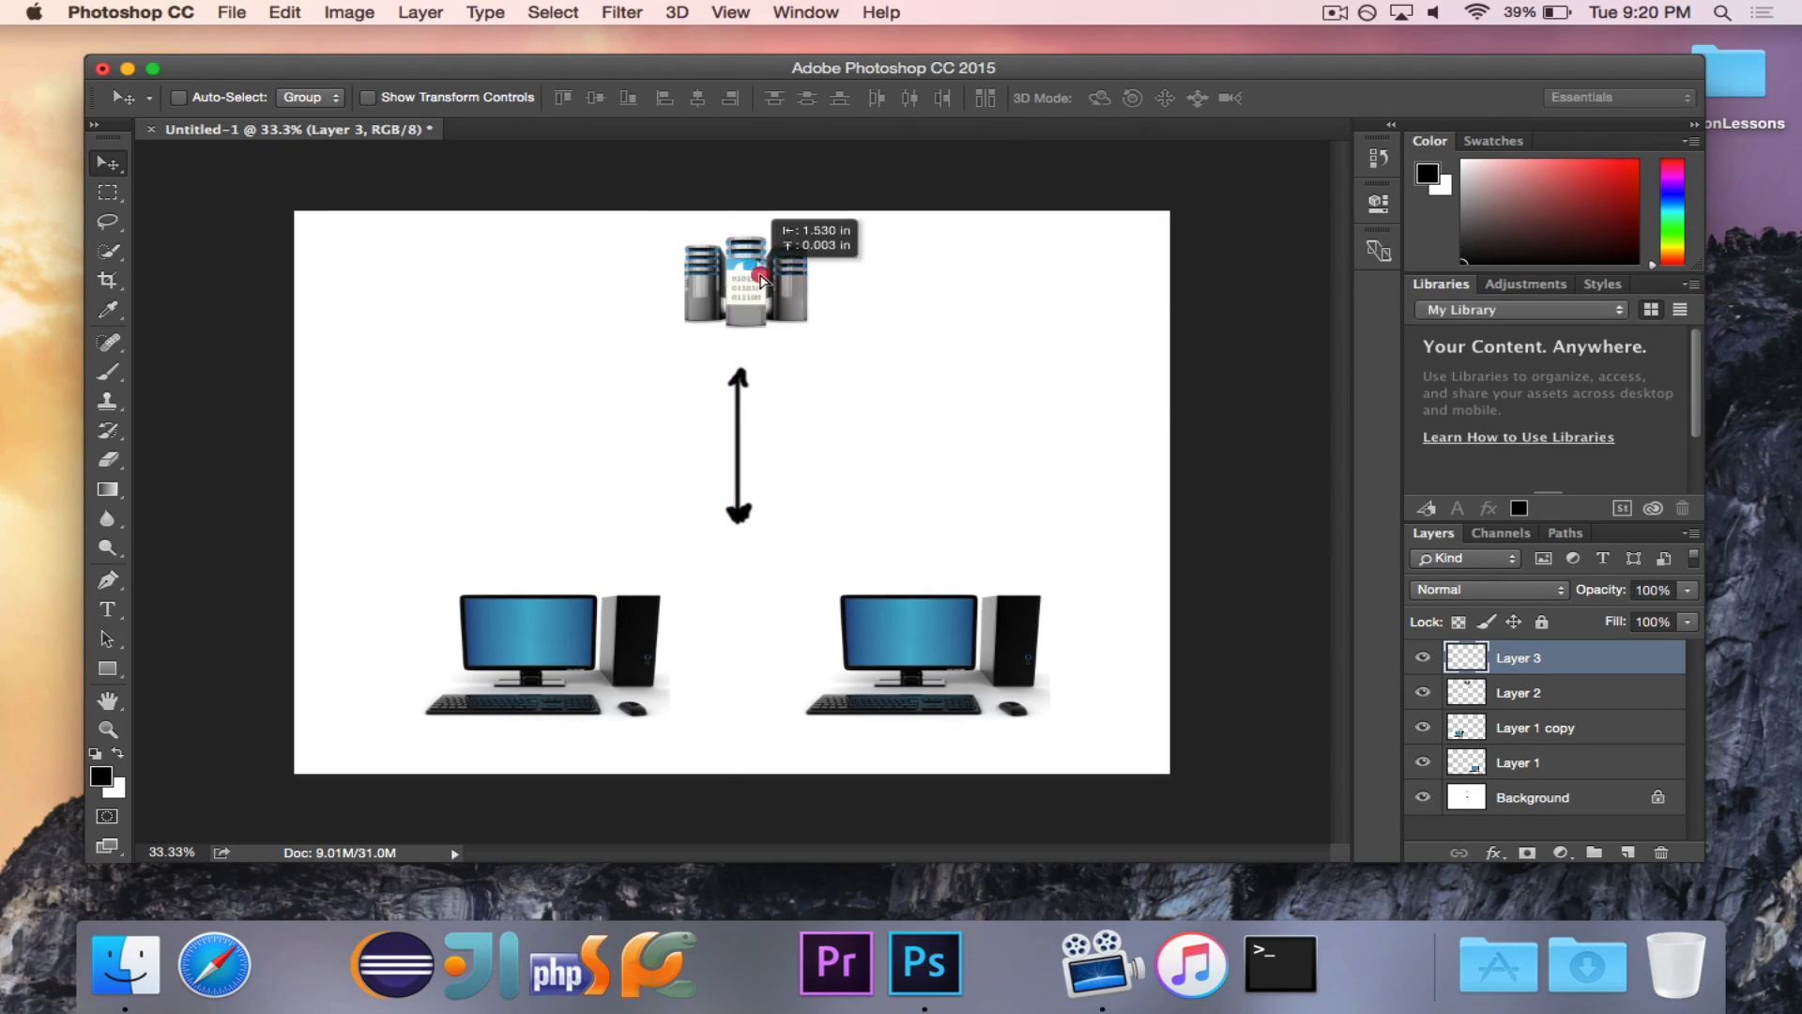
pyautogui.moveTo(747, 282); pyautogui.dragTo(911, 292)
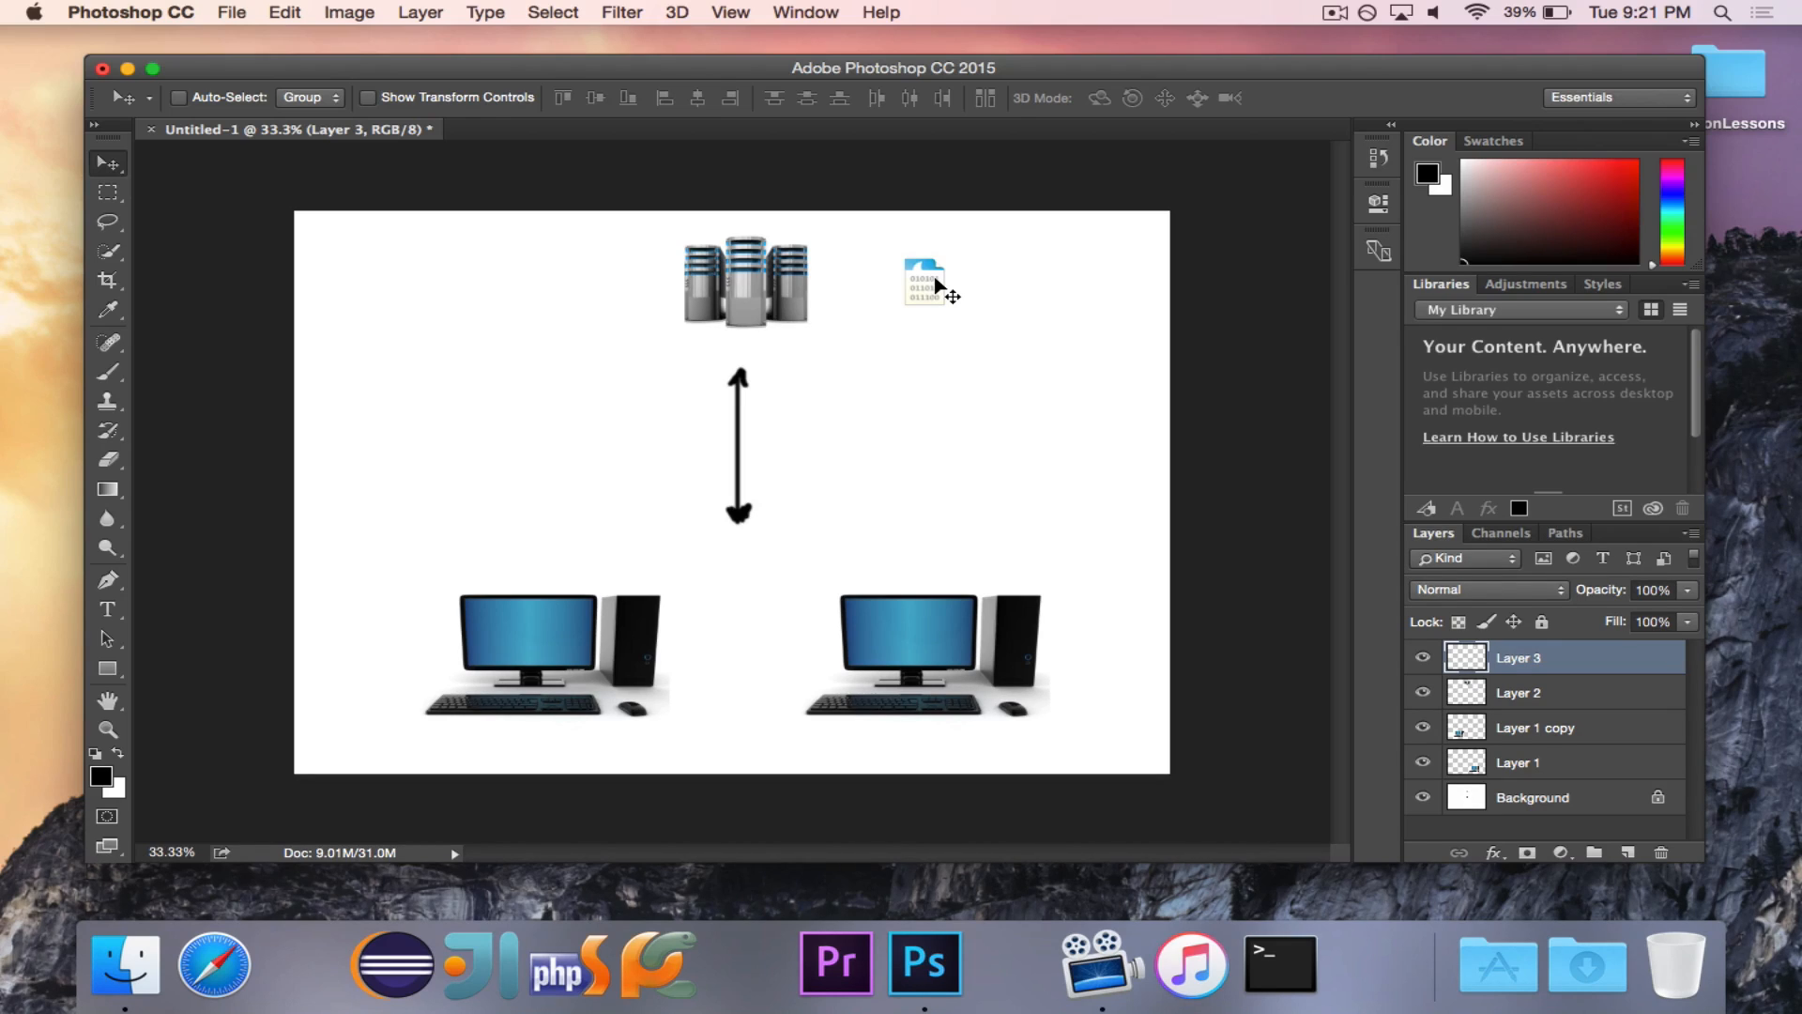
pyautogui.moveTo(1132, 287)
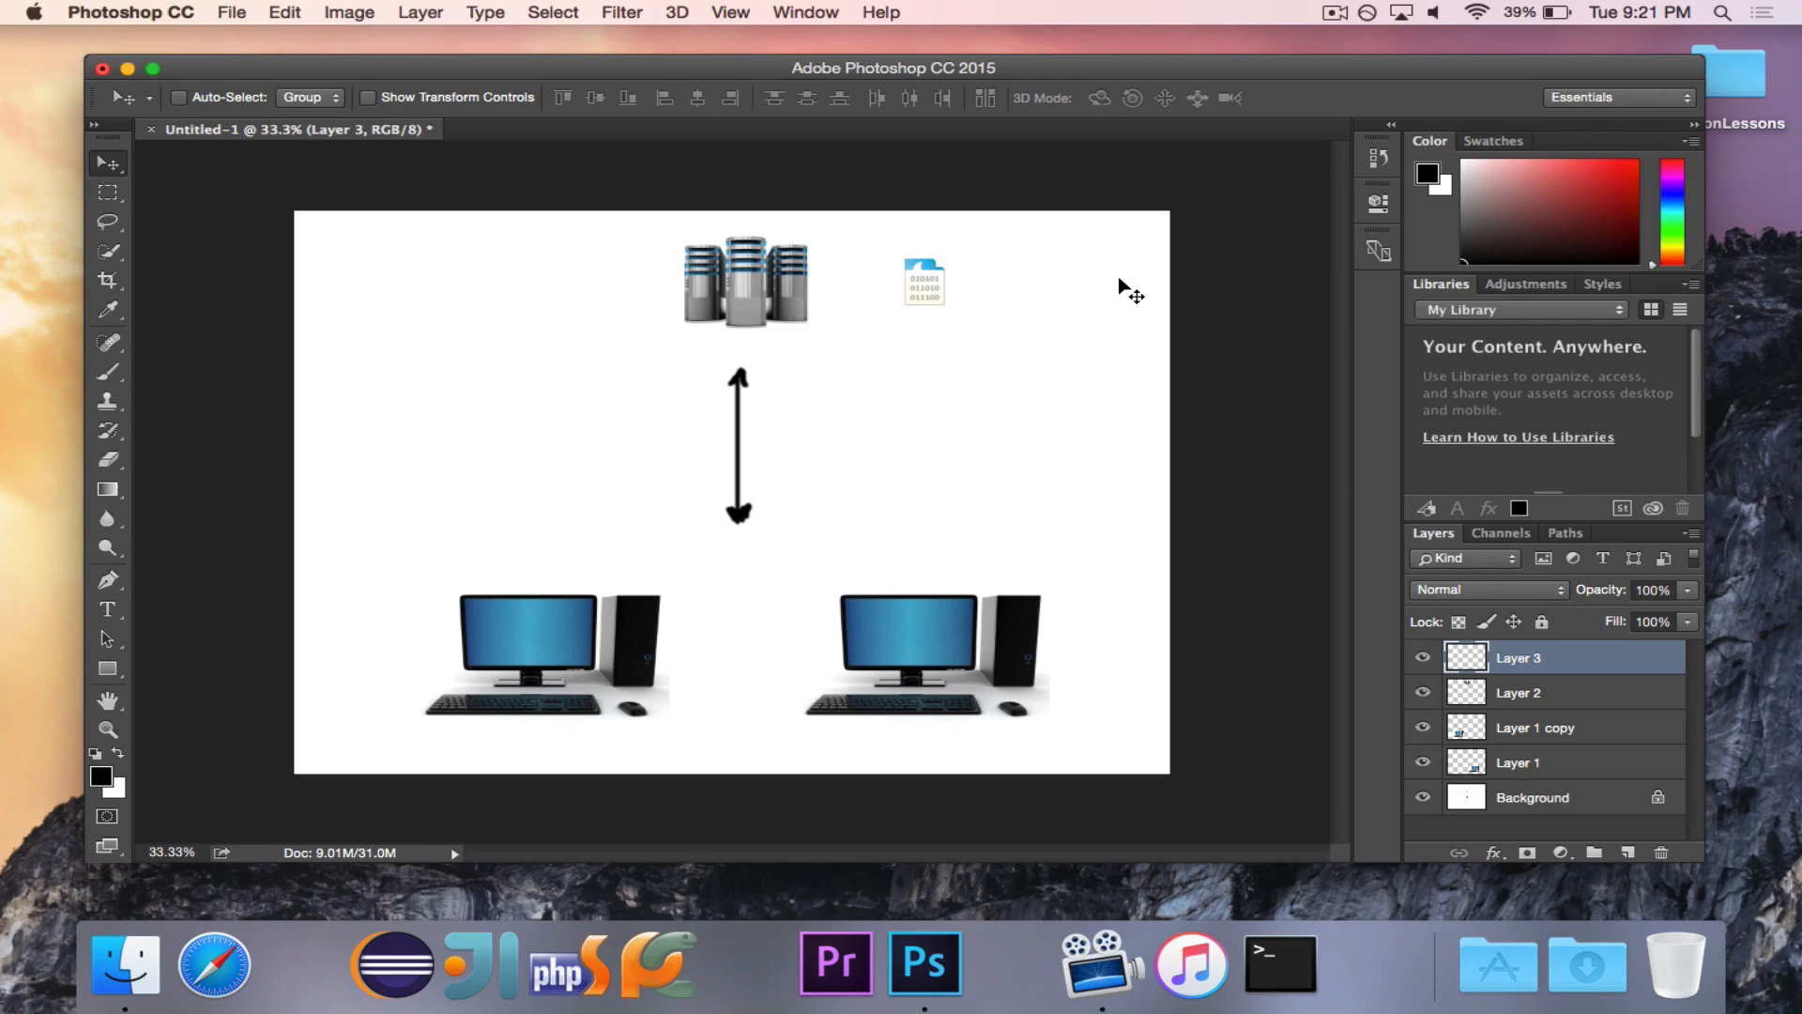
pyautogui.moveTo(925, 297)
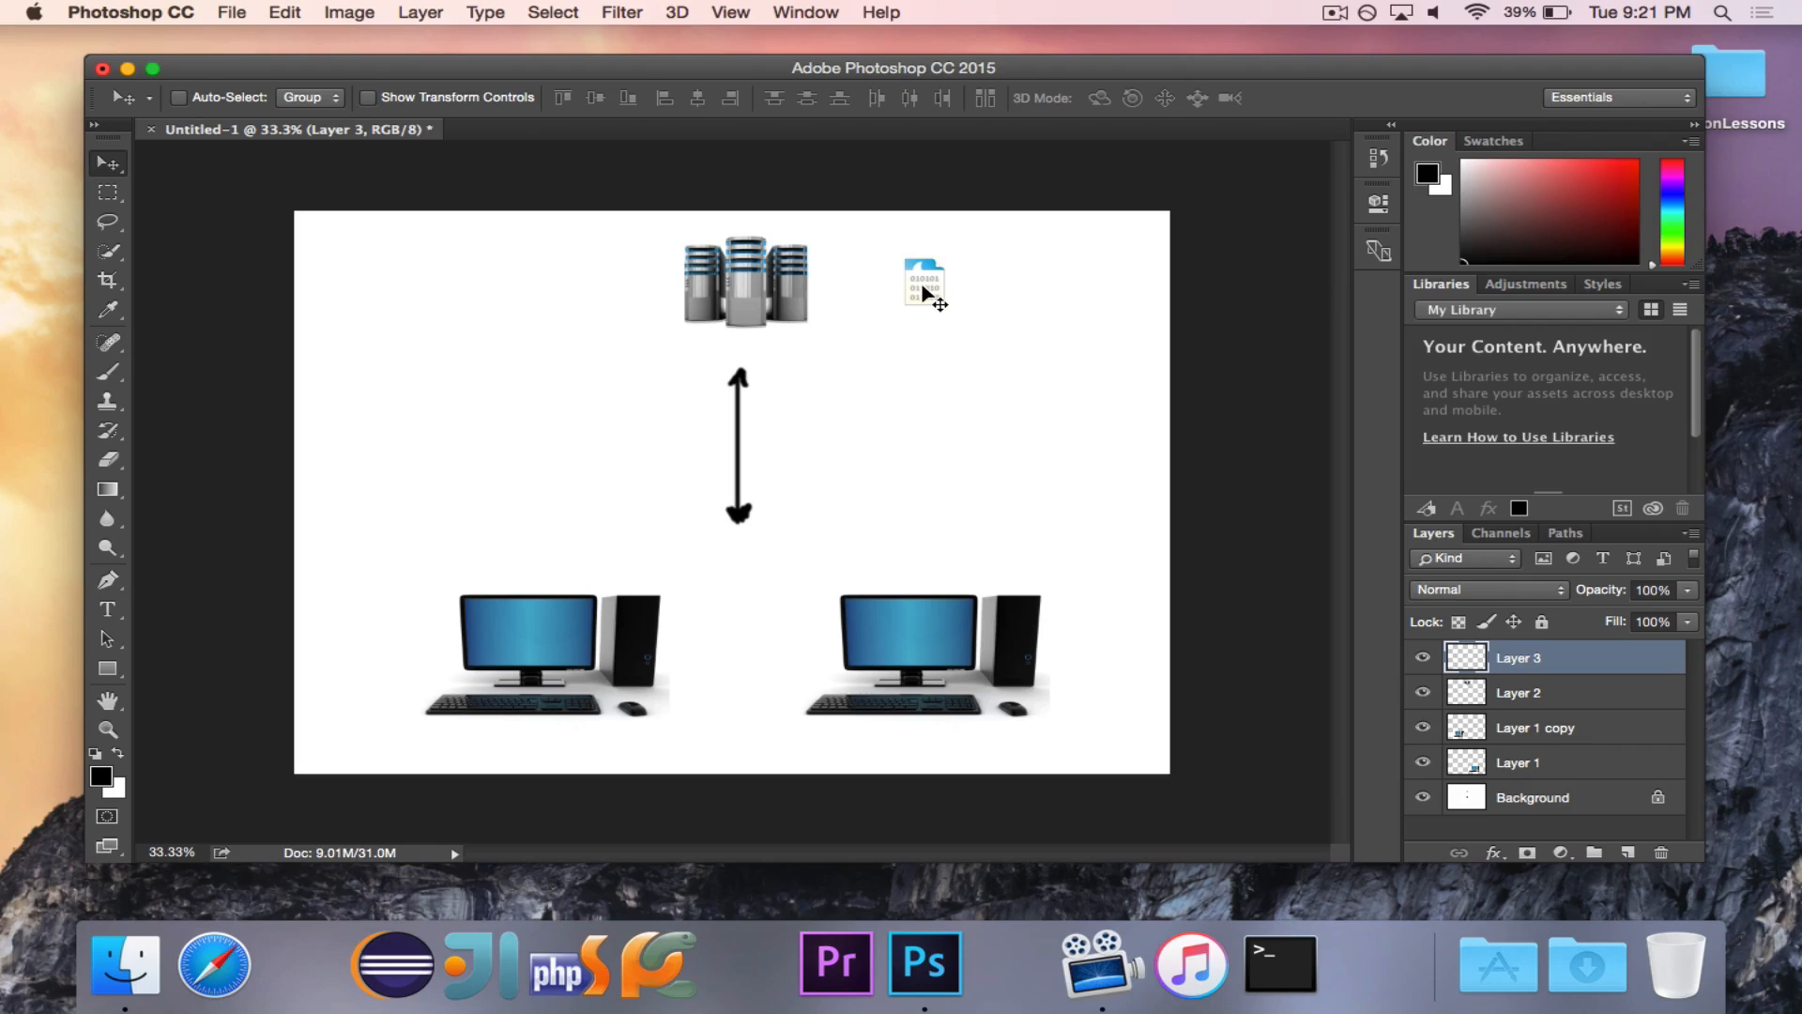
pyautogui.moveTo(1116, 311)
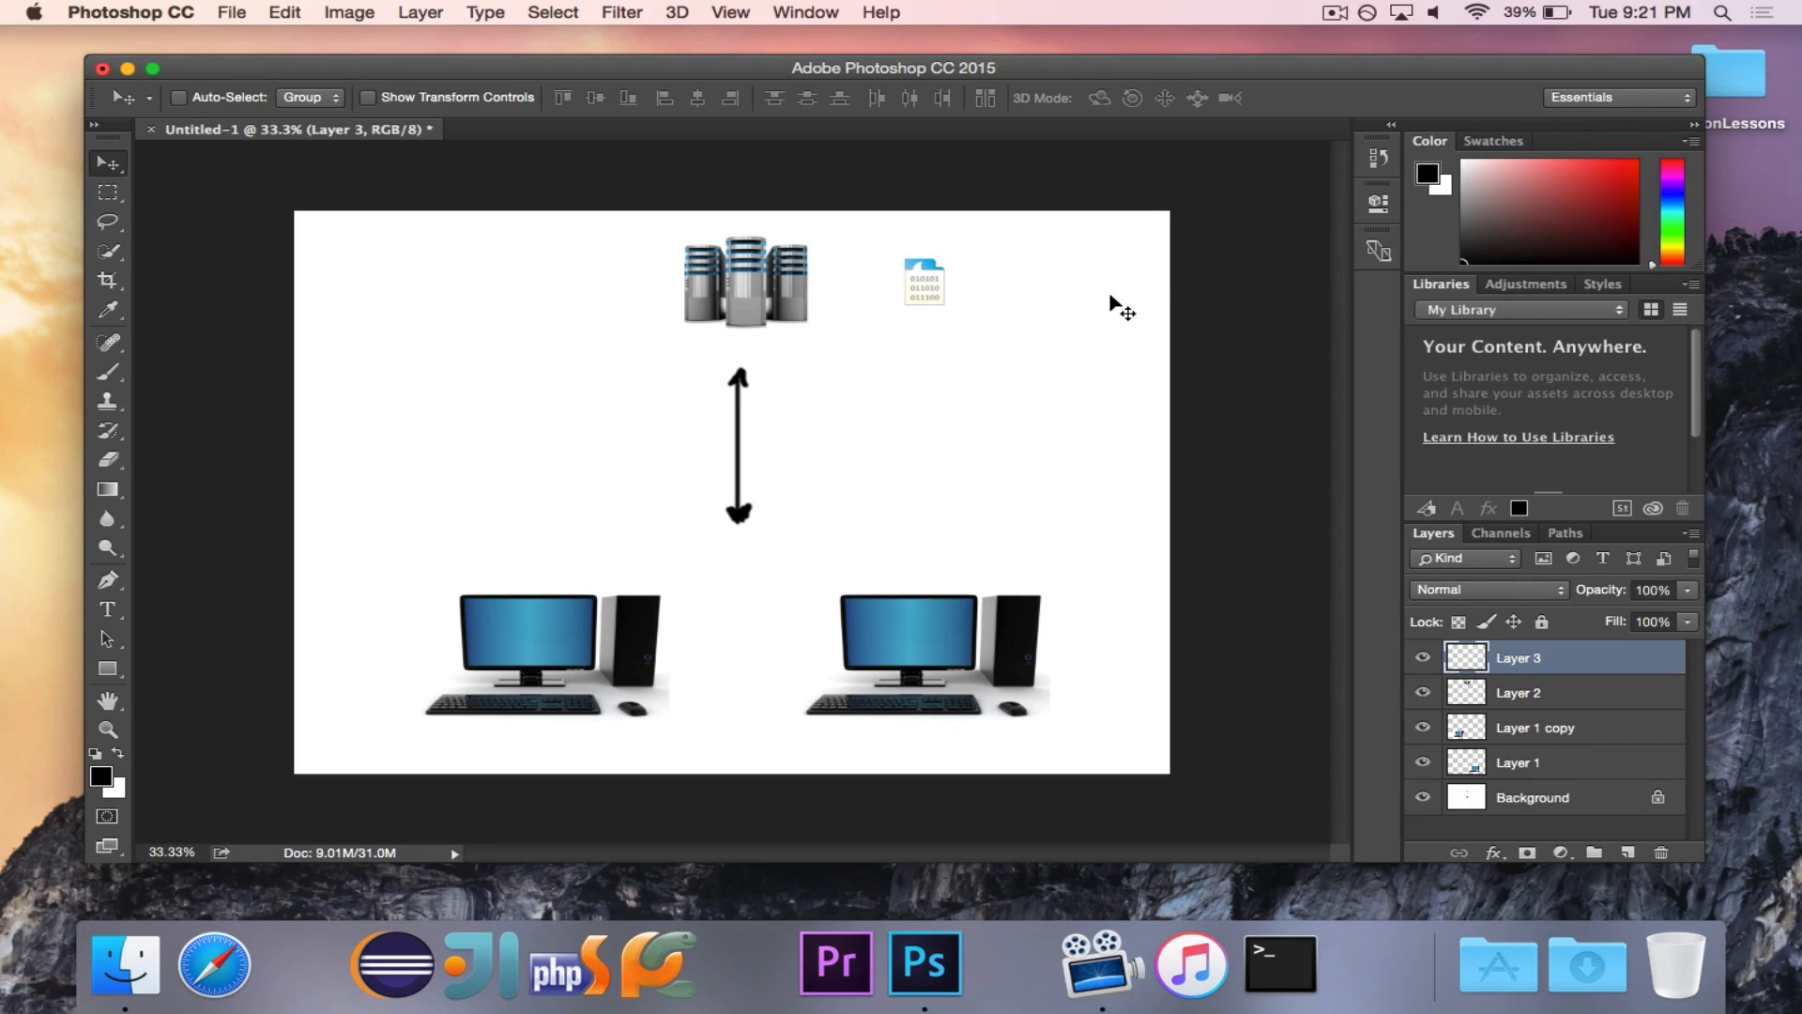
pyautogui.moveTo(922, 281); pyautogui.dragTo(922, 281)
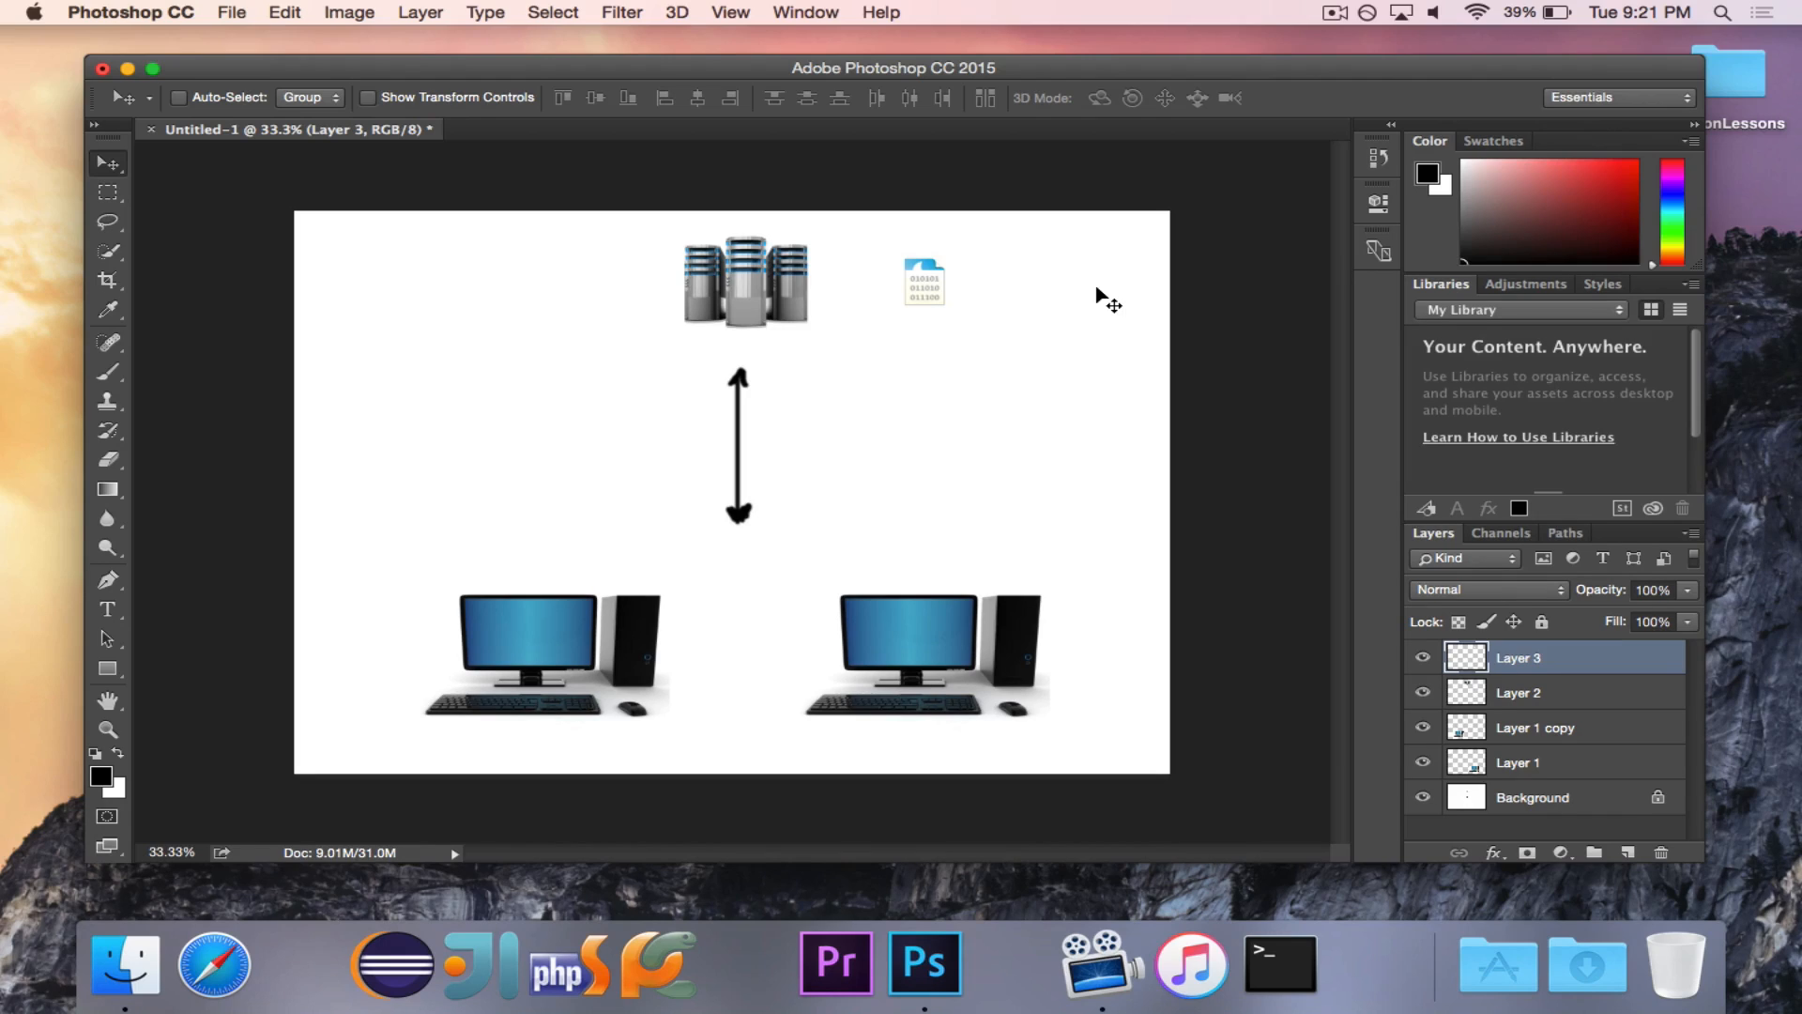
pyautogui.moveTo(945, 401)
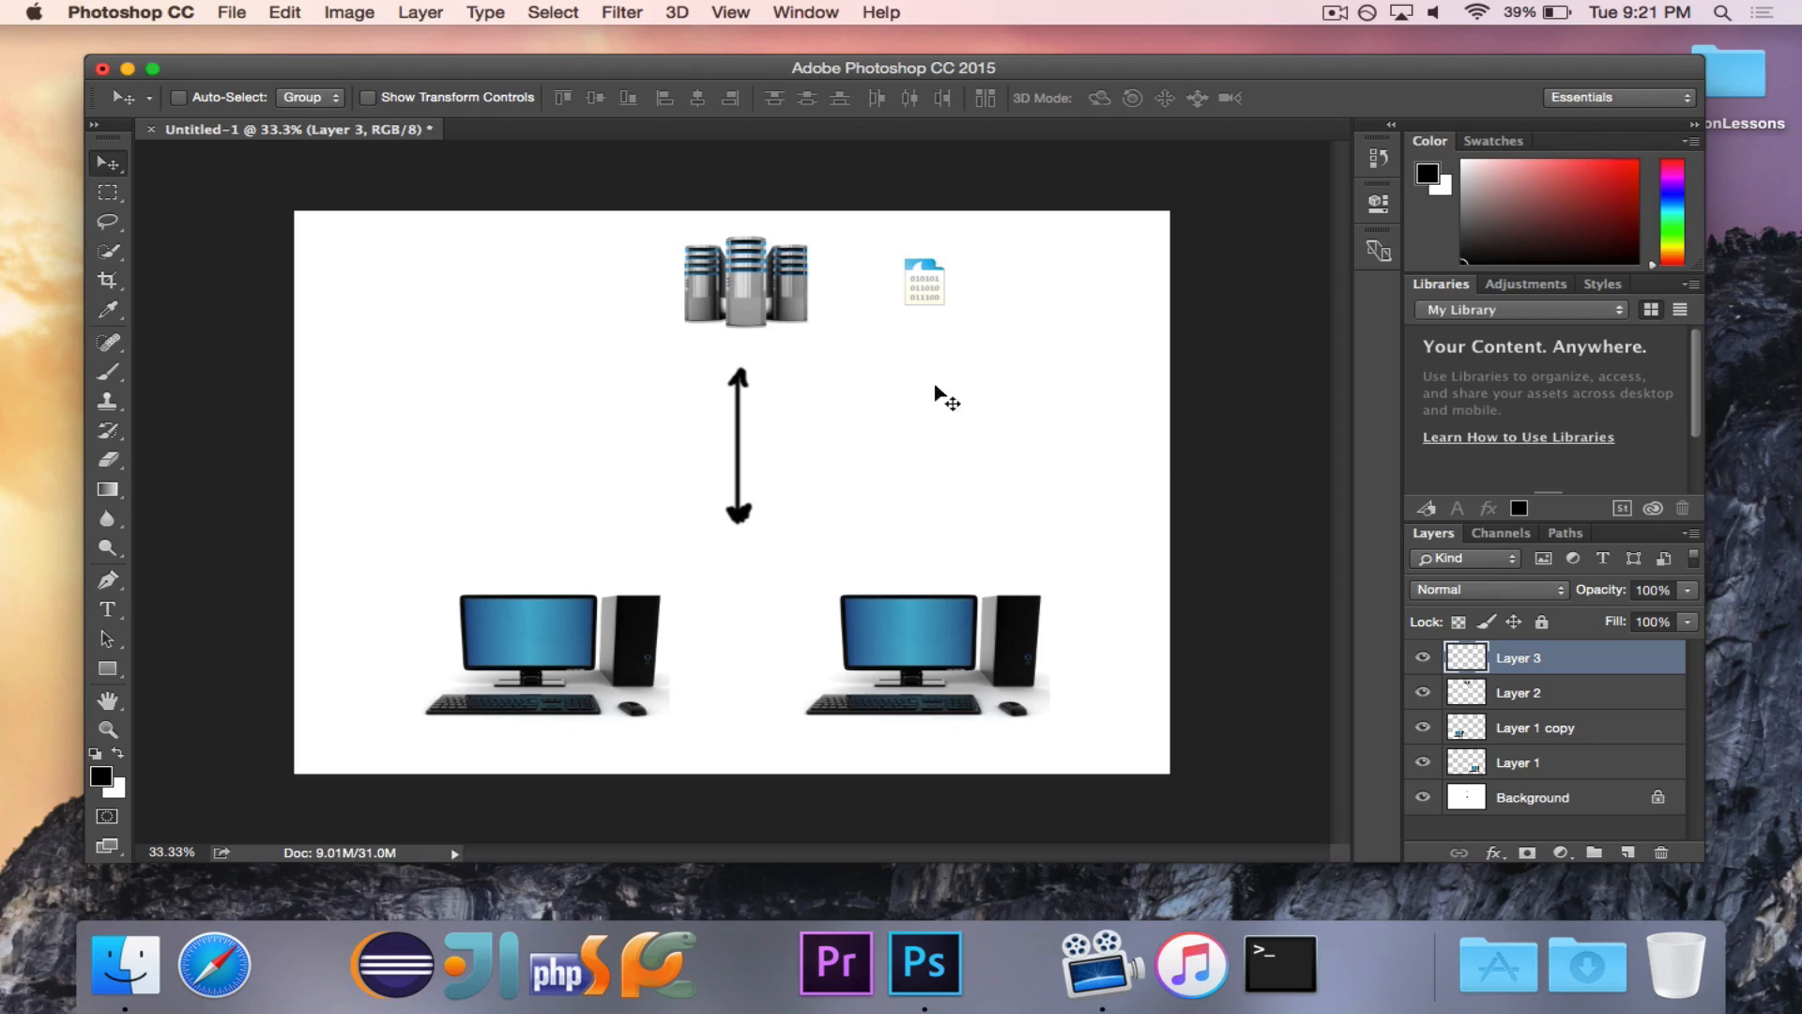
pyautogui.moveTo(1049, 313)
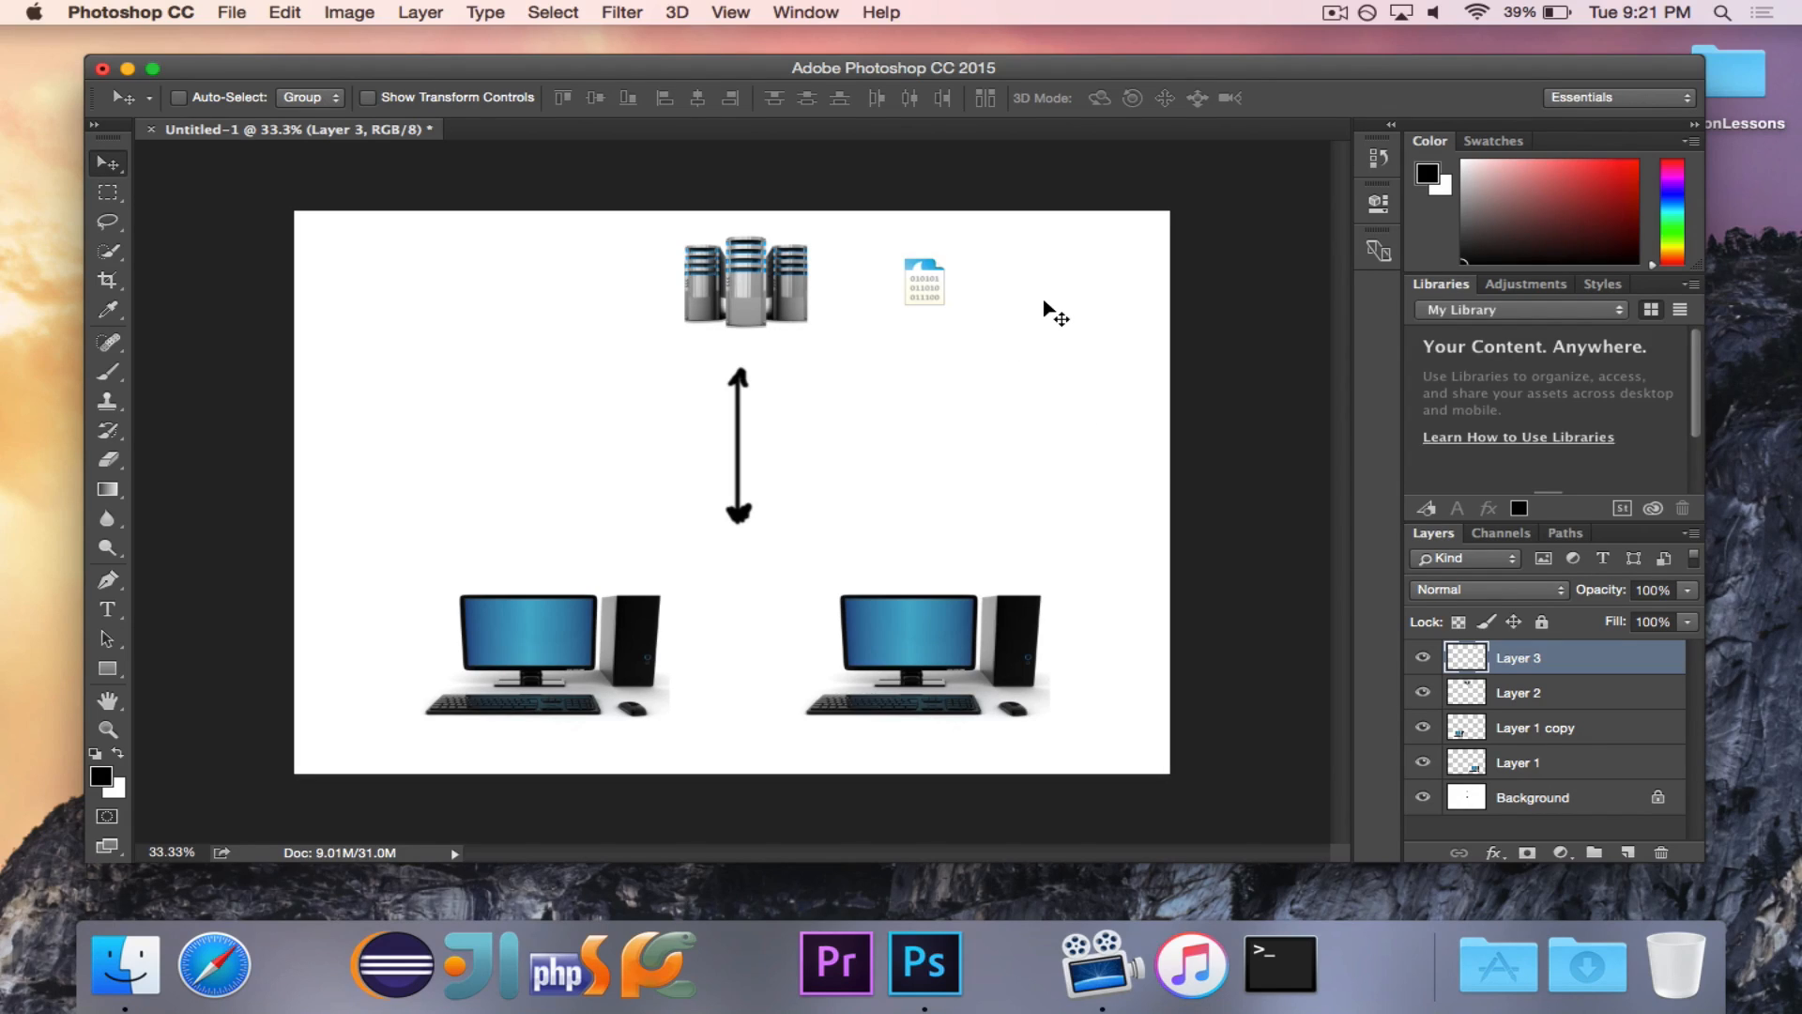